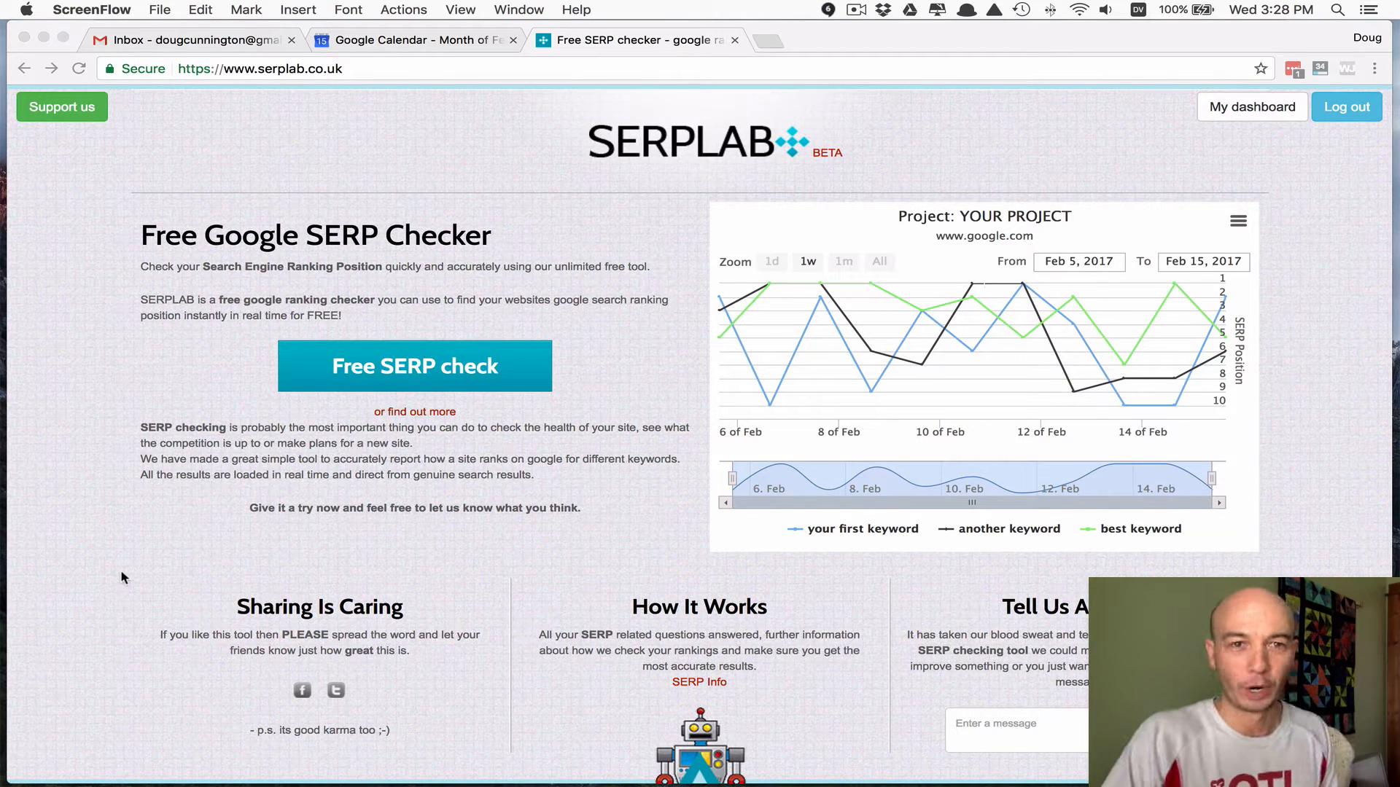
pyautogui.moveTo(217, 571)
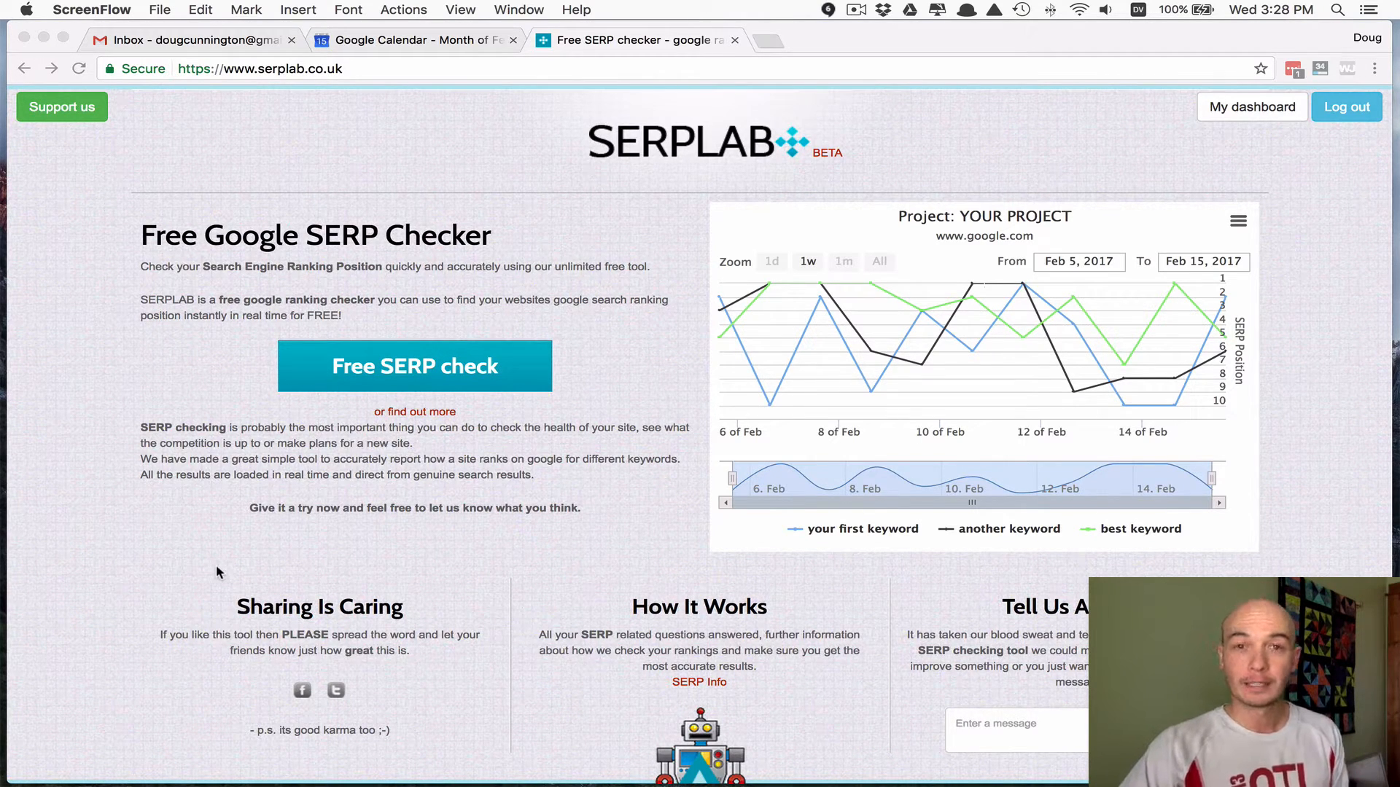
pyautogui.moveTo(382, 557)
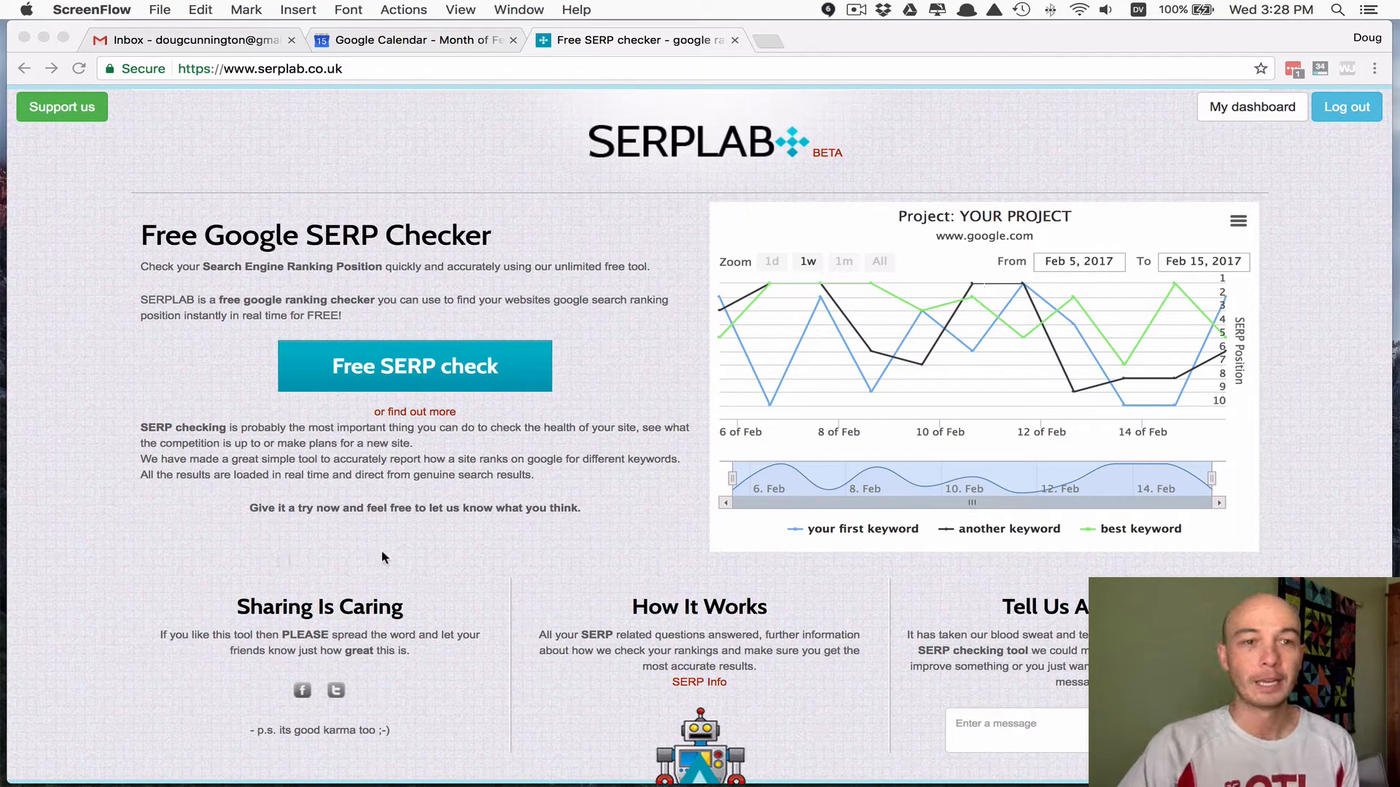
pyautogui.moveTo(484, 561)
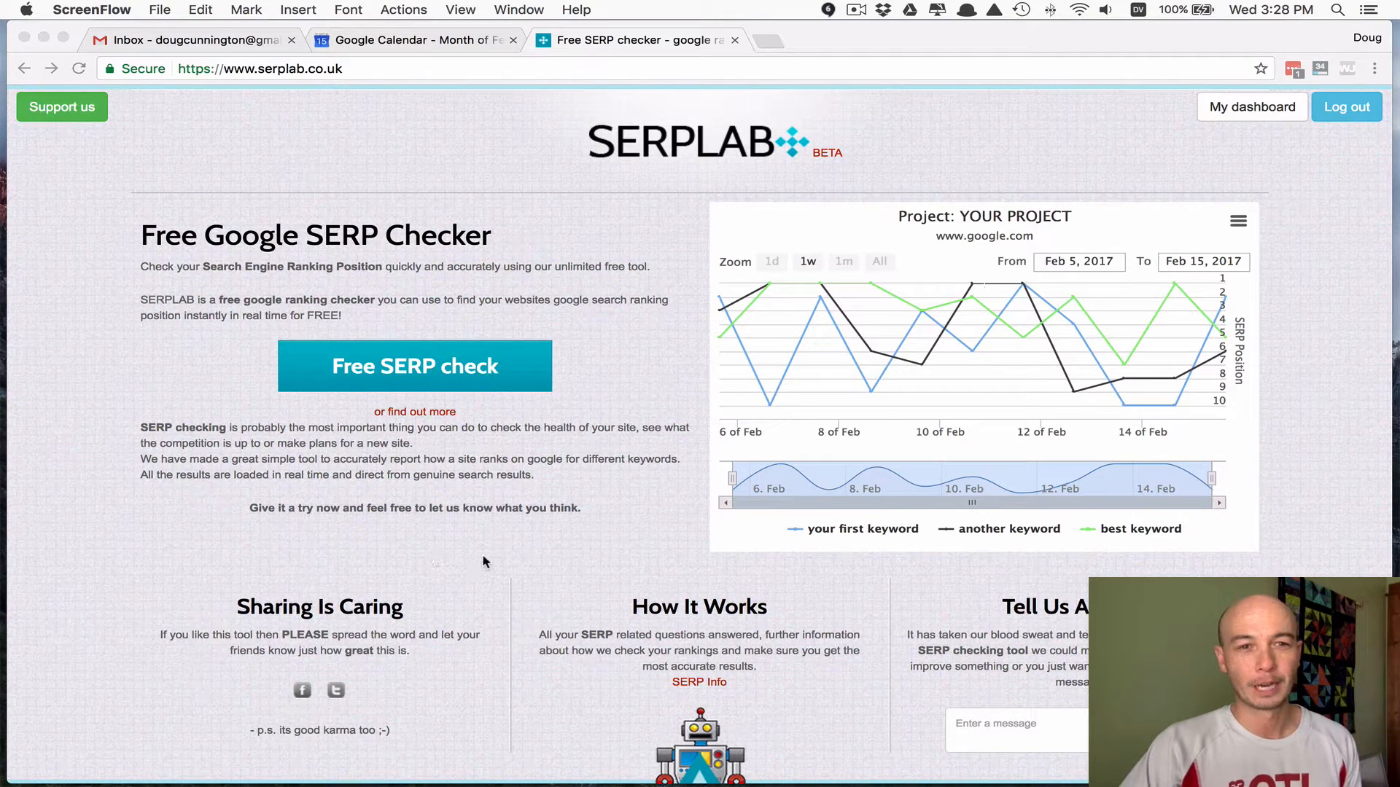
pyautogui.moveTo(543, 563)
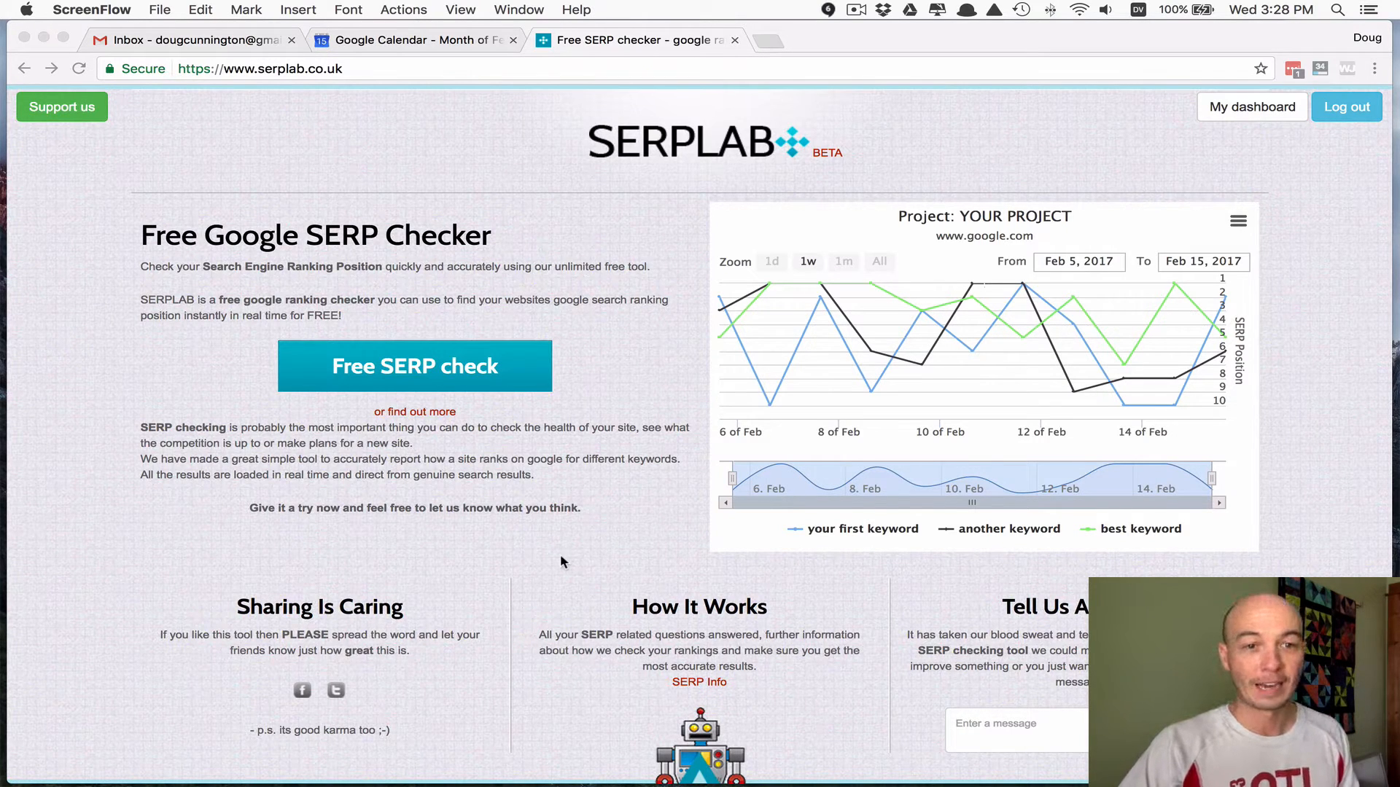
pyautogui.moveTo(547, 558)
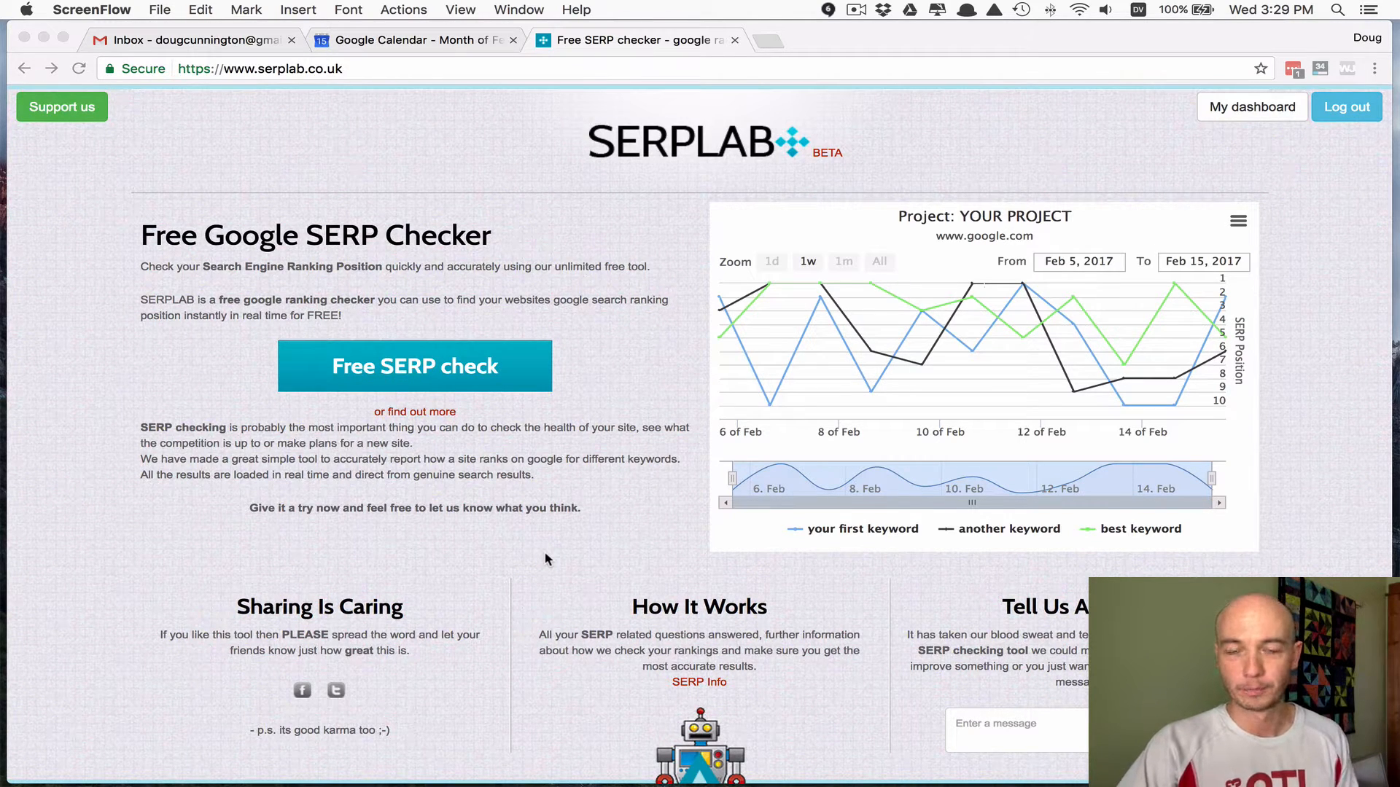
pyautogui.moveTo(540, 557)
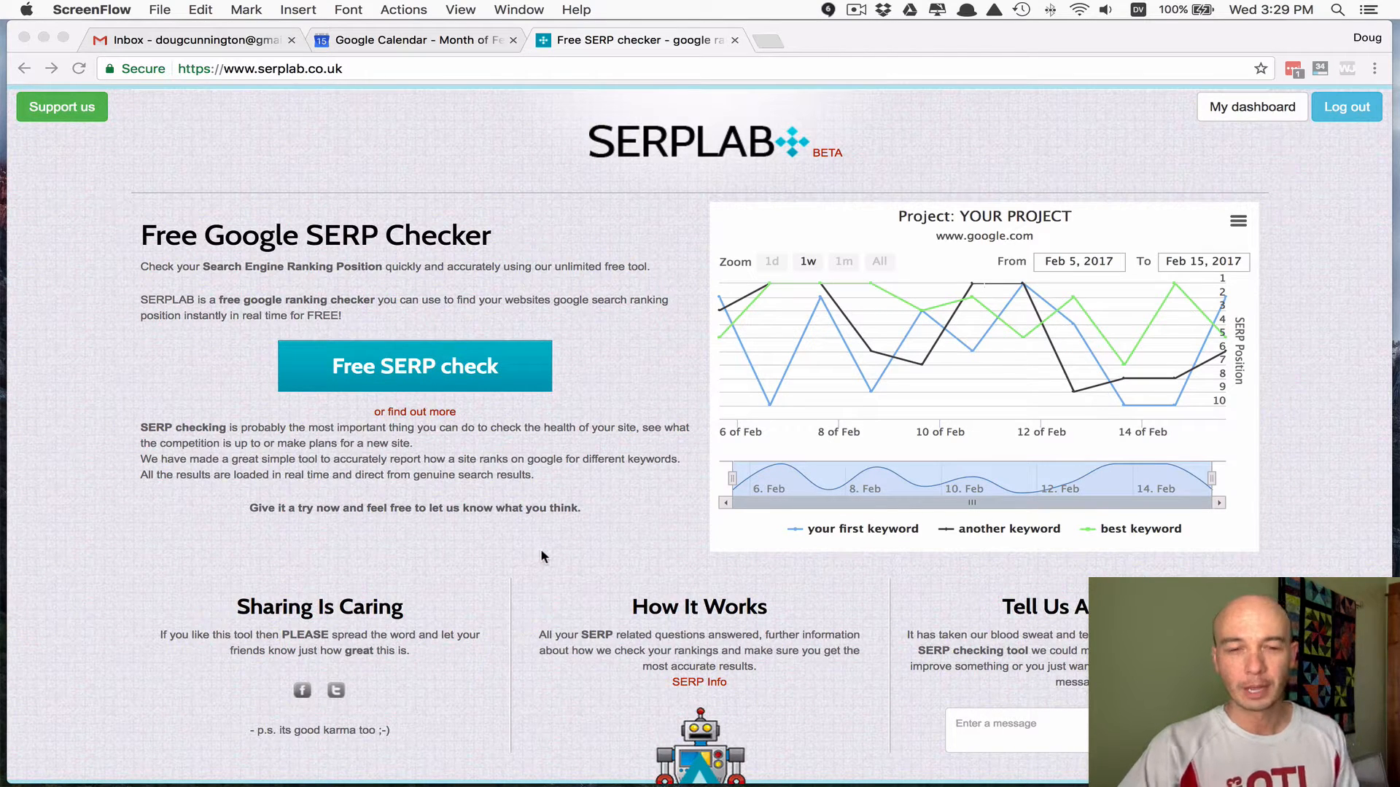
pyautogui.moveTo(547, 555)
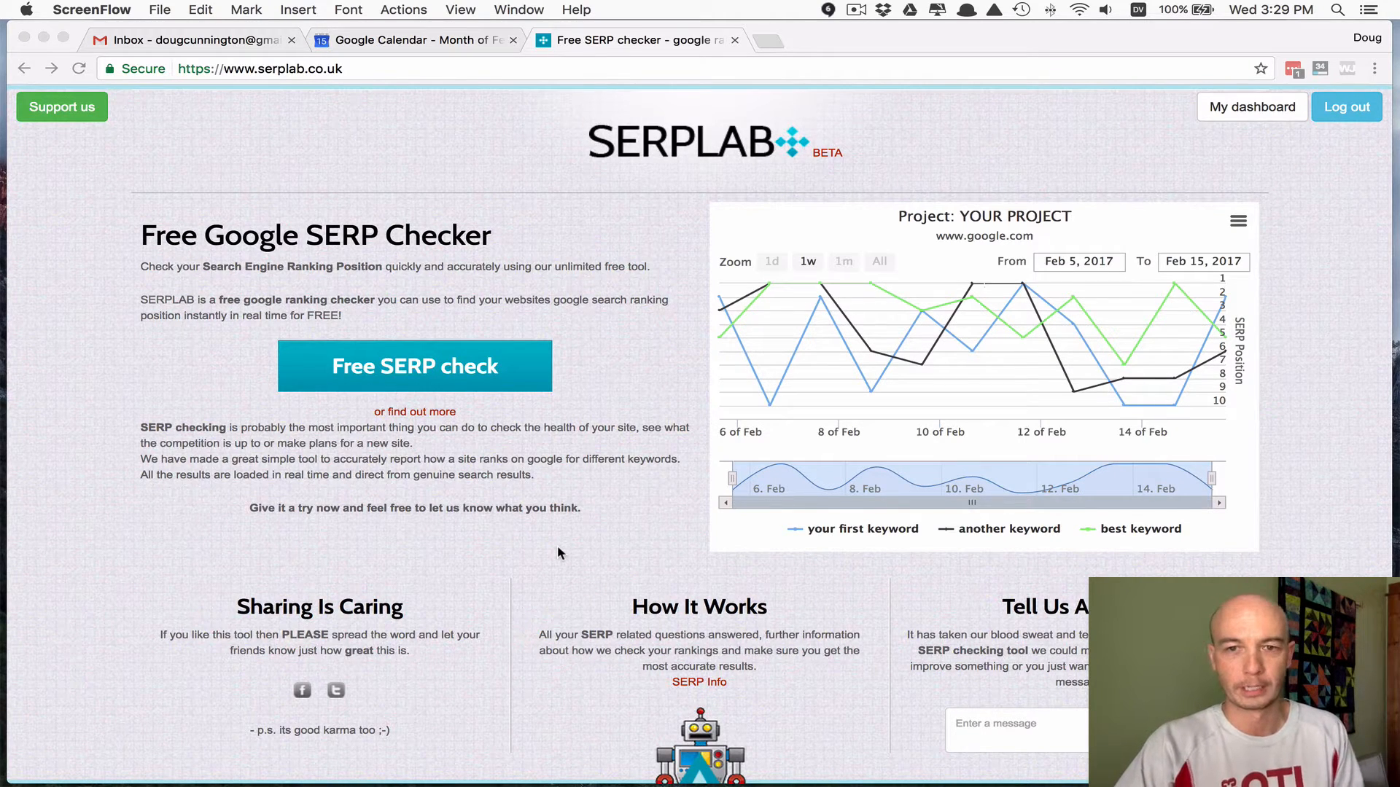
# - Go to My dashboard to see the nine tracked projects with regions and keyword counts
pyautogui.scroll(-3)
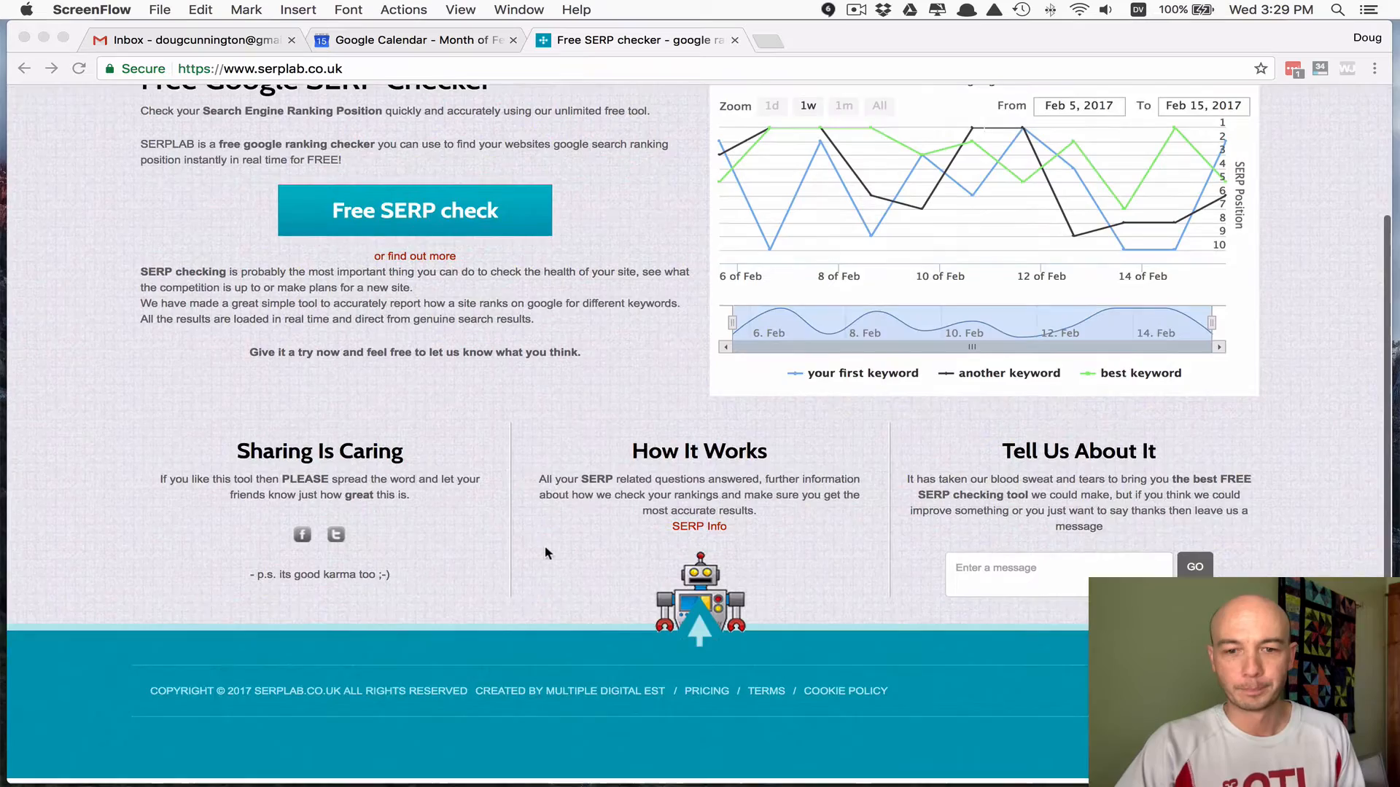
pyautogui.scroll(3)
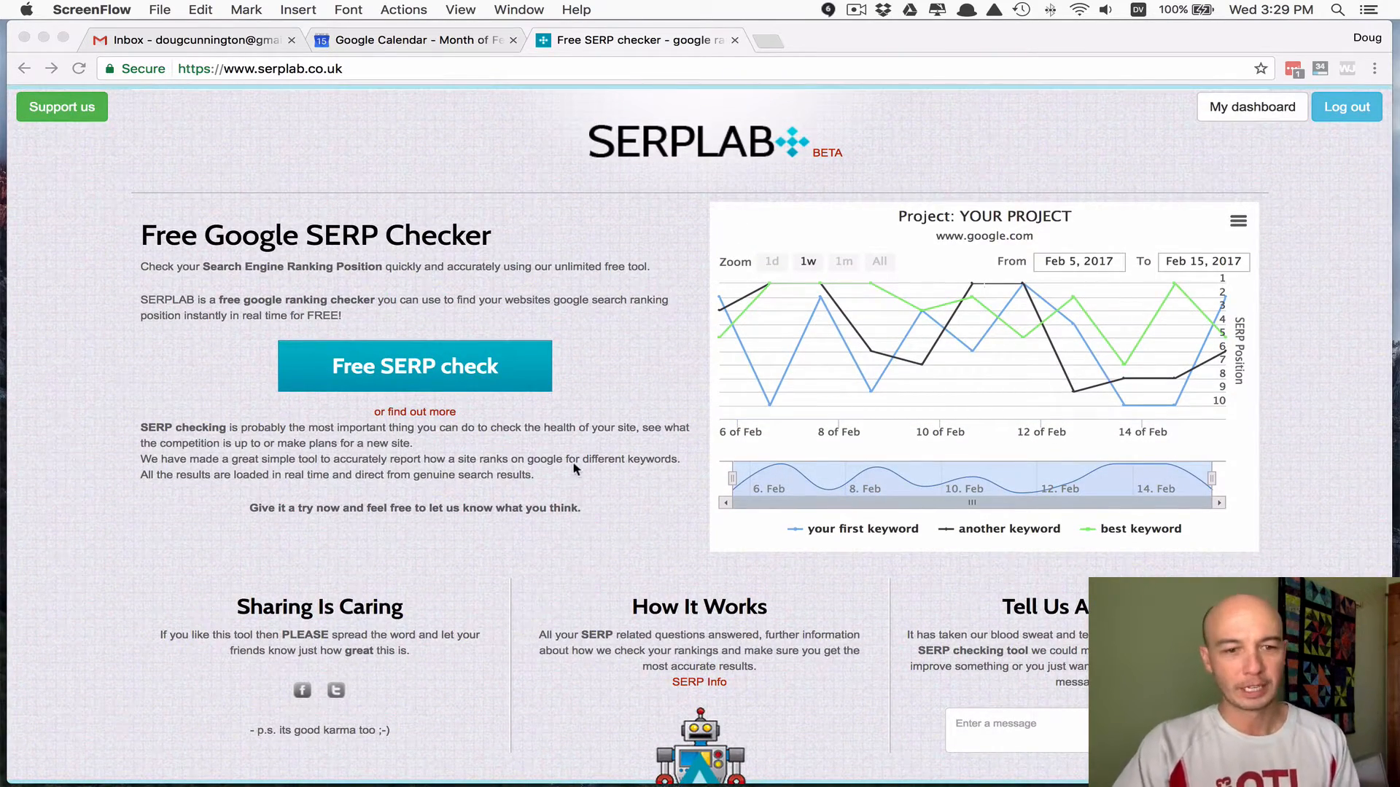
pyautogui.moveTo(579, 544)
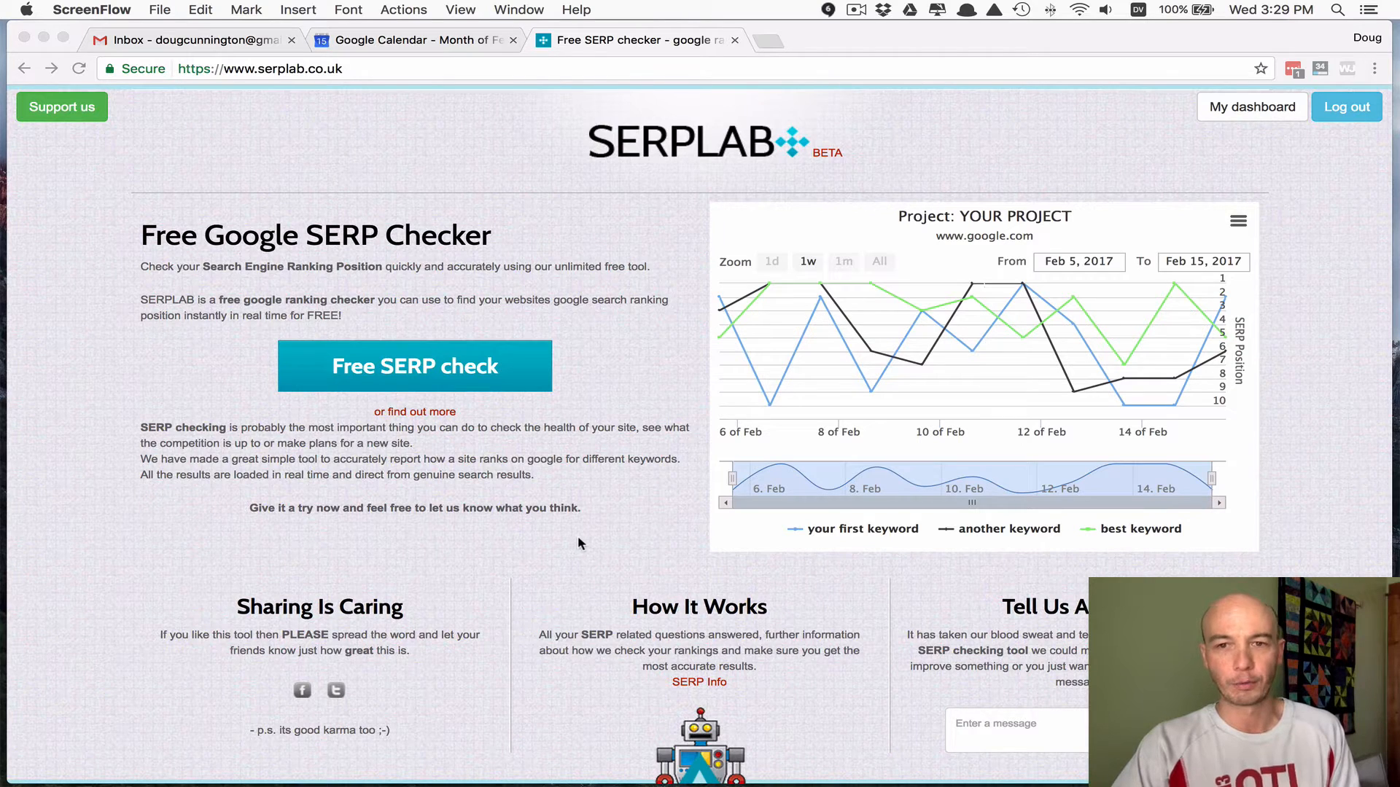
pyautogui.moveTo(379, 140)
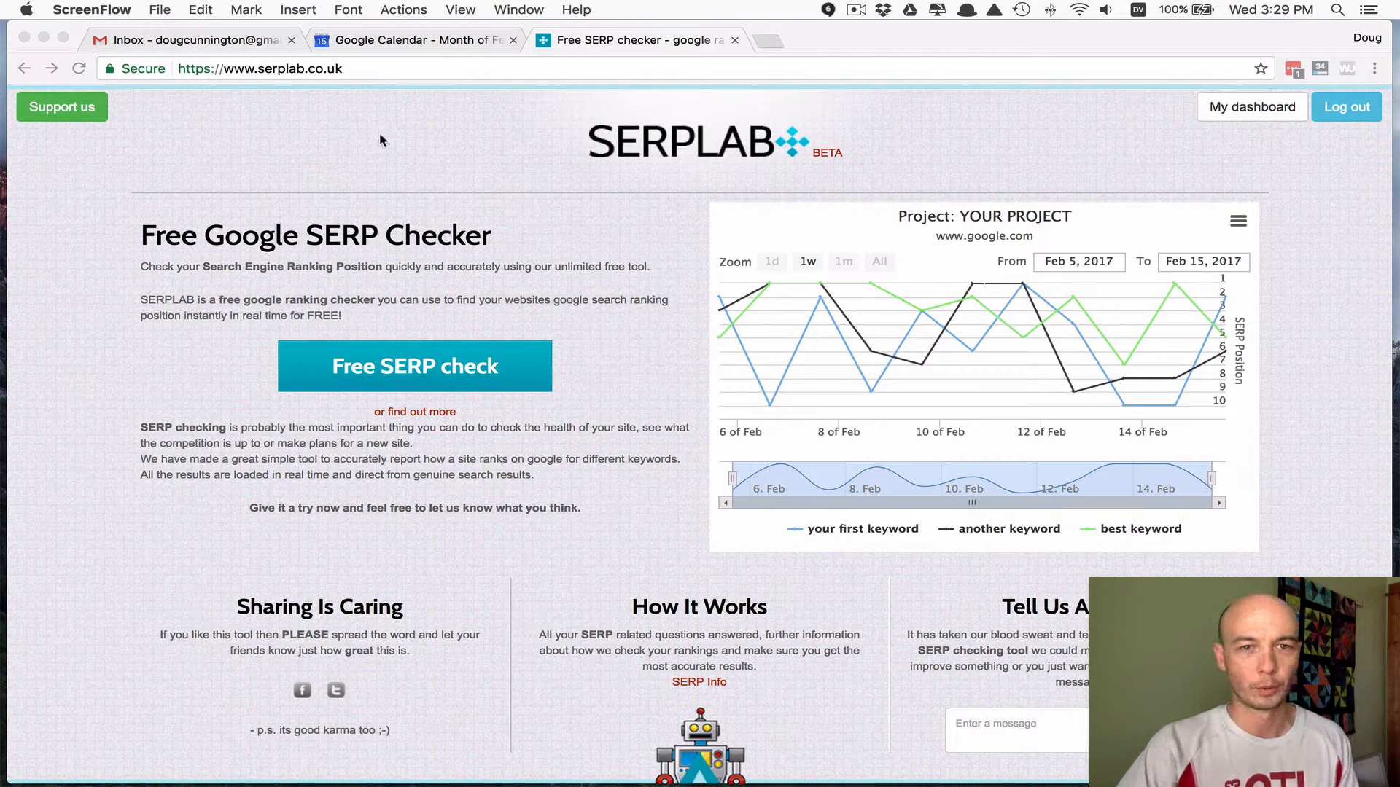
pyautogui.moveTo(531, 135)
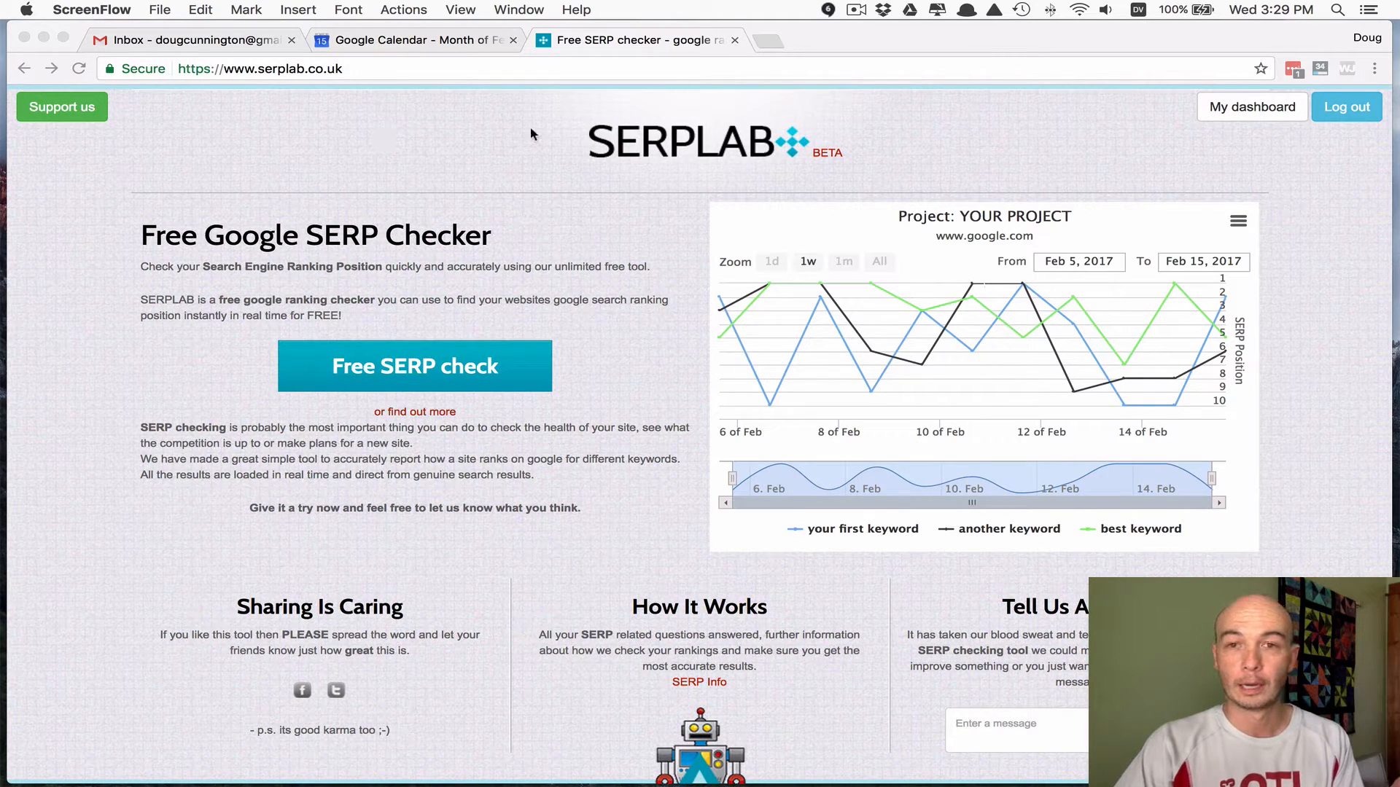
pyautogui.moveTo(1160, 142)
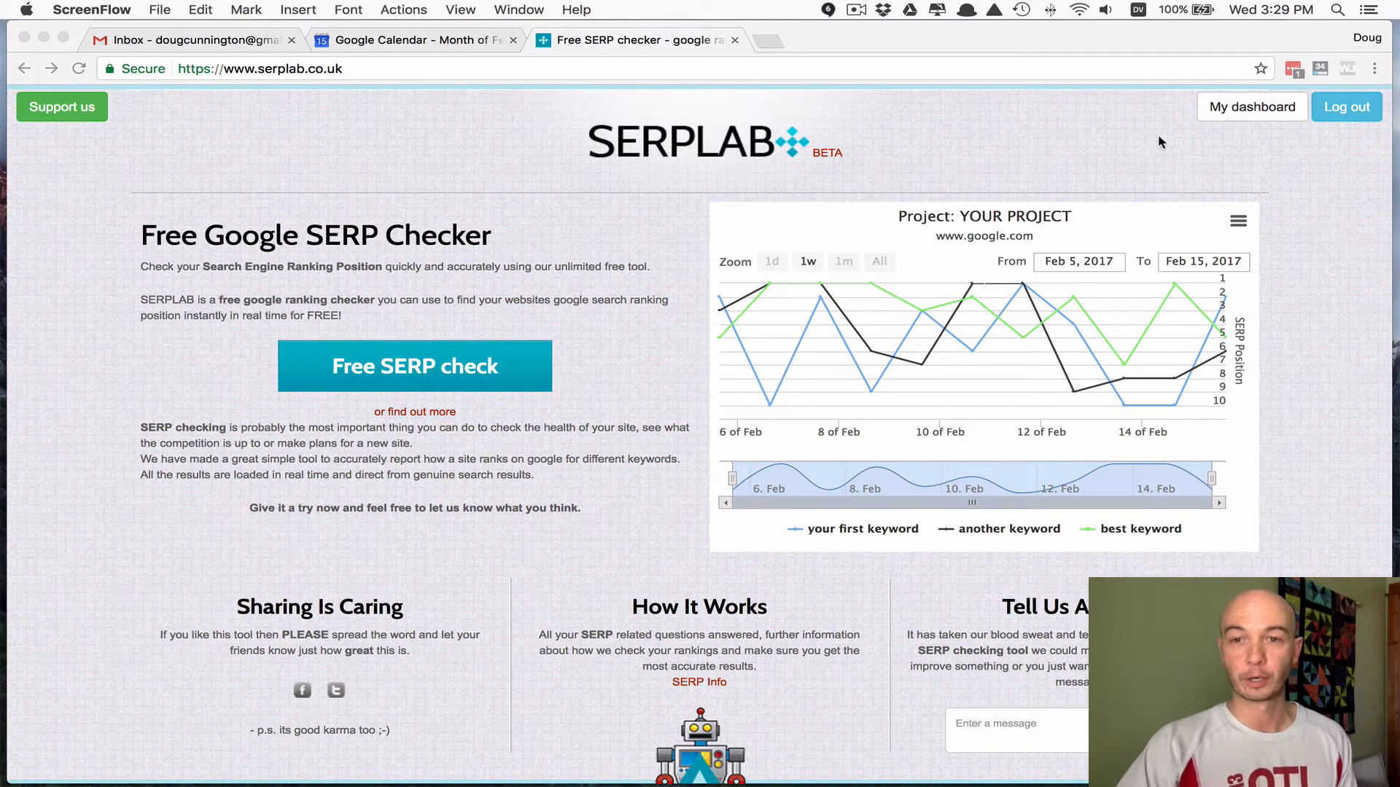
pyautogui.moveTo(1214, 146)
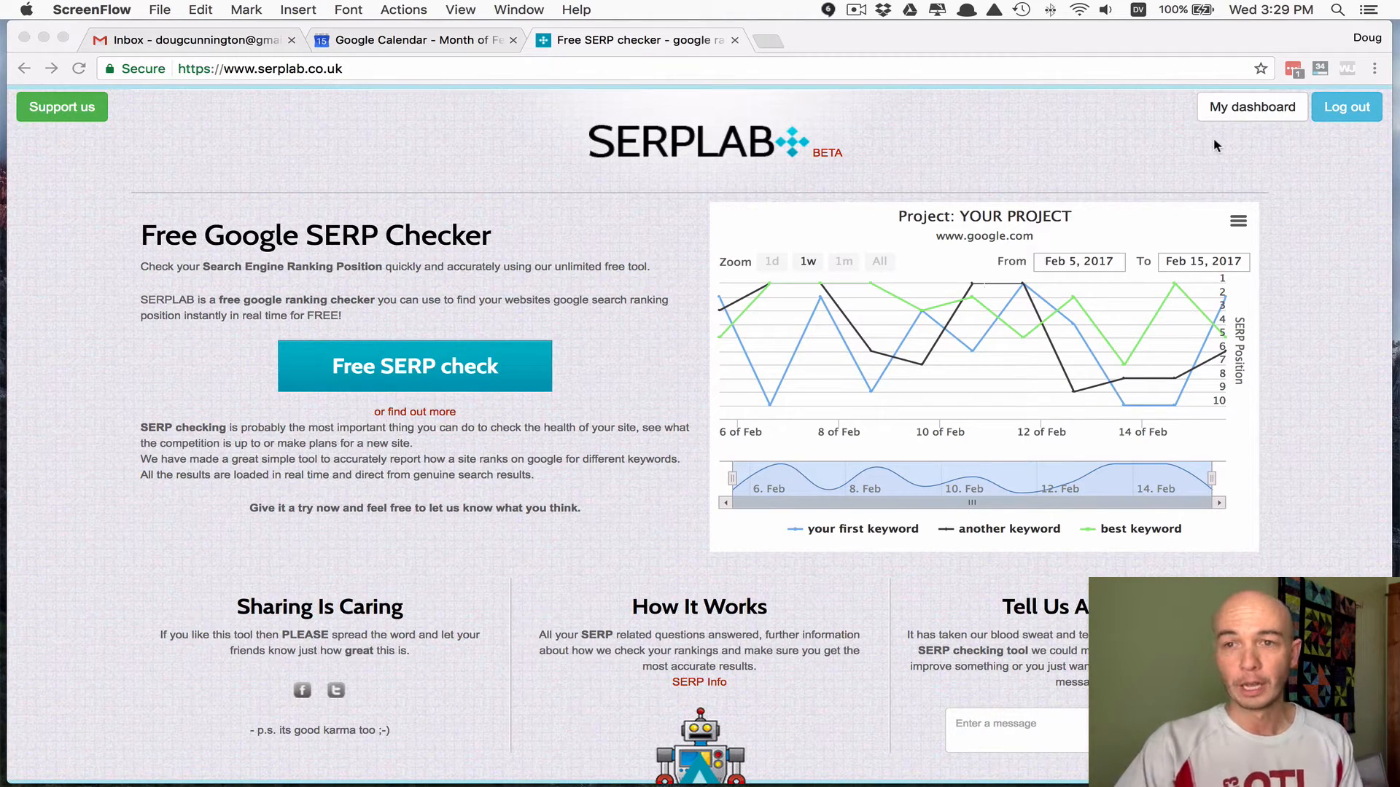
pyautogui.click(1251, 107)
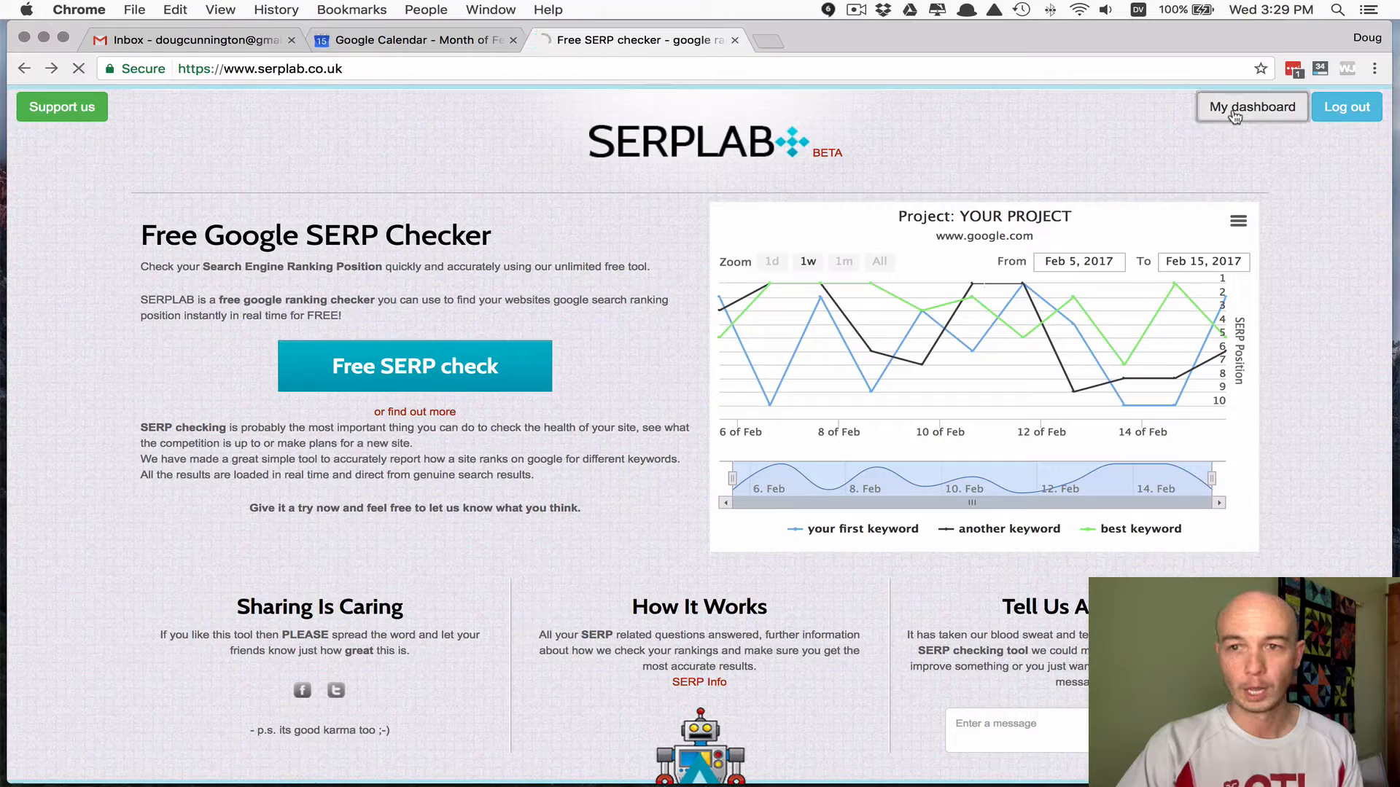
pyautogui.click(1251, 107)
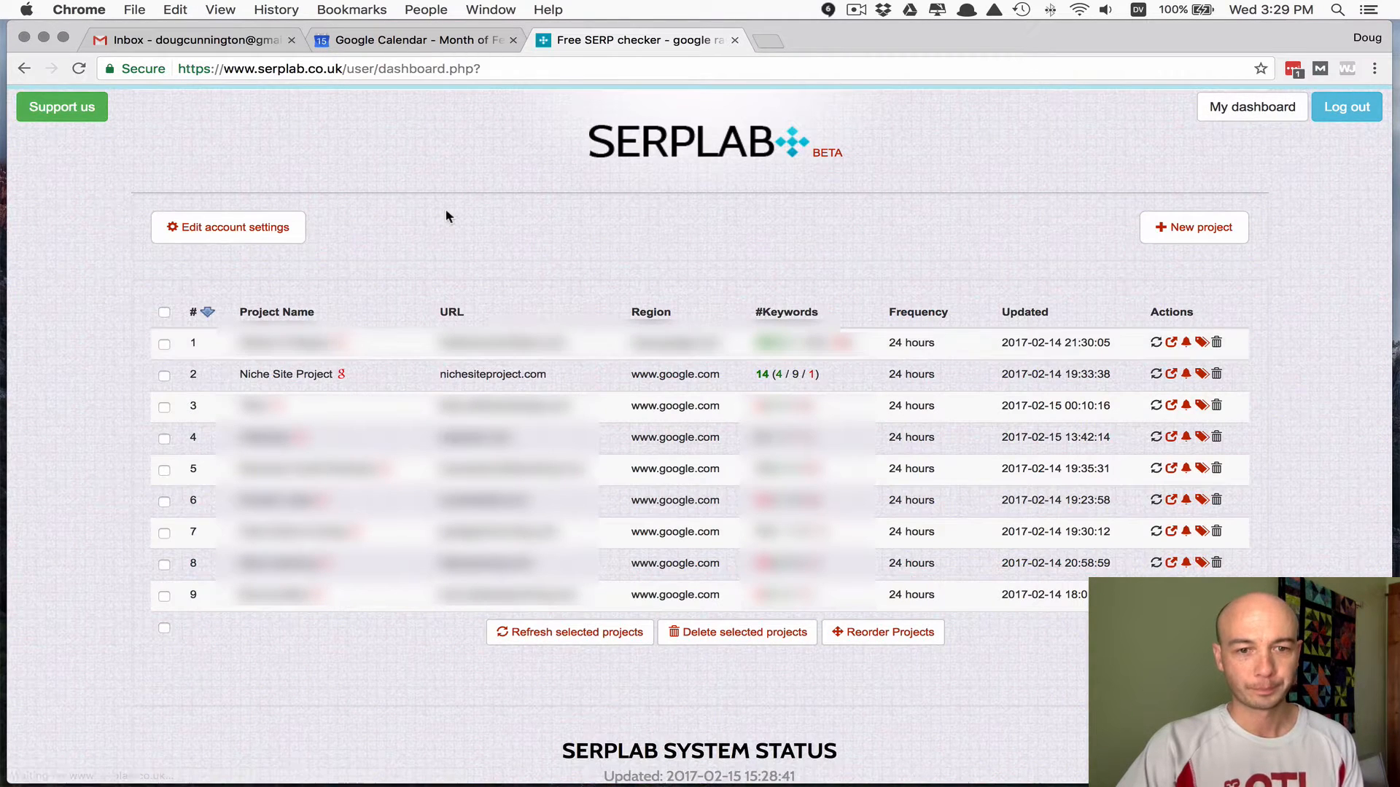
pyautogui.moveTo(426, 177)
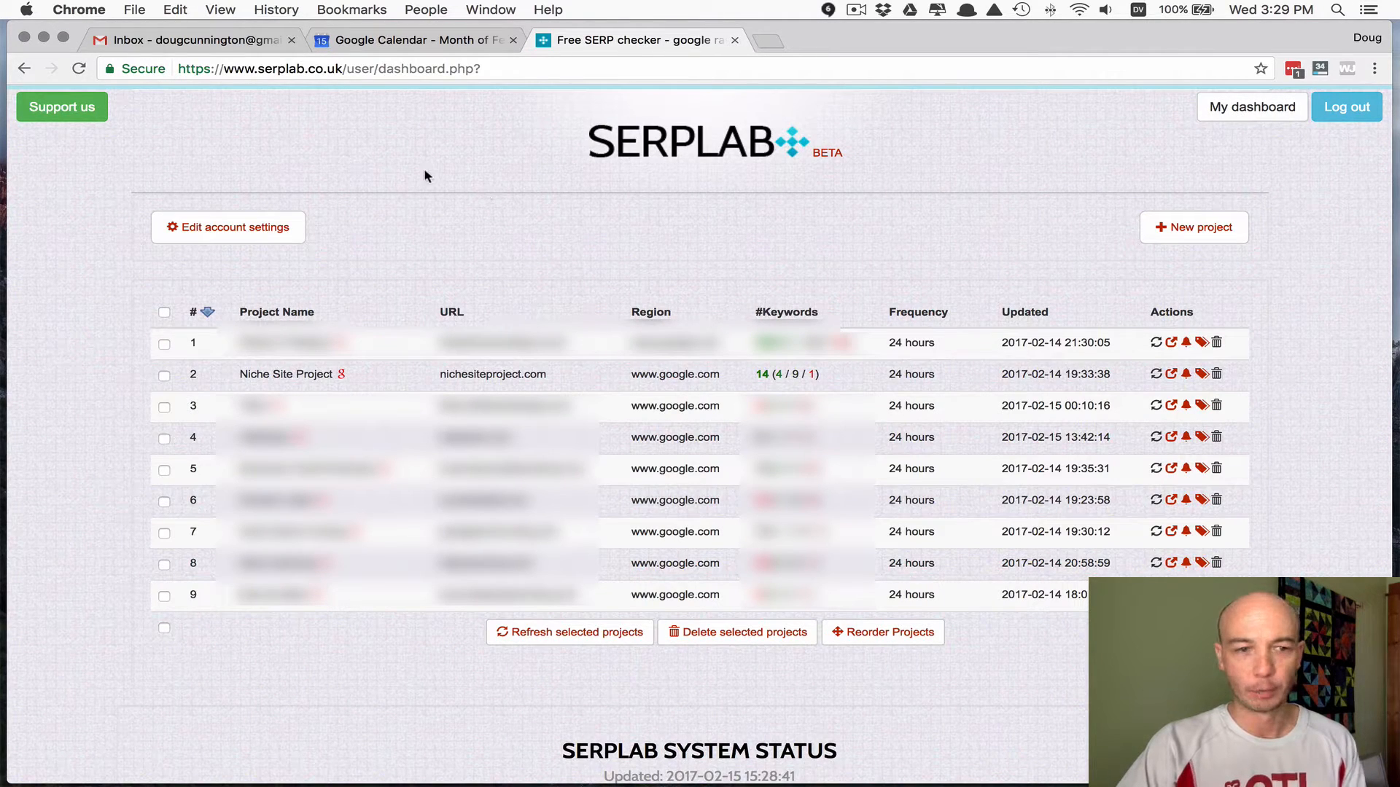
pyautogui.moveTo(17, 602)
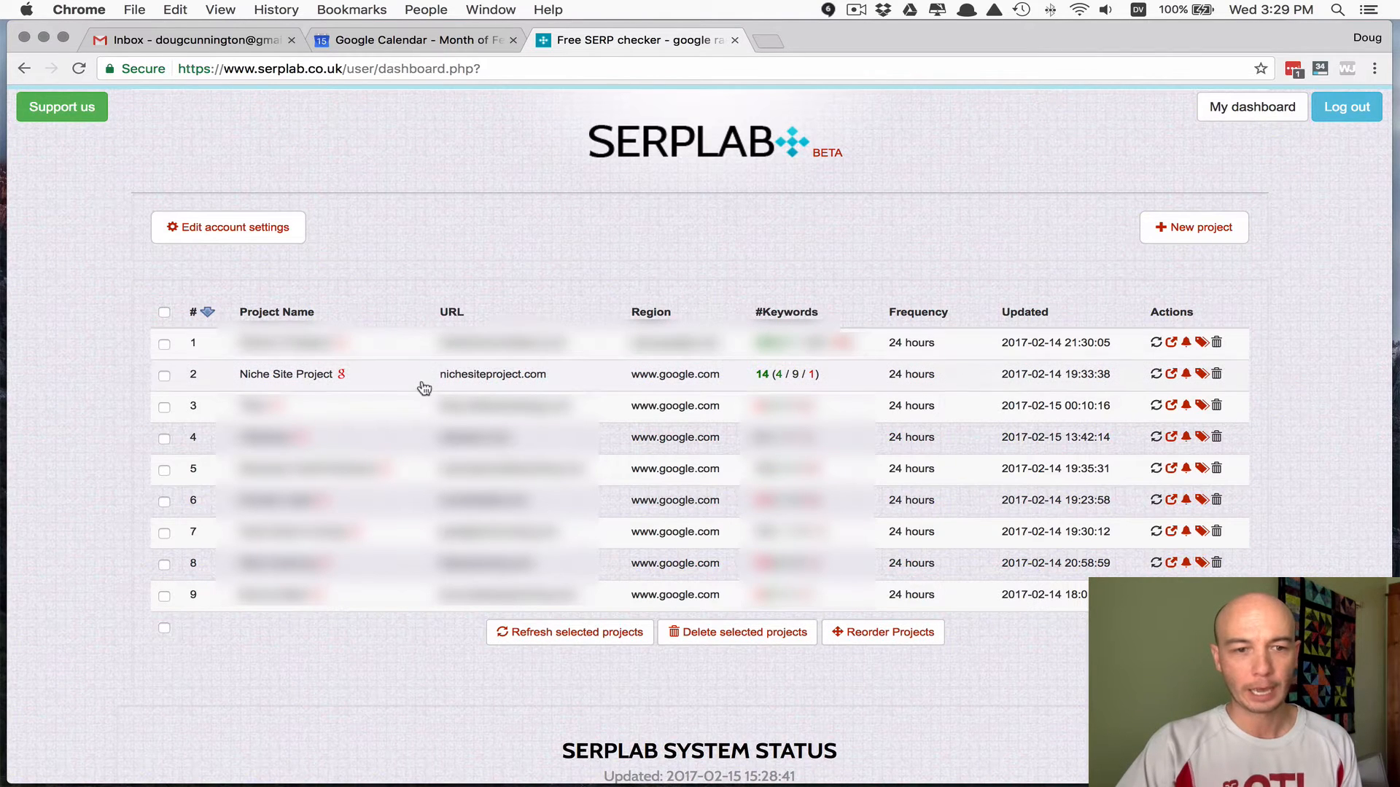
pyautogui.moveTo(302, 383)
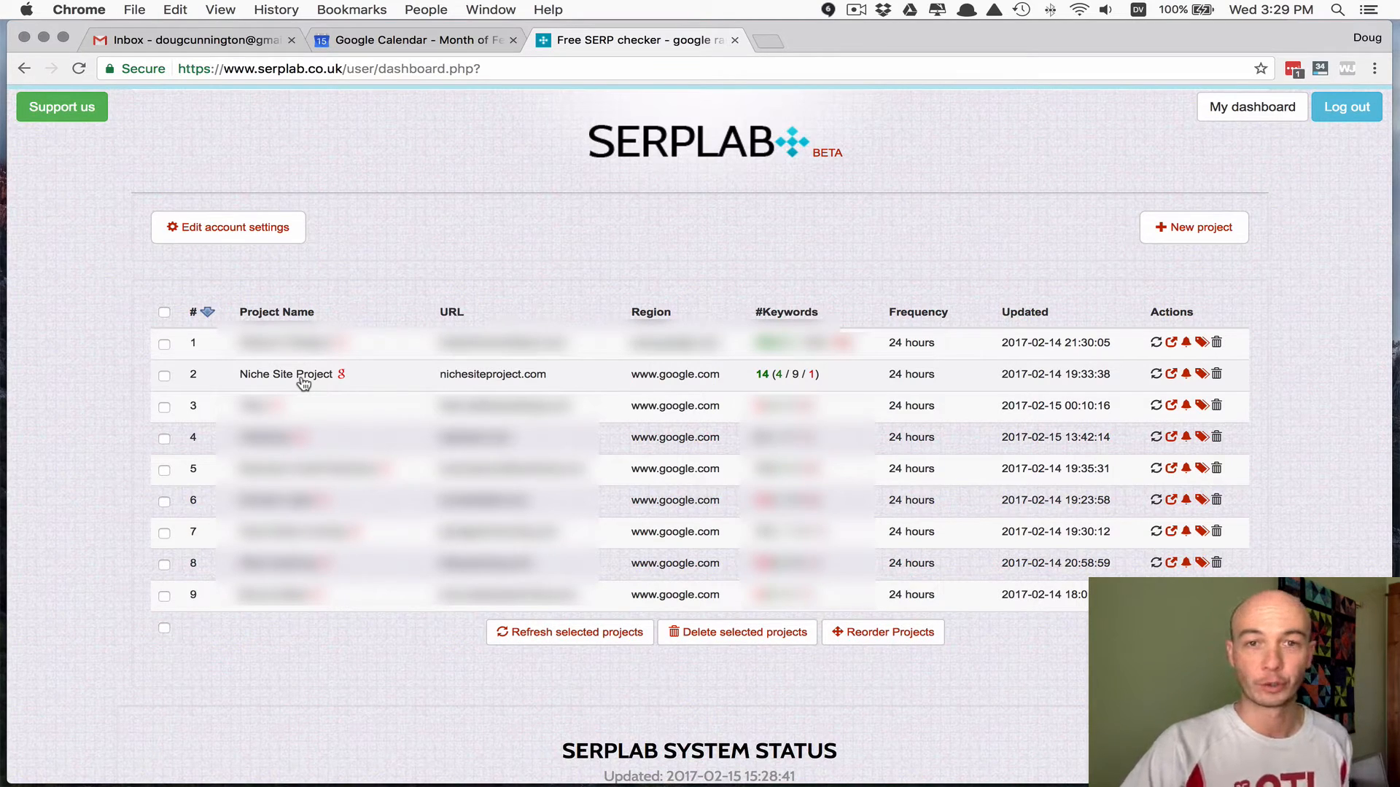
# - Open the Niche Site Project details page from the Project Name column
pyautogui.click(286, 375)
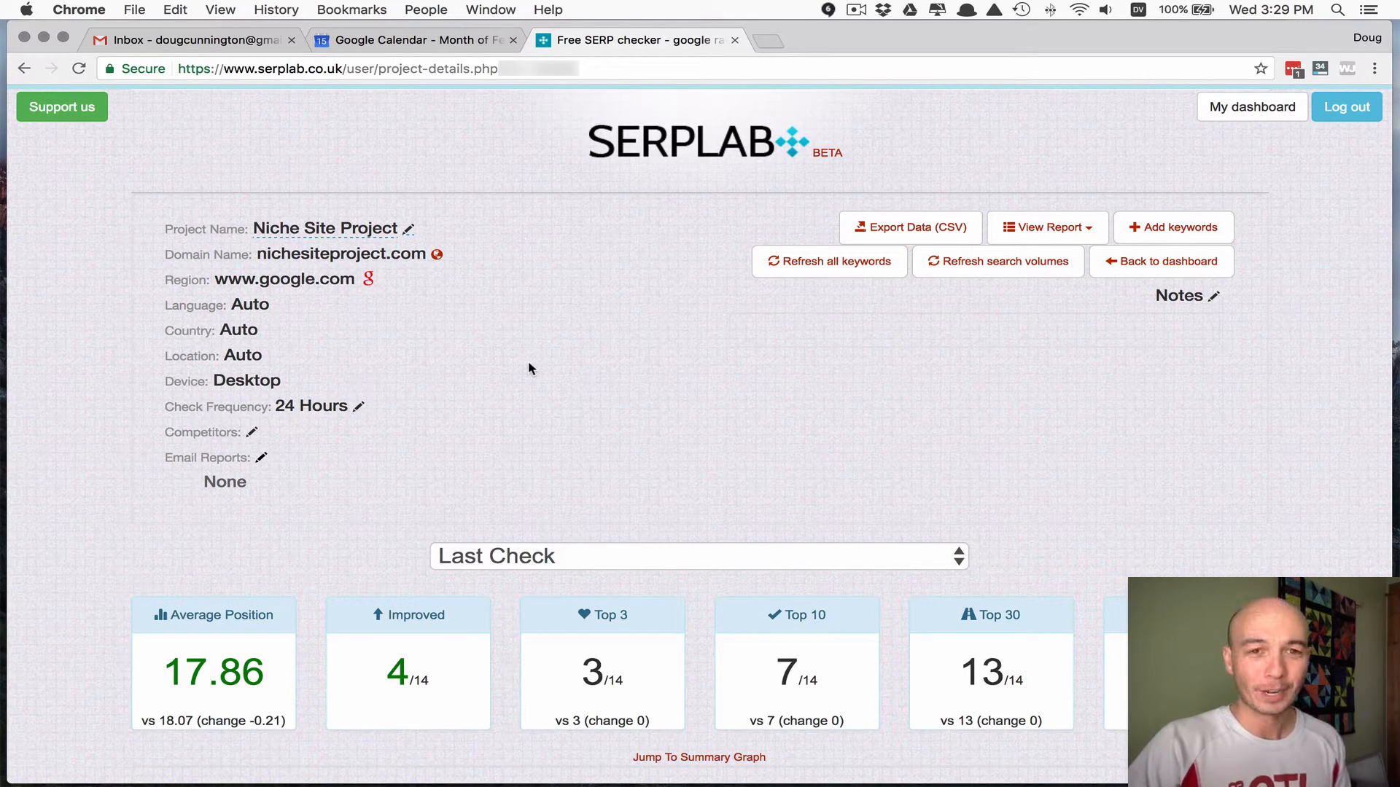
pyautogui.moveTo(412, 381)
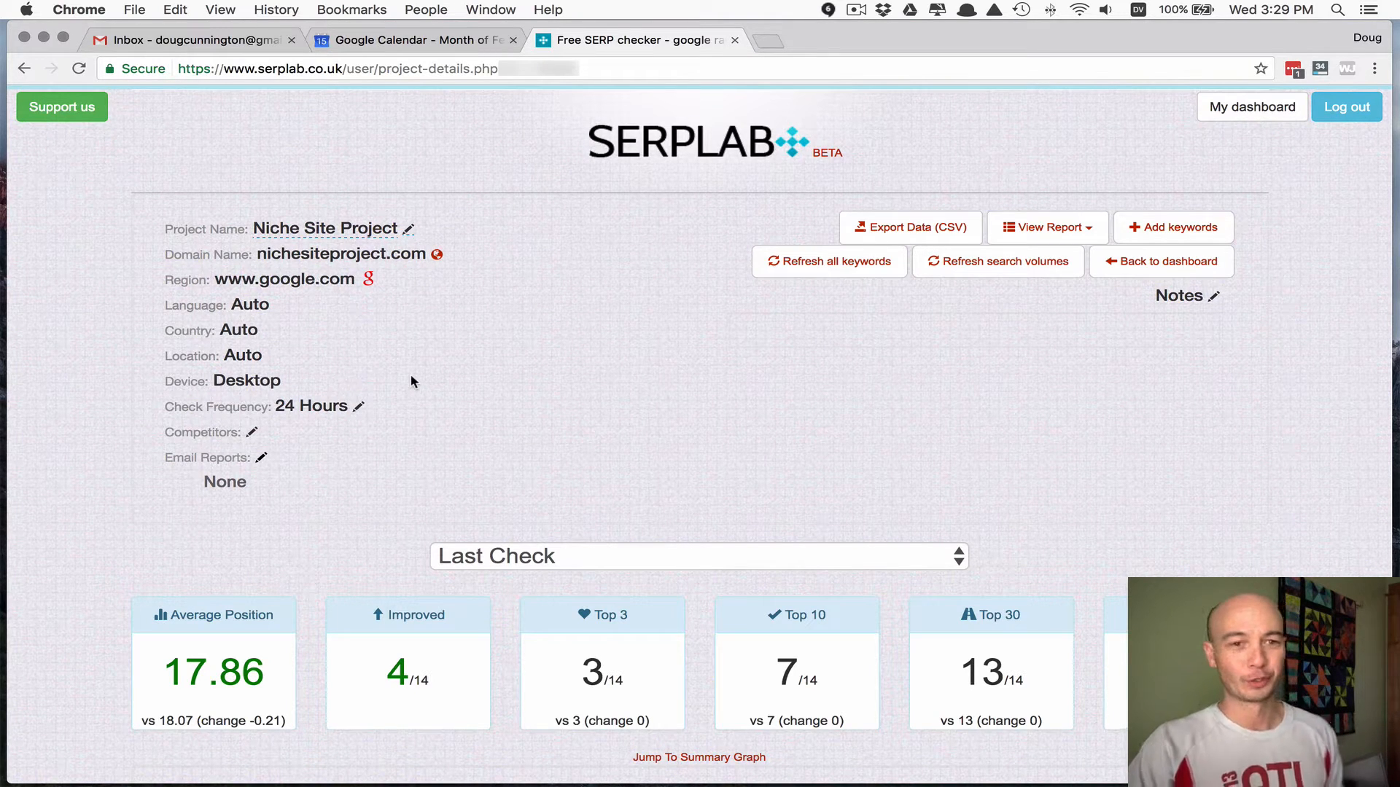
pyautogui.moveTo(525, 388)
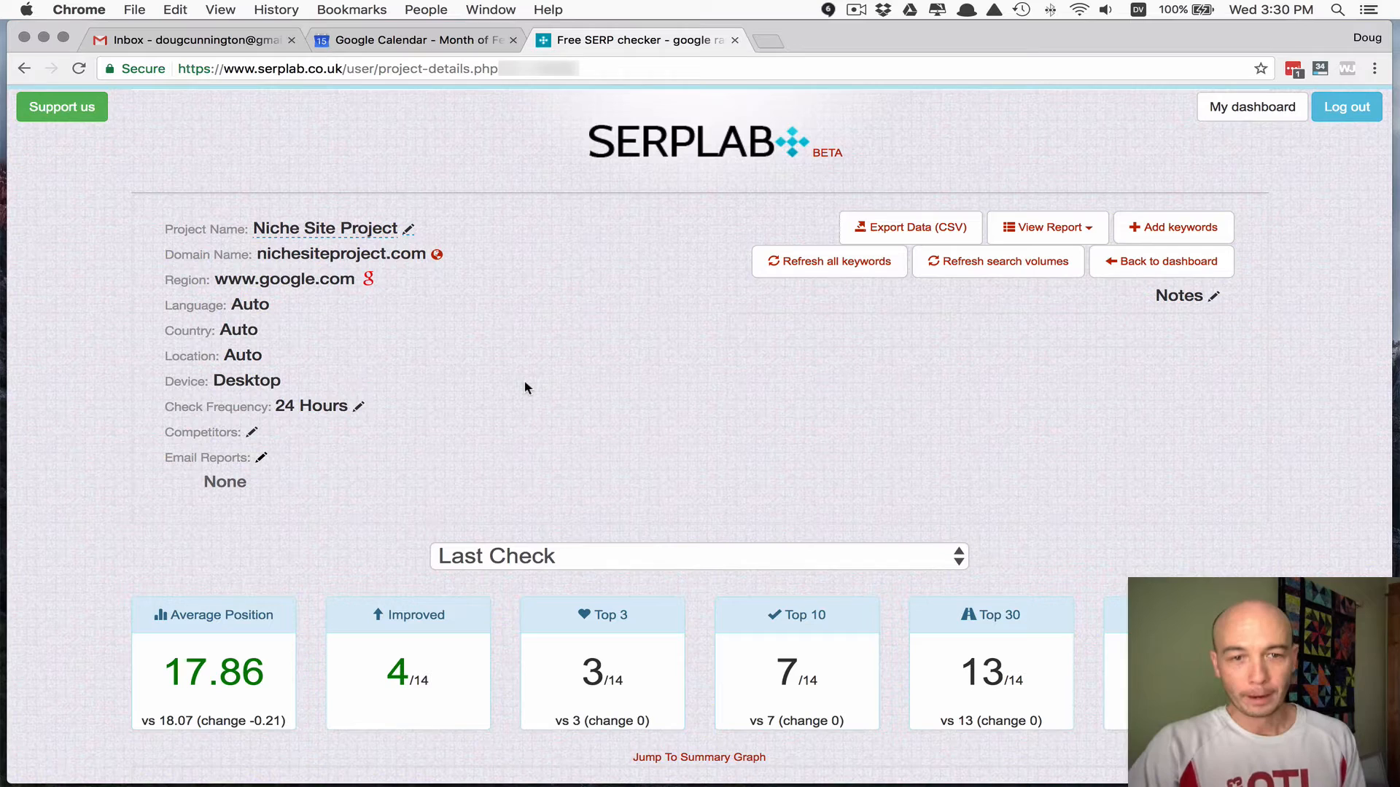
pyautogui.moveTo(331, 205)
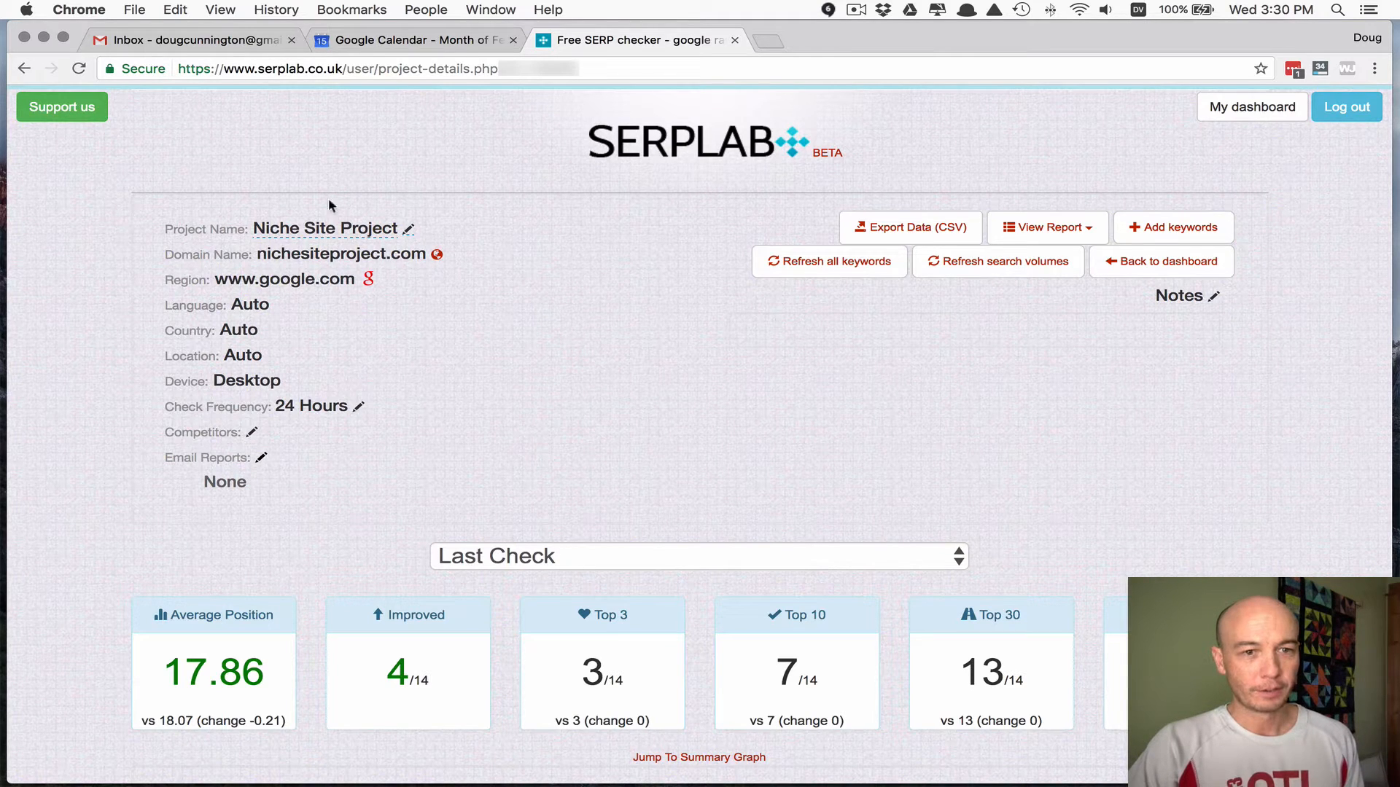
pyautogui.moveTo(159, 439)
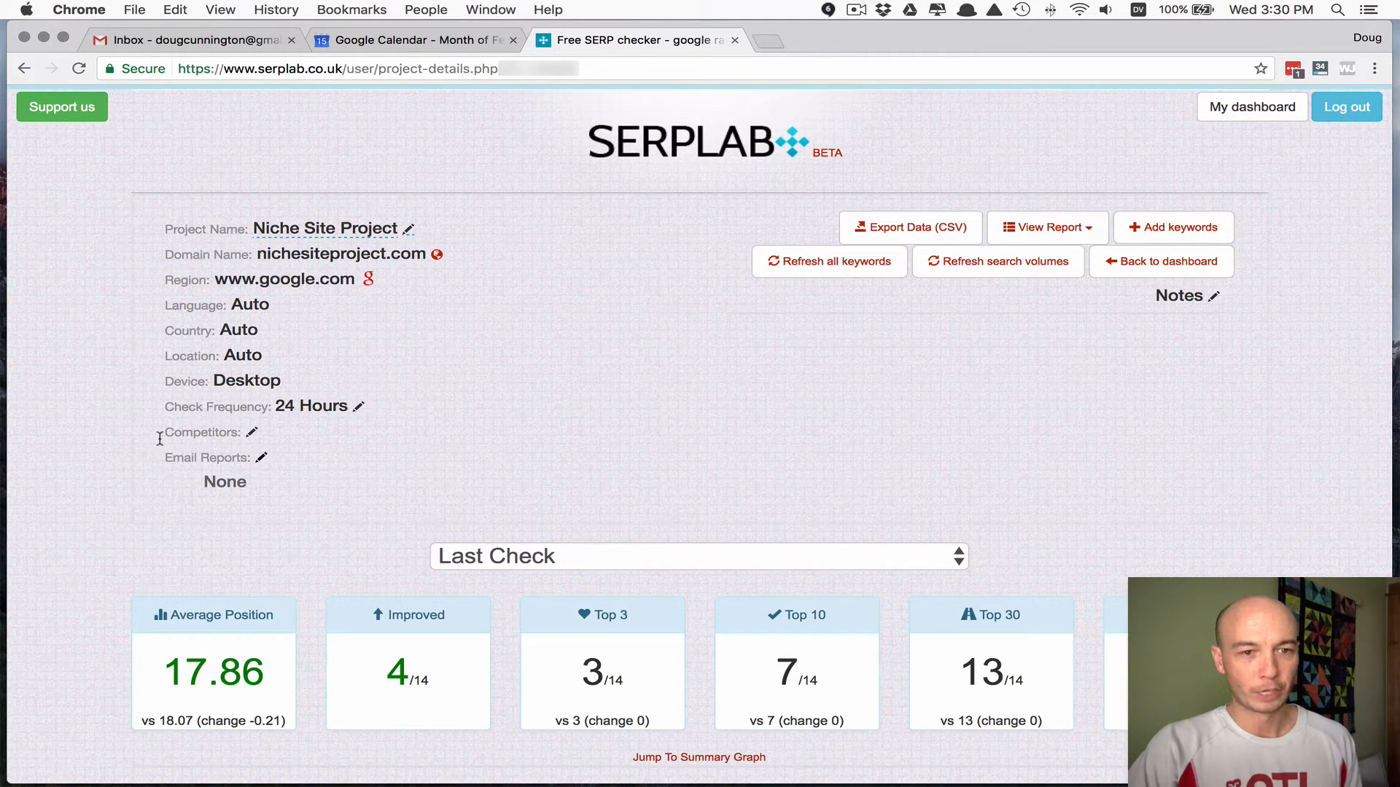
pyautogui.moveTo(508, 462)
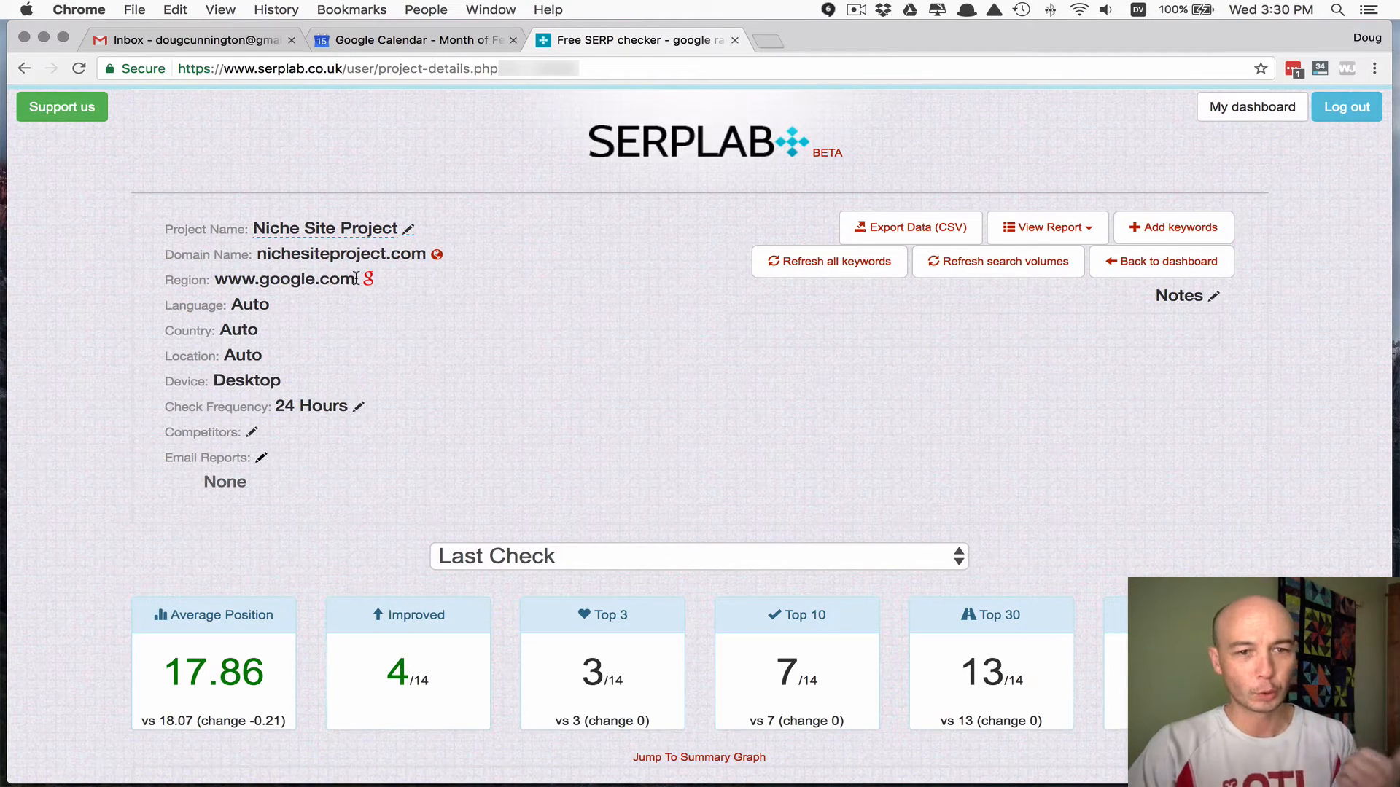
pyautogui.moveTo(300, 320)
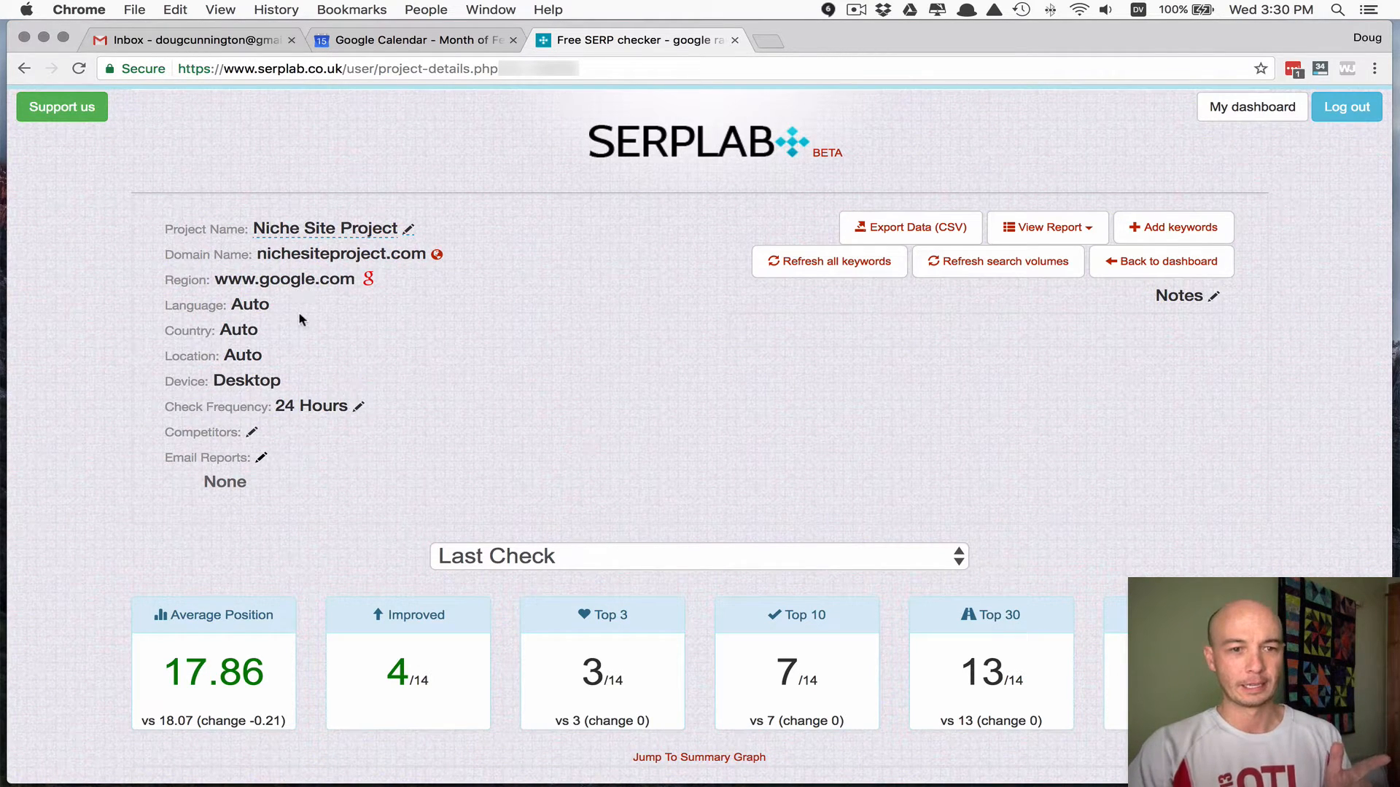
pyautogui.moveTo(499, 340)
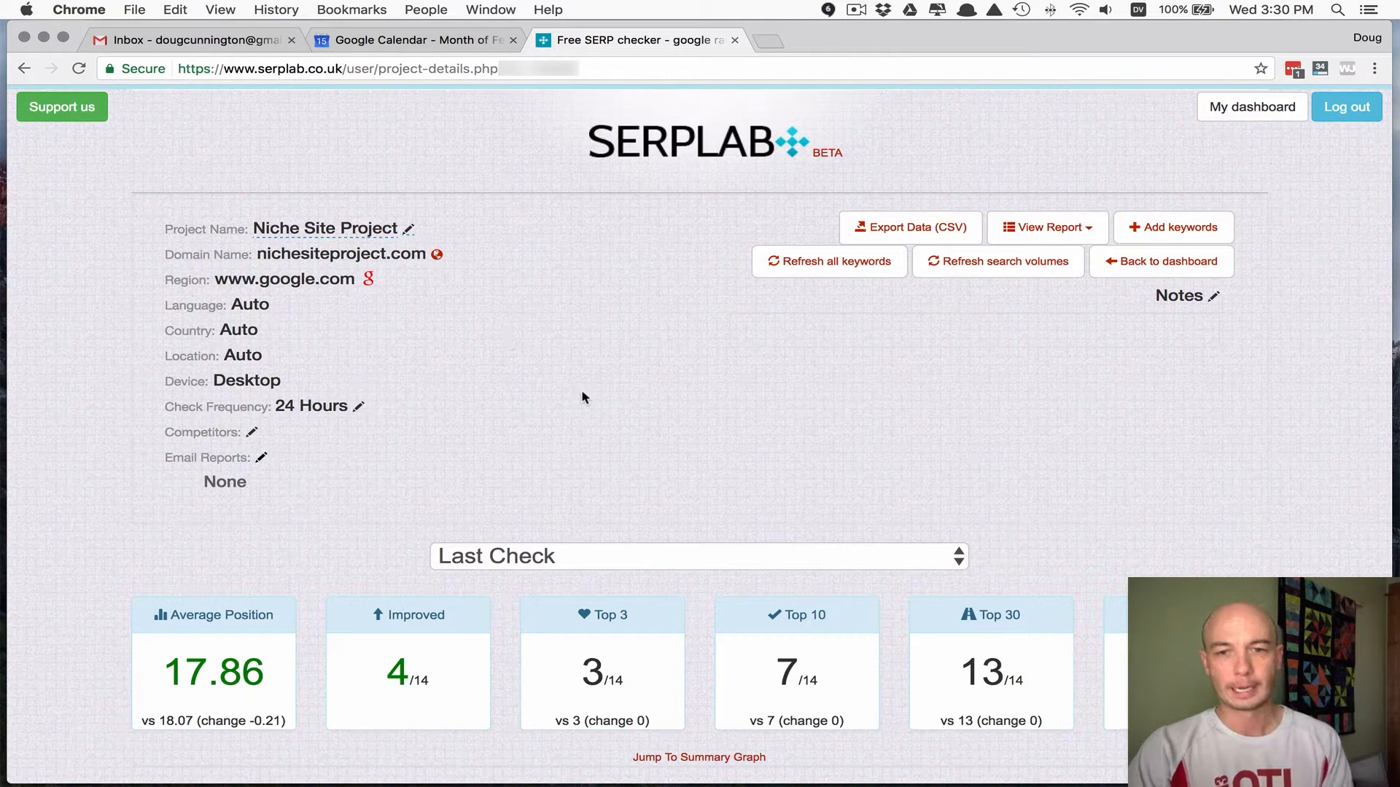
pyautogui.moveTo(710, 202)
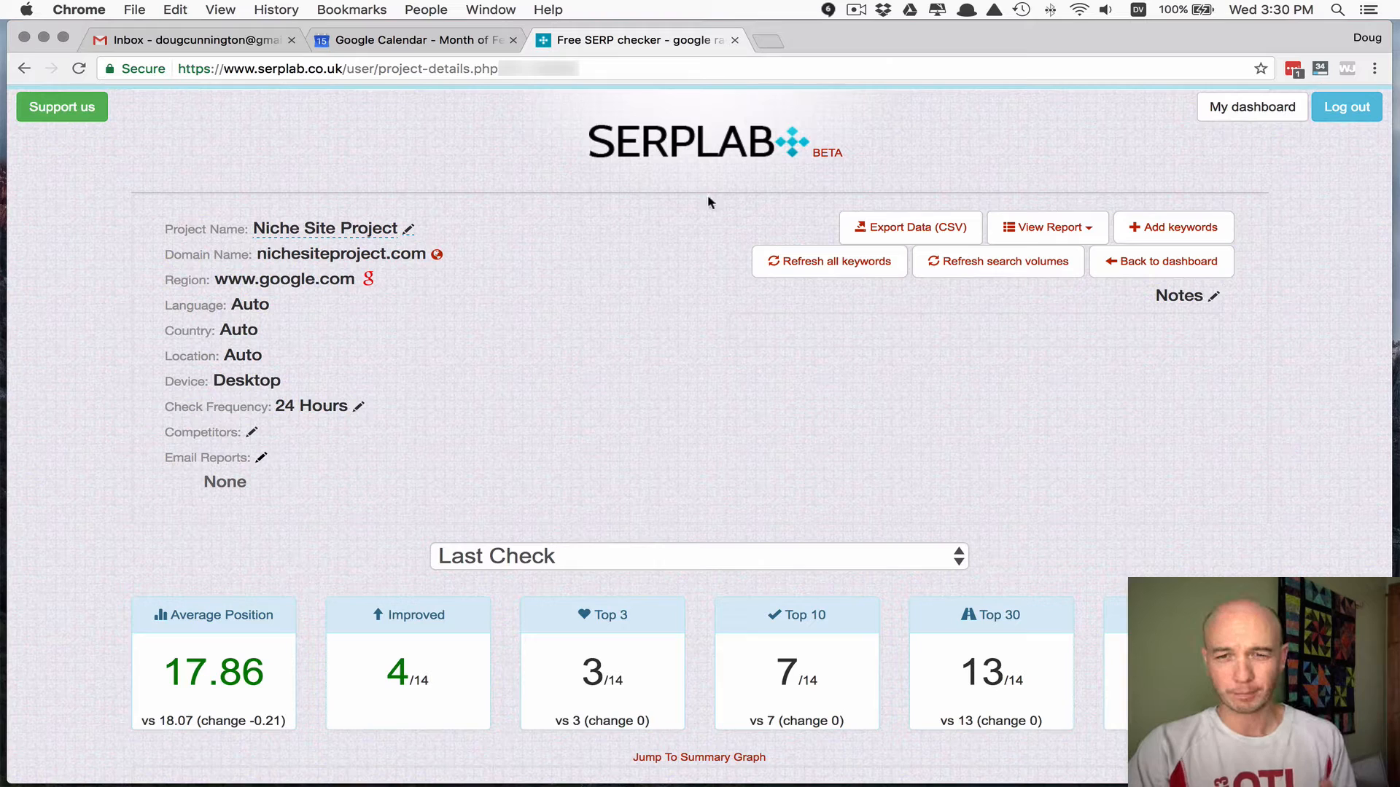
pyautogui.moveTo(1250, 263)
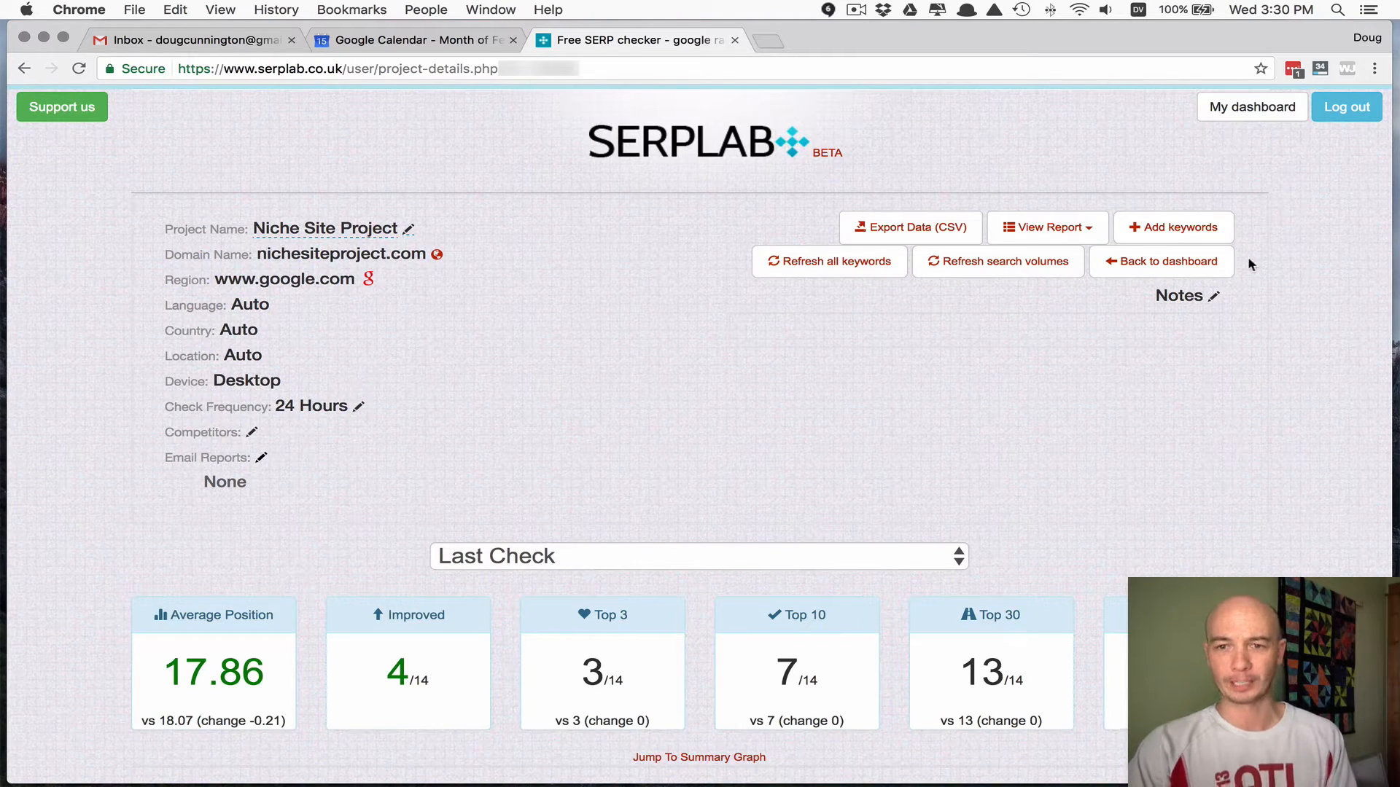
pyautogui.moveTo(1047, 227)
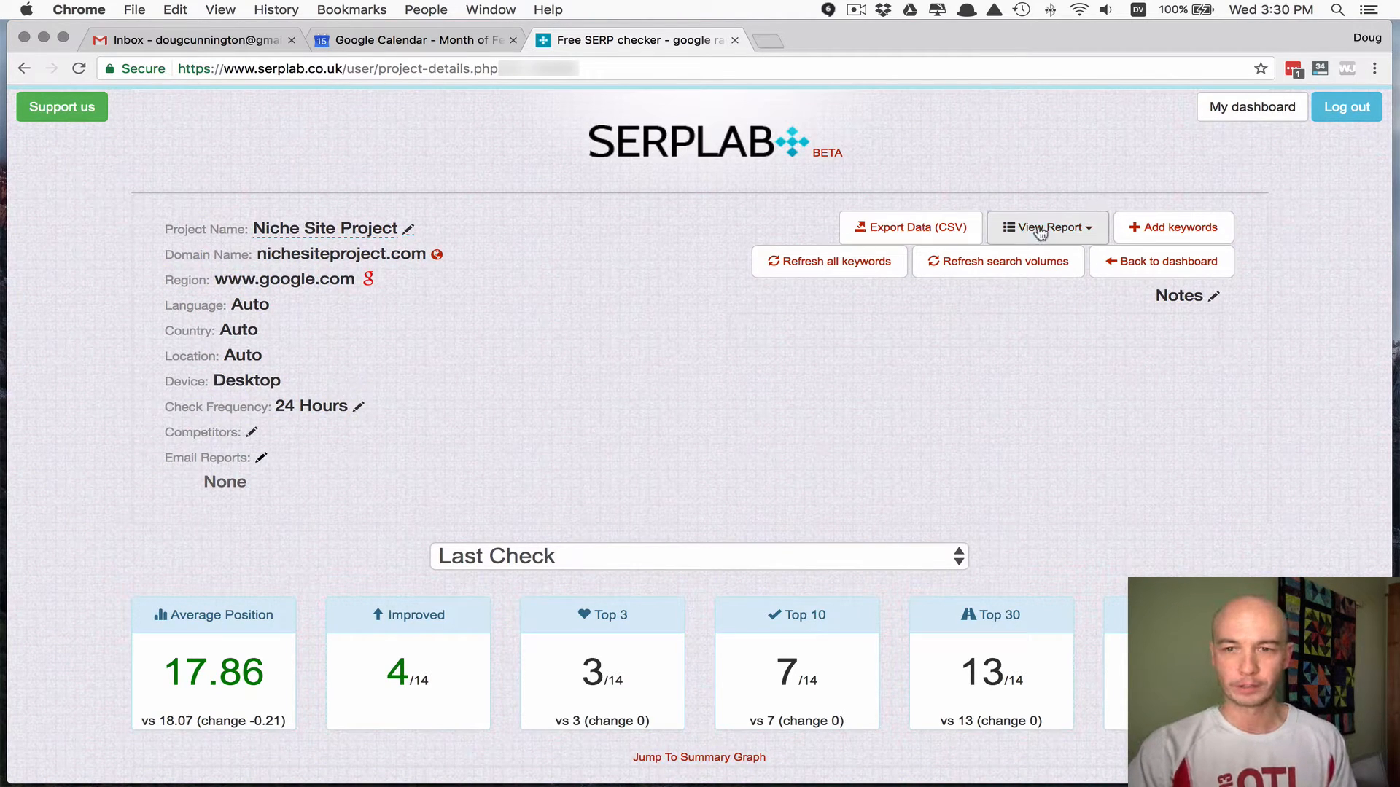
pyautogui.moveTo(957, 369)
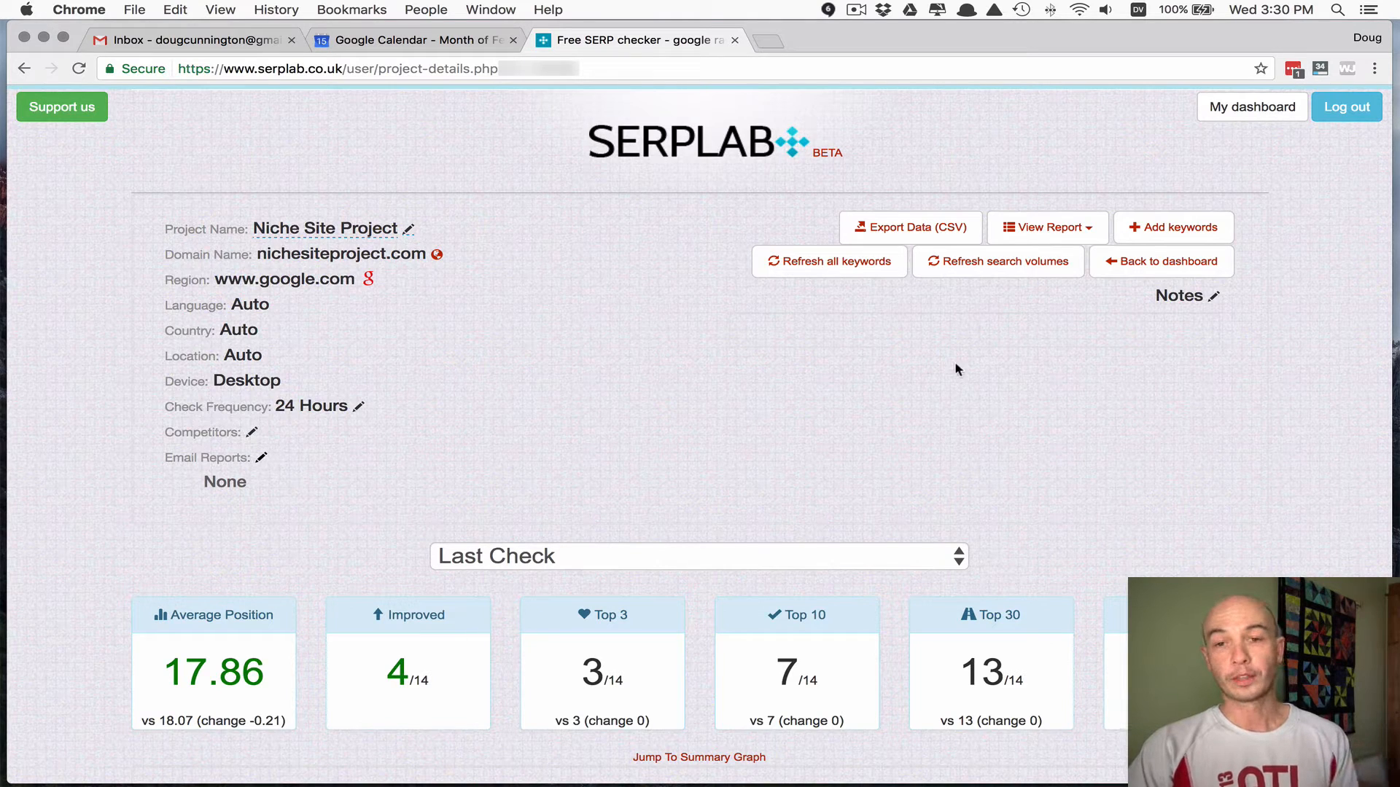
pyautogui.moveTo(910, 228)
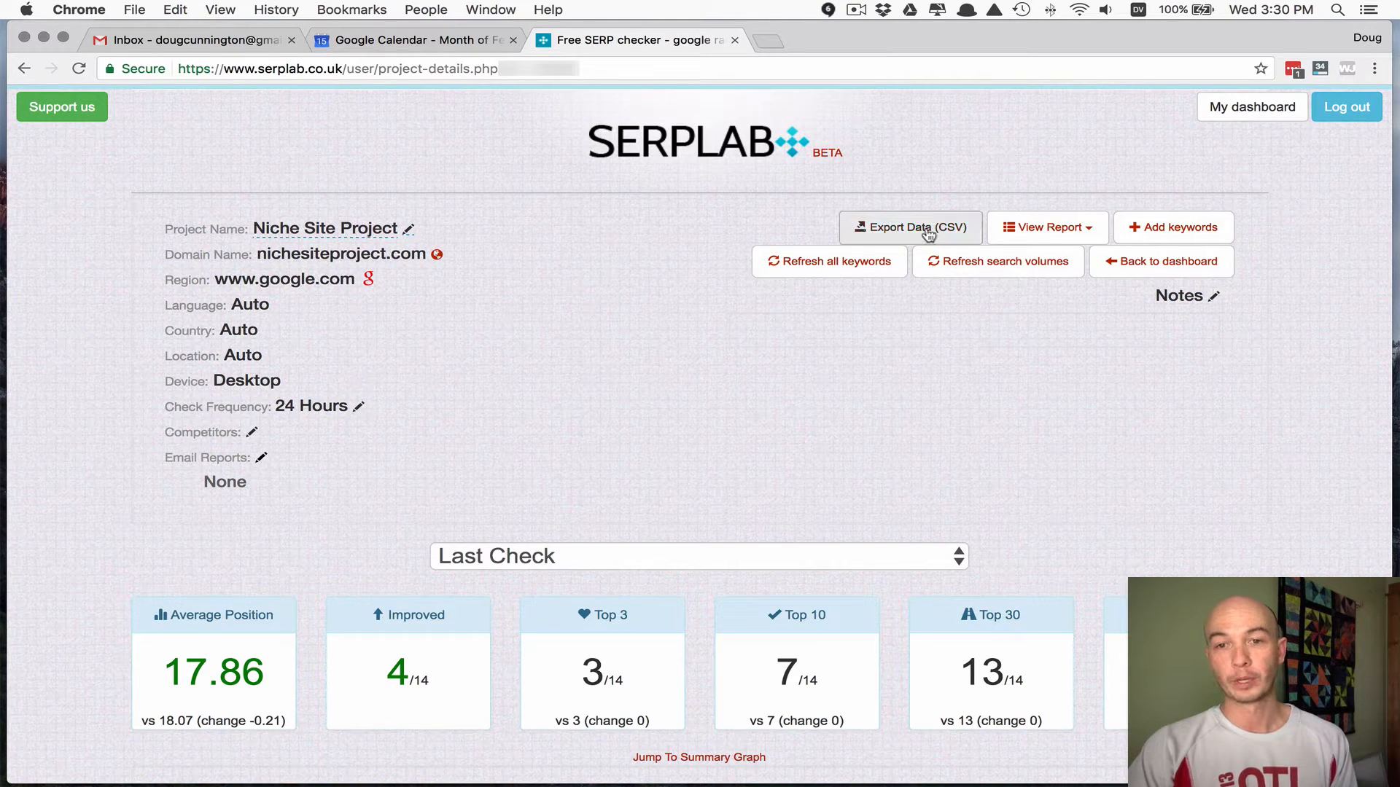
pyautogui.moveTo(701, 258)
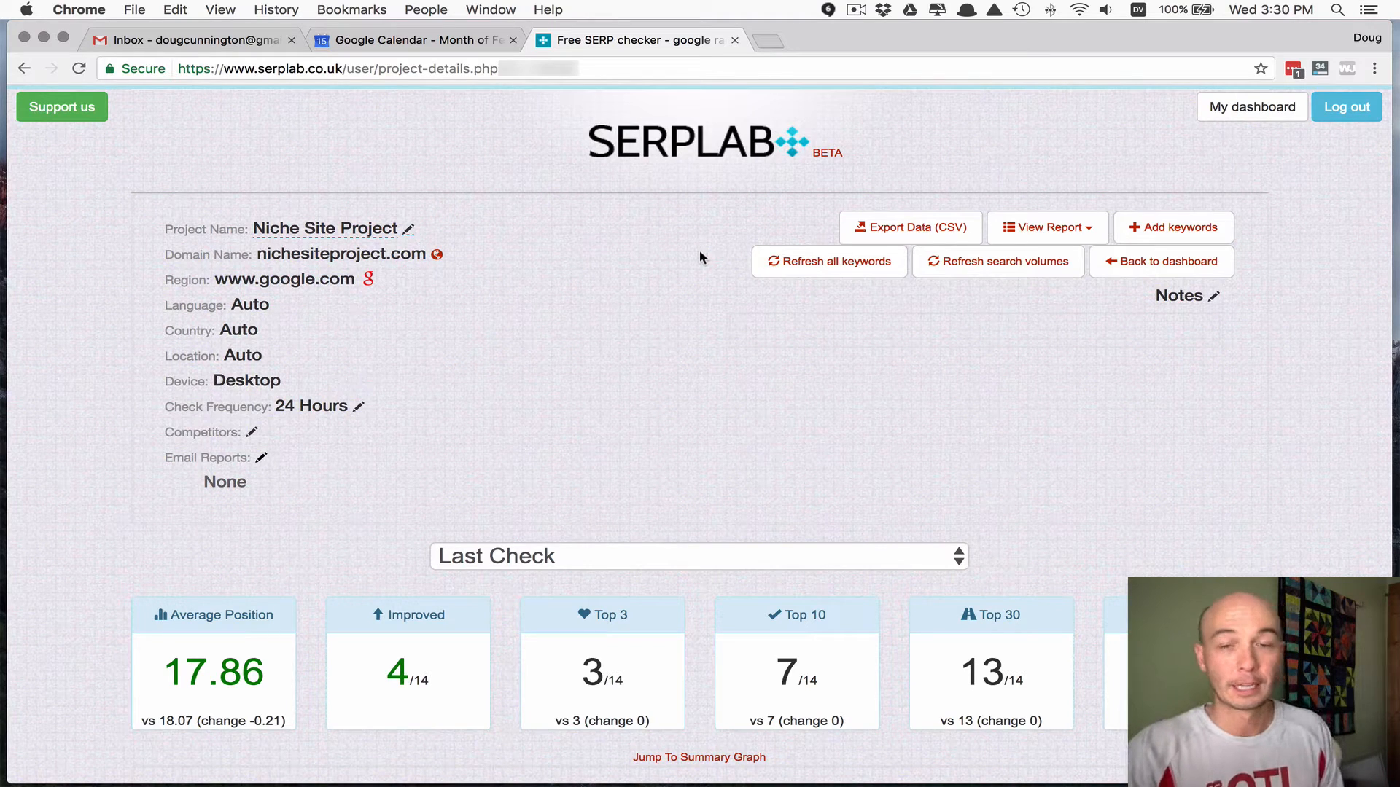
pyautogui.moveTo(764, 350)
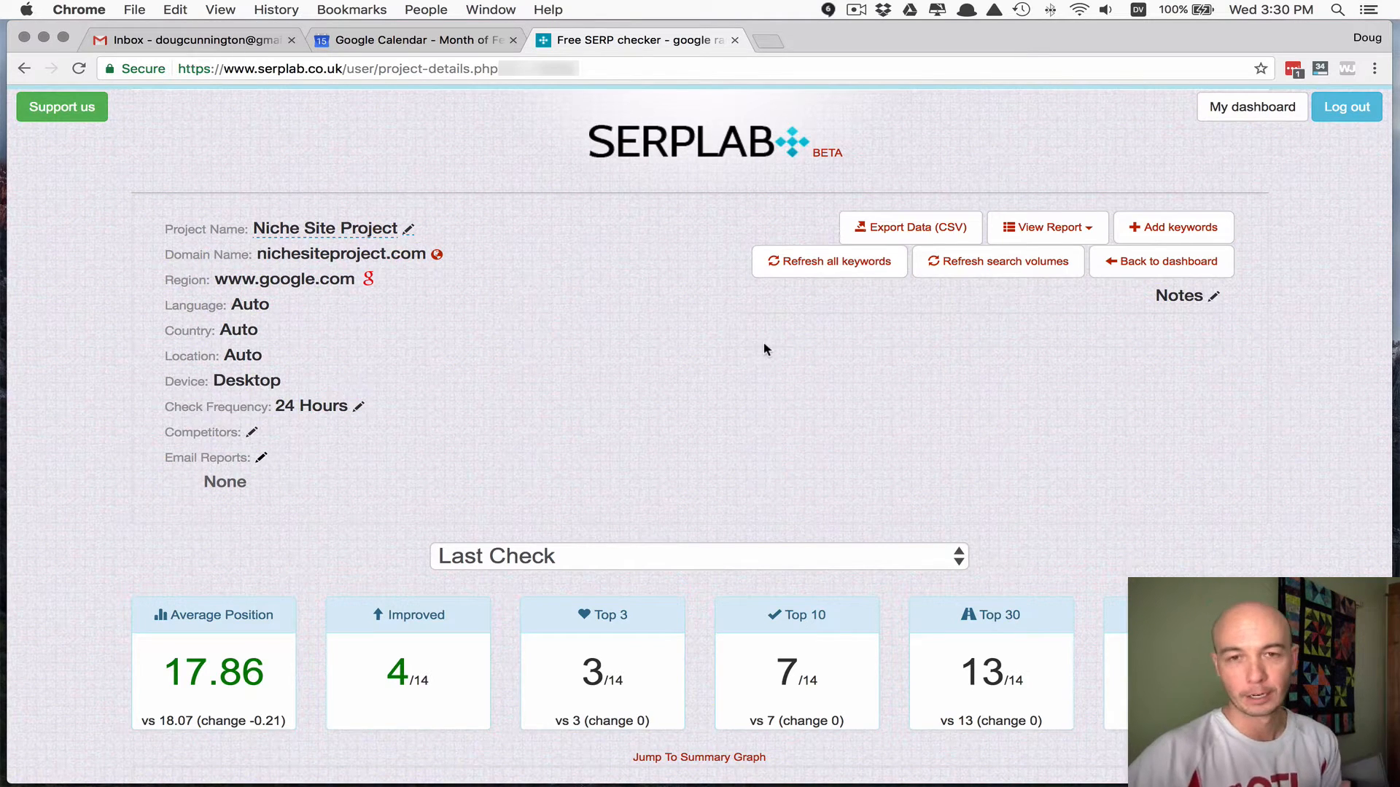
pyautogui.moveTo(591, 337)
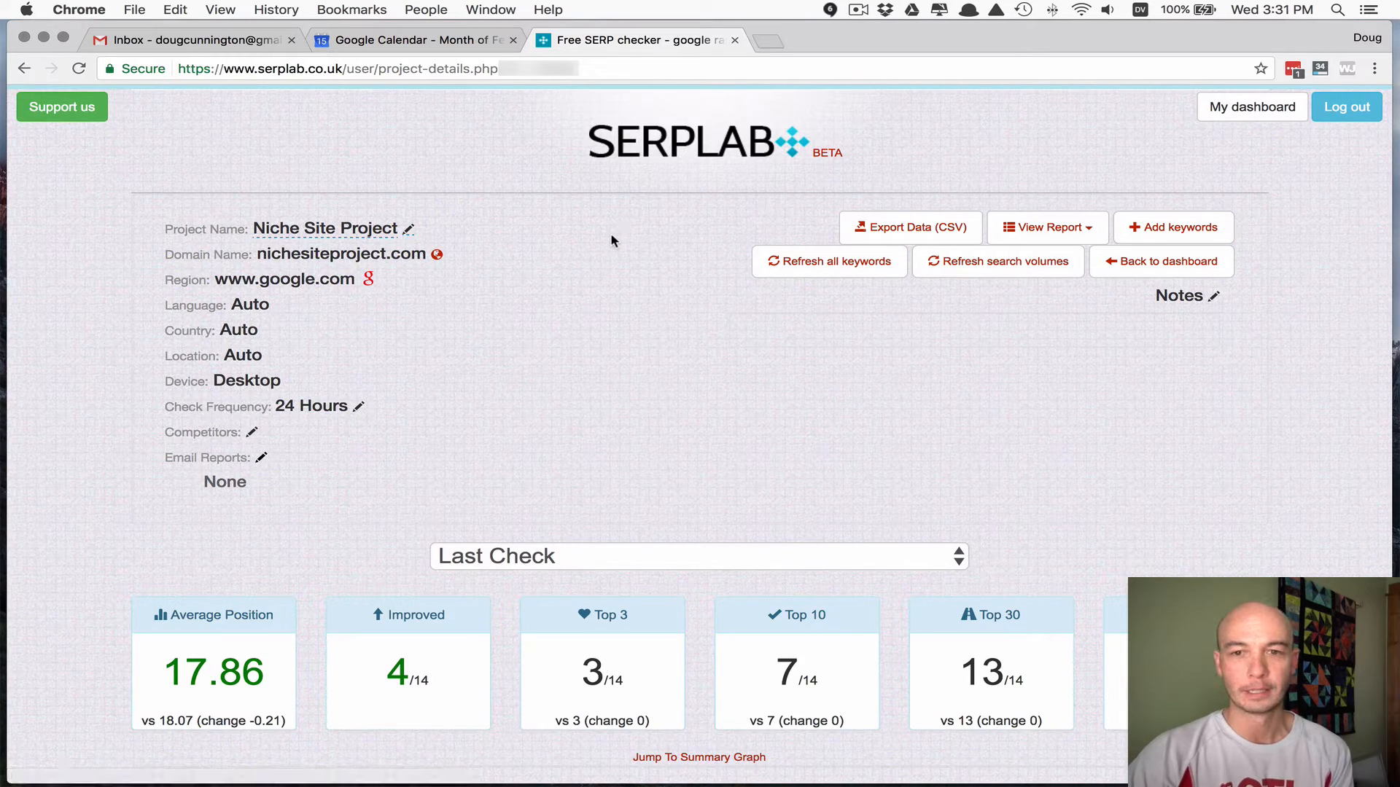
pyautogui.moveTo(640, 369)
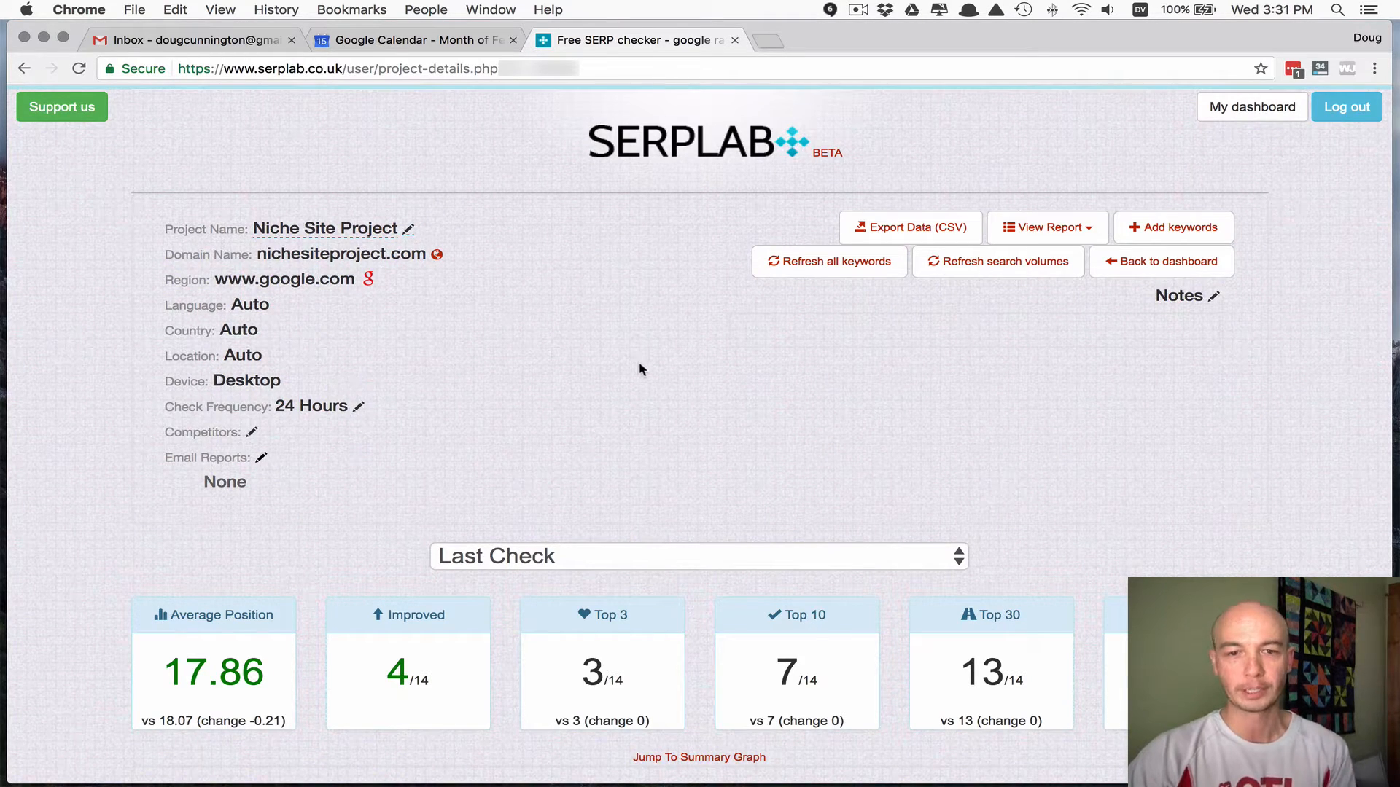
pyautogui.moveTo(1087, 204)
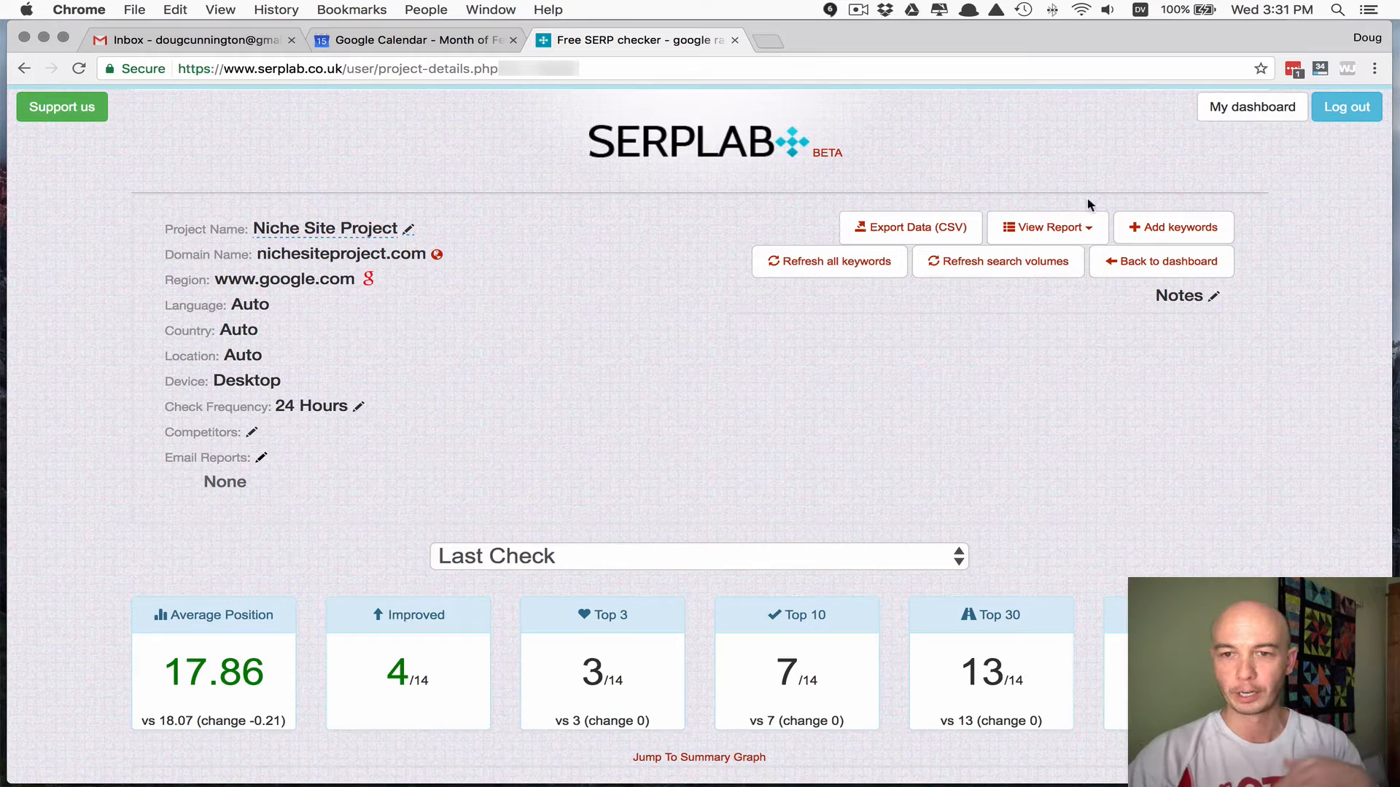
# - Peek at the View Report period list, then reveal the Add keywords entry box
pyautogui.click(1047, 228)
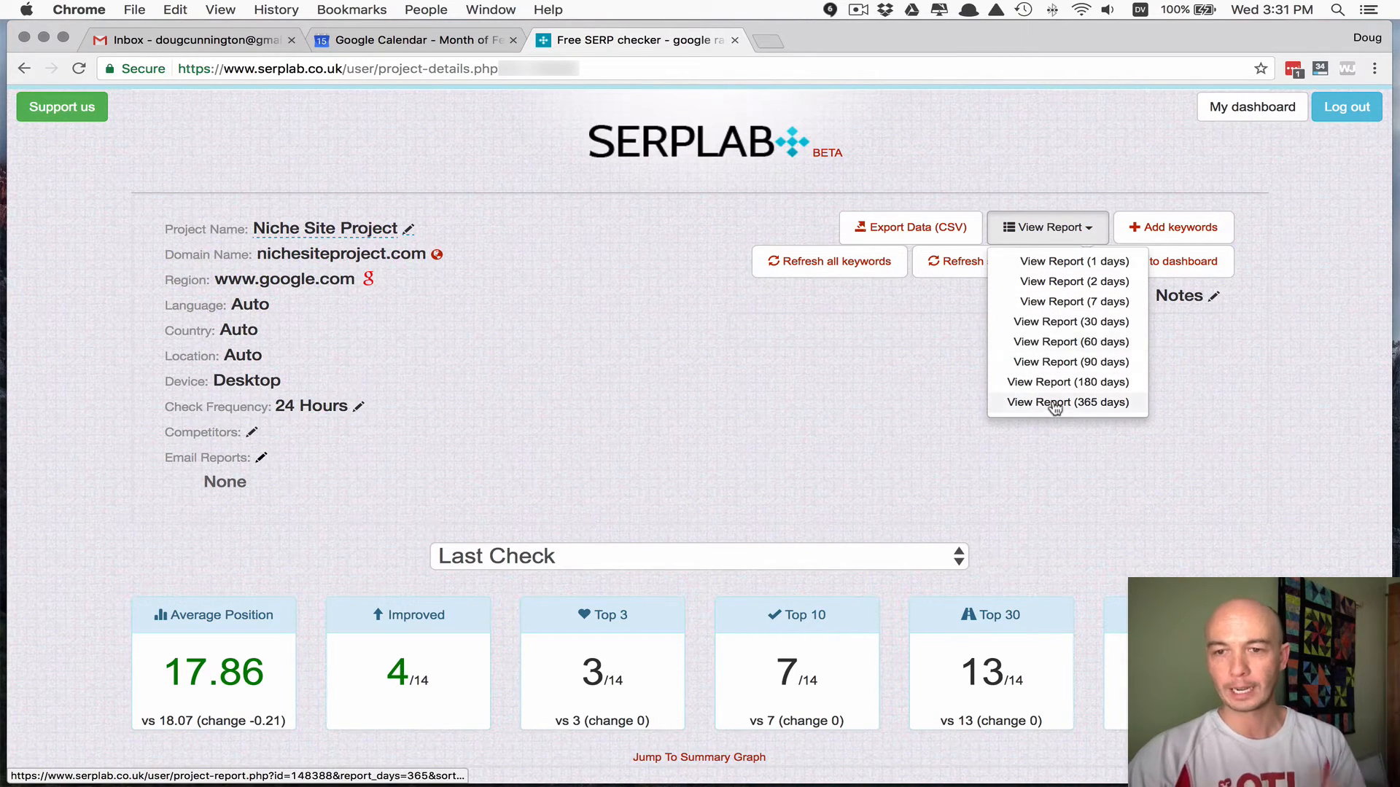
pyautogui.click(854, 439)
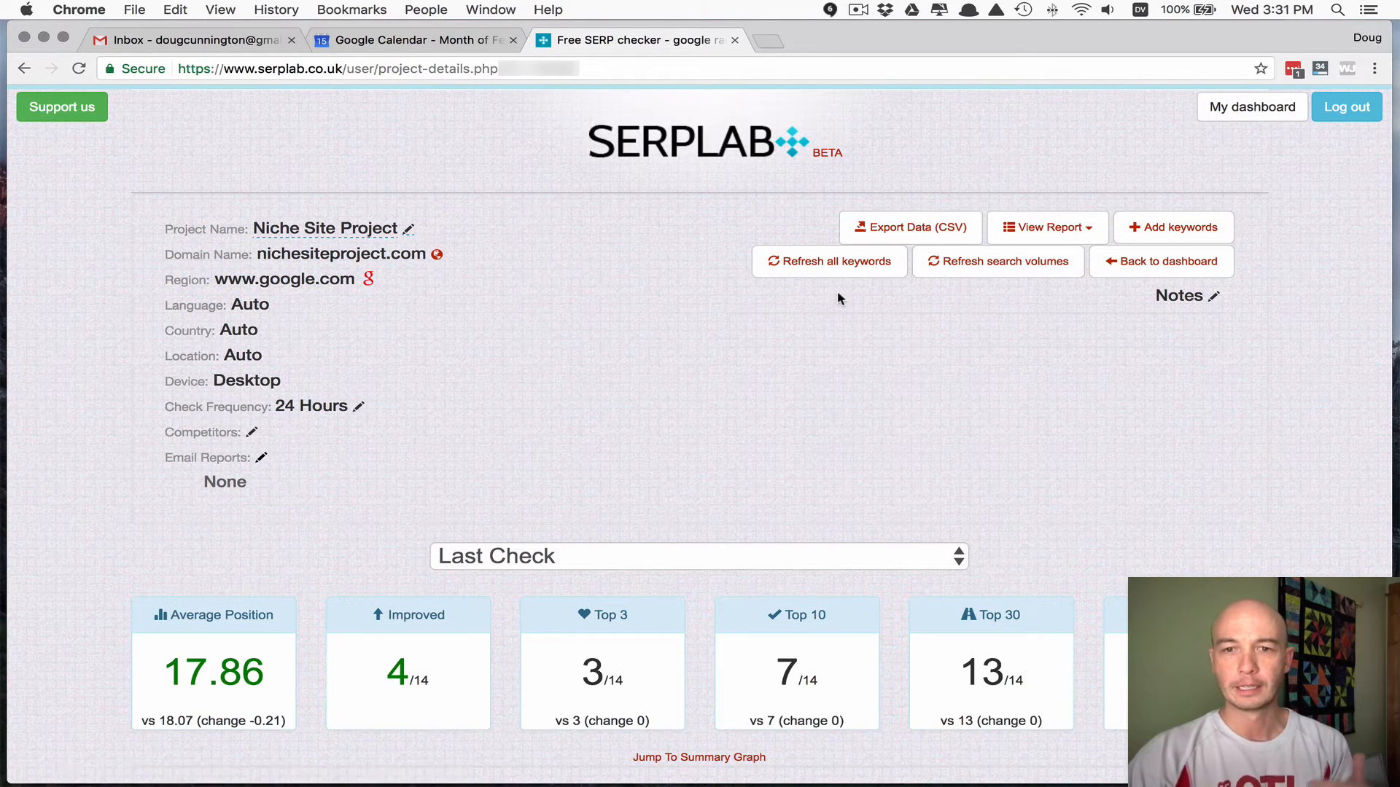
pyautogui.moveTo(1014, 307)
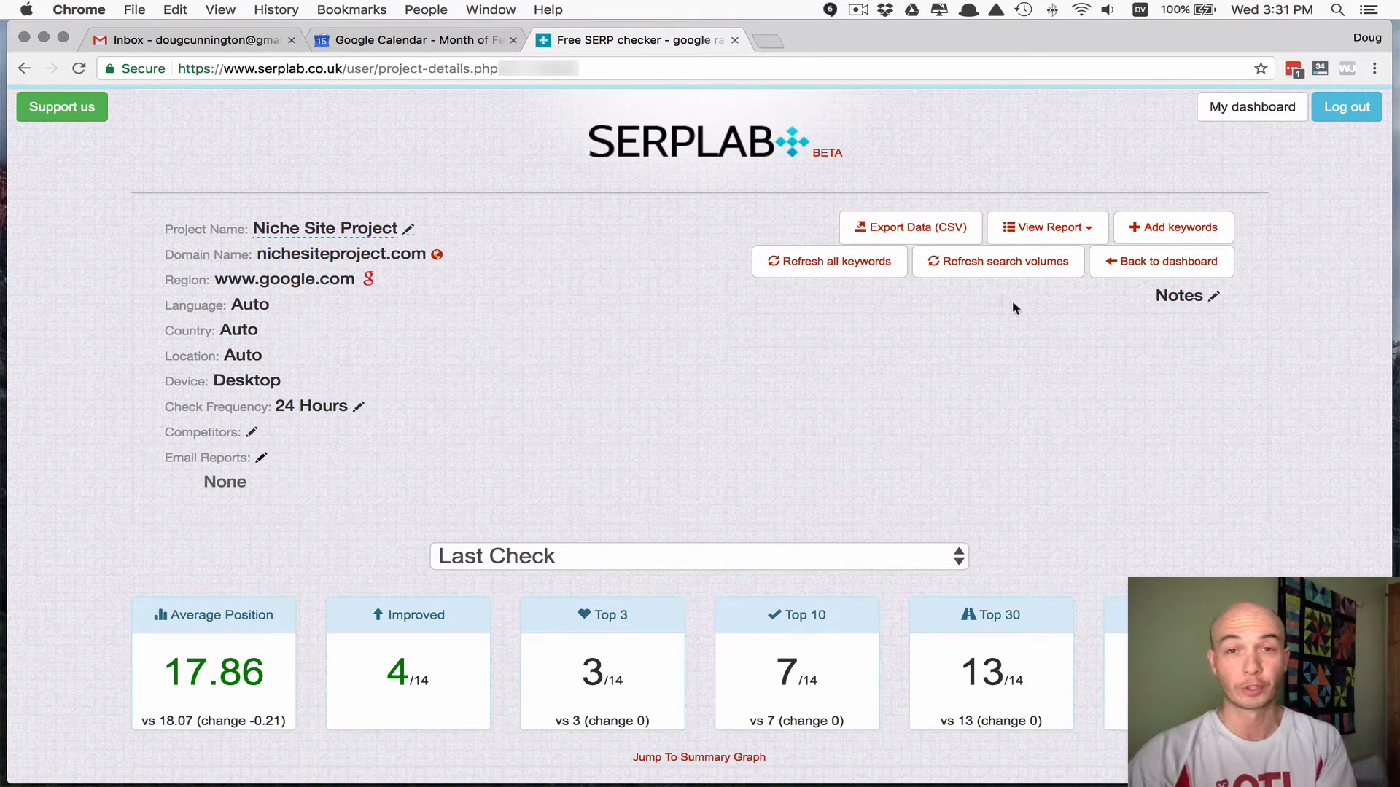
pyautogui.moveTo(1172, 228)
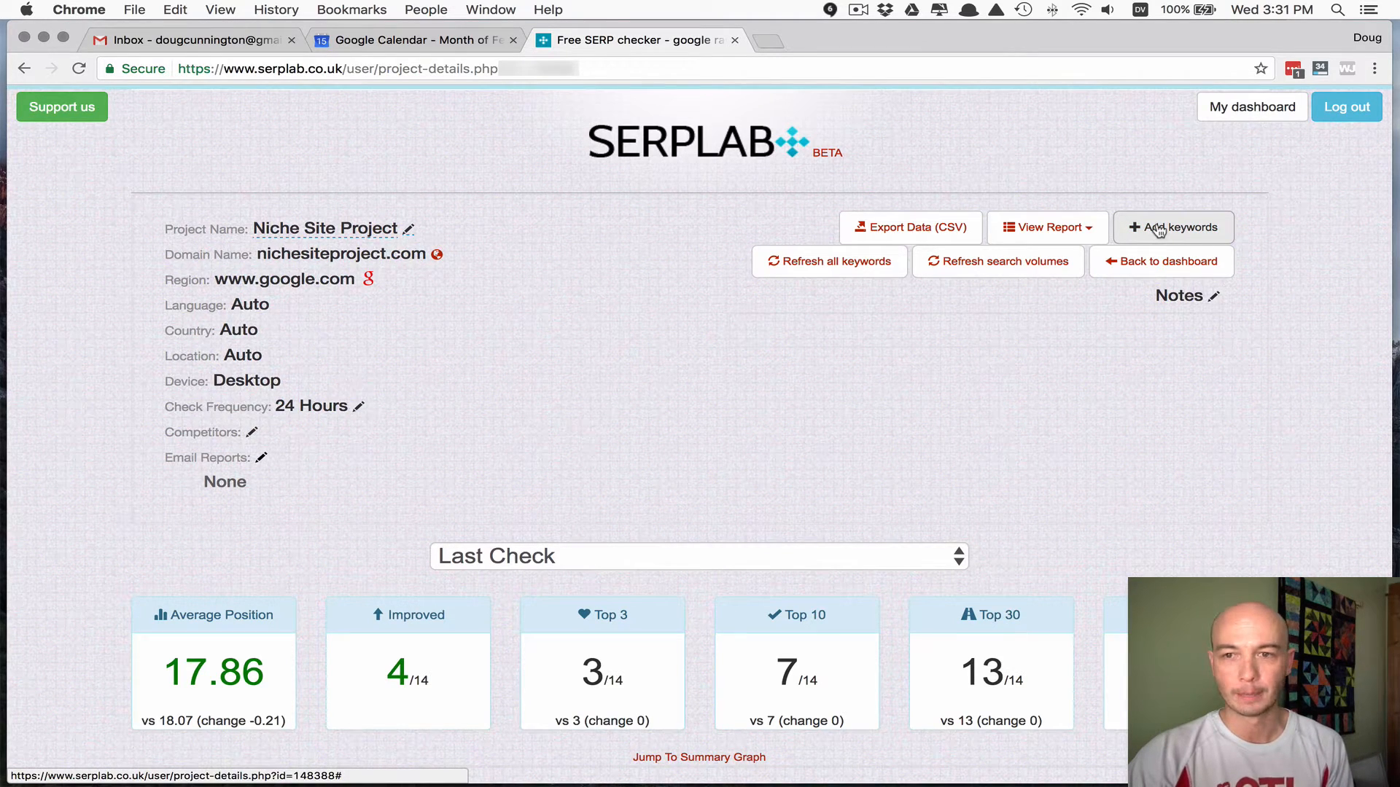
pyautogui.click(1172, 227)
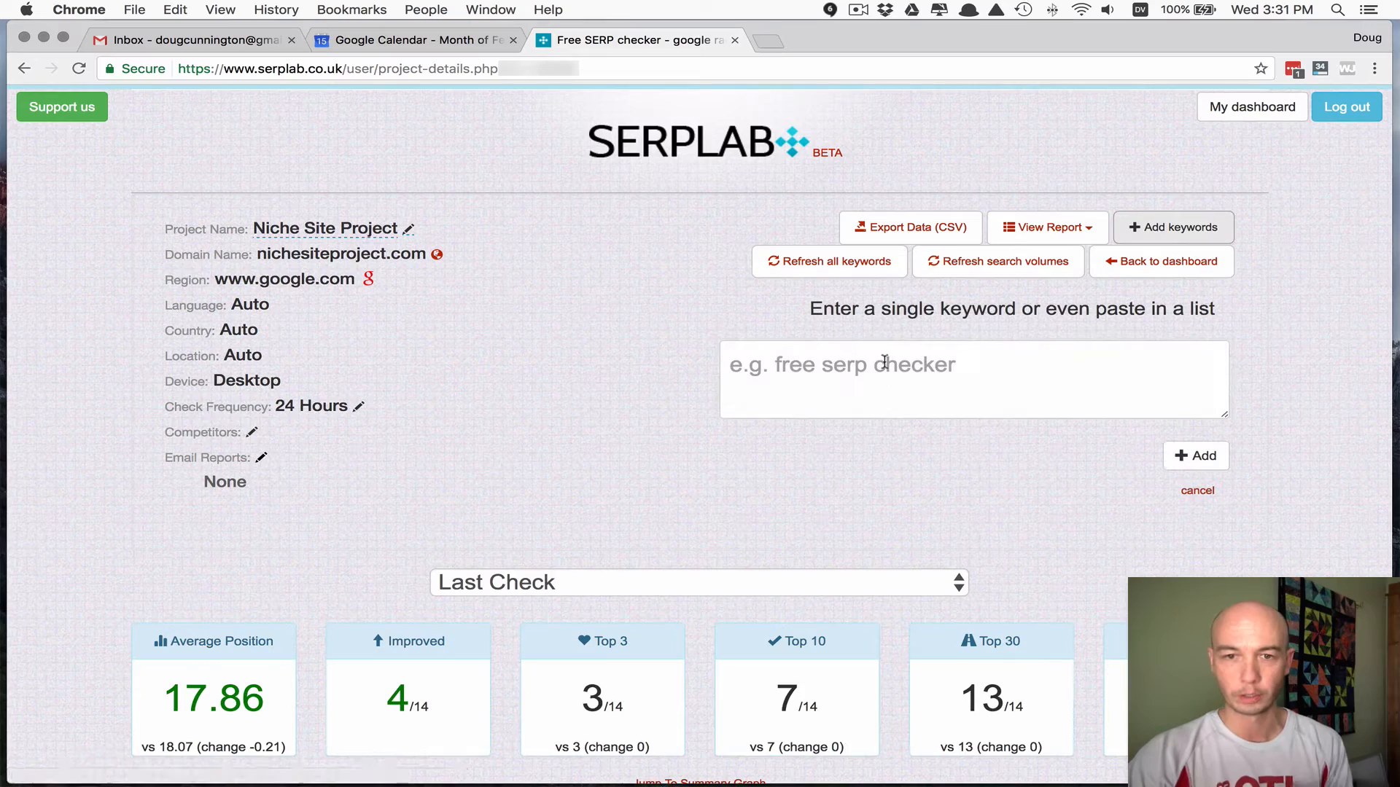
pyautogui.moveTo(917, 479)
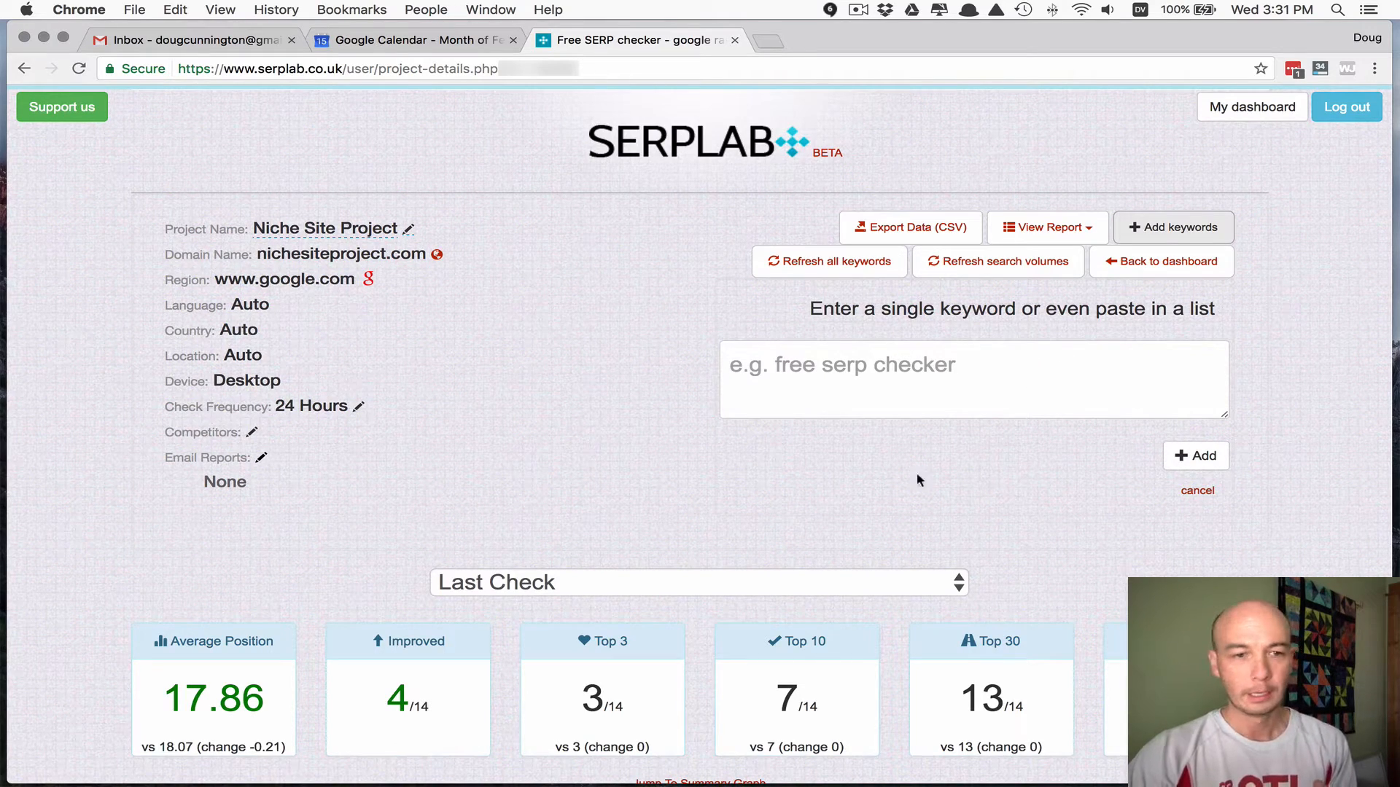
pyautogui.scroll(-3)
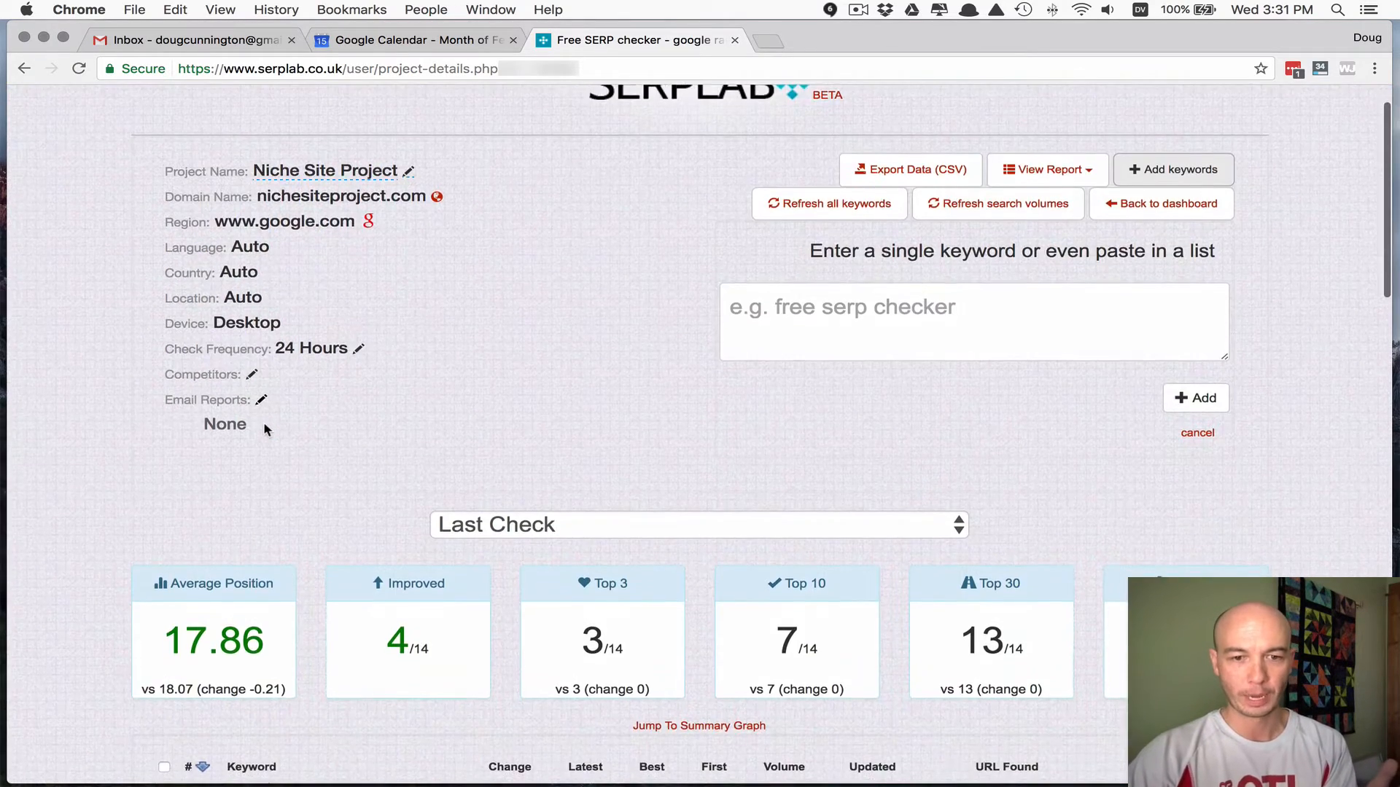
# - Scroll down to the table of 14 tracked keywords with positions and found URLs
pyautogui.scroll(-3)
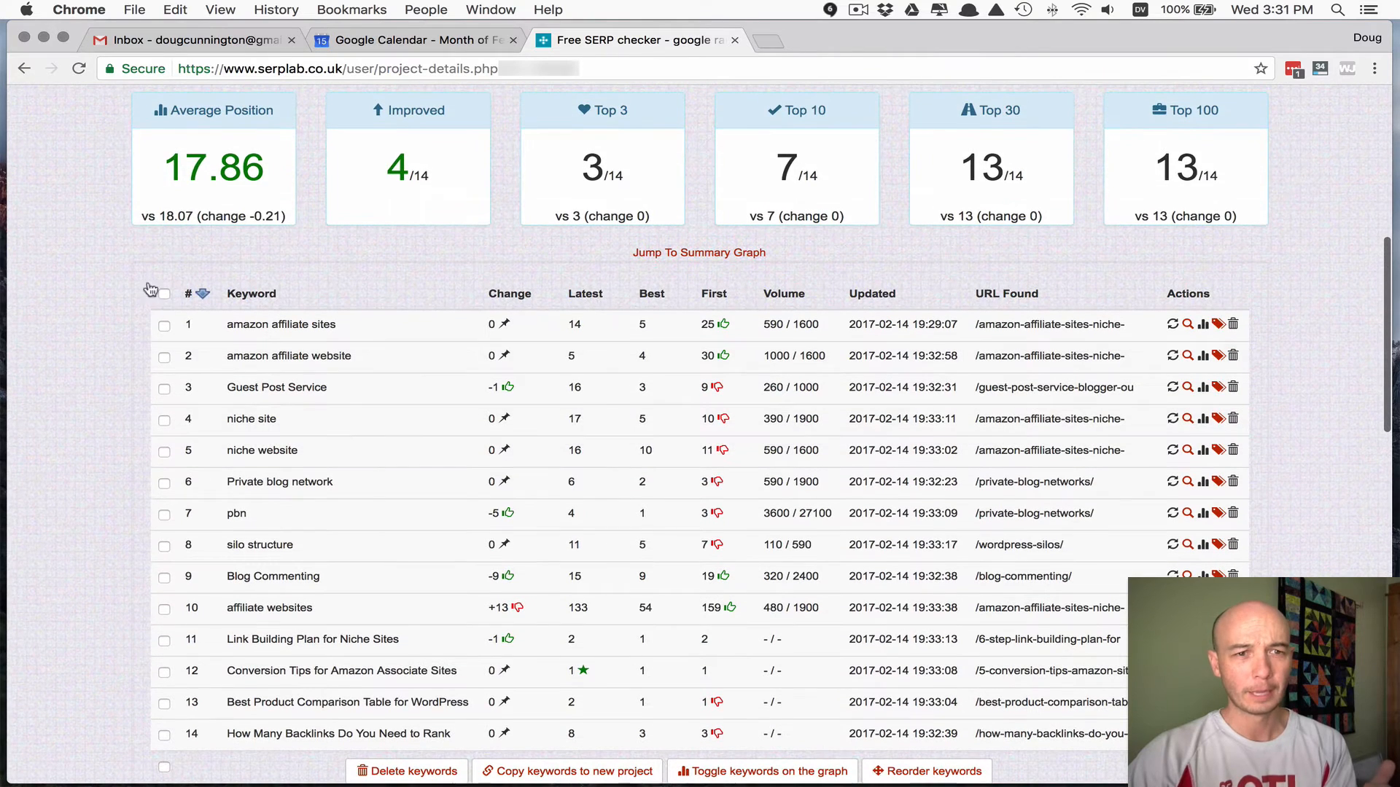
pyautogui.moveTo(101, 188)
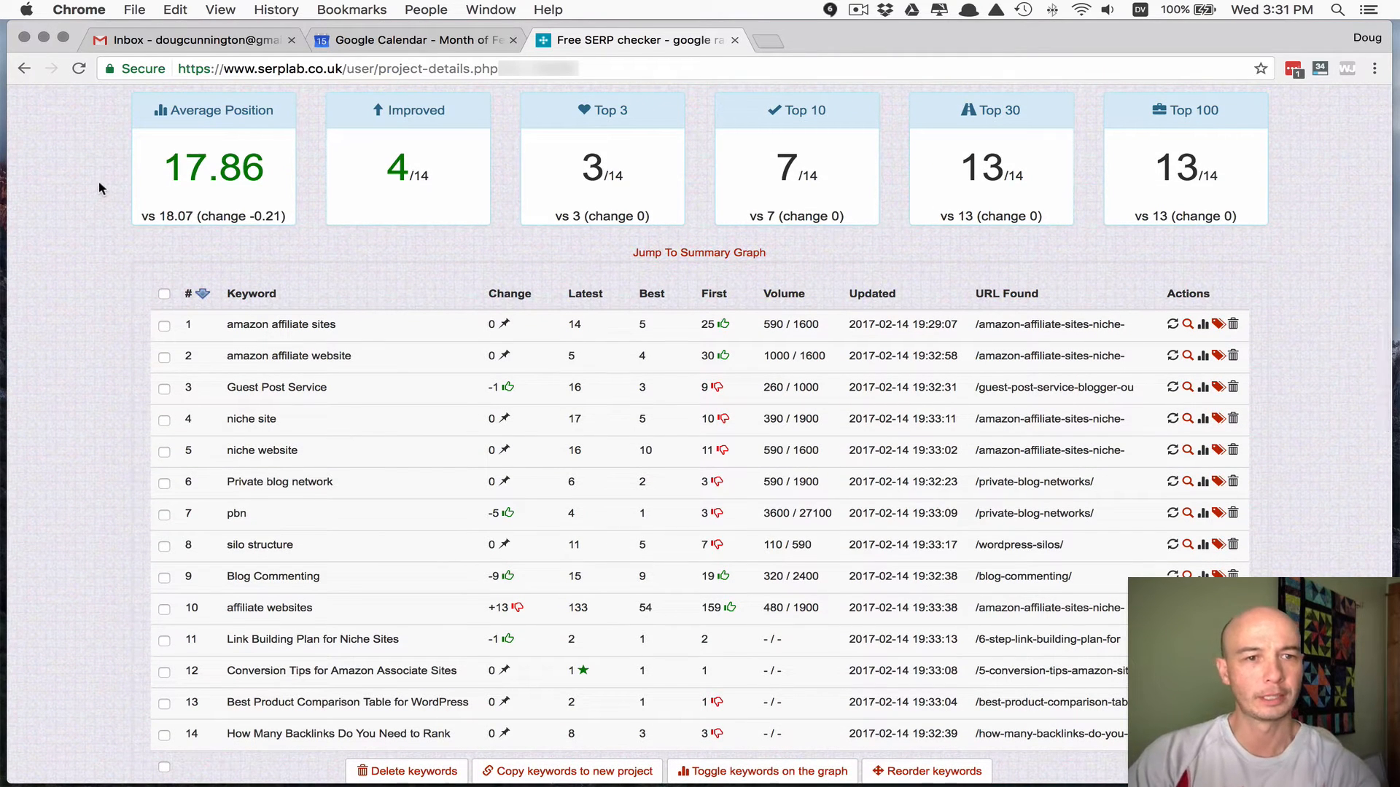
pyautogui.moveTo(270, 212)
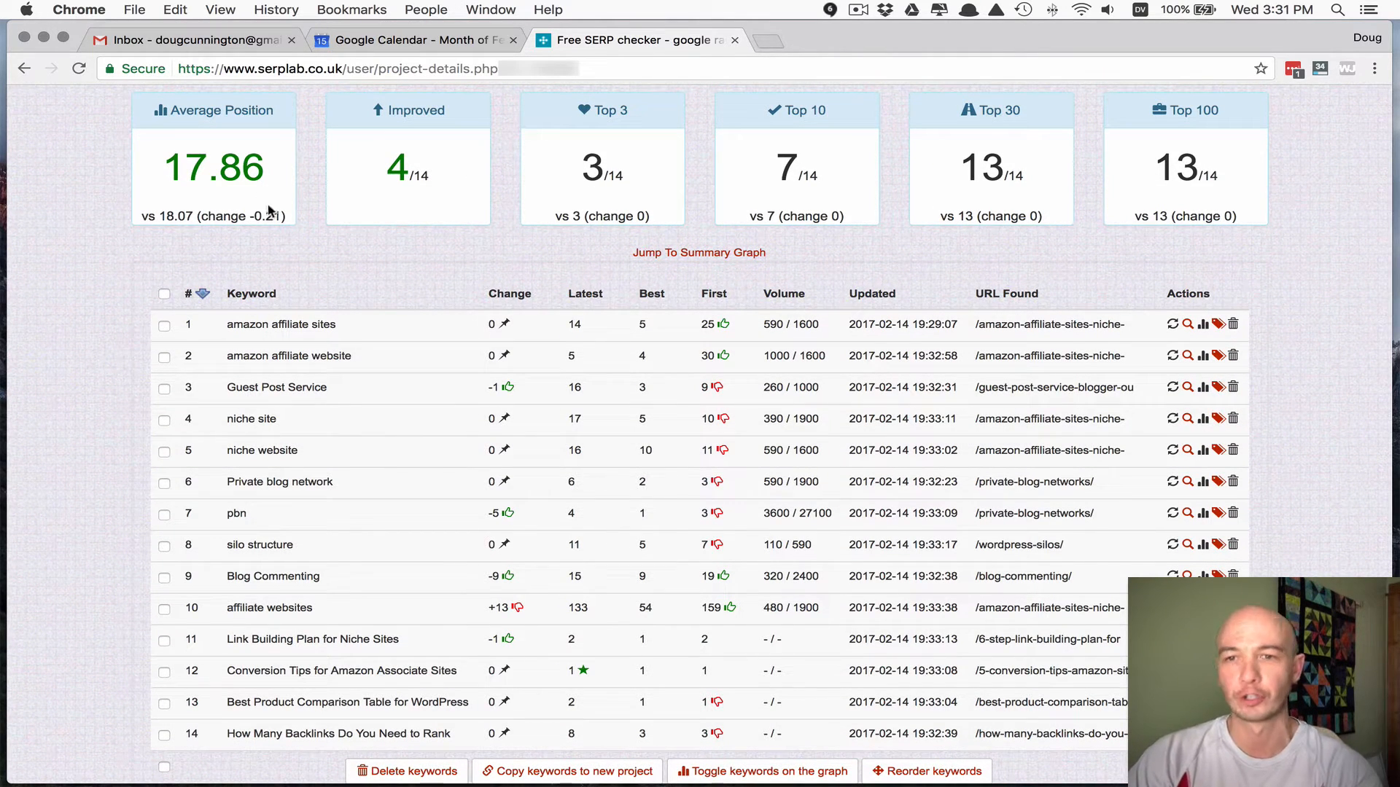
pyautogui.moveTo(774, 182)
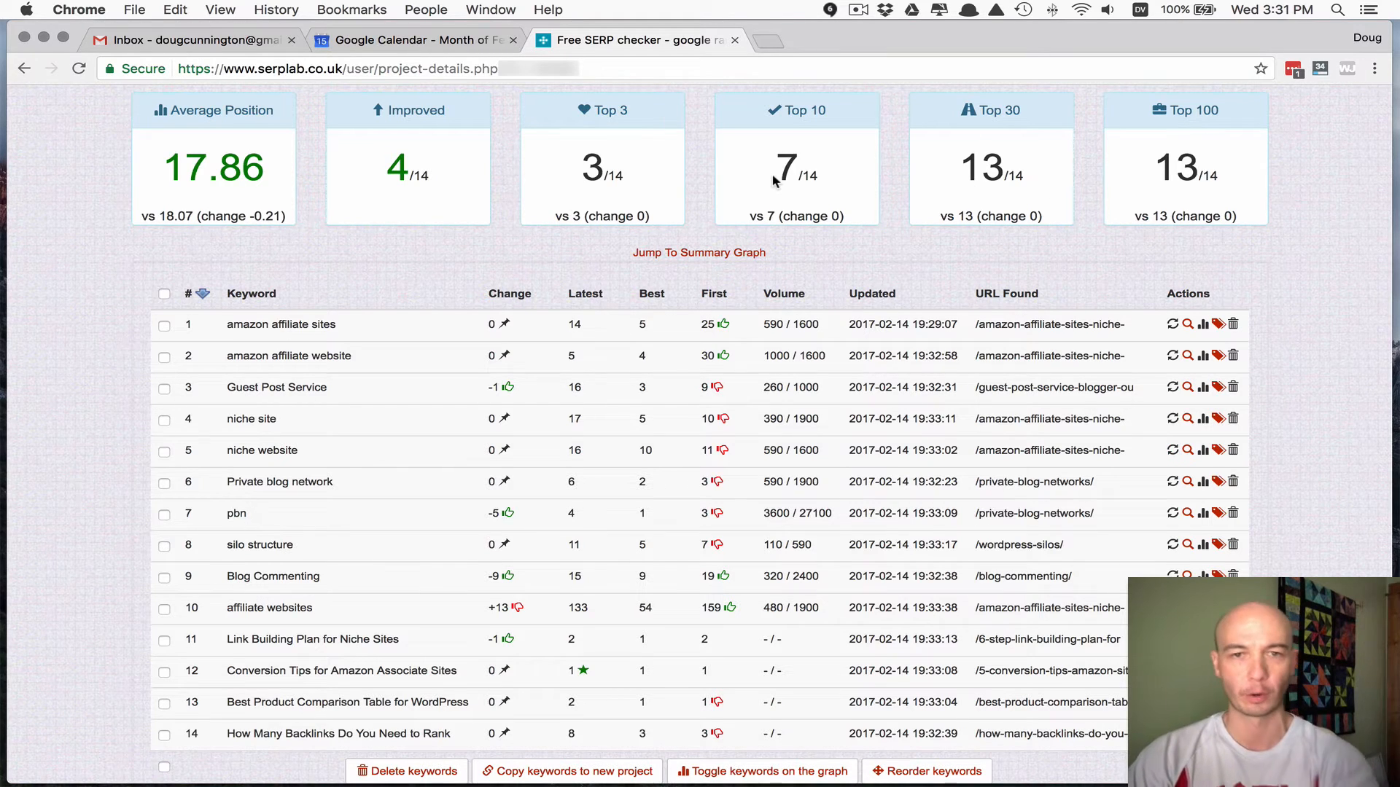
pyautogui.moveTo(422, 212)
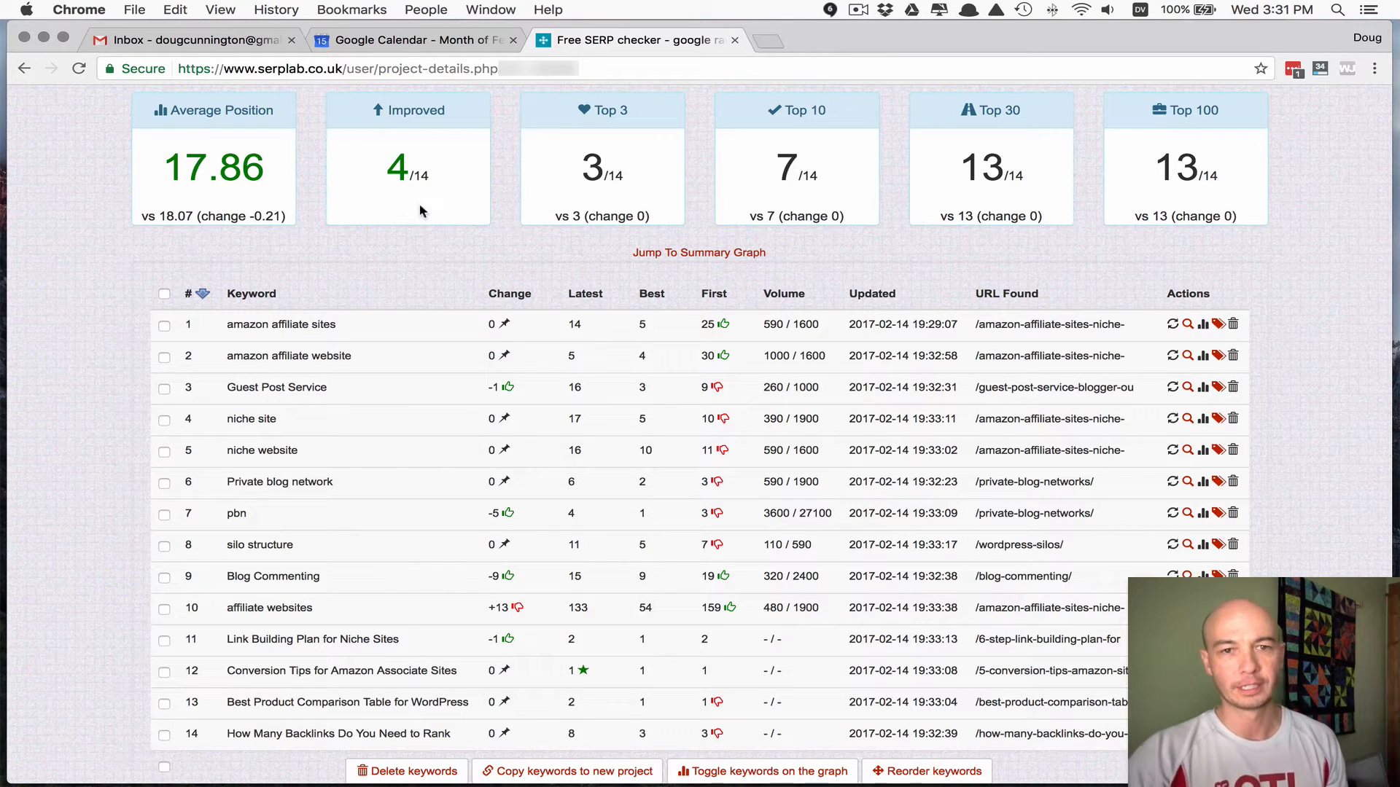
pyautogui.moveTo(462, 222)
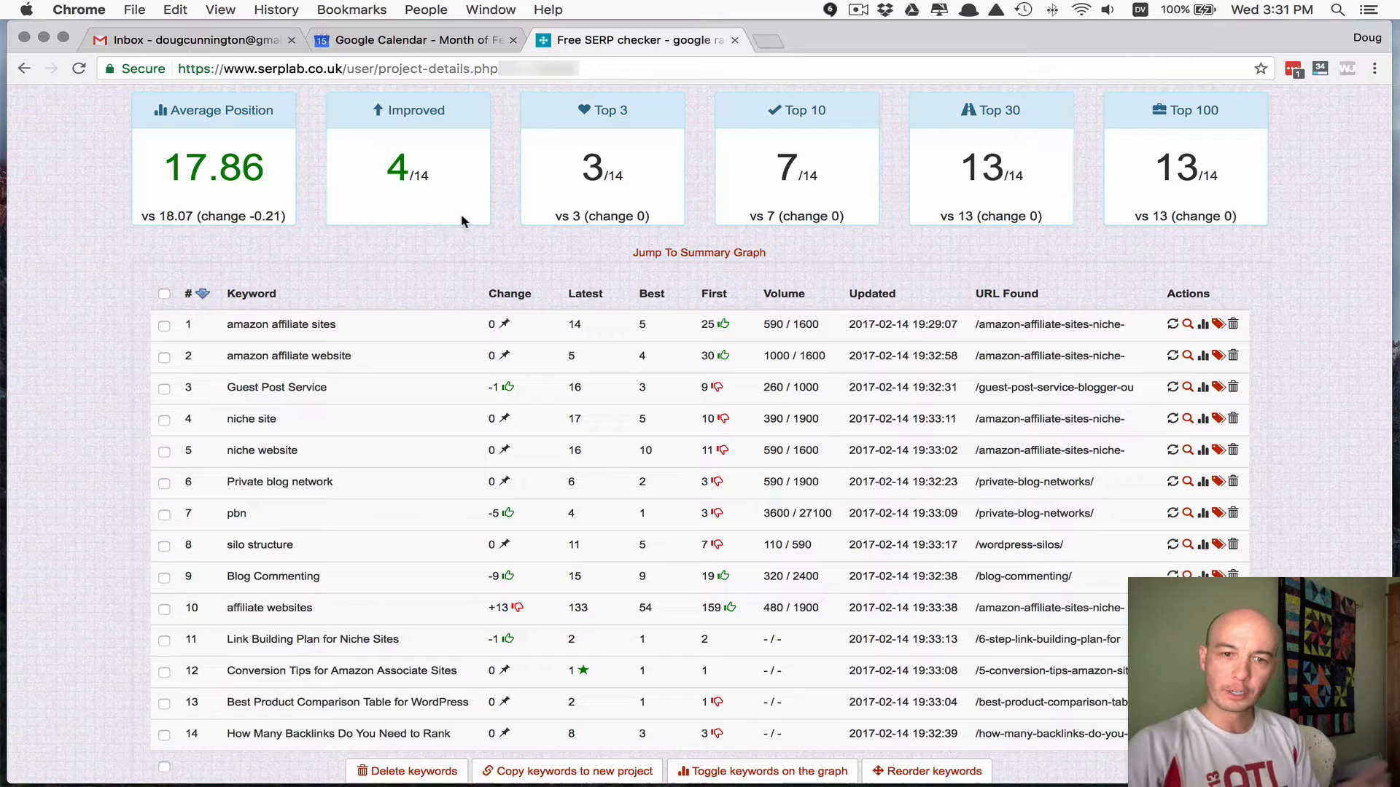
pyautogui.moveTo(438, 337)
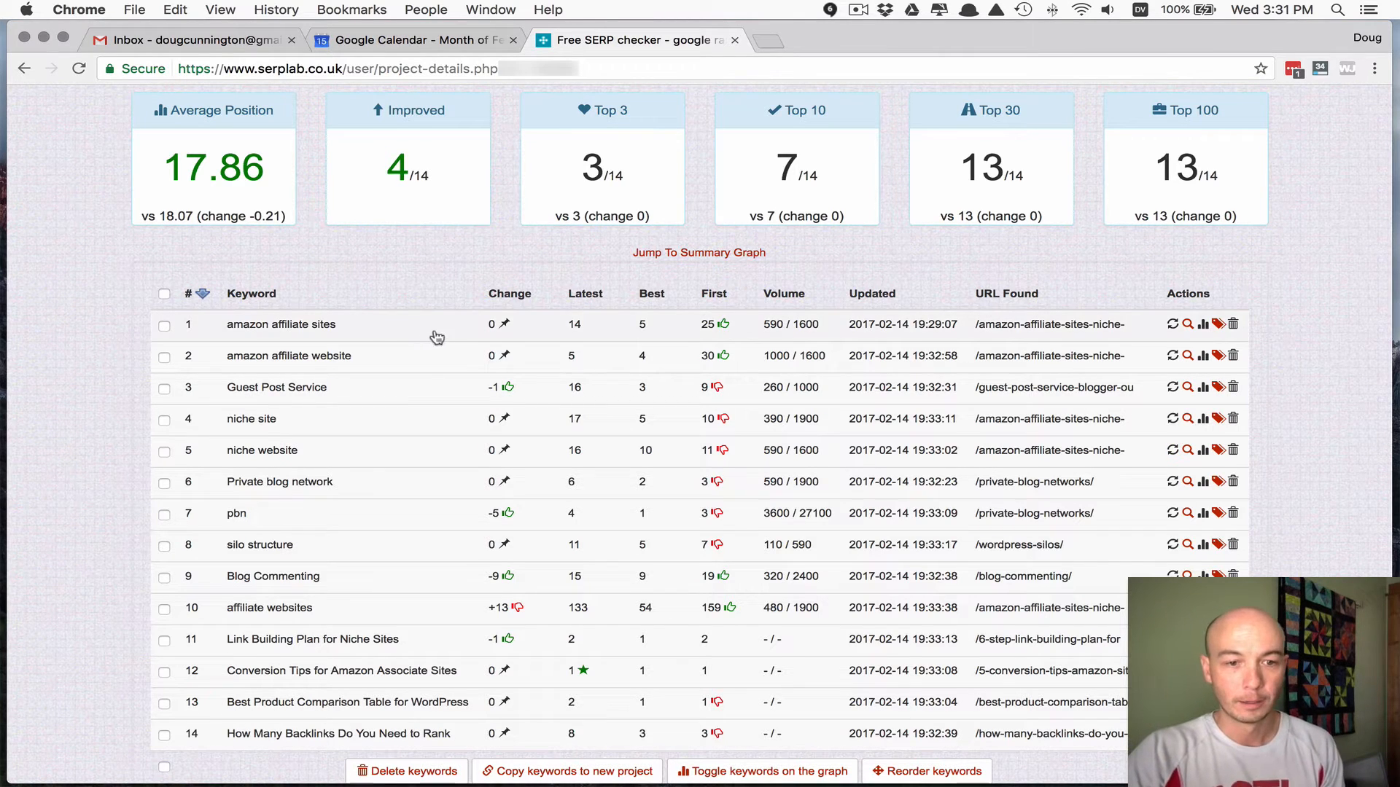
pyautogui.moveTo(394, 349)
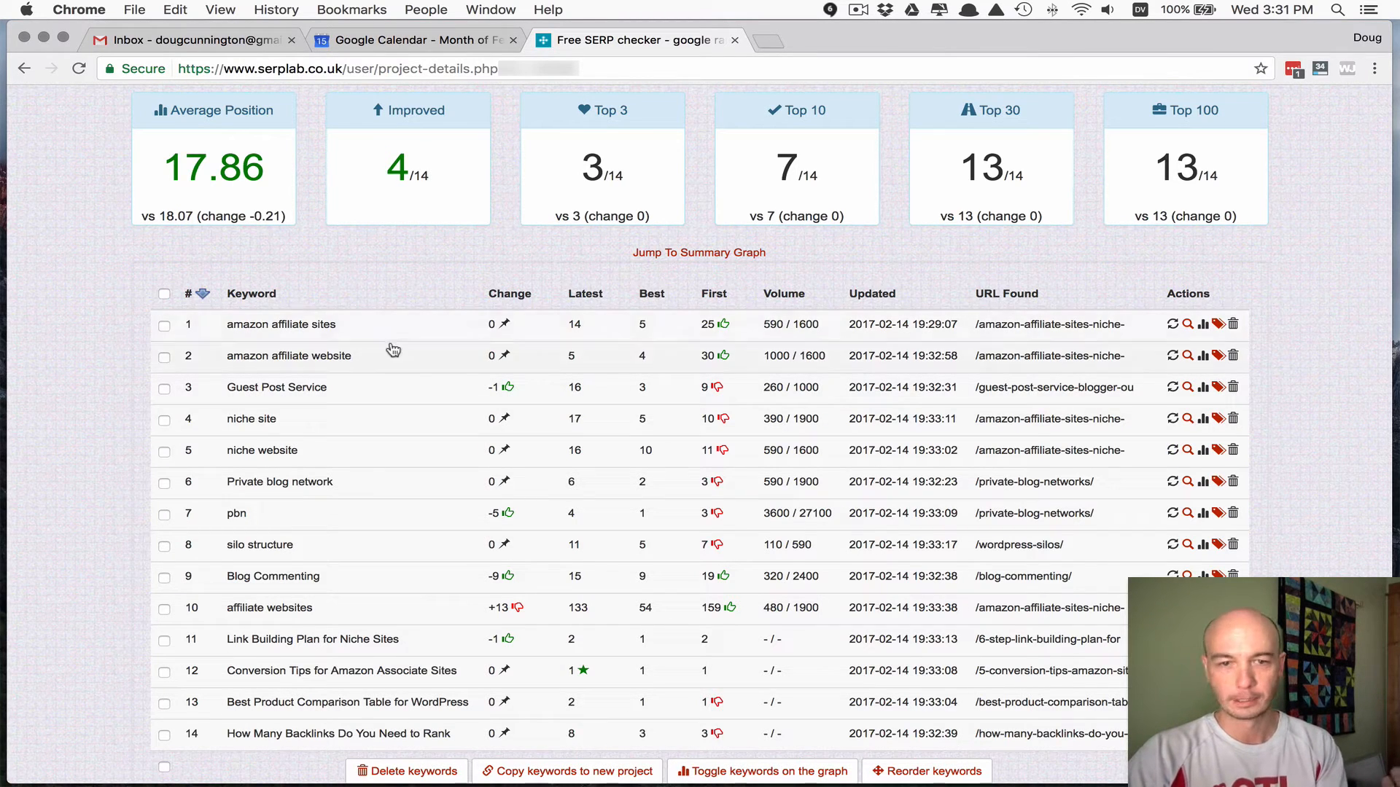
pyautogui.scroll(-3)
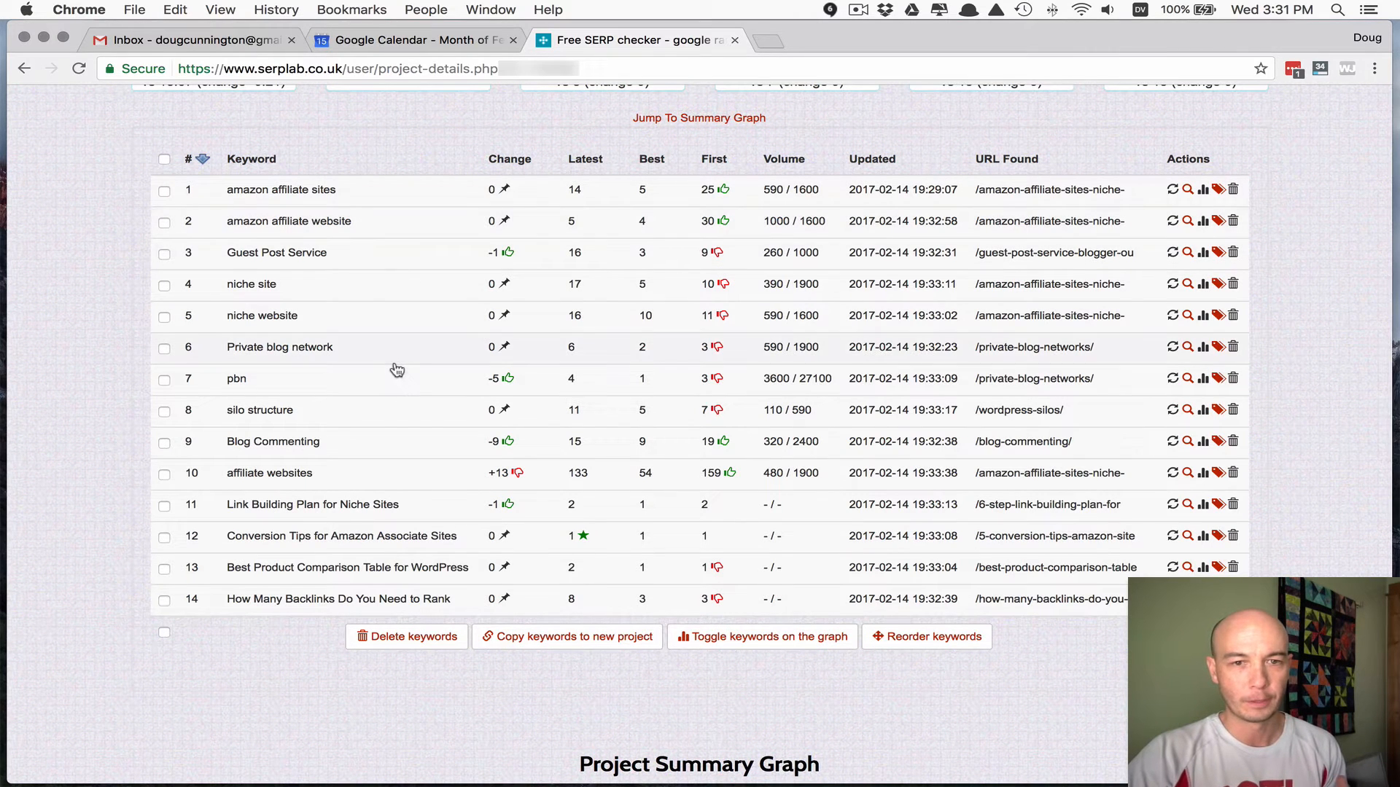
pyautogui.moveTo(252, 452)
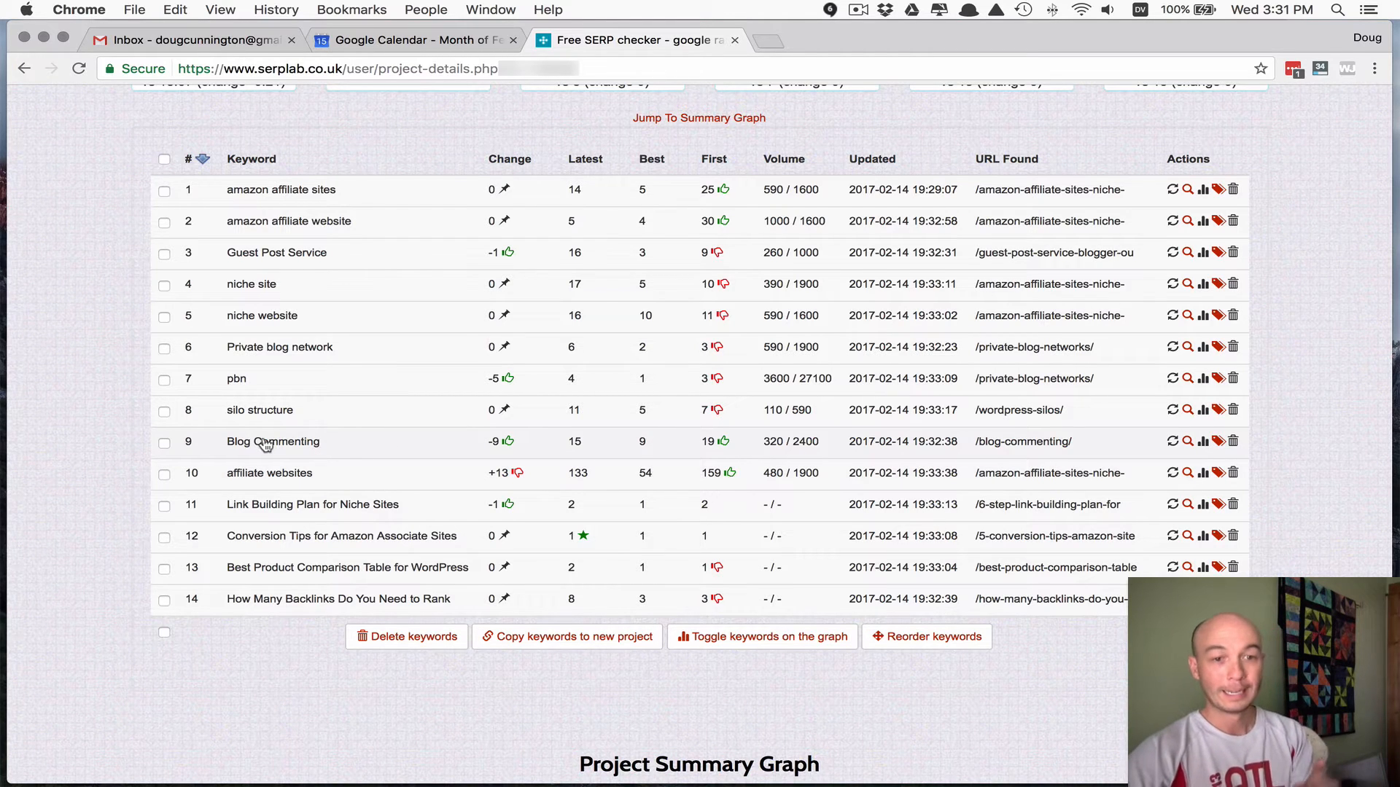
pyautogui.moveTo(372, 455)
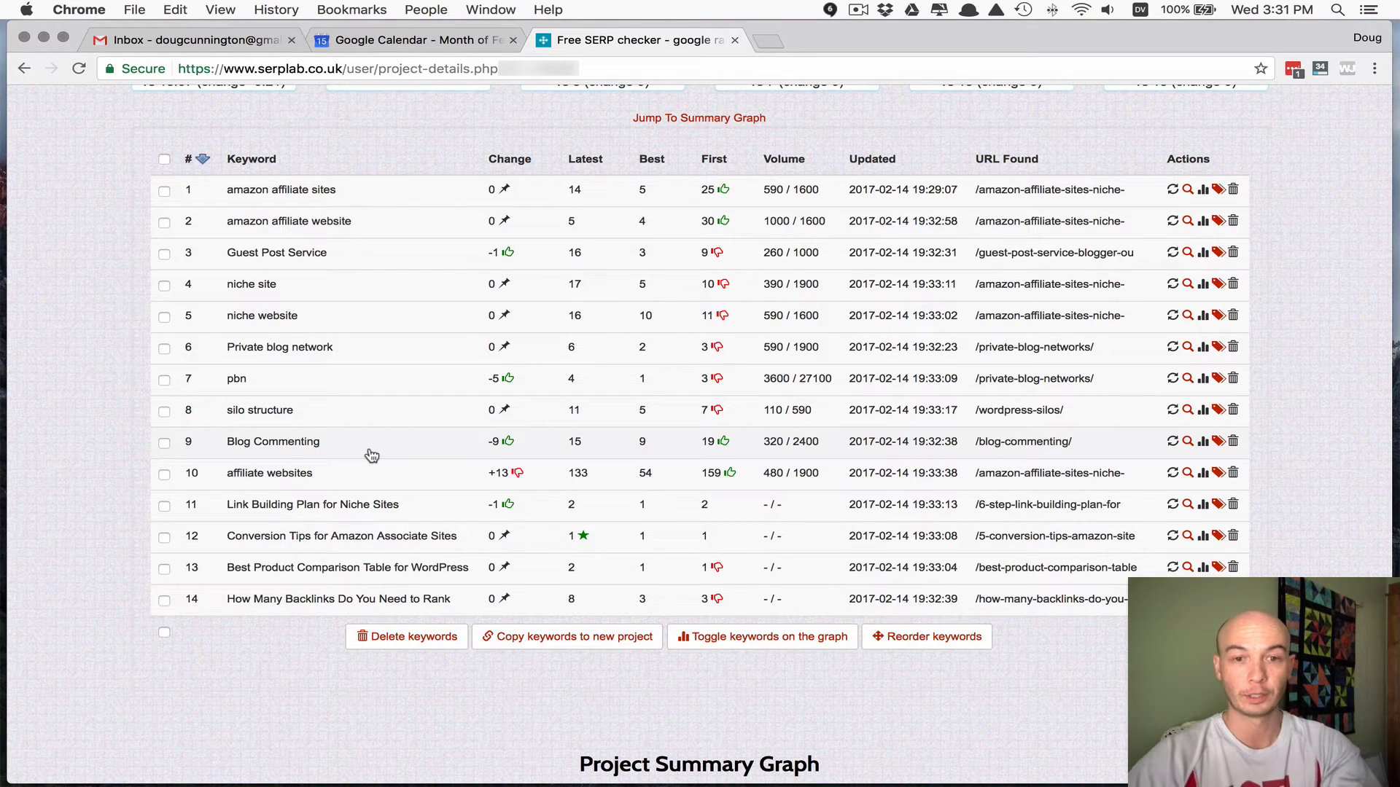
pyautogui.moveTo(515, 446)
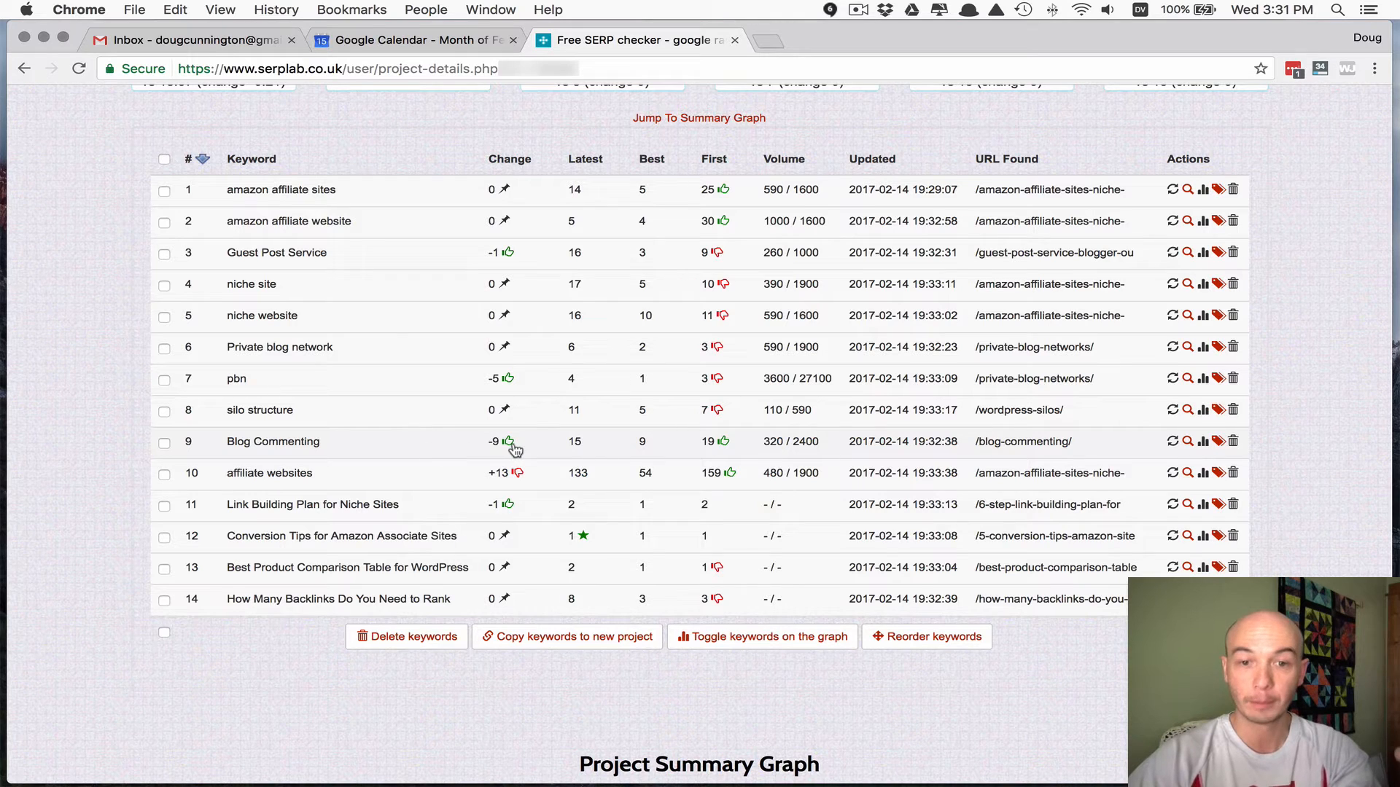
pyautogui.moveTo(476, 452)
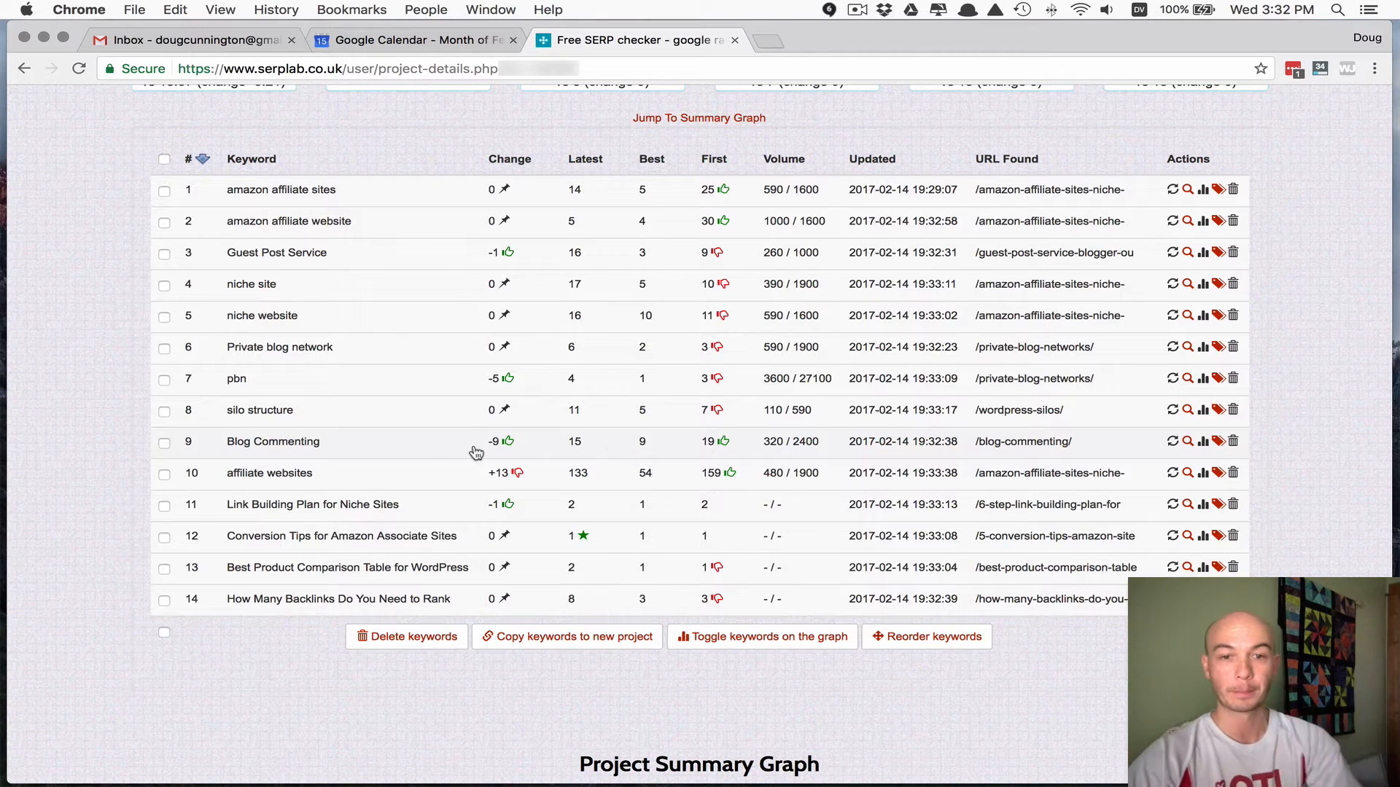
pyautogui.moveTo(347, 447)
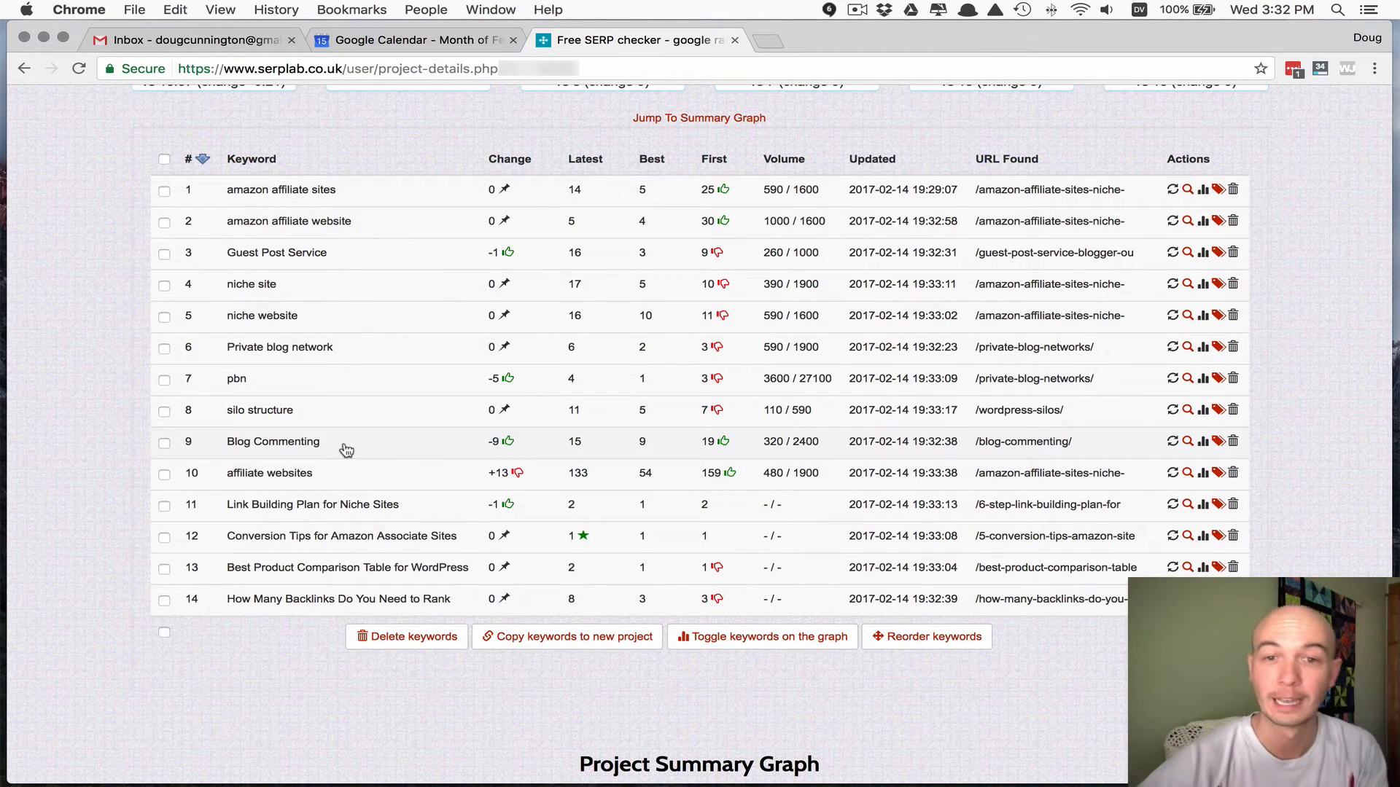
pyautogui.moveTo(686, 472)
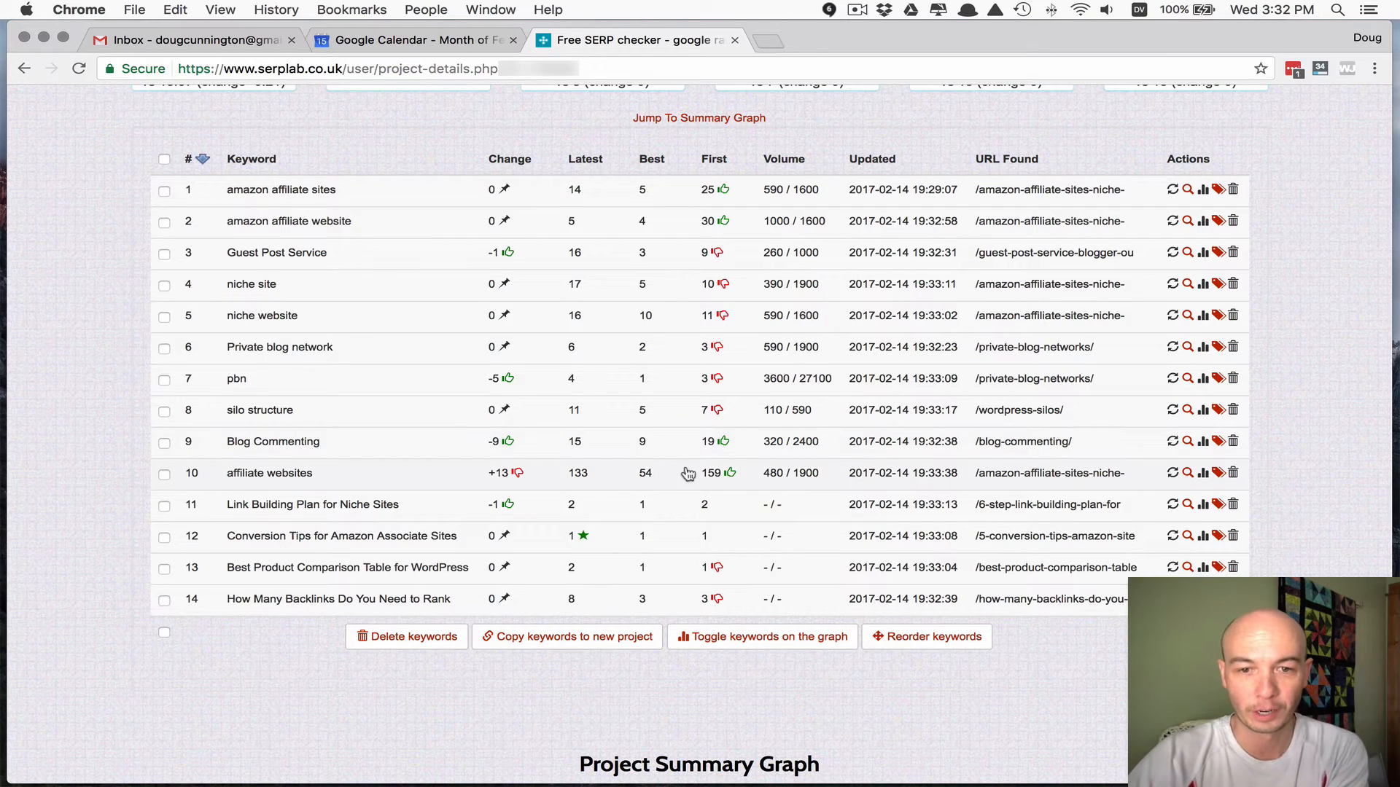
pyautogui.moveTo(747, 267)
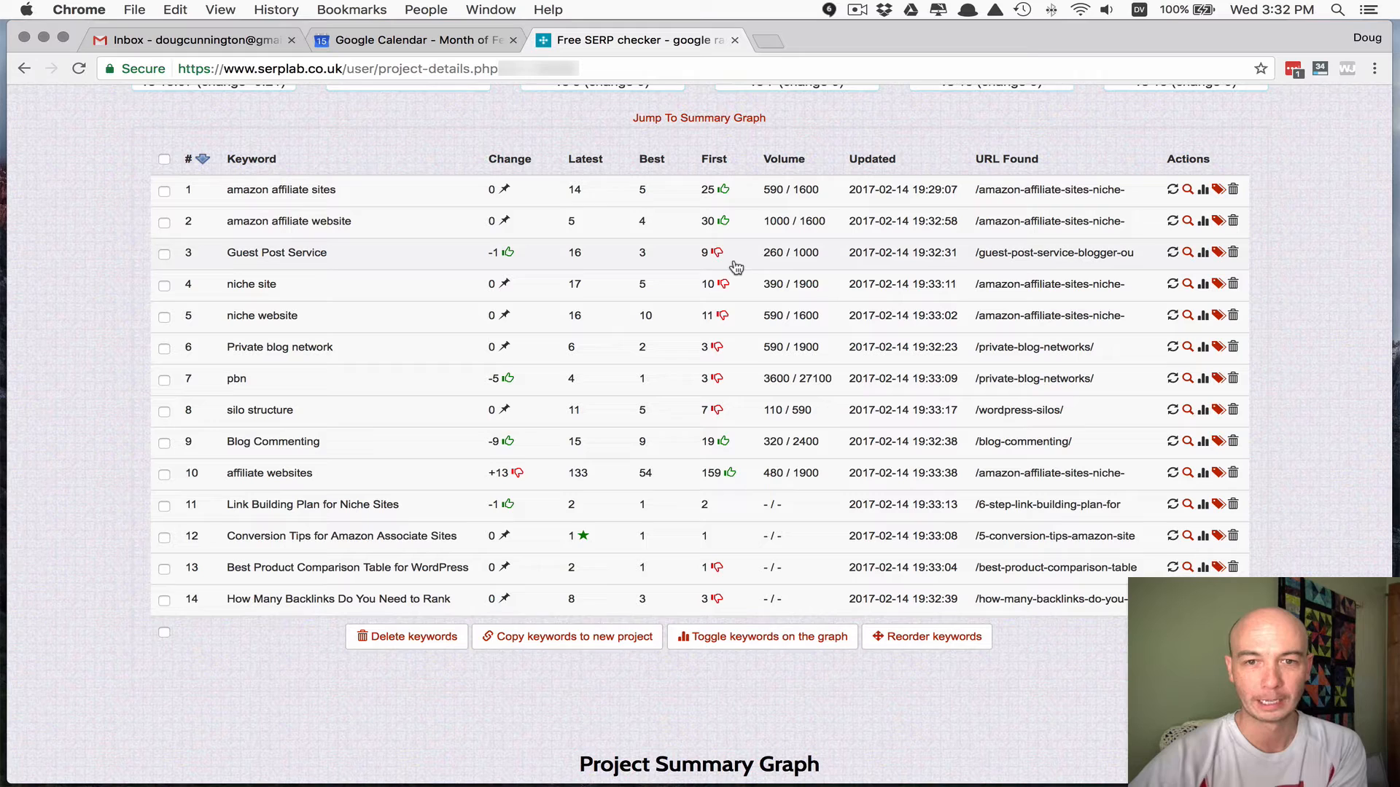
pyautogui.moveTo(736, 384)
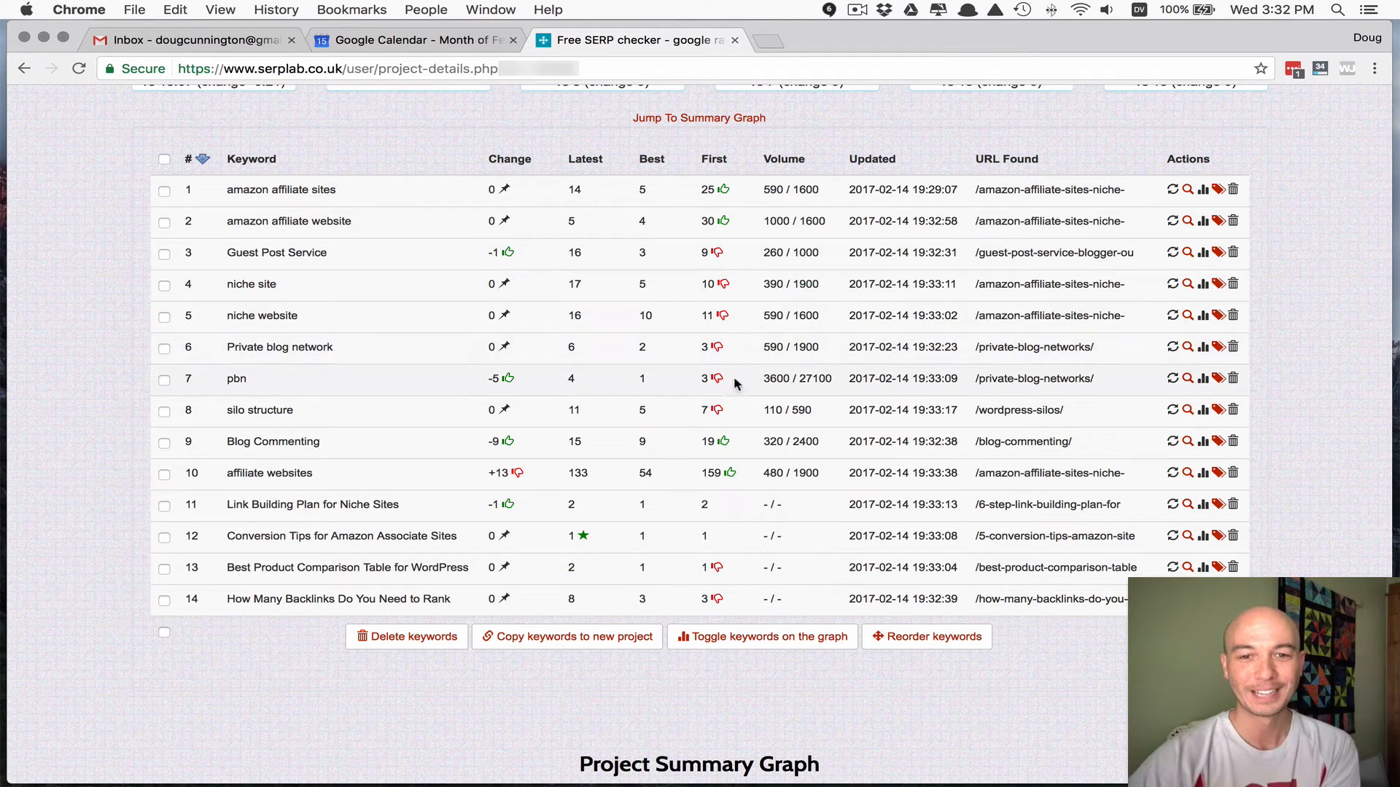
pyautogui.moveTo(376, 582)
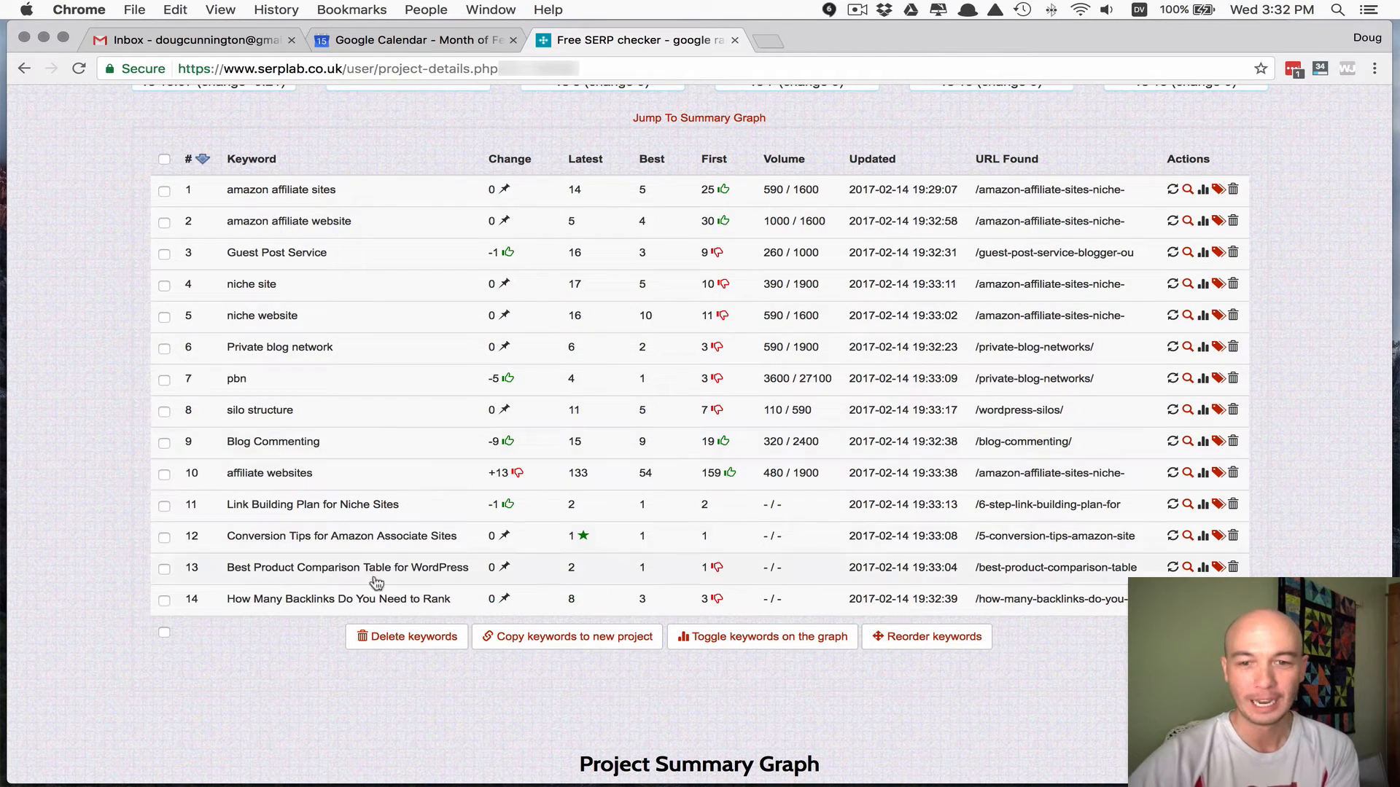
pyautogui.moveTo(295, 588)
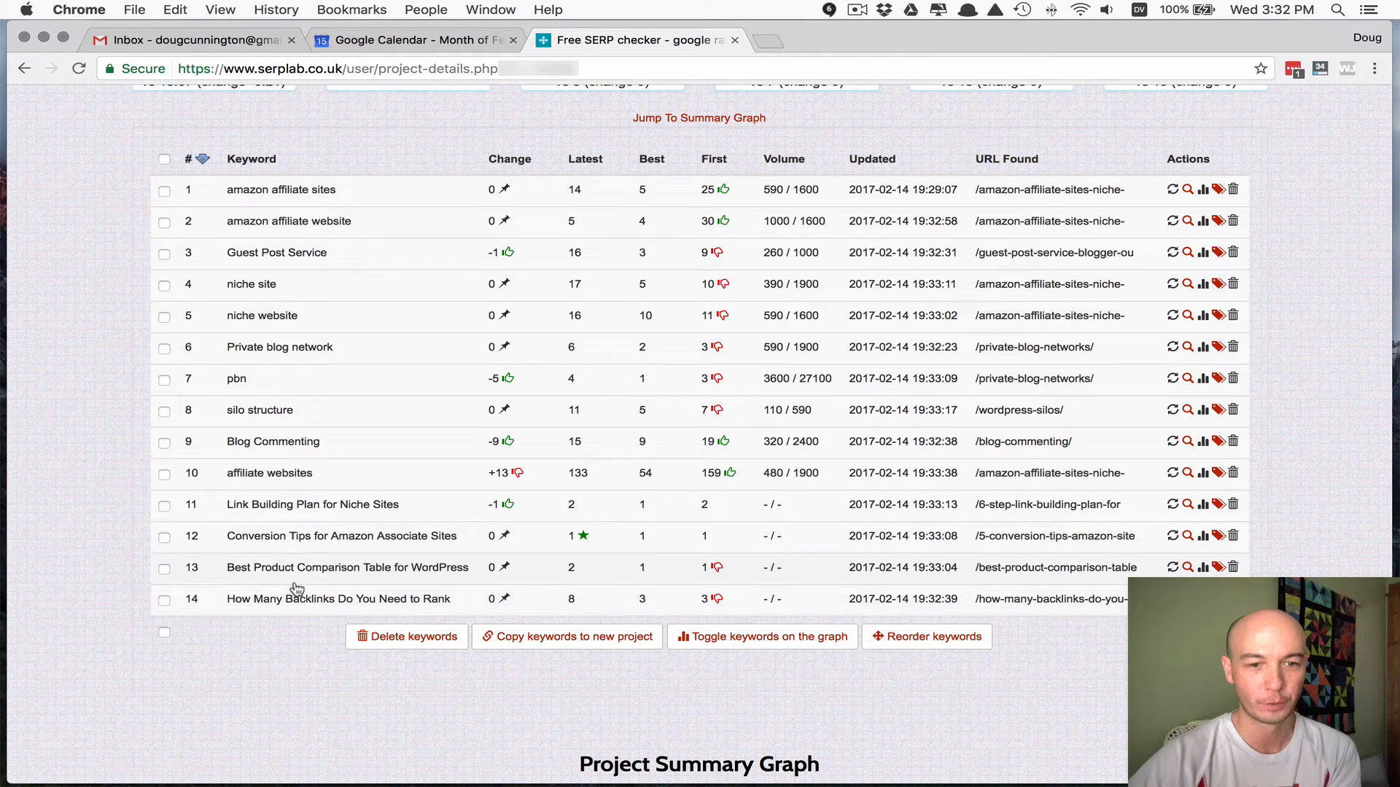
pyautogui.moveTo(293, 540)
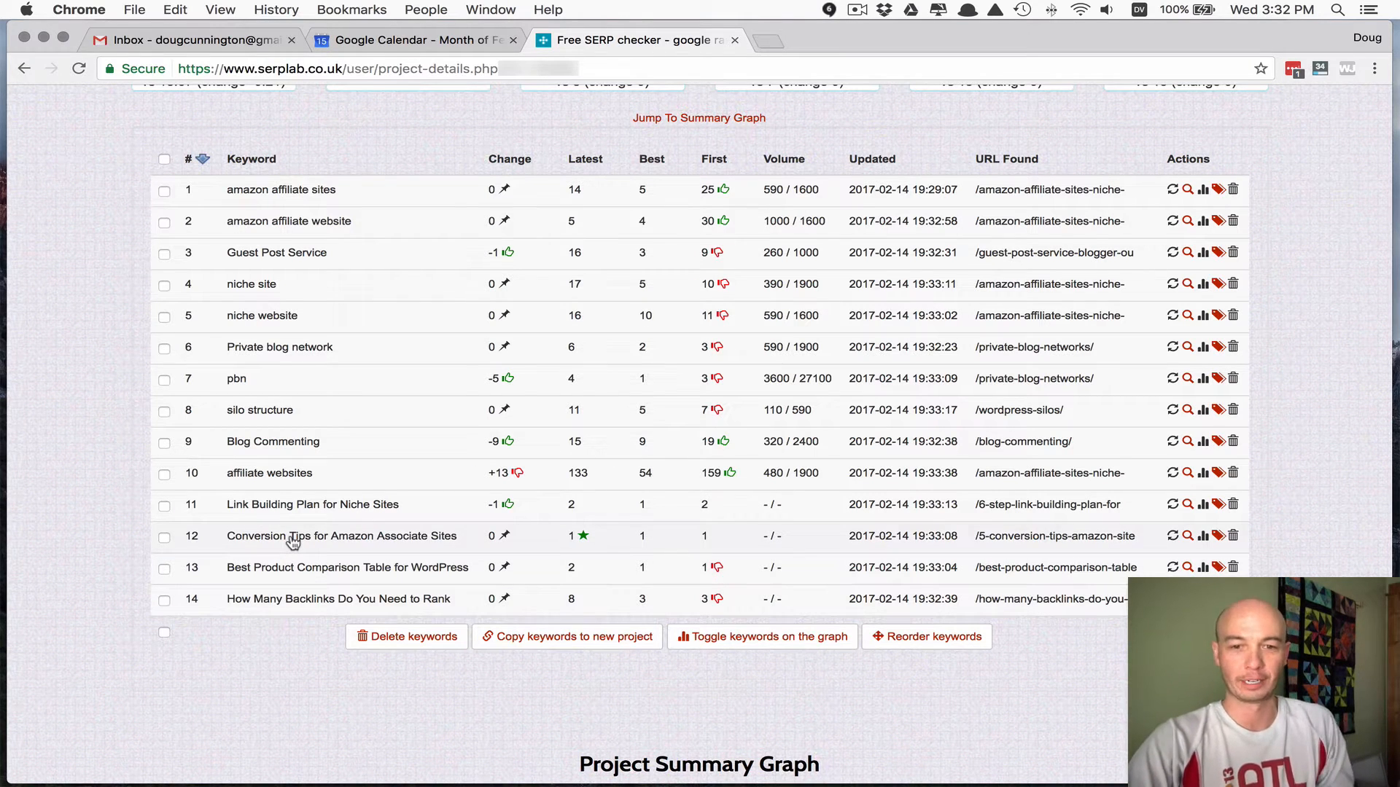
pyautogui.moveTo(340, 575)
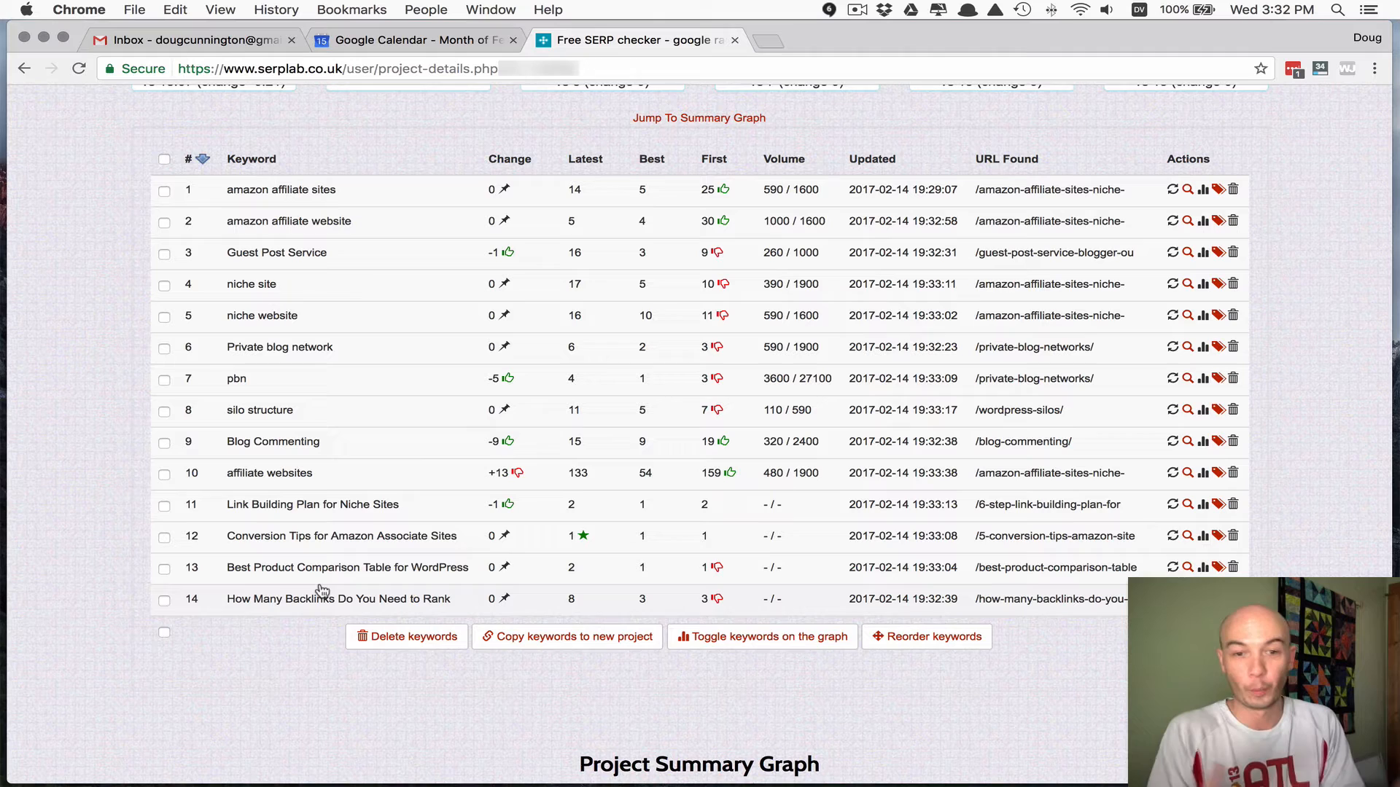
pyautogui.moveTo(300, 584)
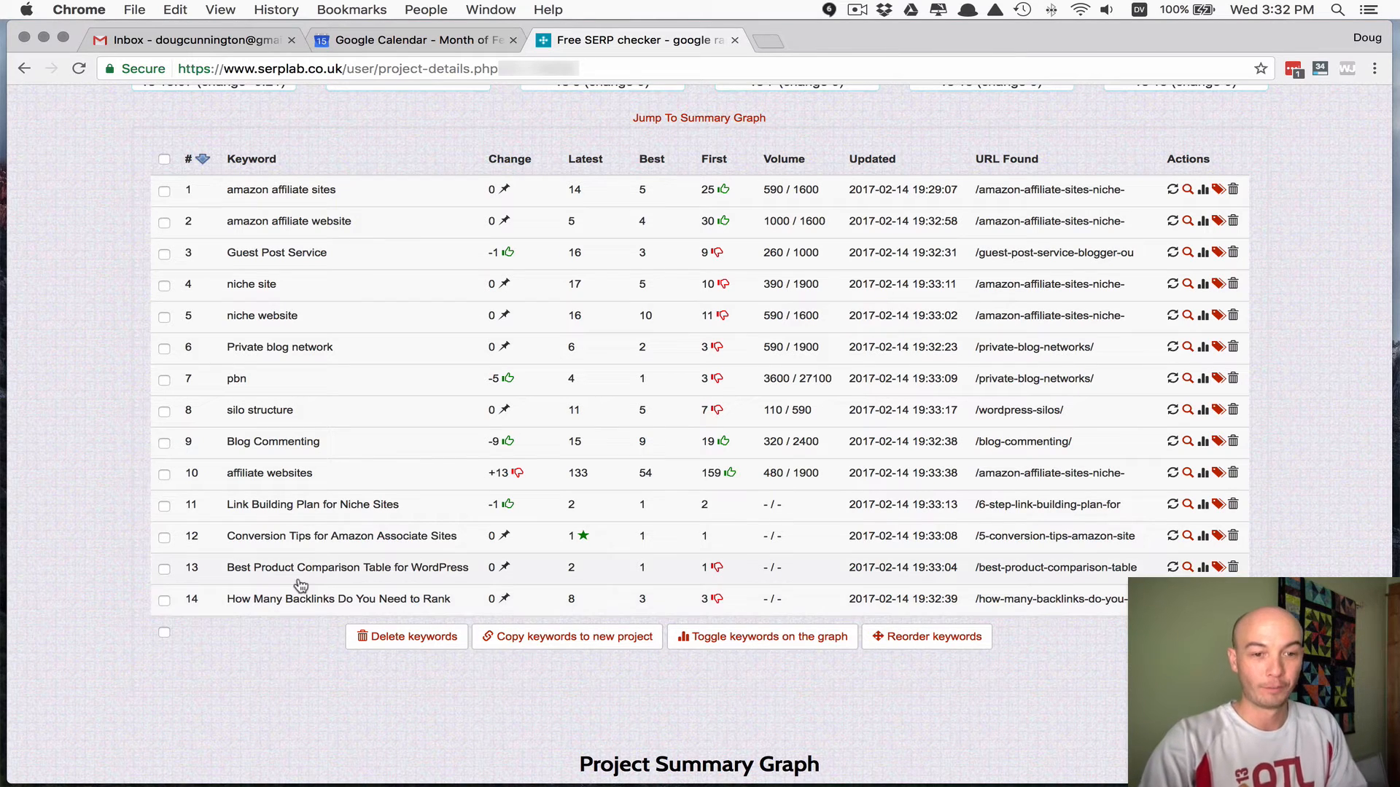
pyautogui.moveTo(370, 582)
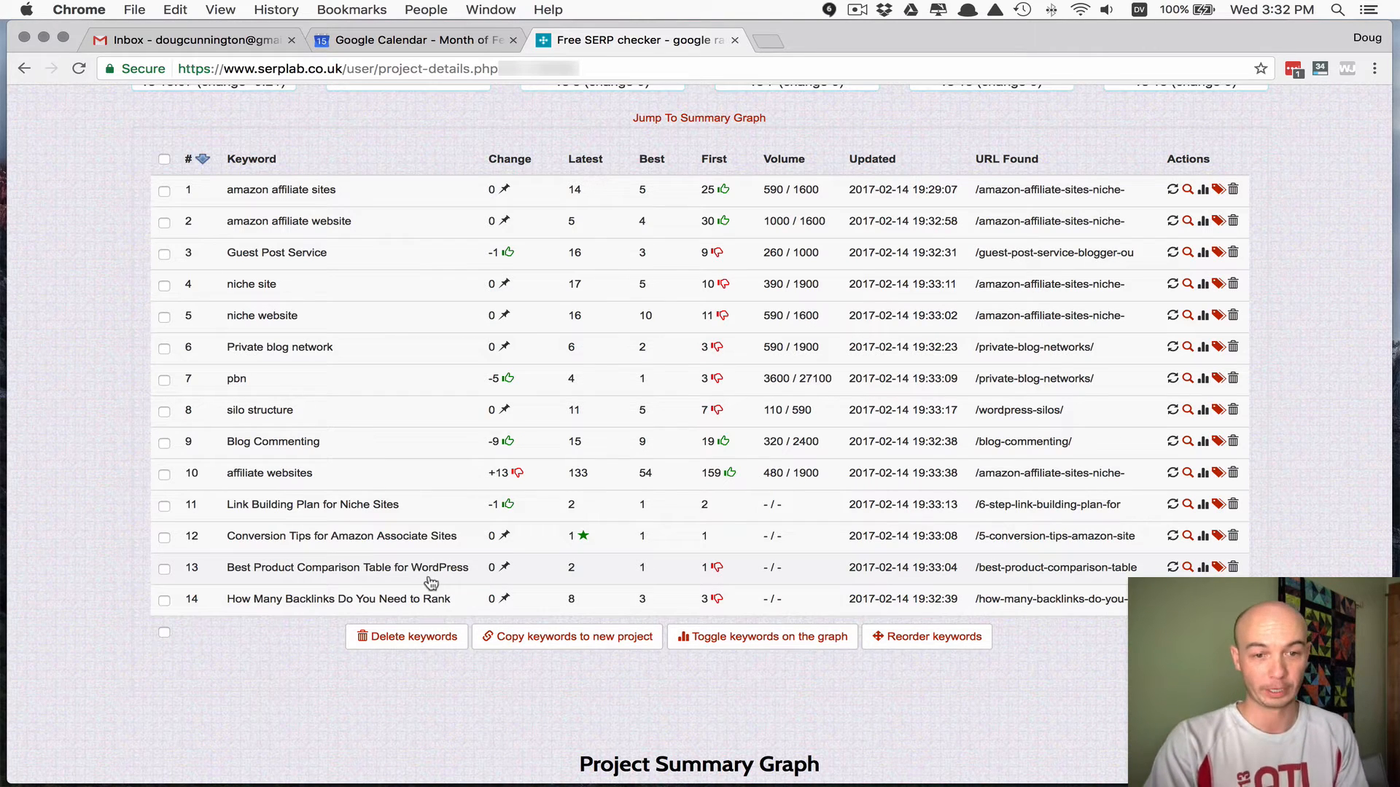
pyautogui.moveTo(404, 570)
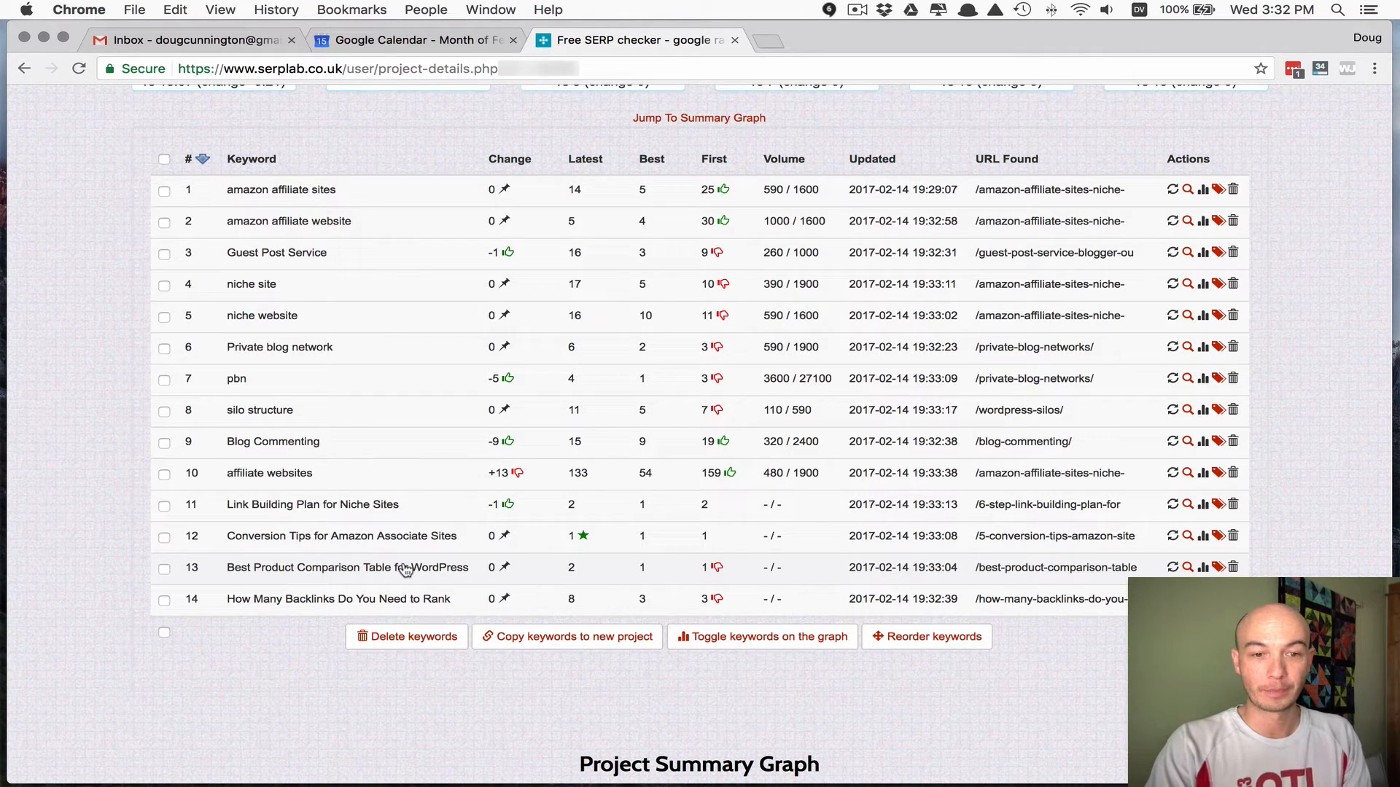
pyautogui.moveTo(456, 580)
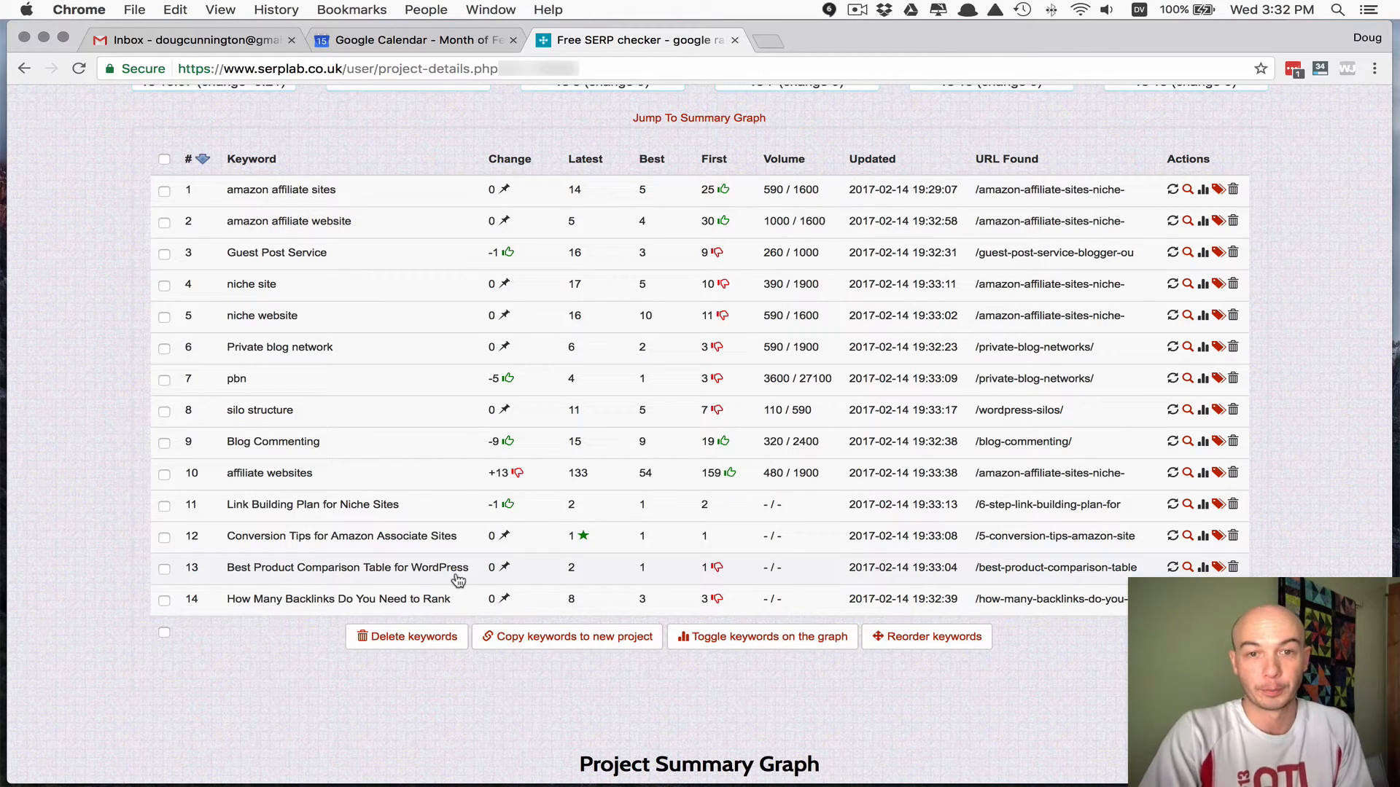
pyautogui.moveTo(488, 576)
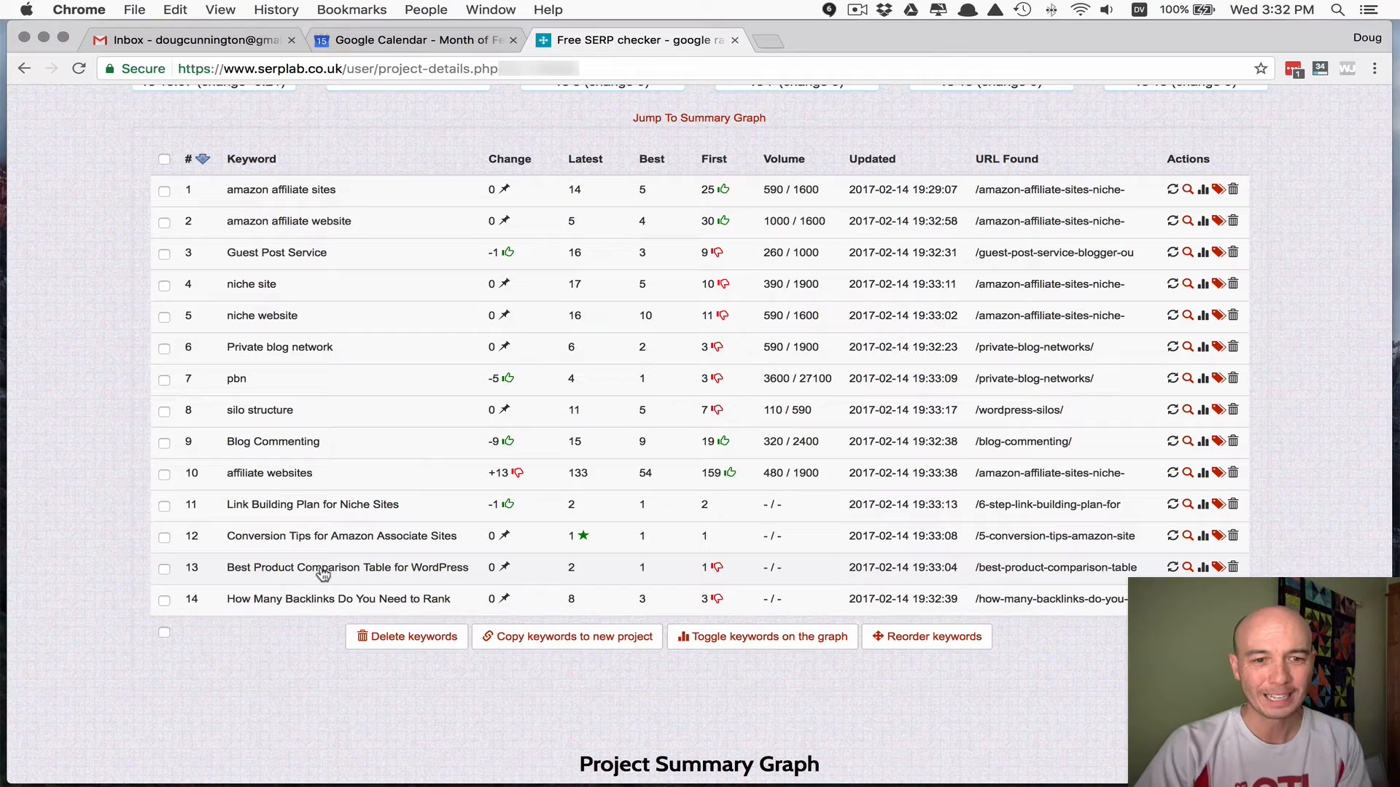
pyautogui.moveTo(277, 471)
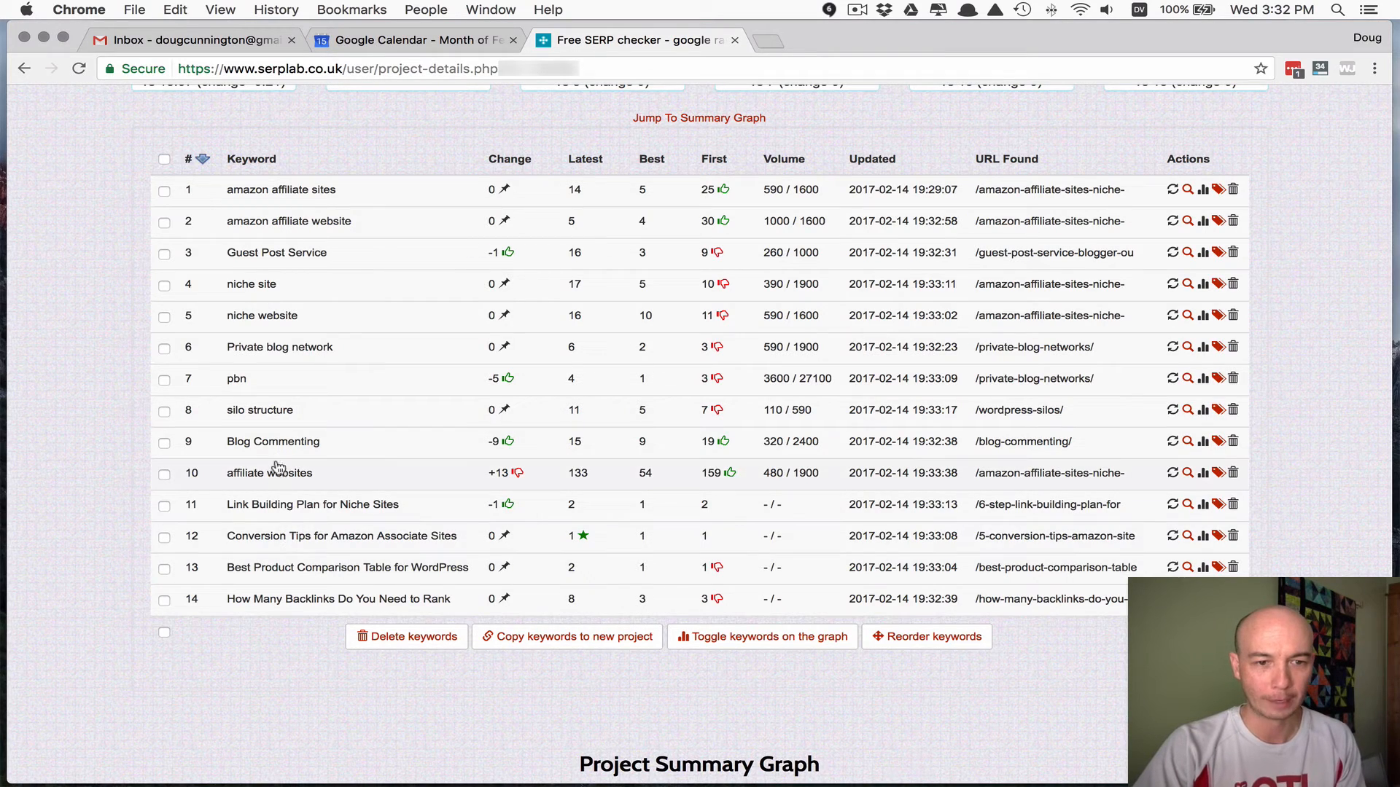
# - Expand Blog Commenting's last check summary and review position 15, top SERPs and previous results
pyautogui.click(1187, 440)
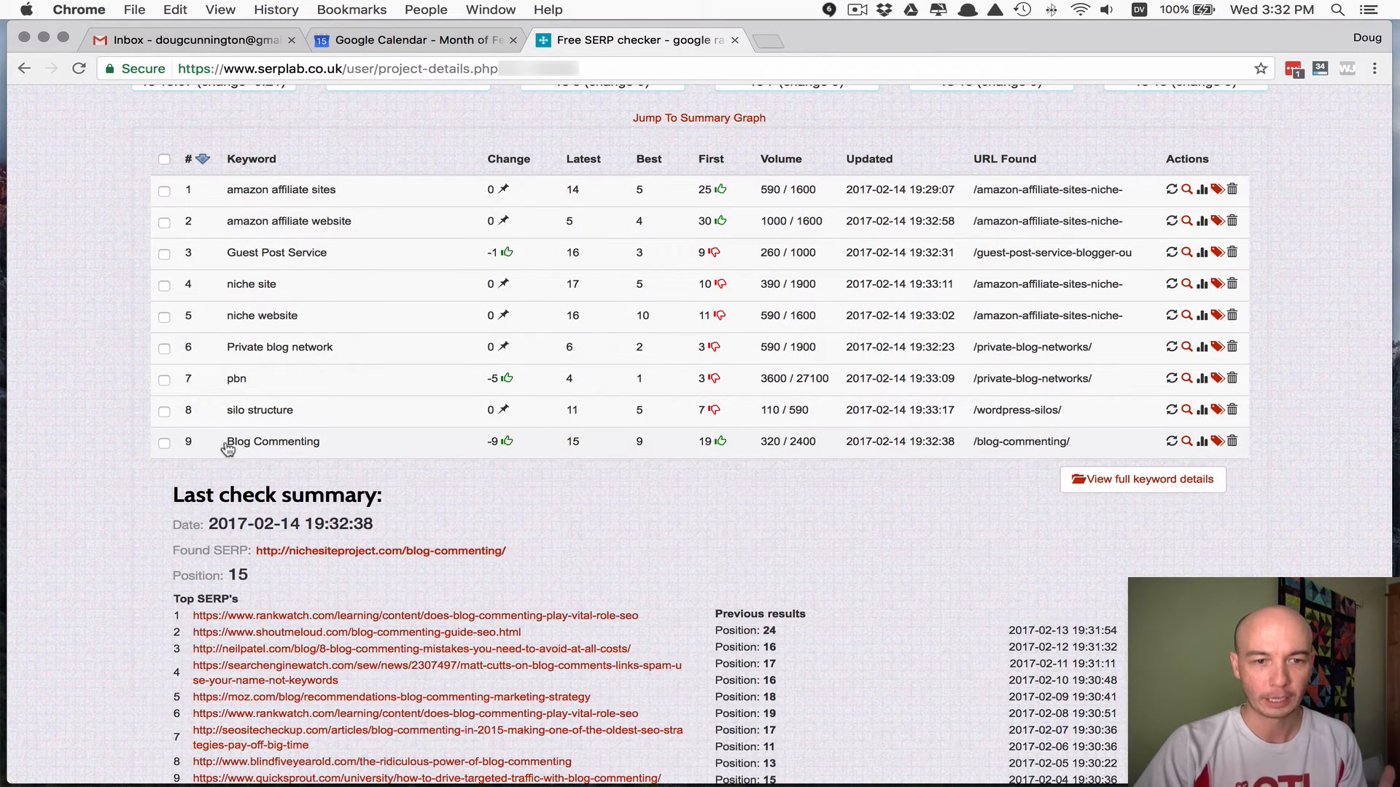
pyautogui.scroll(-3)
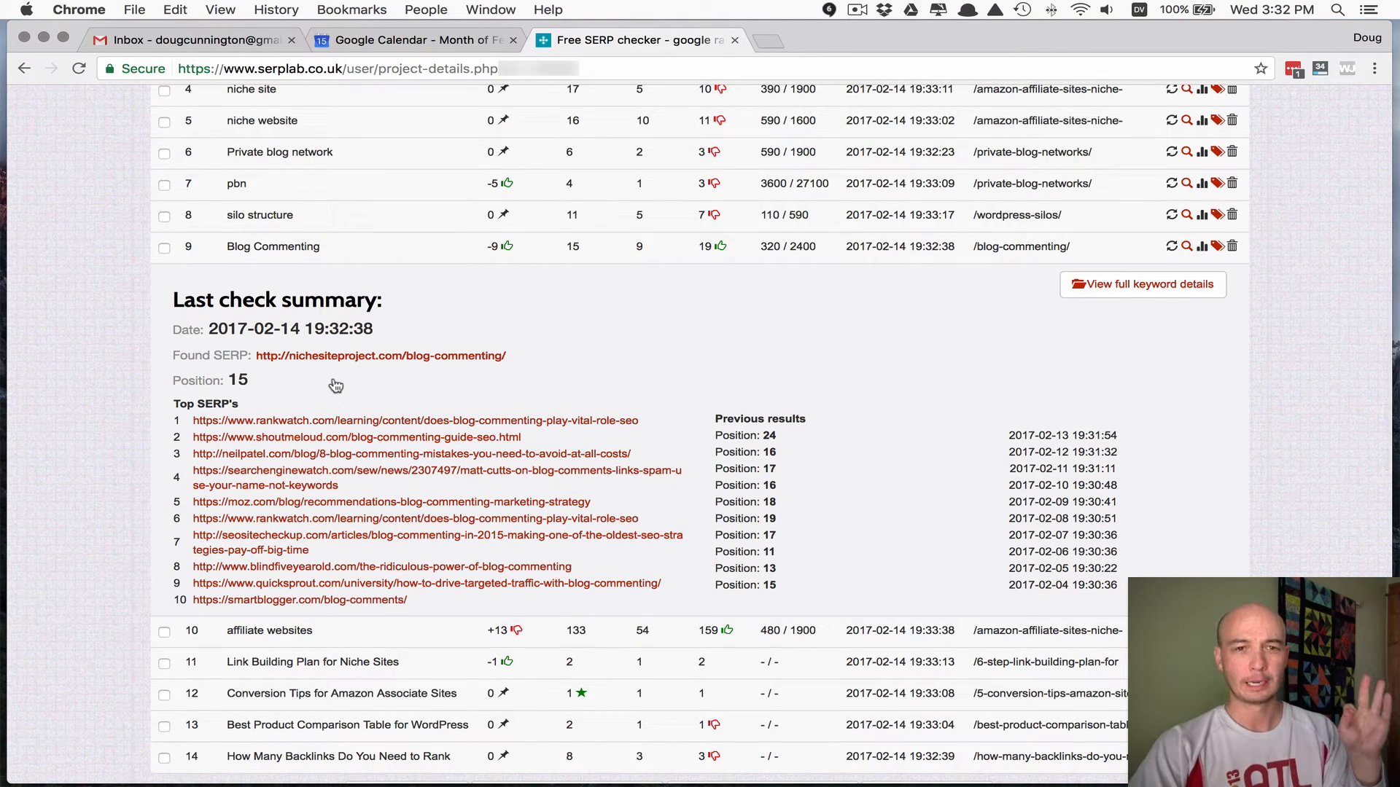
pyautogui.scroll(-3)
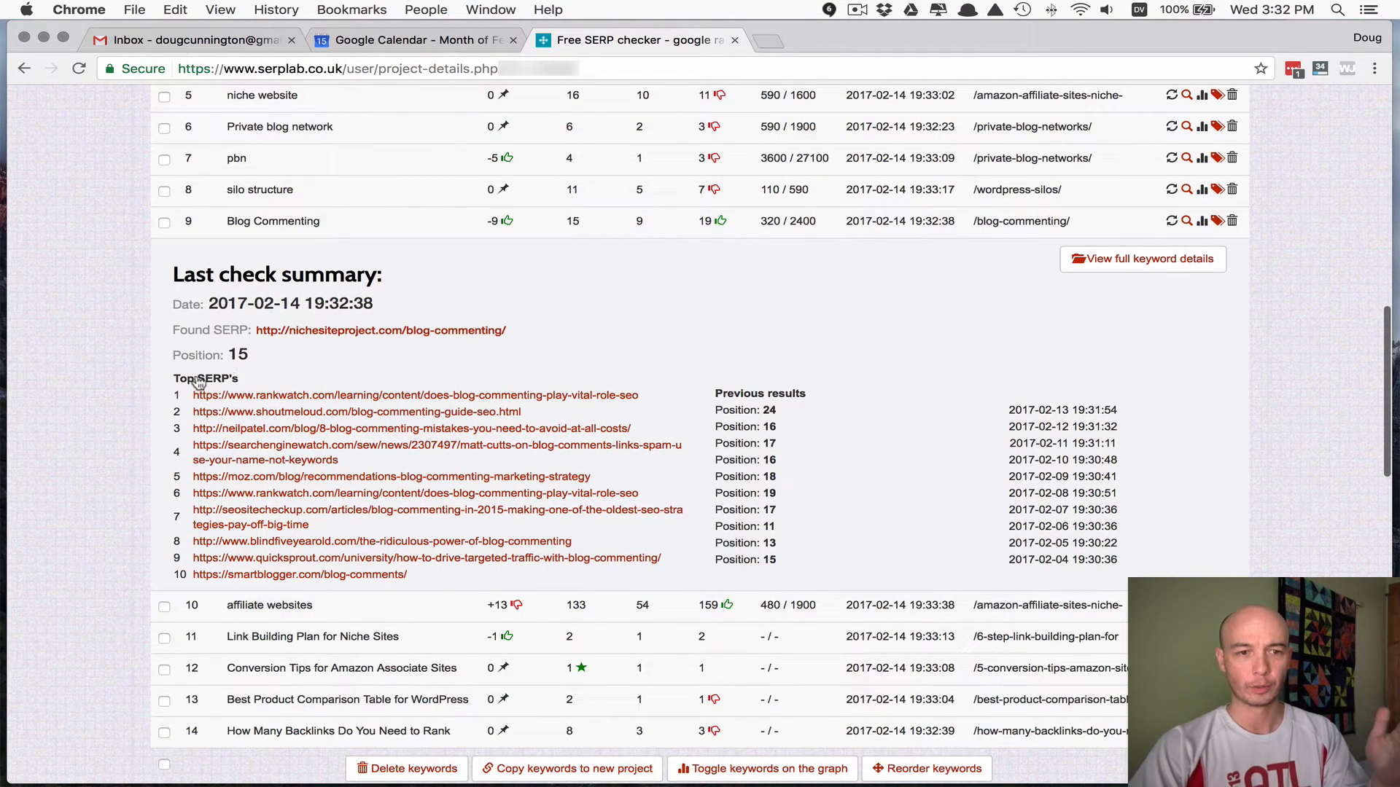
pyautogui.moveTo(766, 451)
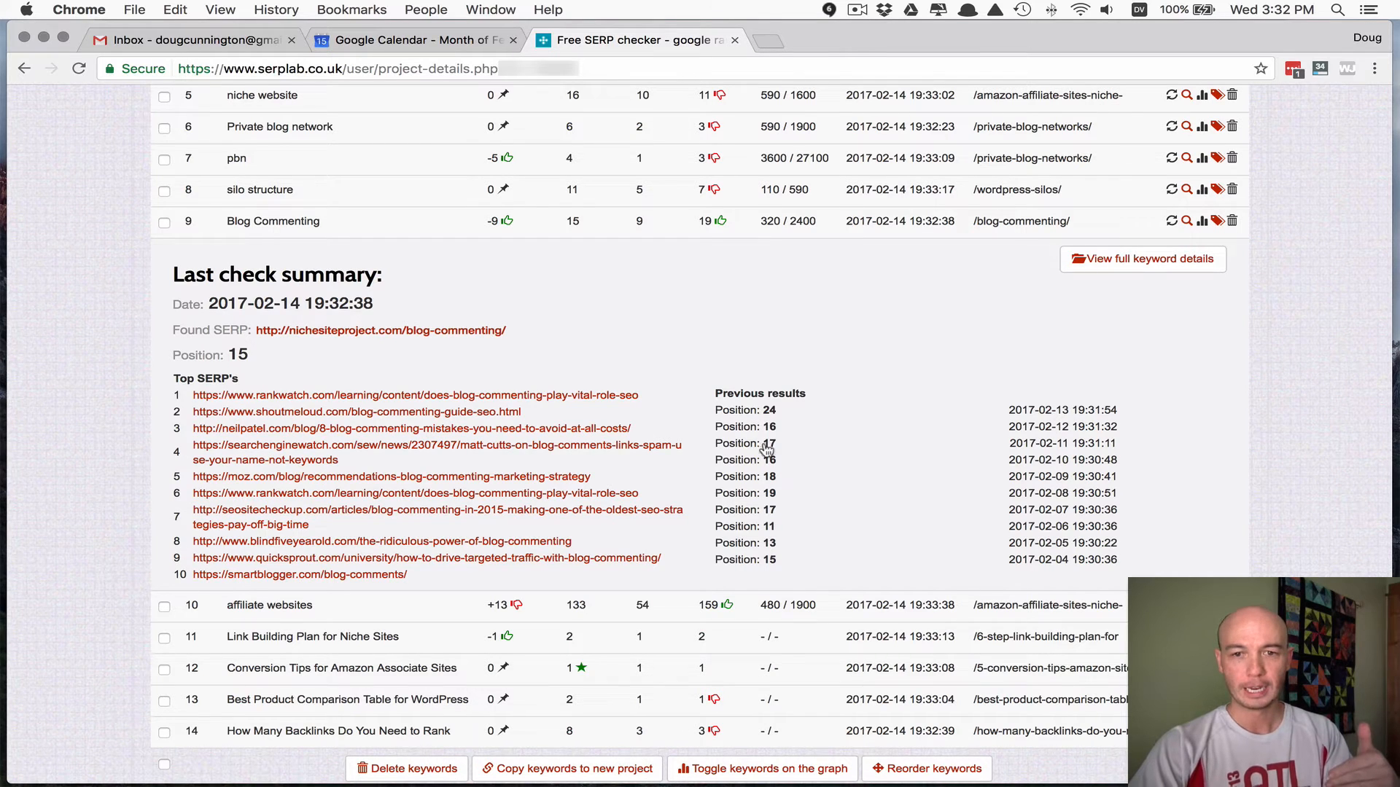
pyautogui.moveTo(762, 542)
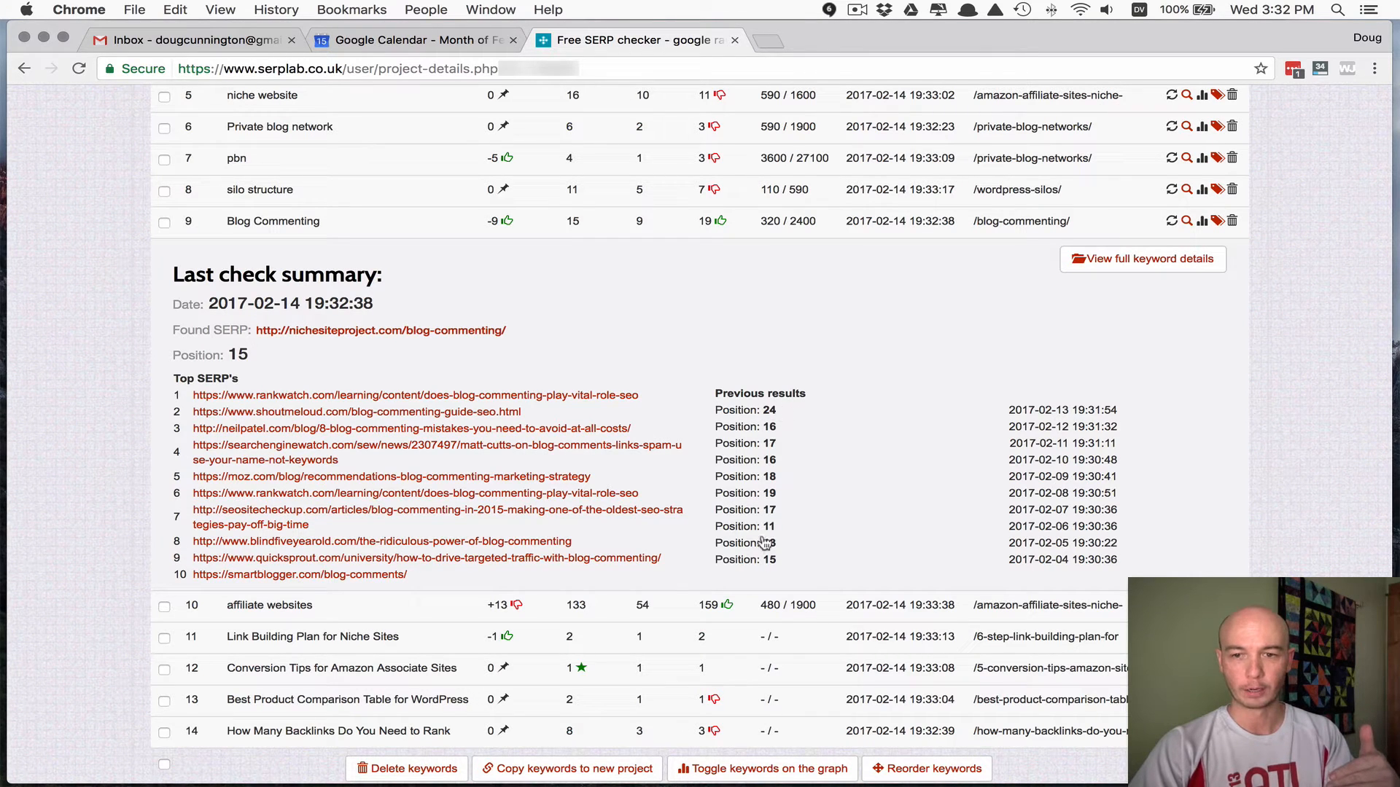
pyautogui.moveTo(774, 424)
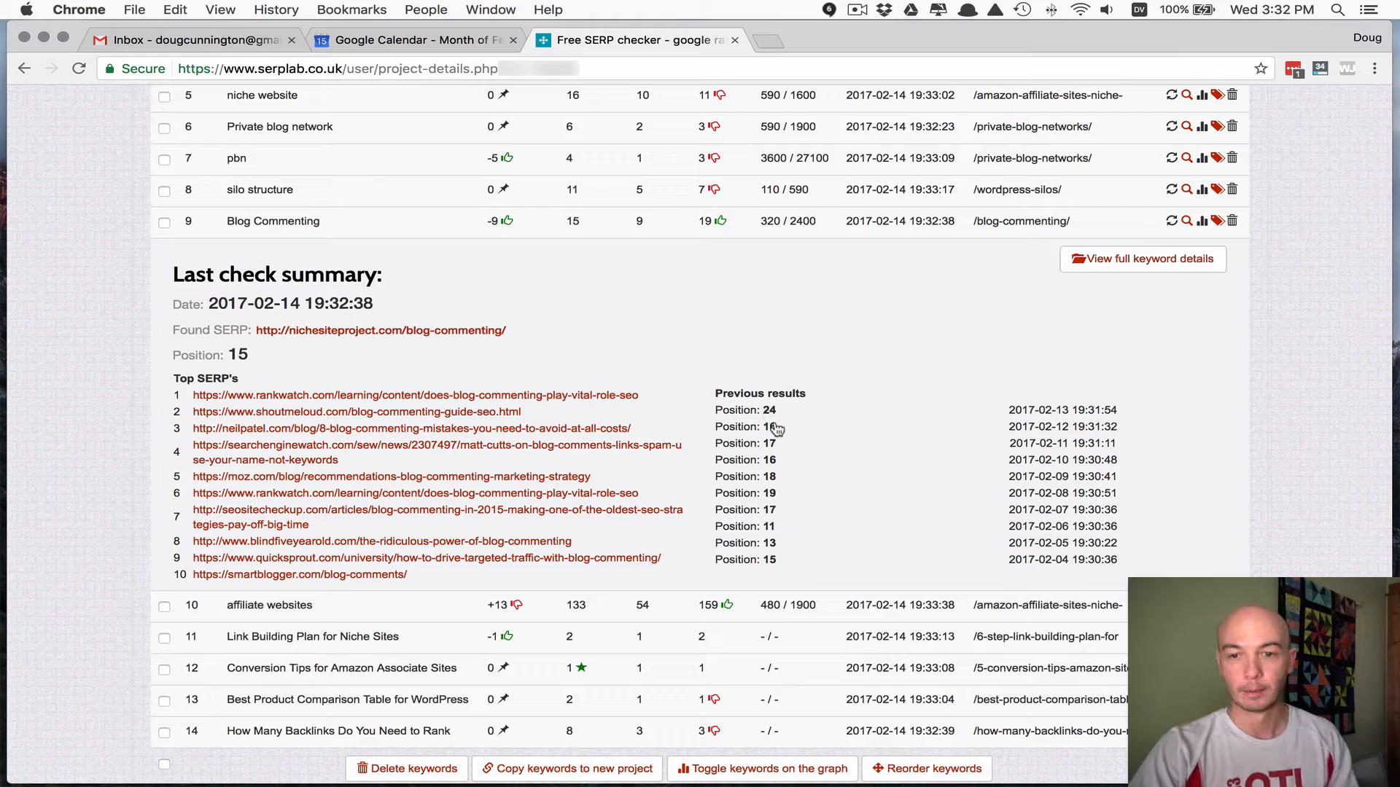
pyautogui.moveTo(788, 576)
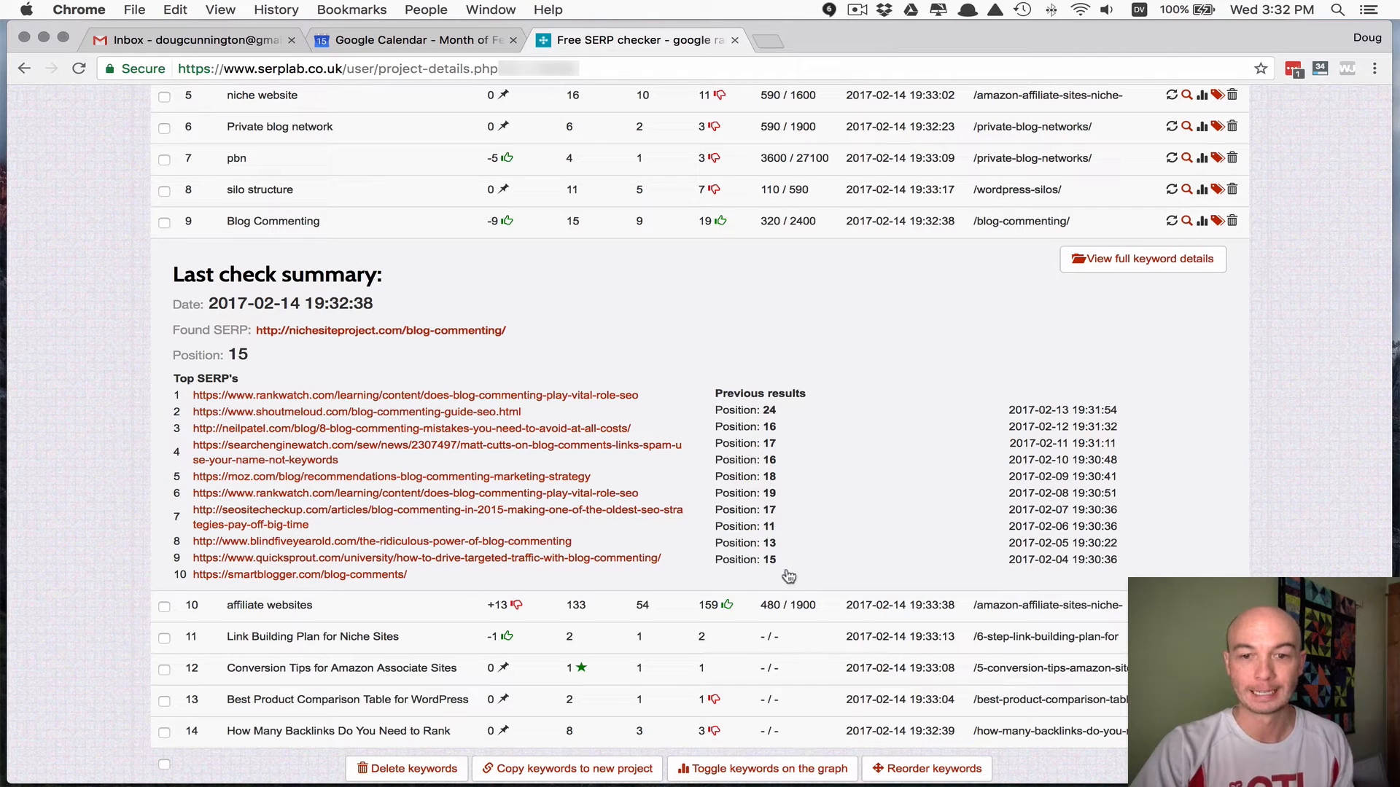
pyautogui.moveTo(788, 512)
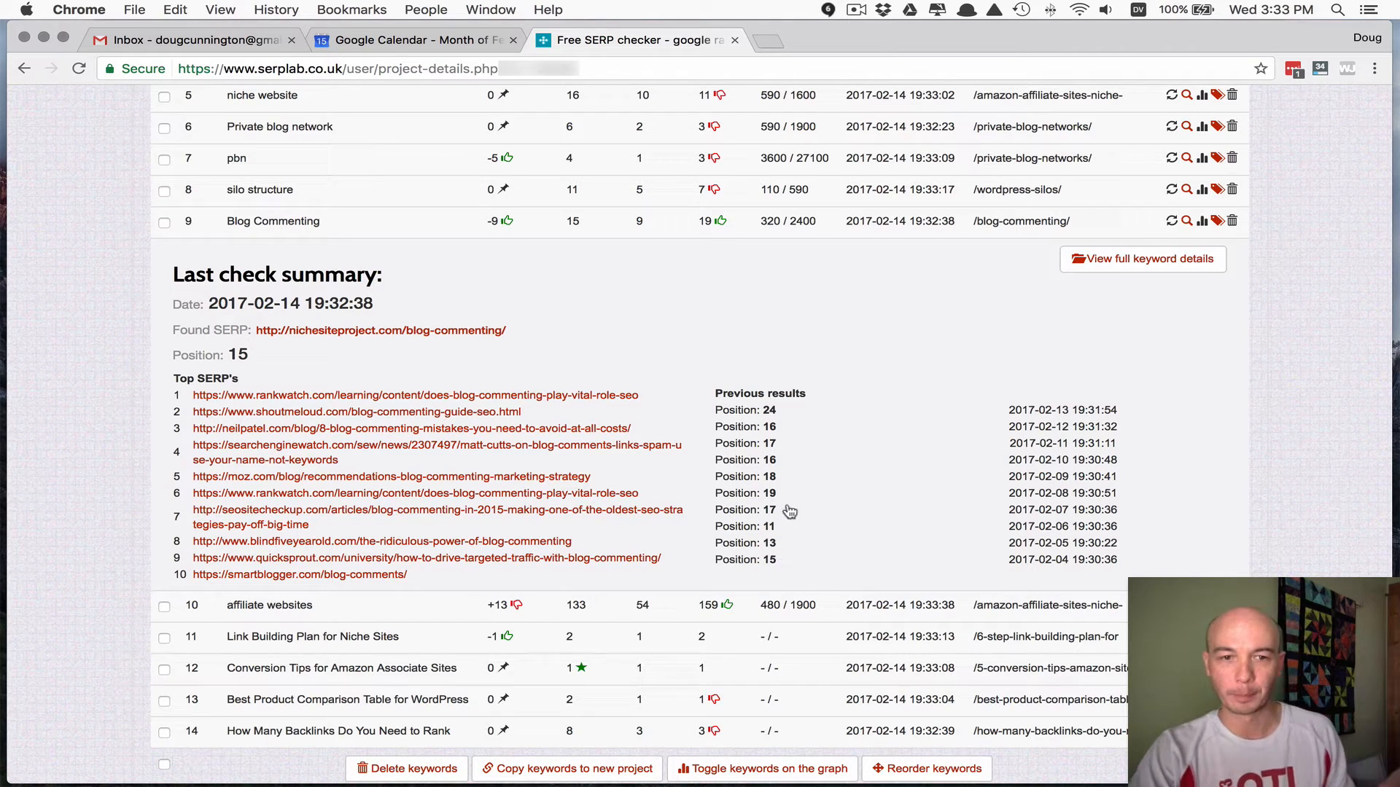
pyautogui.moveTo(775, 534)
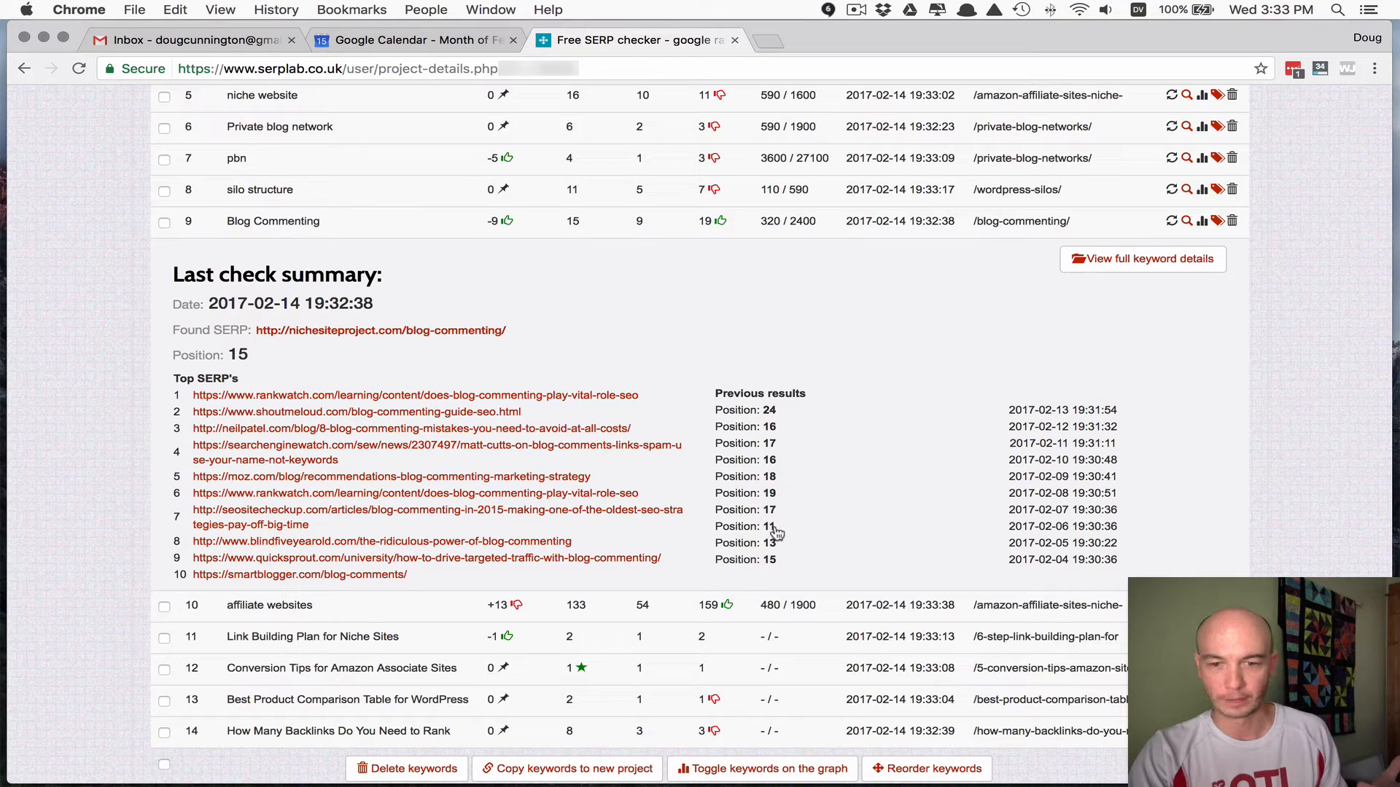
pyautogui.moveTo(1047, 535)
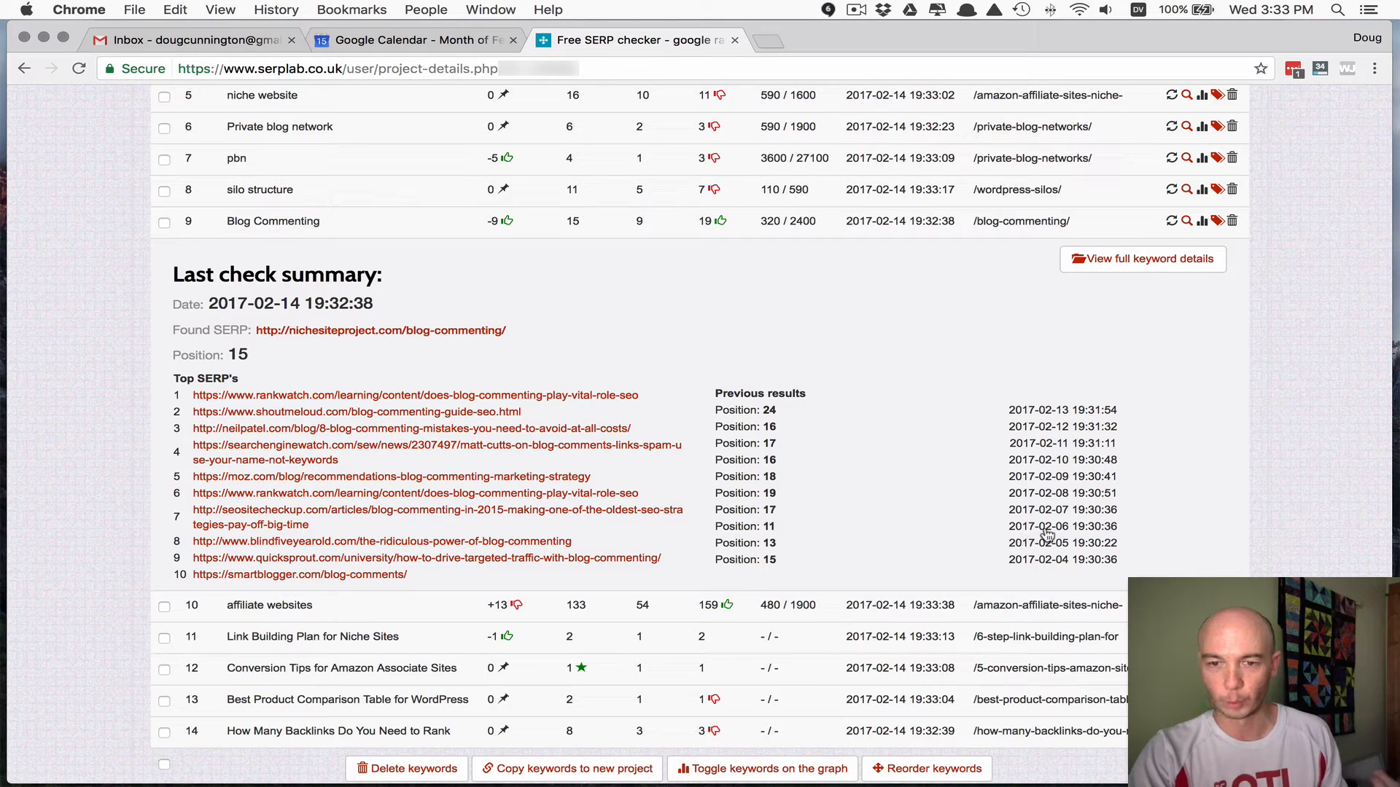
pyautogui.moveTo(787, 530)
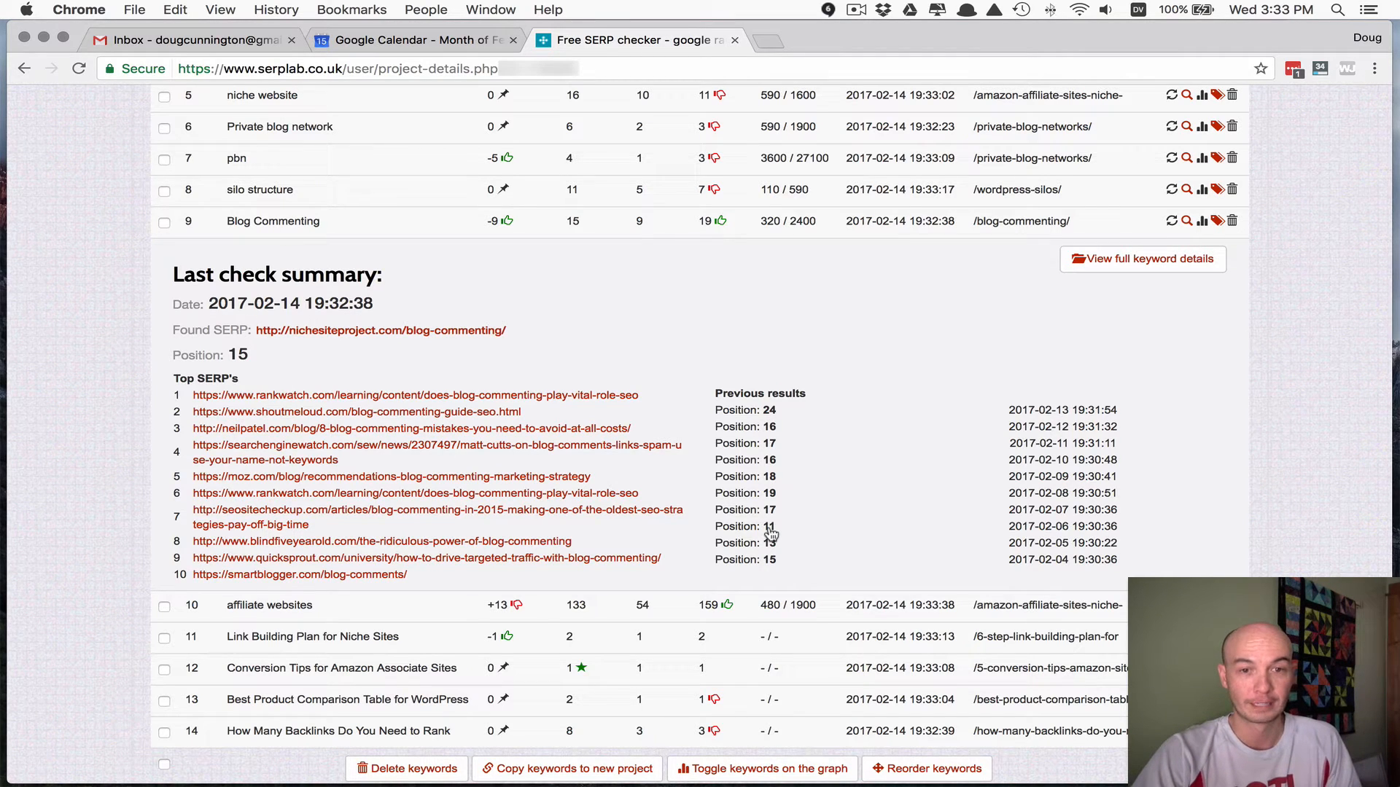
pyautogui.moveTo(766, 438)
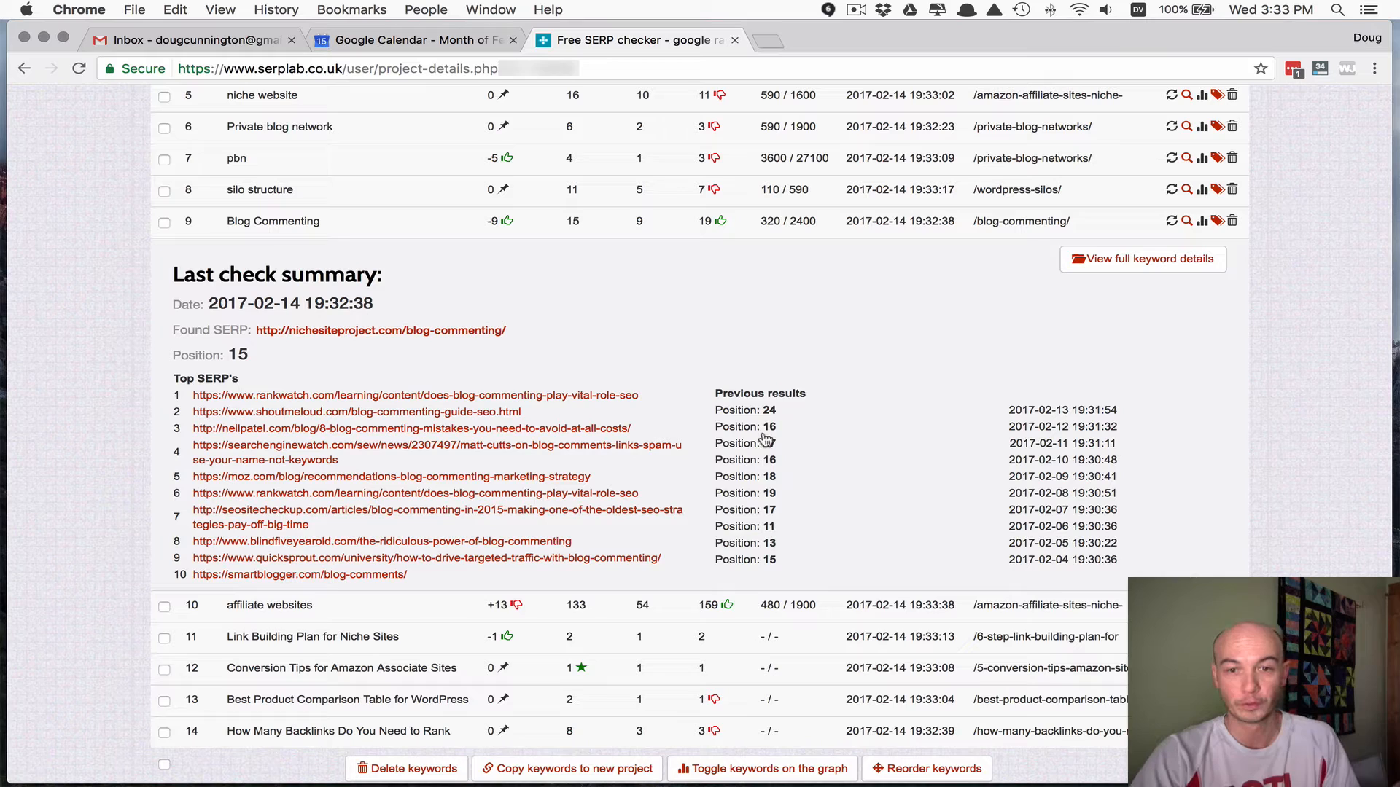
pyautogui.moveTo(726, 392)
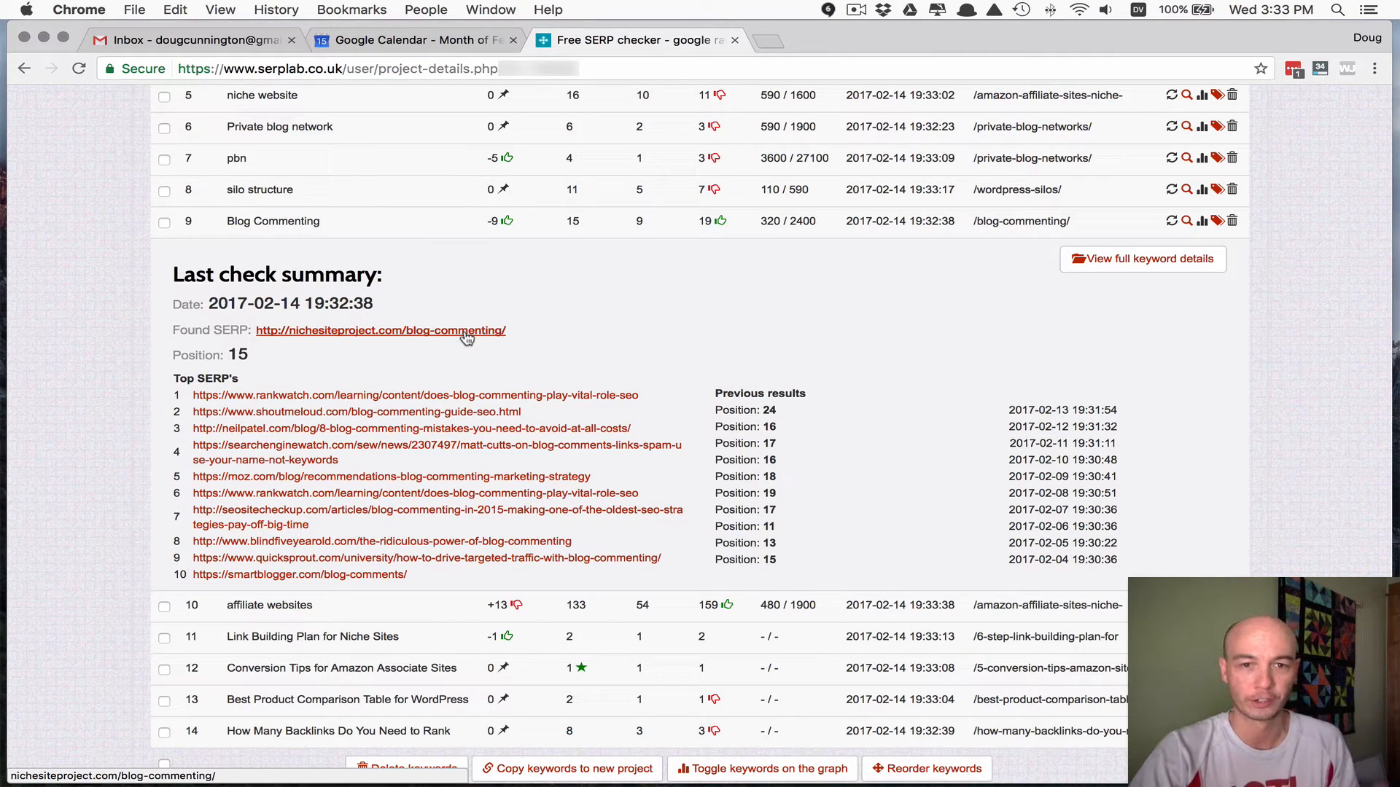
pyautogui.moveTo(574, 337)
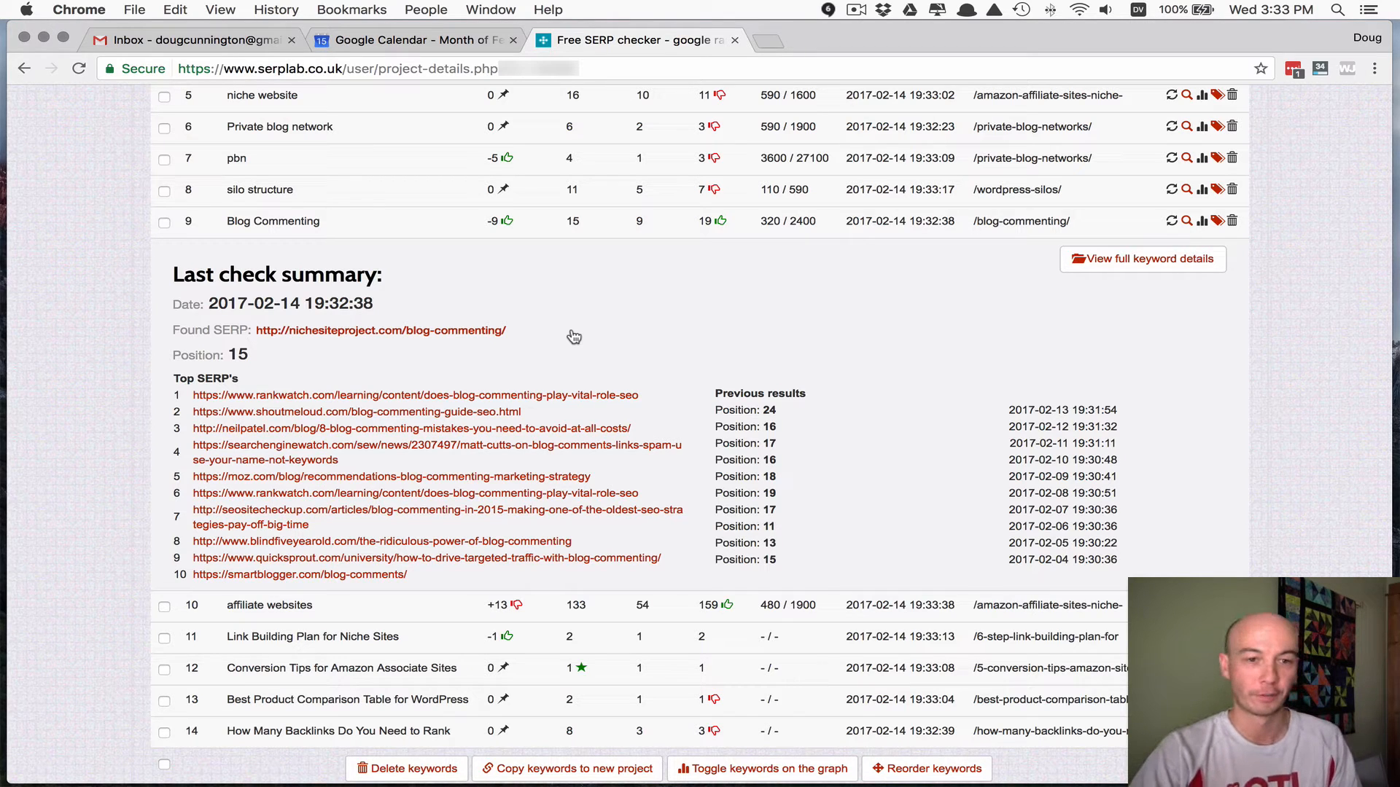
pyautogui.moveTo(662, 349)
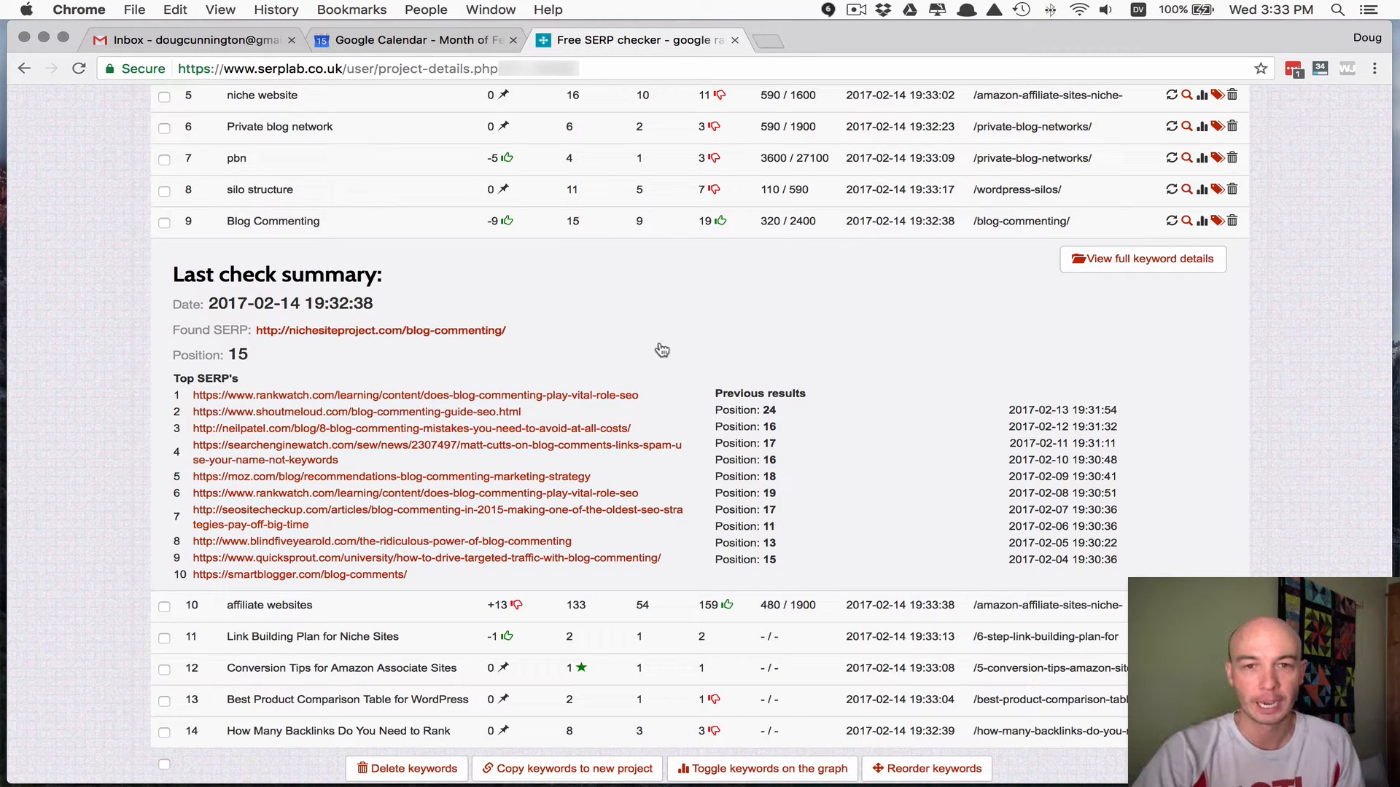
pyautogui.scroll(3)
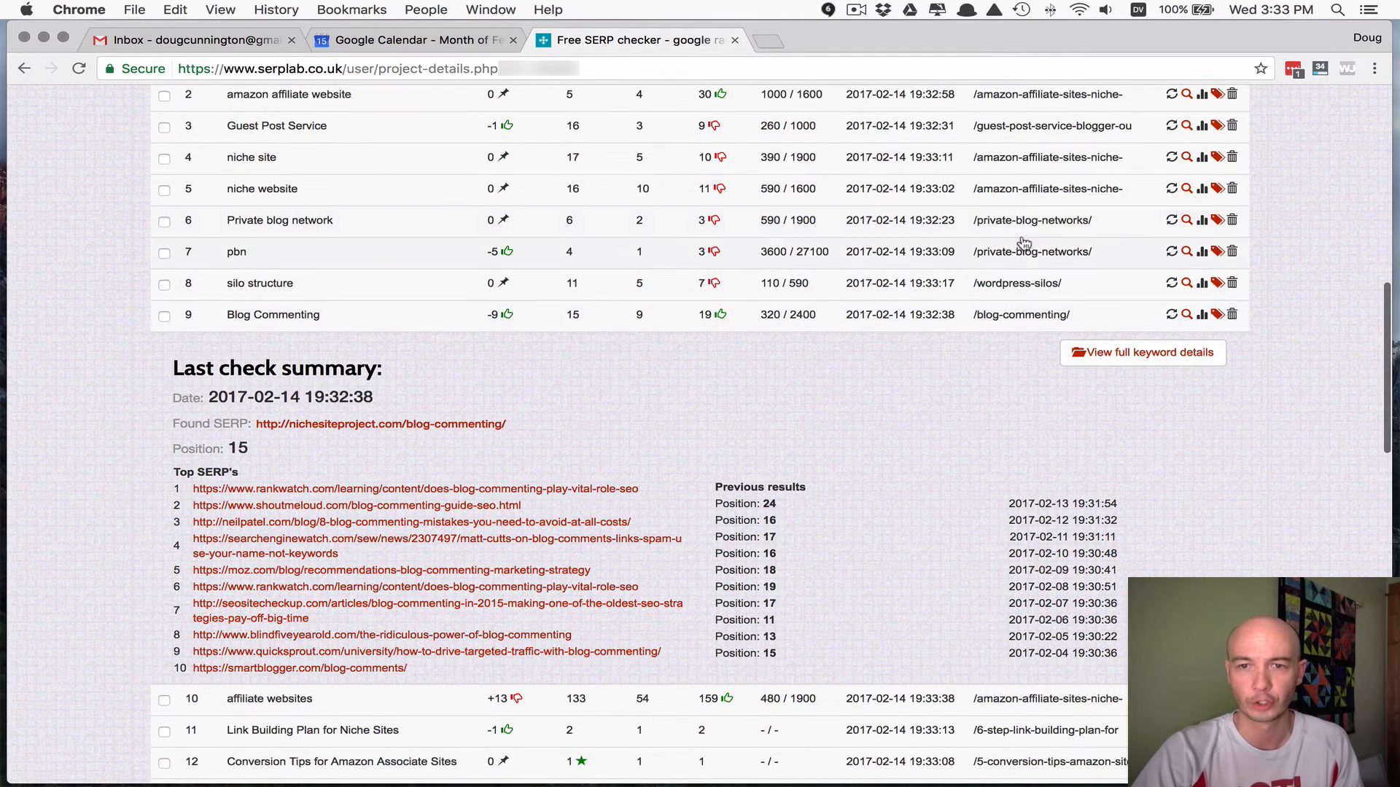
pyautogui.moveTo(1068, 167)
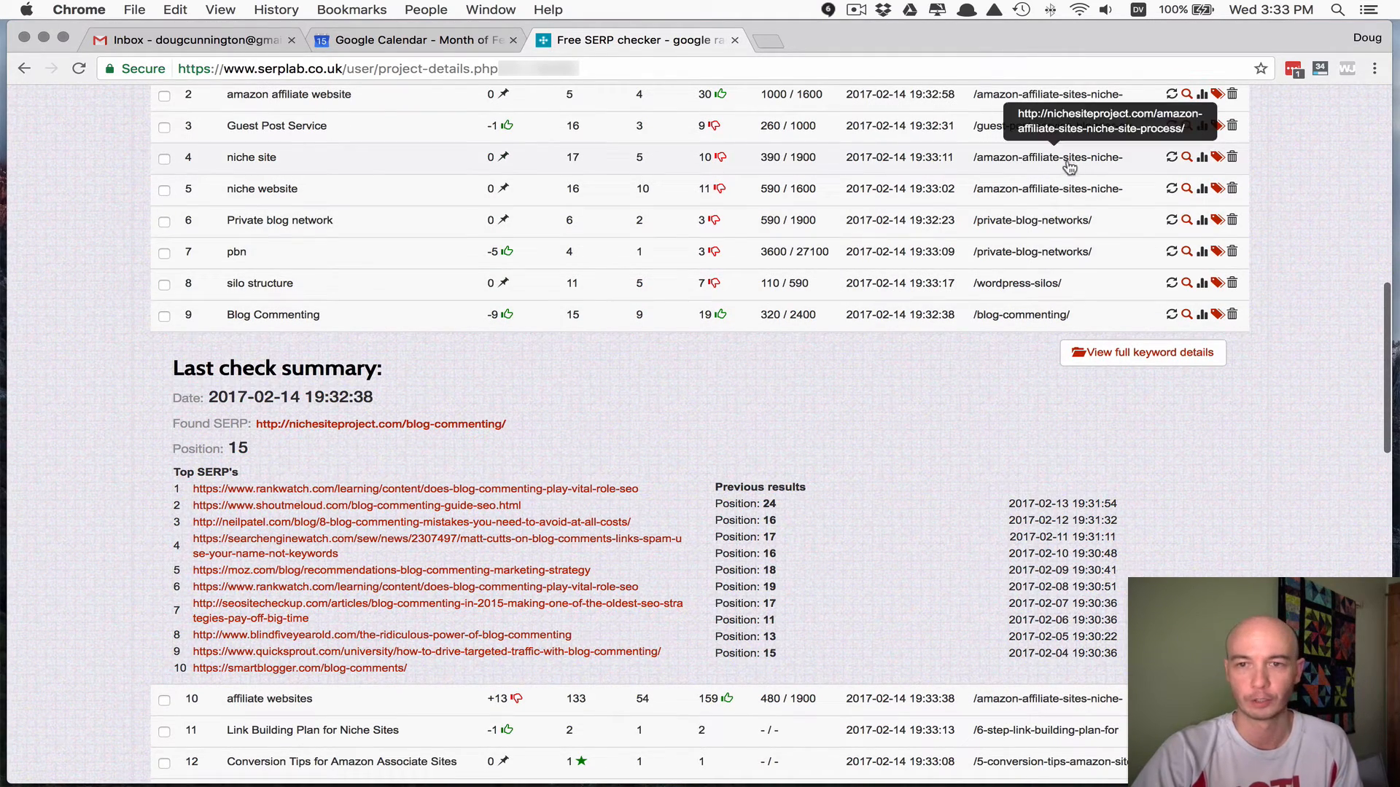
pyautogui.moveTo(1022, 243)
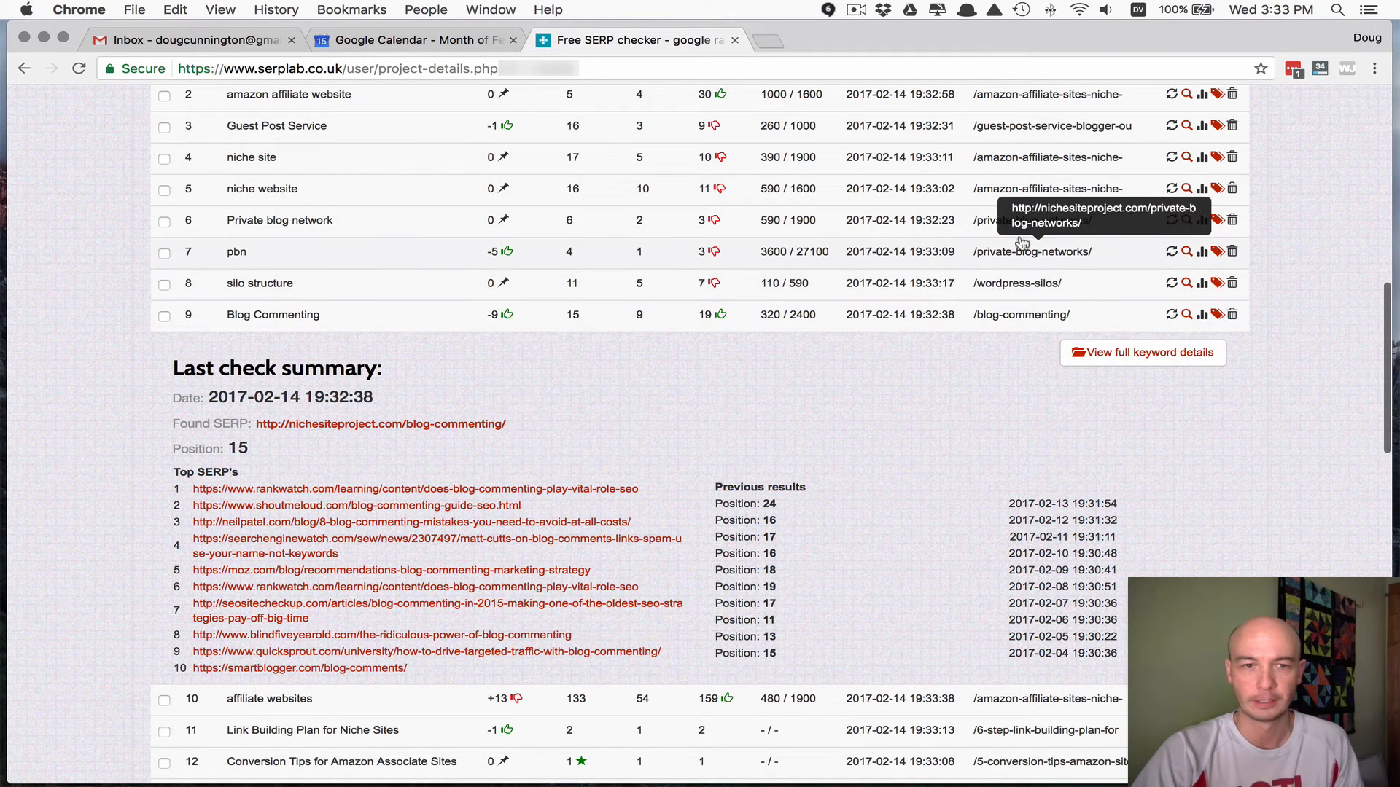
pyautogui.moveTo(804, 404)
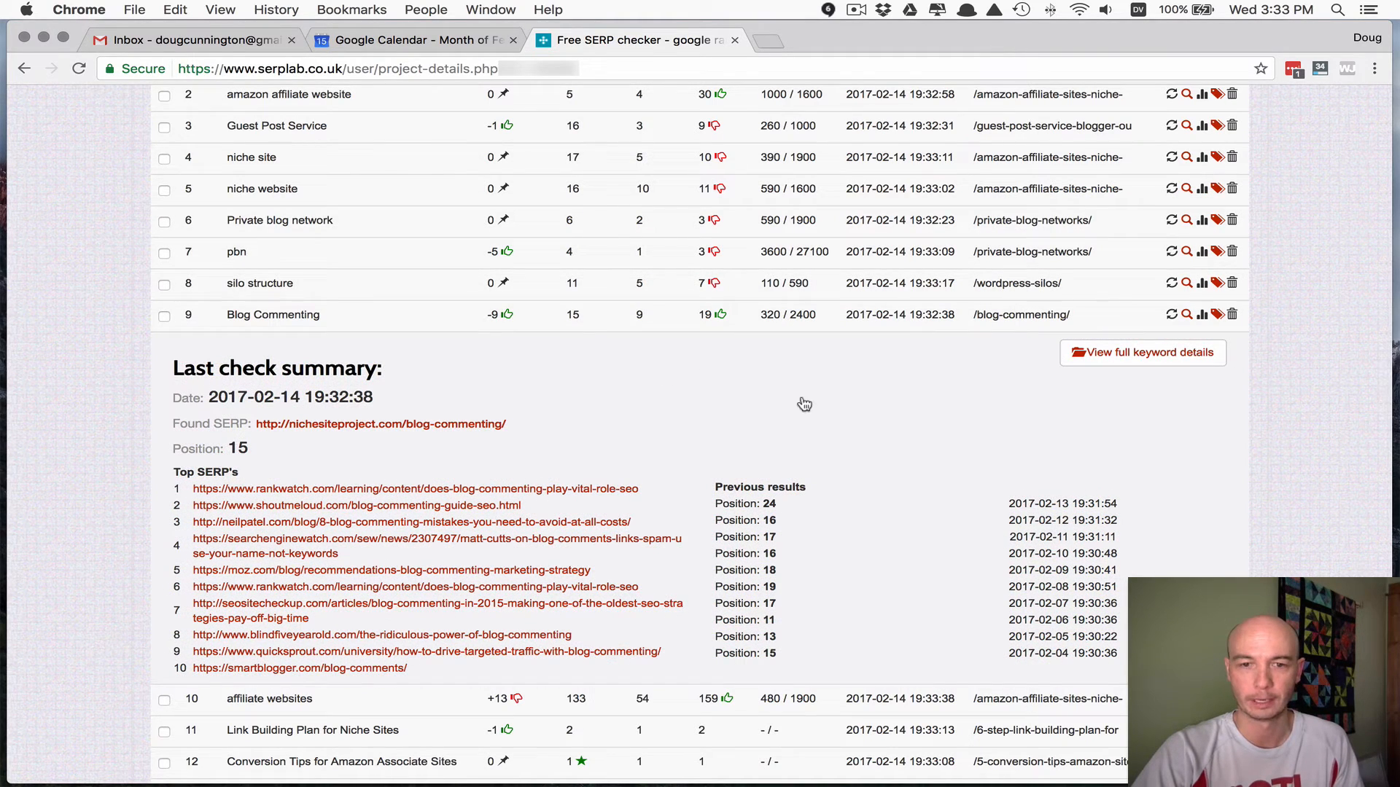
pyautogui.scroll(-3)
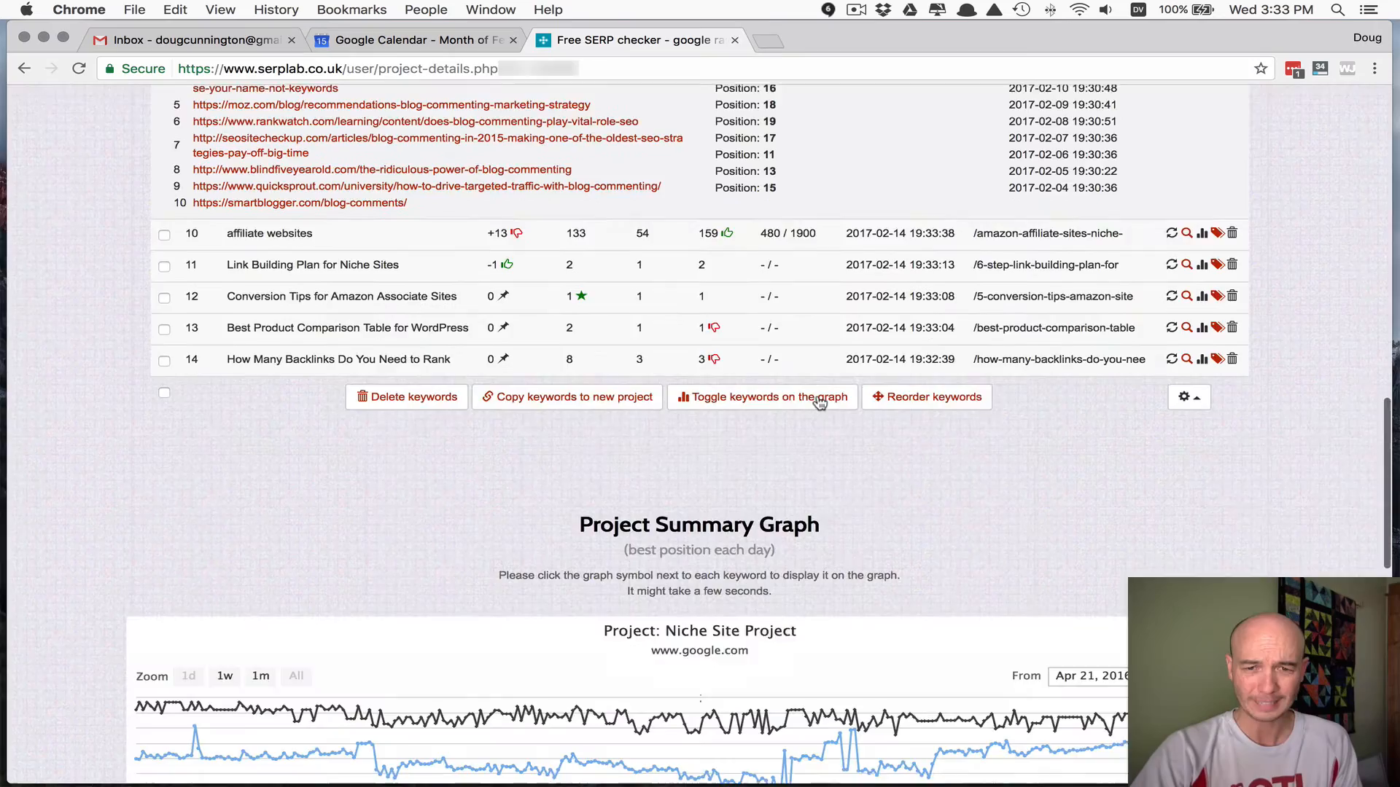
pyautogui.scroll(-3)
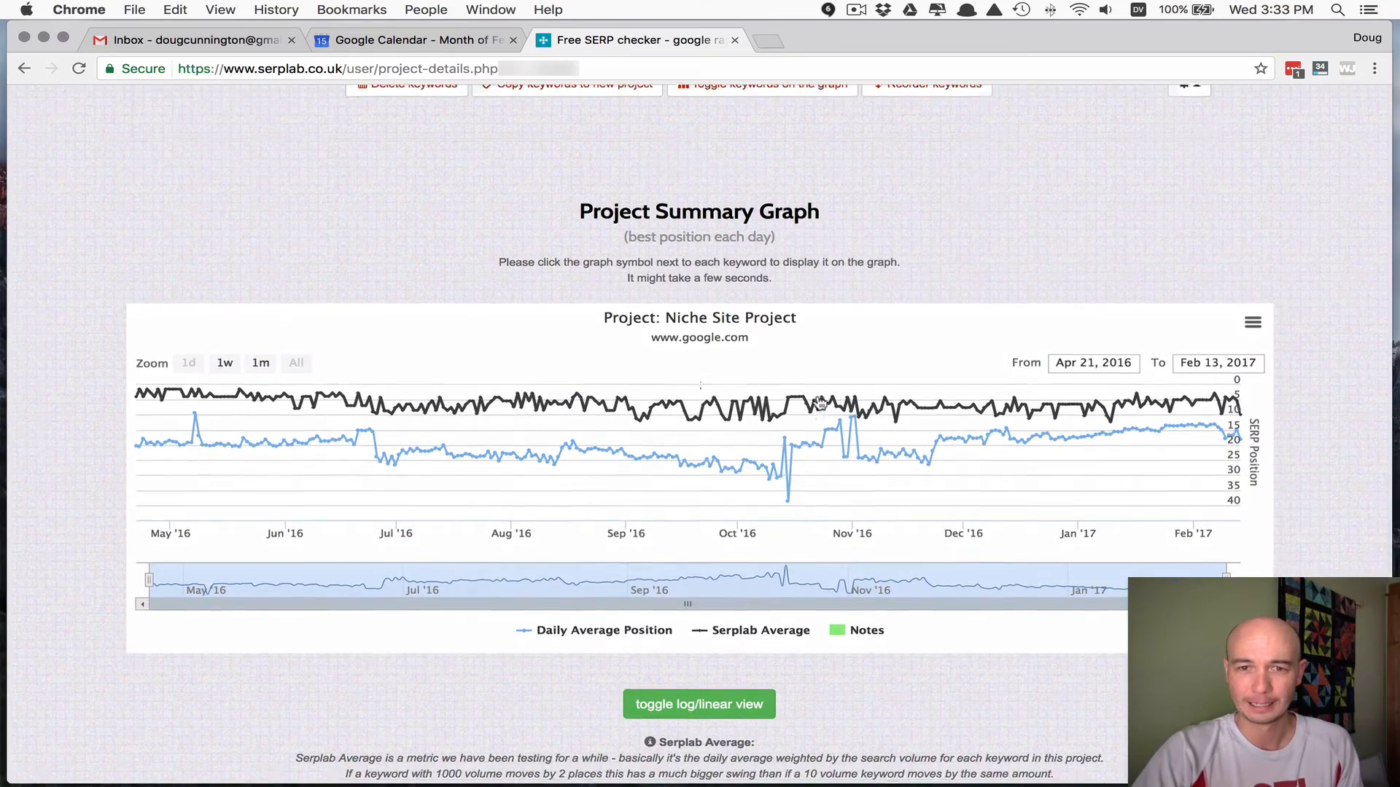
pyautogui.scroll(3)
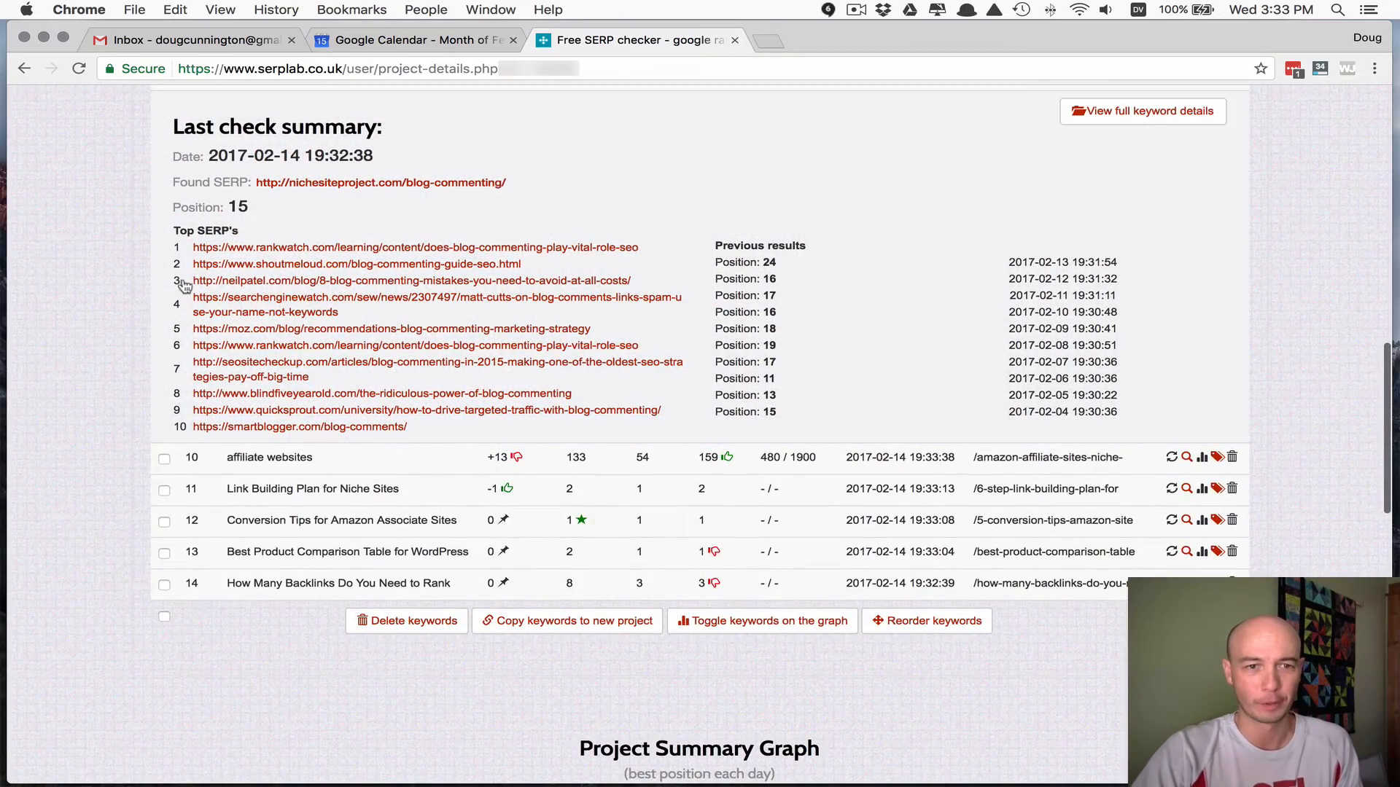
pyautogui.moveTo(803, 431)
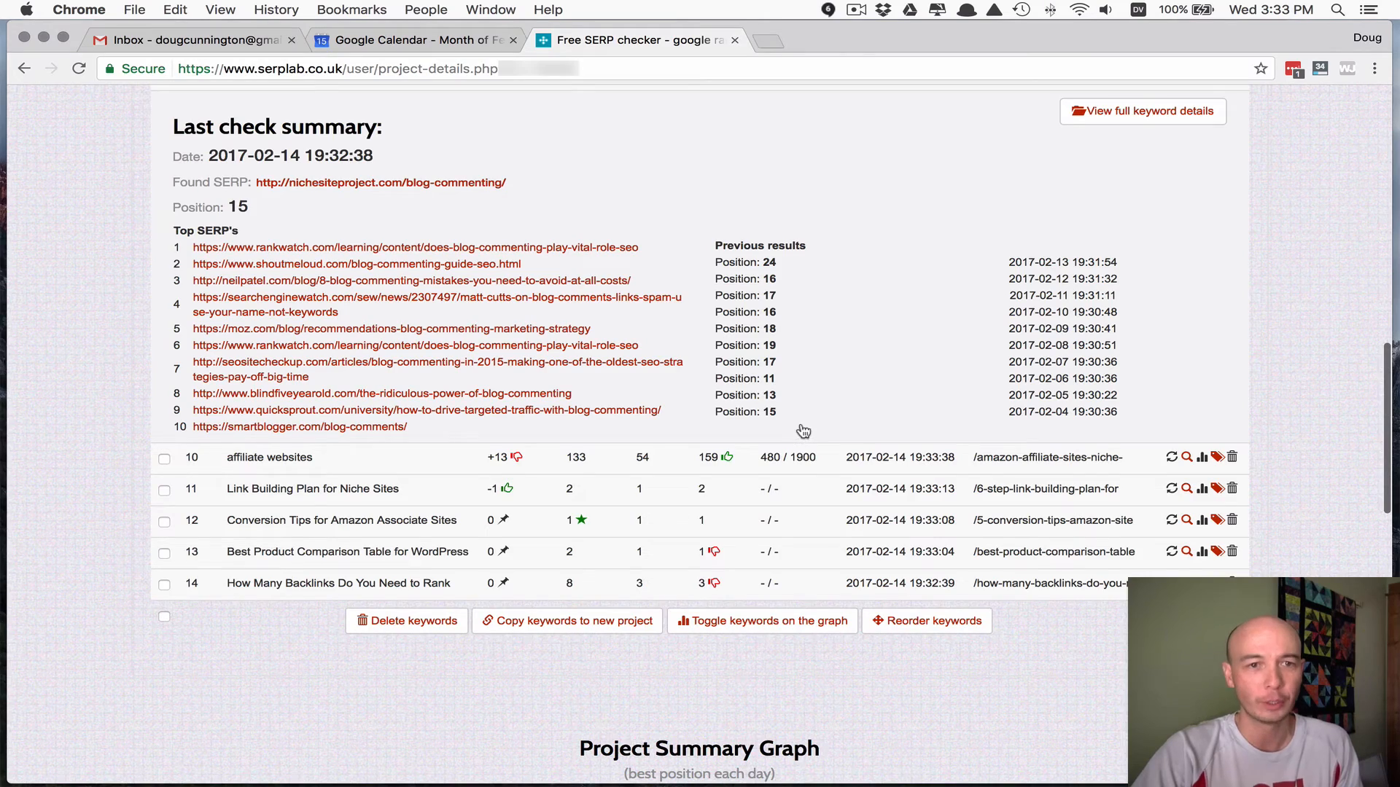
pyautogui.scroll(-3)
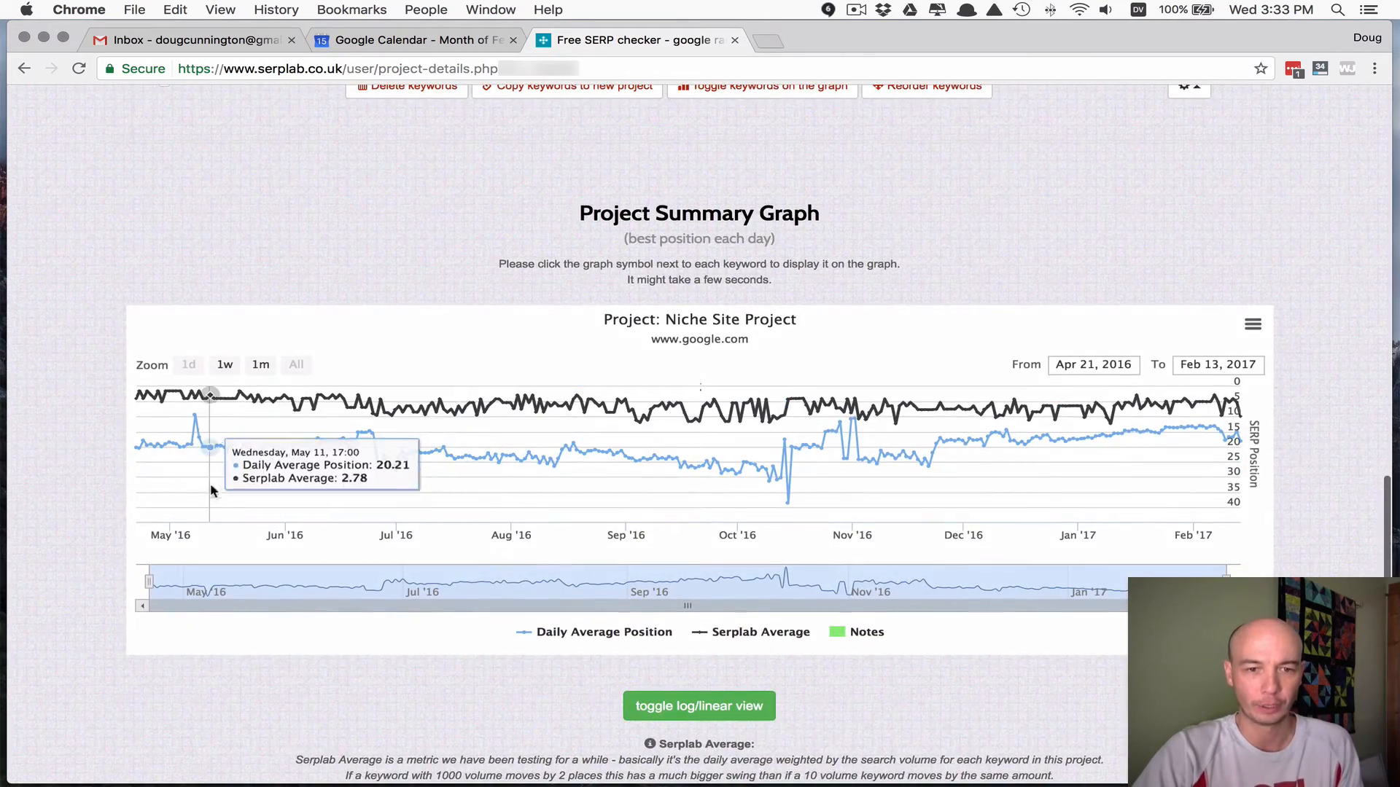
pyautogui.moveTo(988, 638)
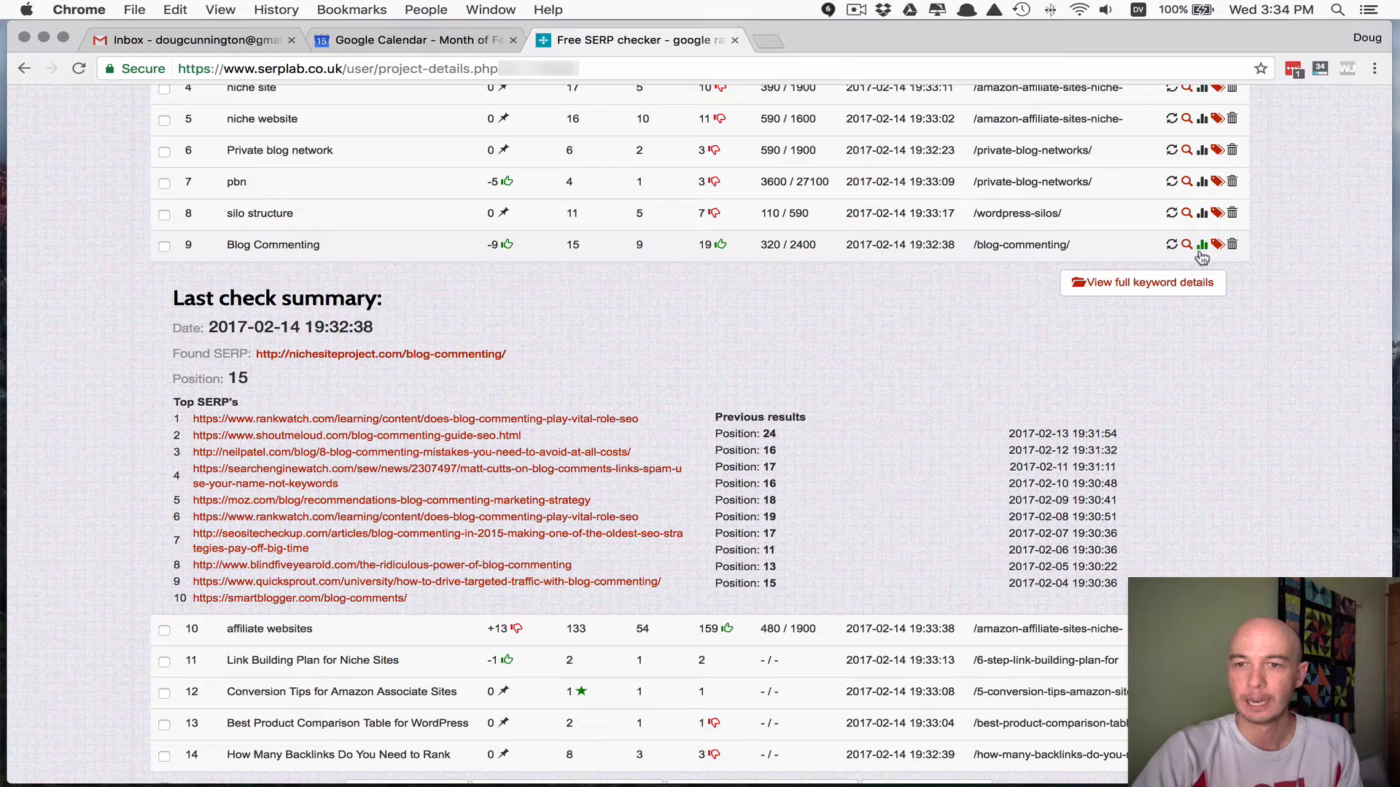
pyautogui.moveTo(1203, 244)
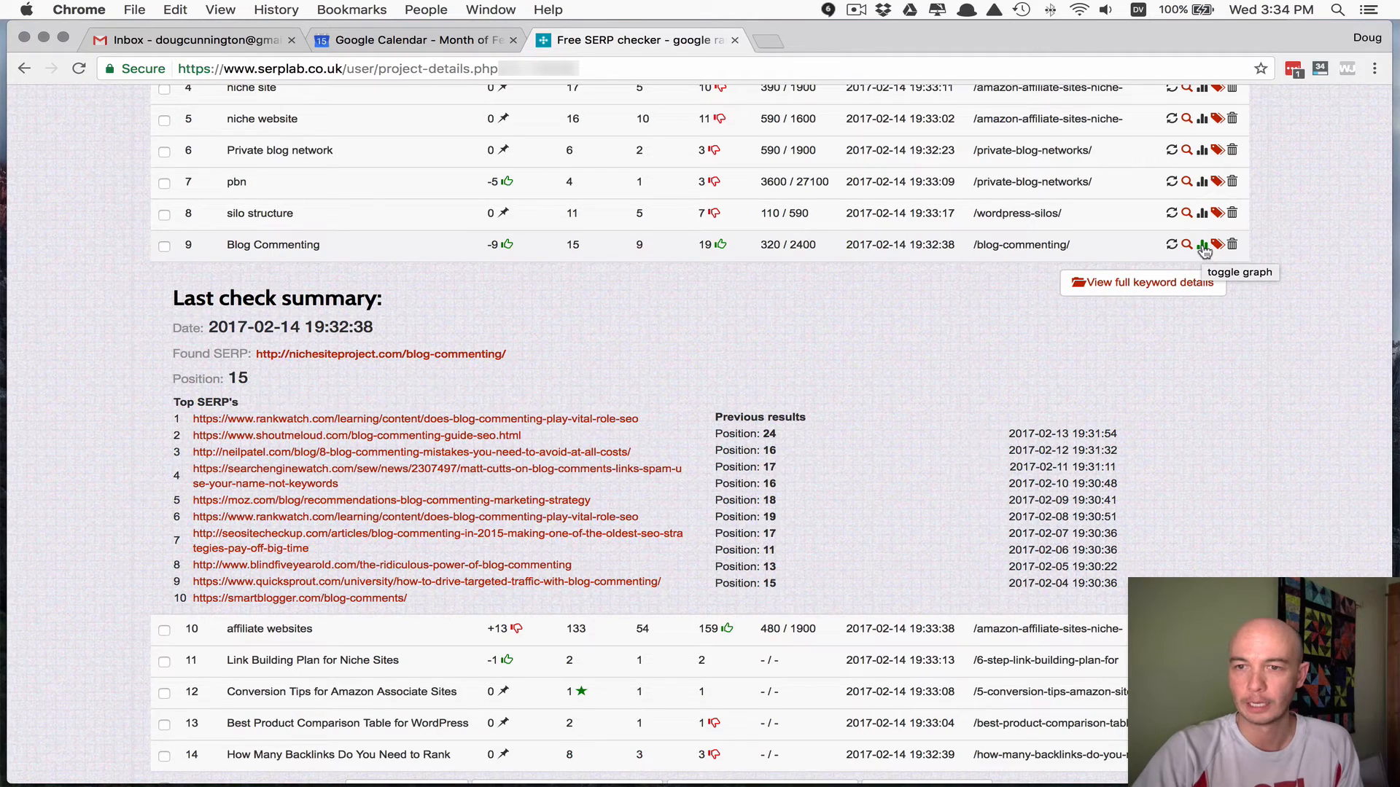
pyautogui.moveTo(1105, 261)
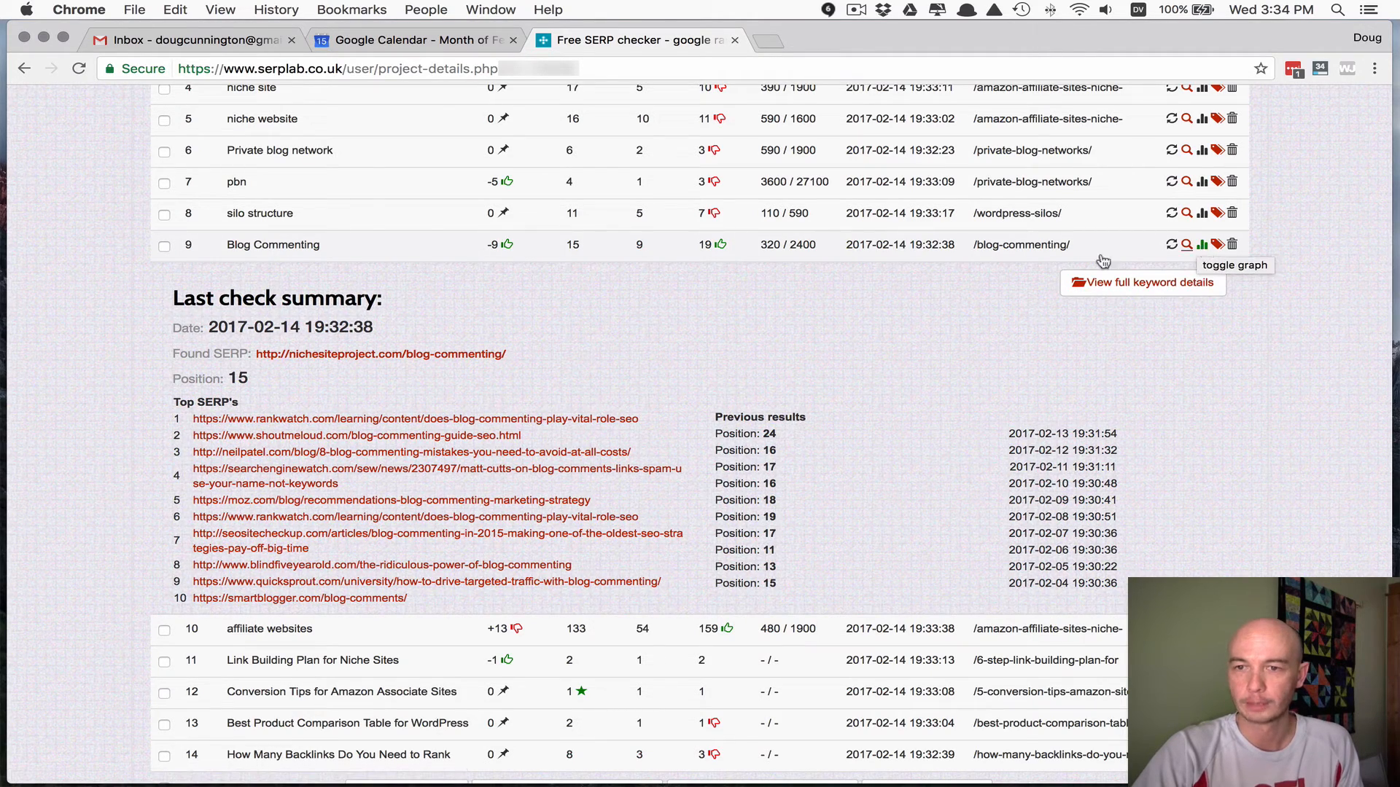
# - Add the Blog Commenting keyword as an extra line on the Project Summary Graph
pyautogui.click(1201, 243)
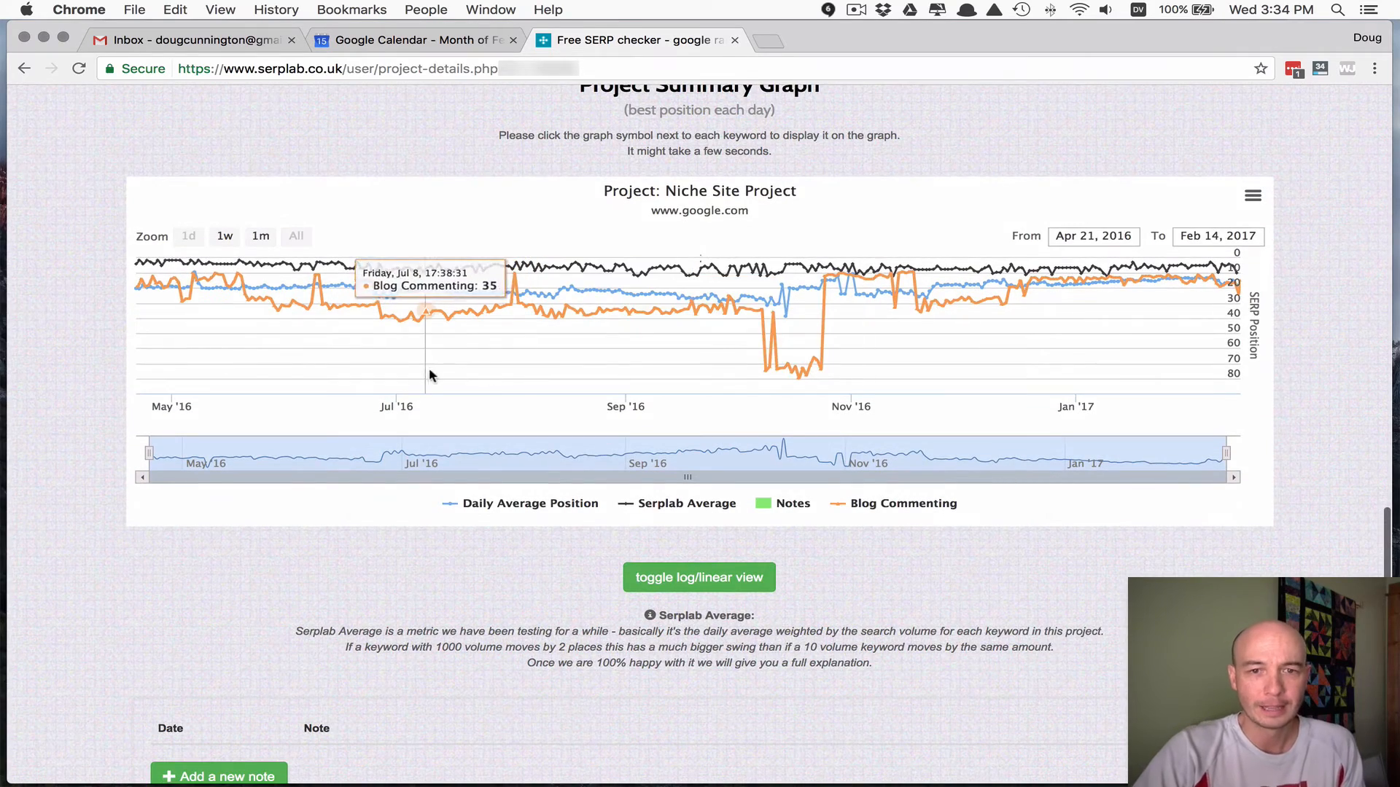
pyautogui.moveTo(1089, 295)
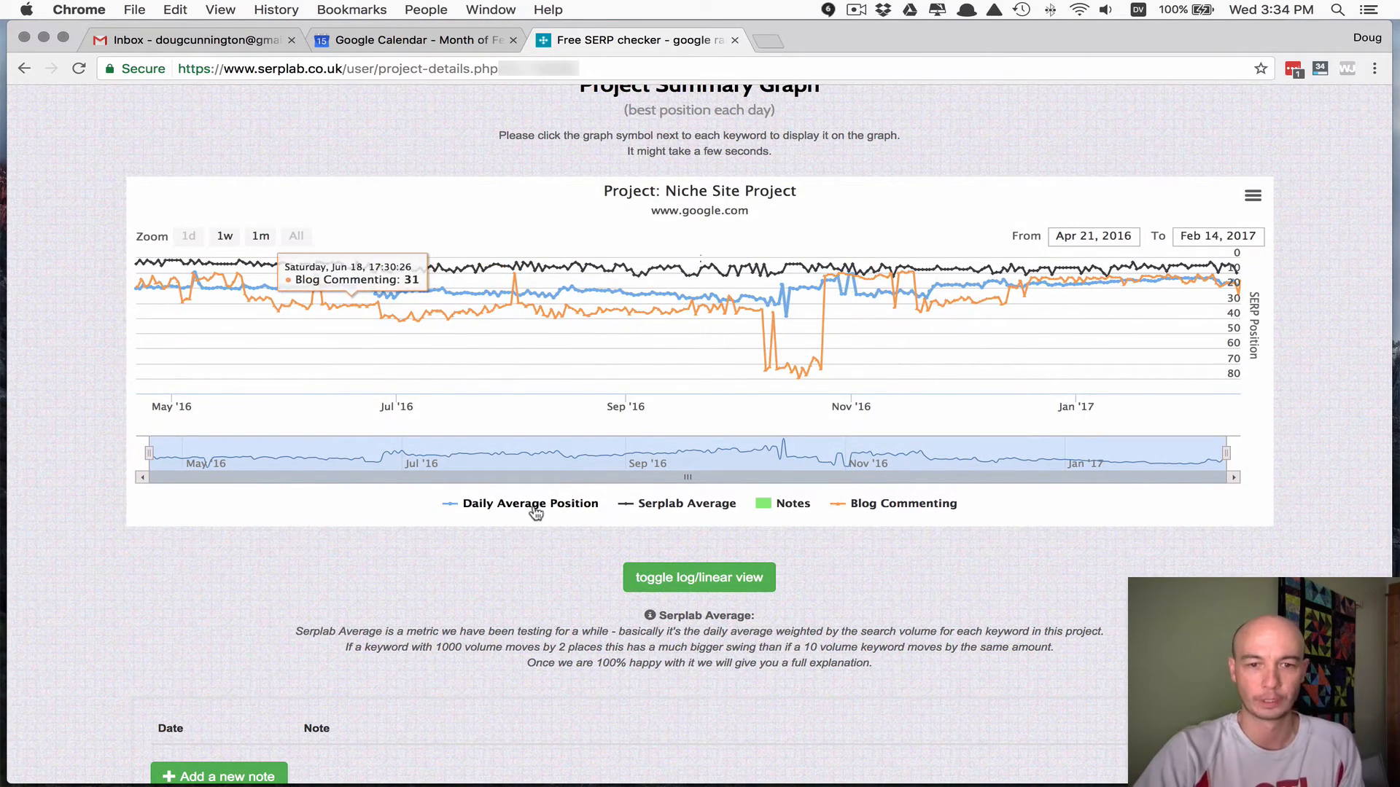
# - Hide the Daily Average Position and Serplab Average lines, leaving only Blog Commenting plotted
pyautogui.click(527, 503)
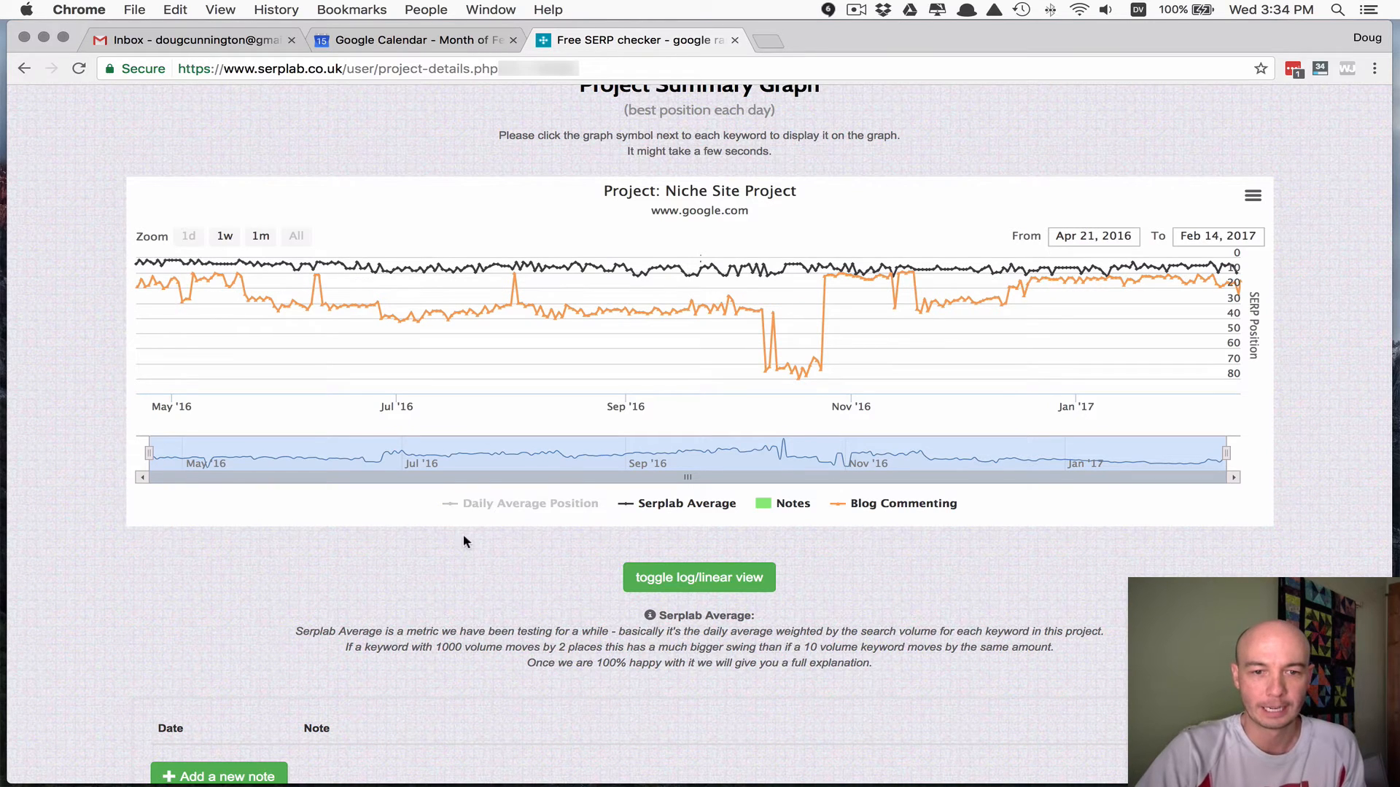
pyautogui.moveTo(571, 560)
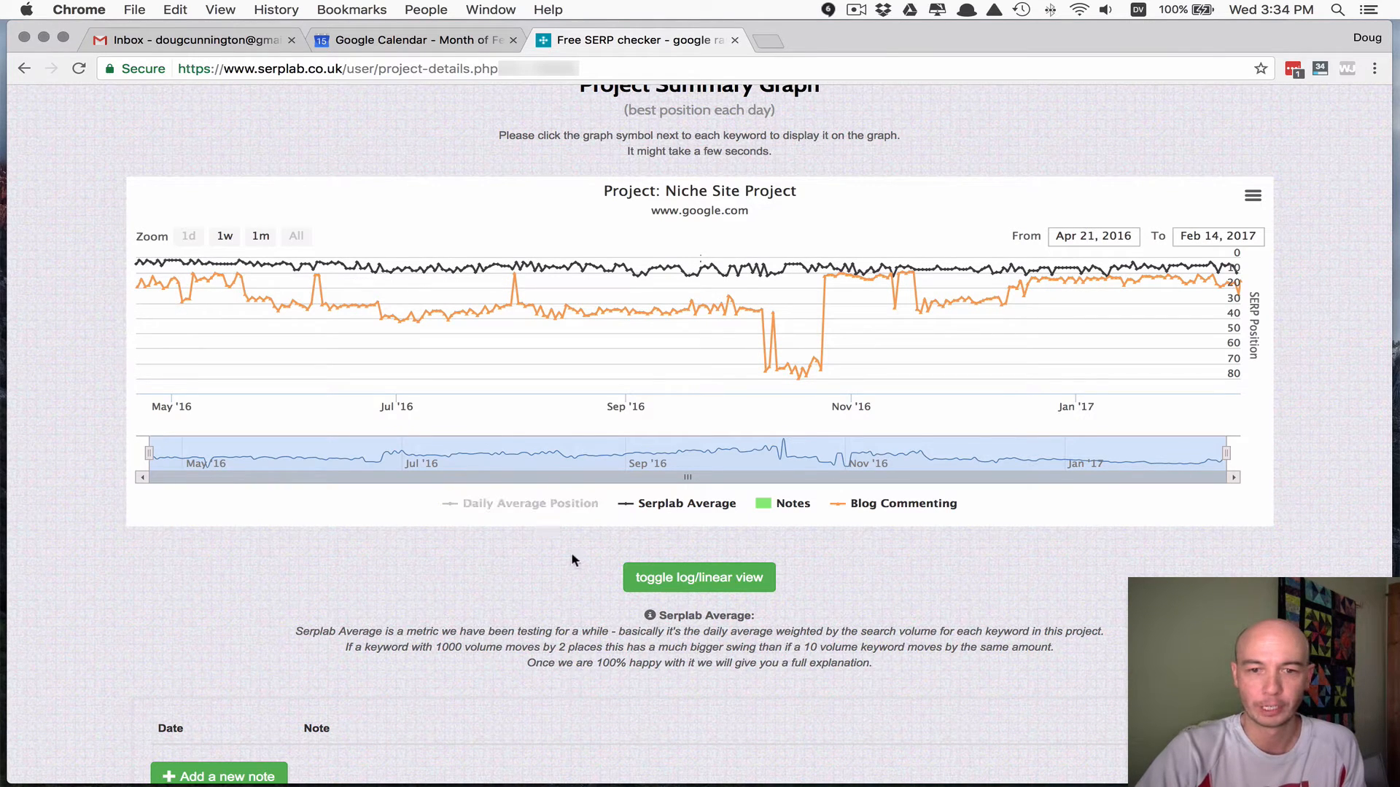
pyautogui.click(675, 503)
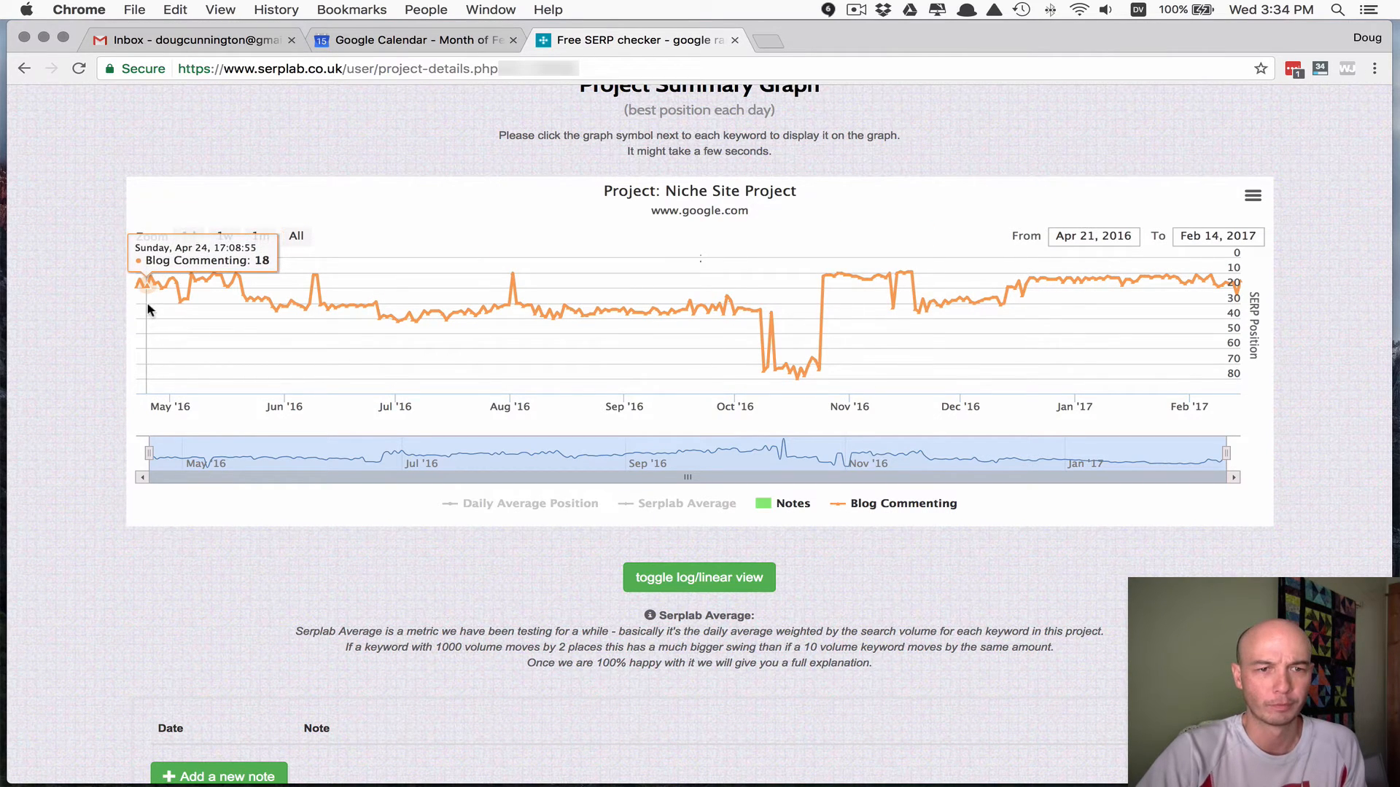
pyautogui.moveTo(147, 286)
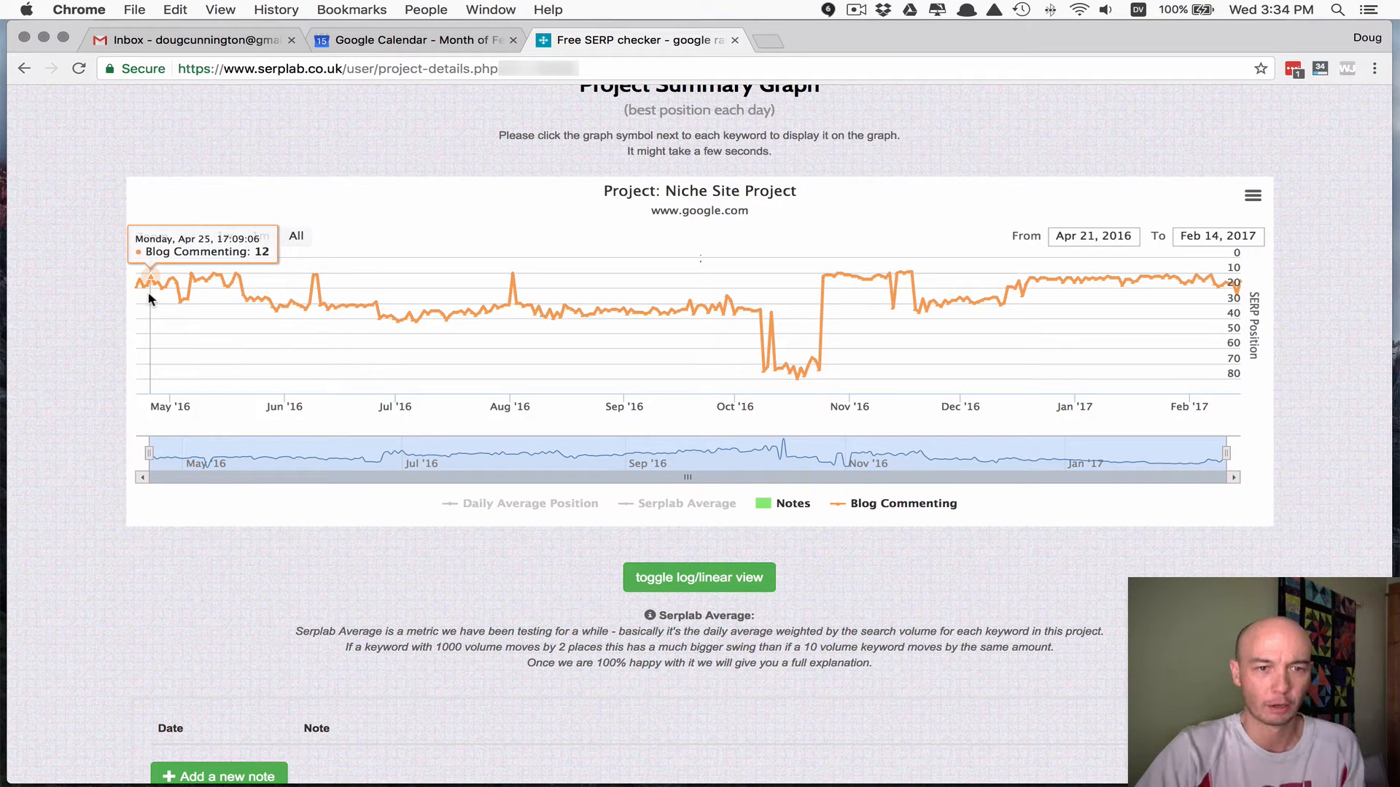
pyautogui.moveTo(162, 296)
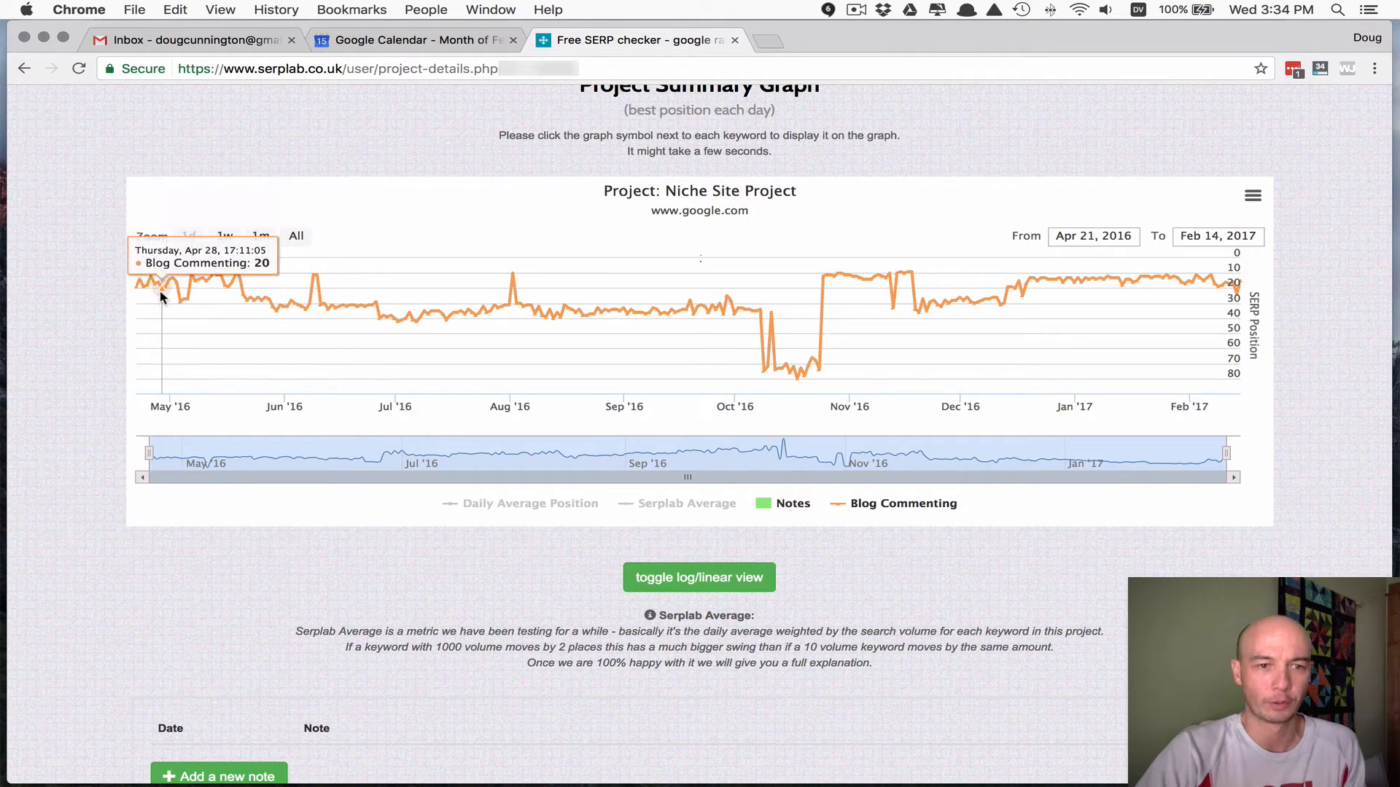
pyautogui.moveTo(299, 297)
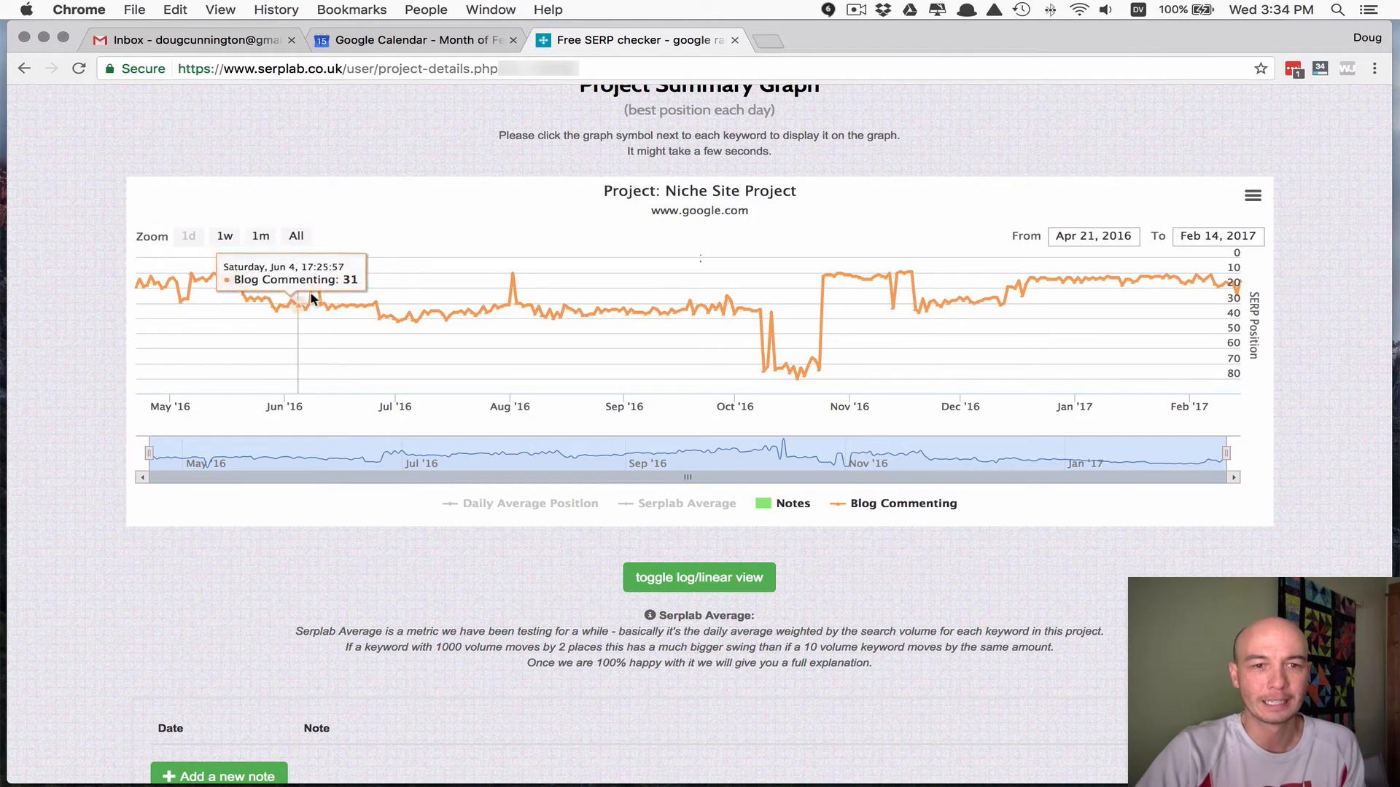
pyautogui.moveTo(611, 340)
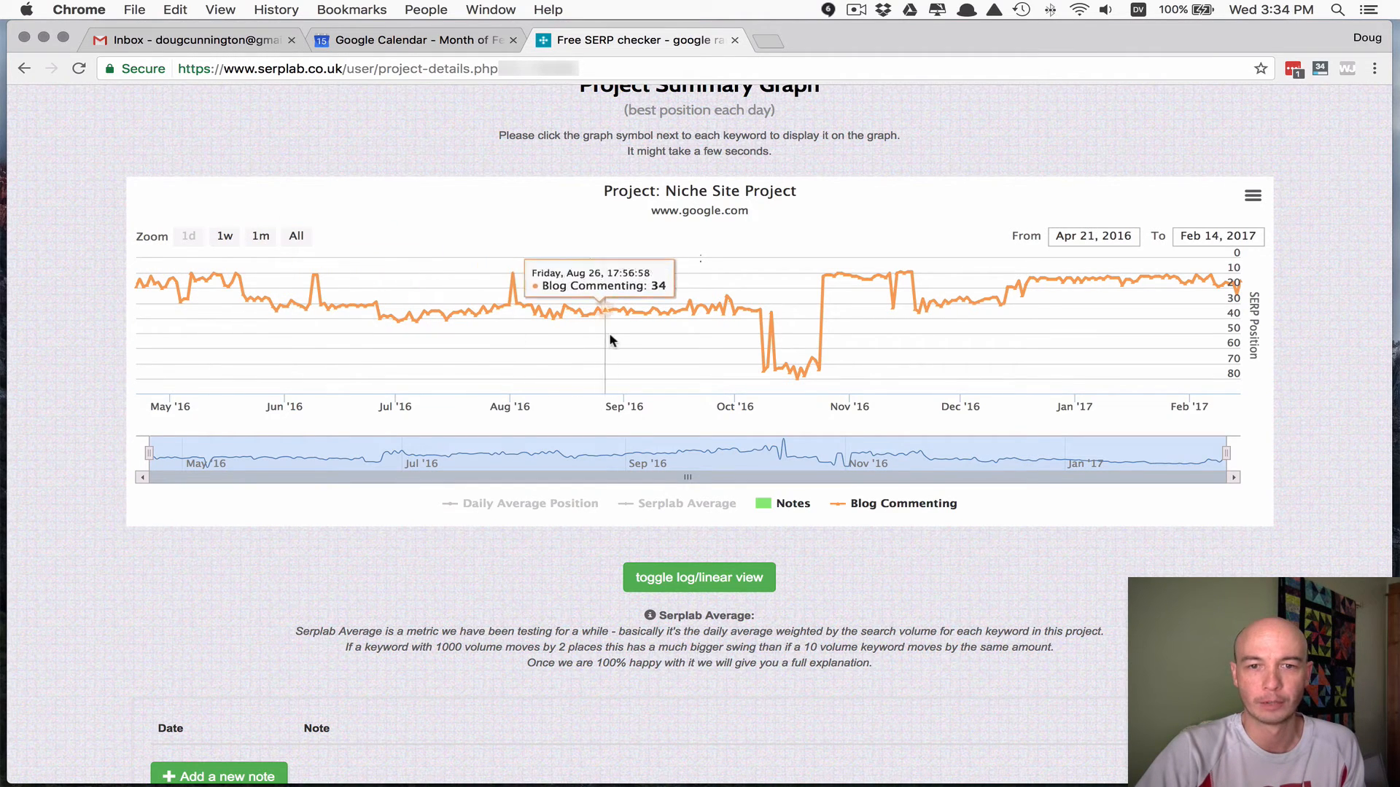
pyautogui.moveTo(678, 340)
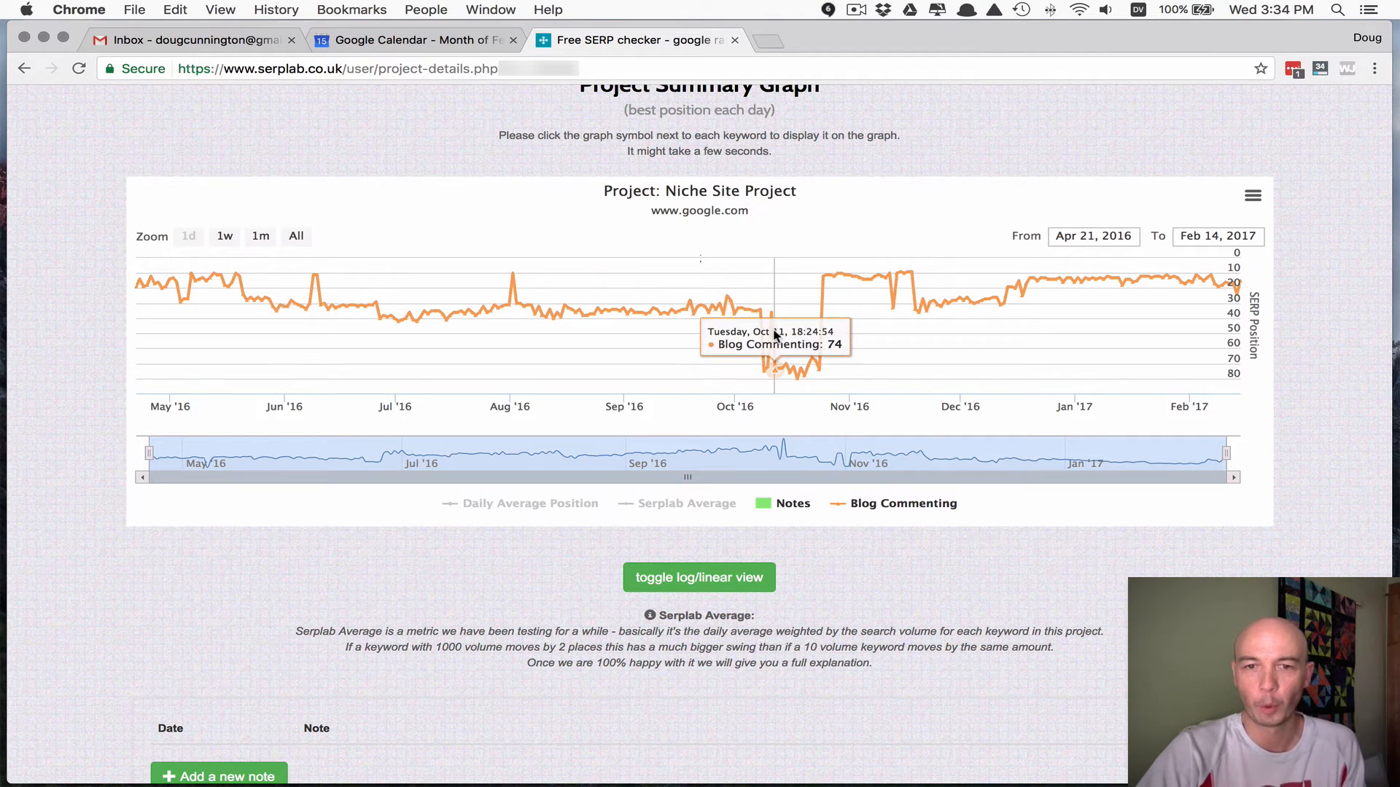
pyautogui.moveTo(873, 312)
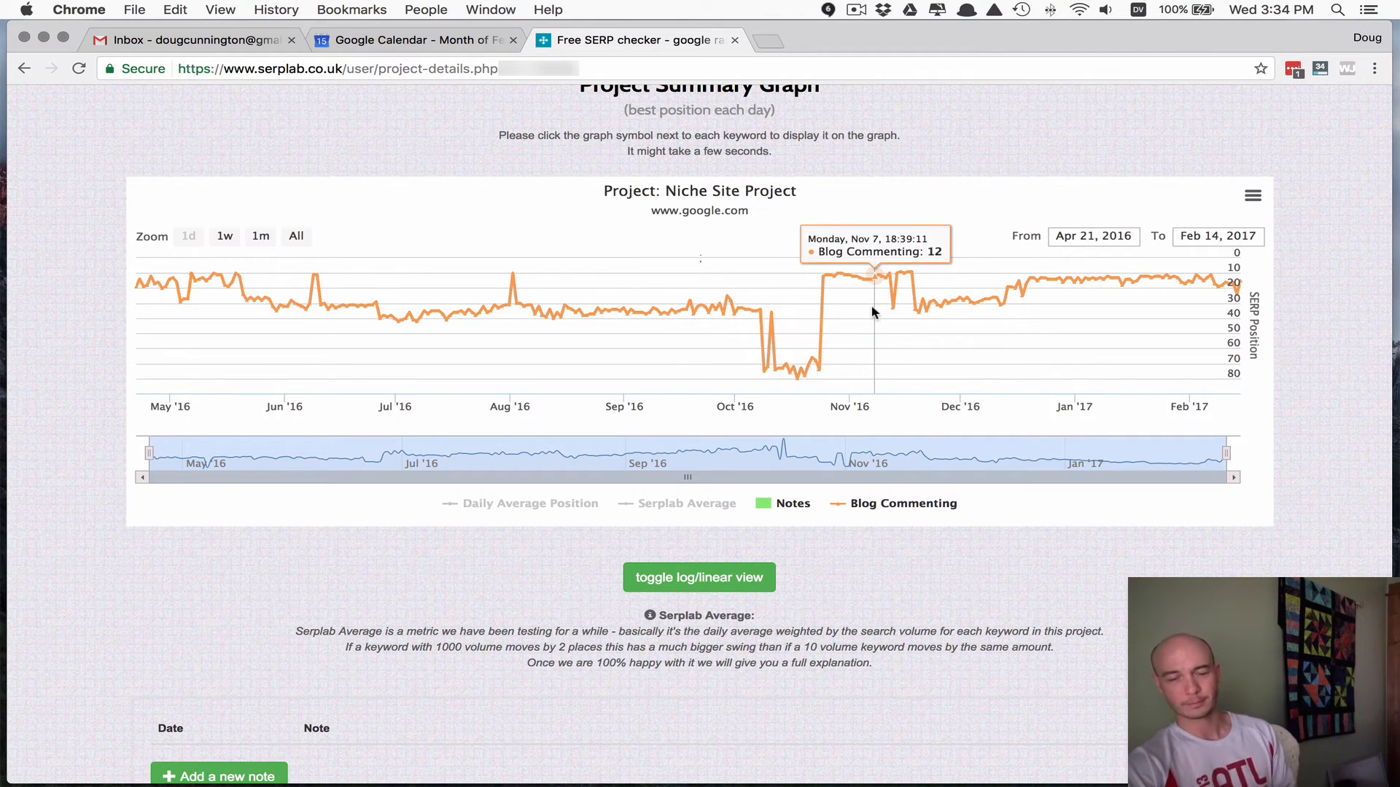
pyautogui.moveTo(829, 296)
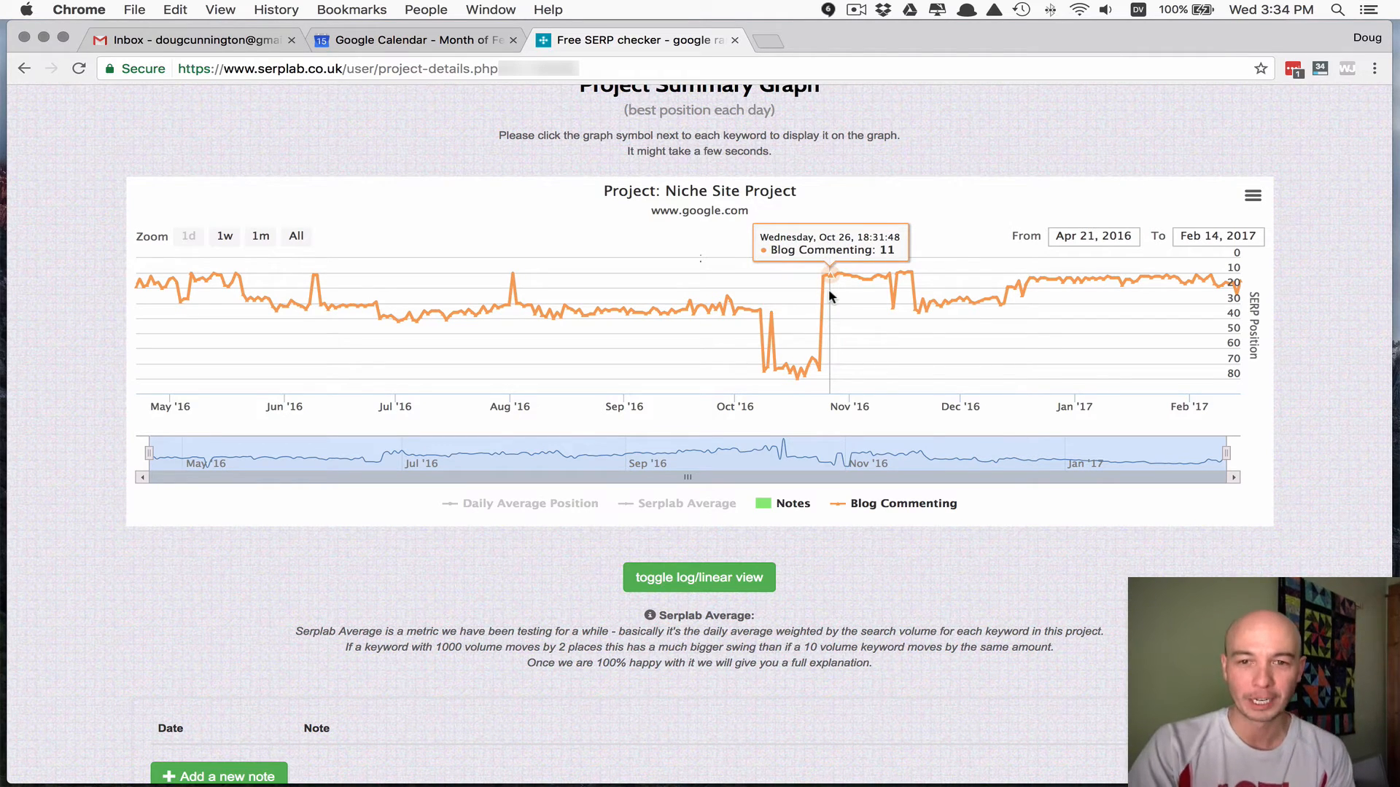
pyautogui.moveTo(948, 288)
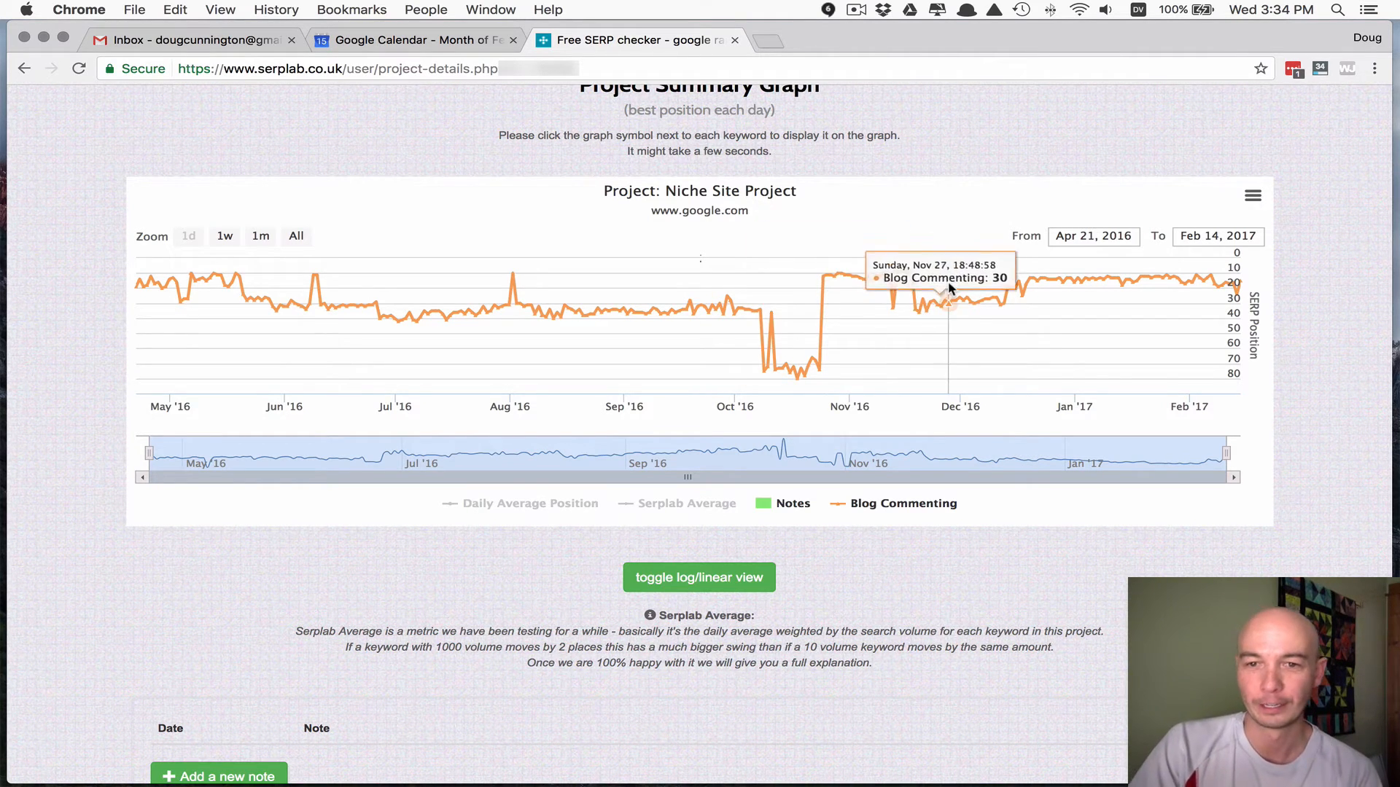
pyautogui.moveTo(732, 348)
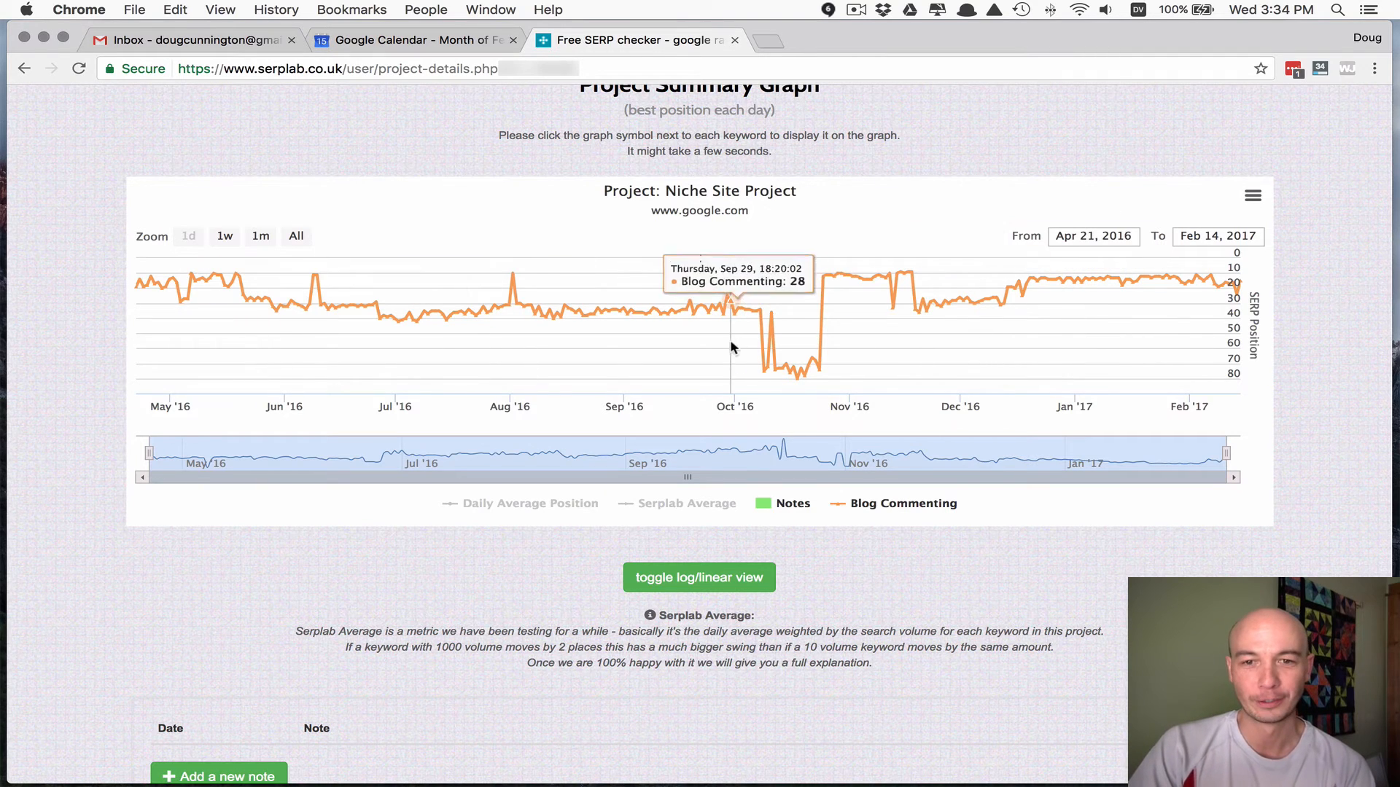
pyautogui.moveTo(756, 335)
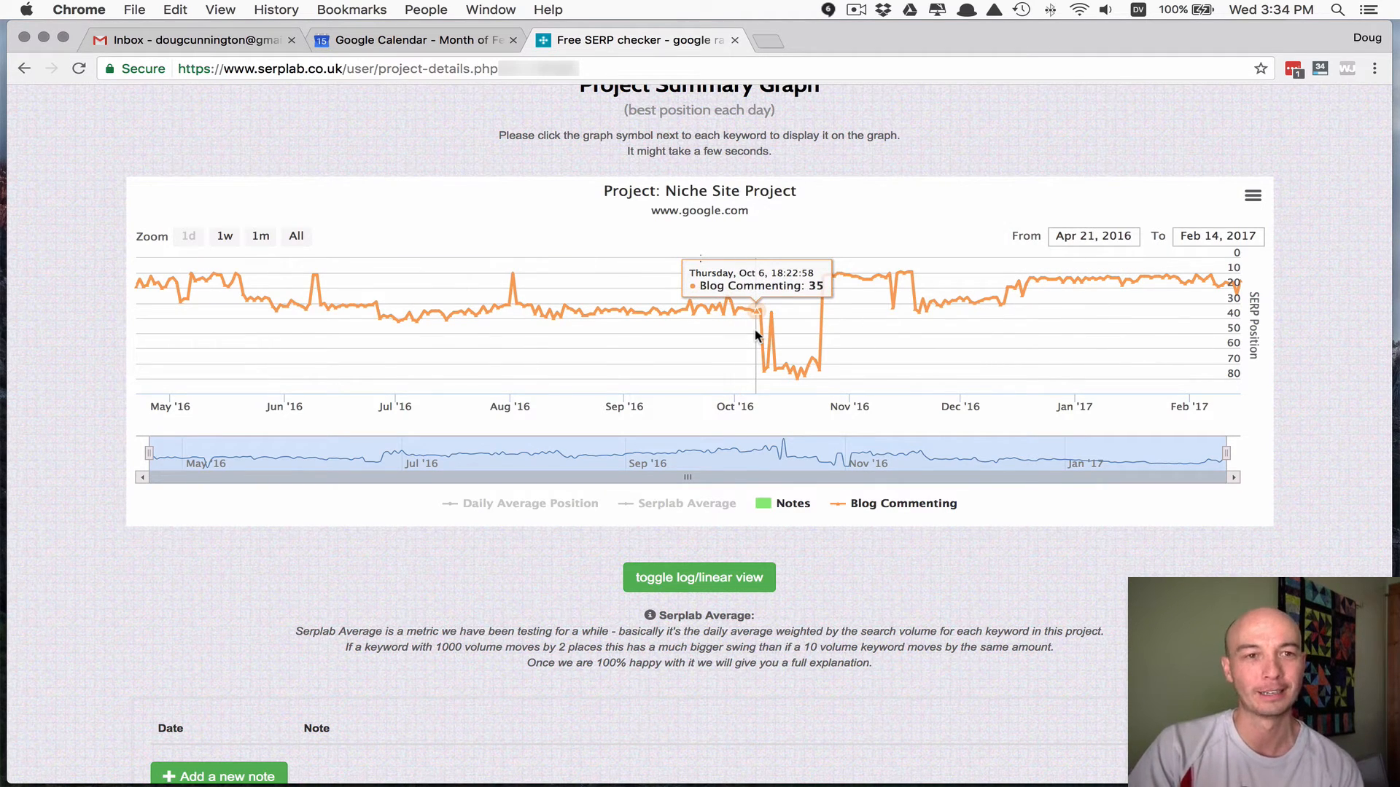
pyautogui.moveTo(1085, 305)
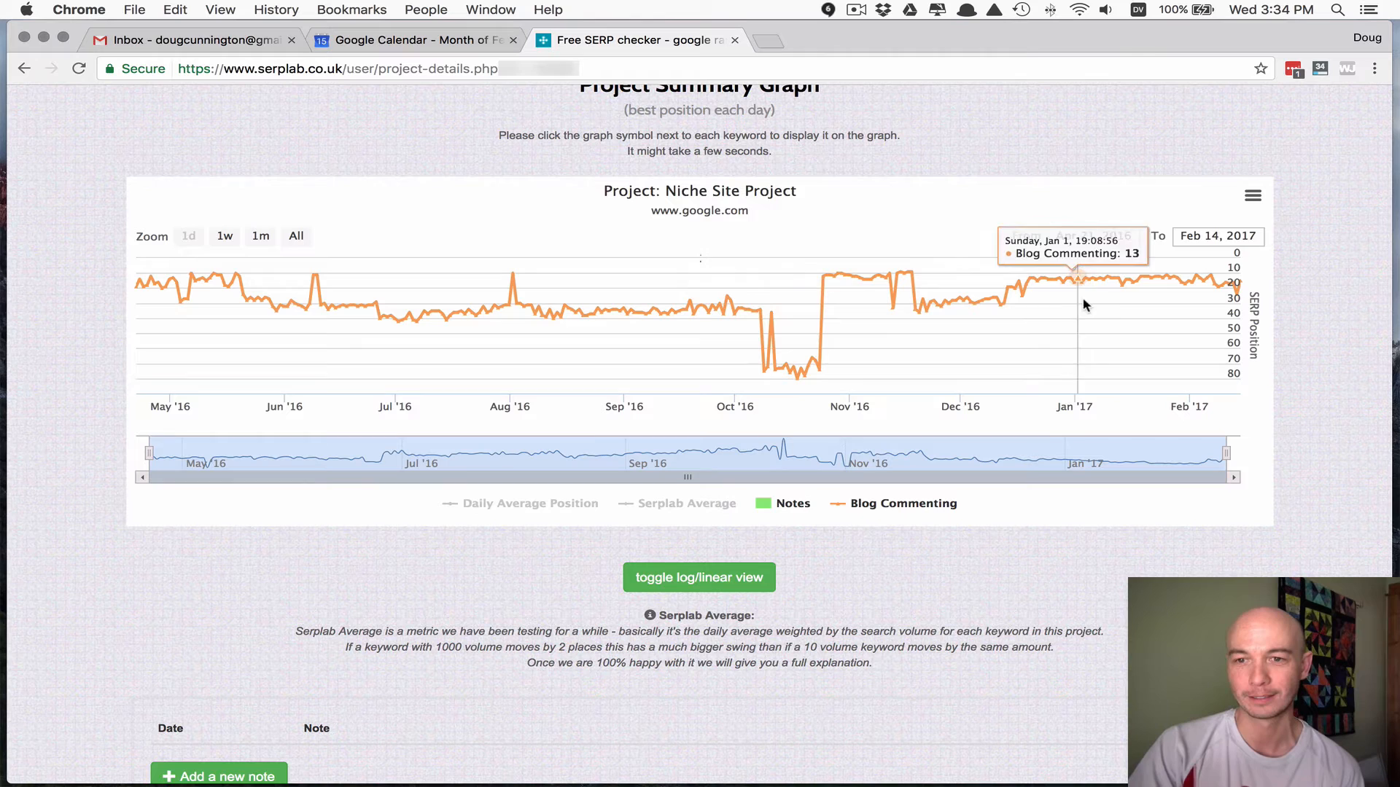
pyautogui.moveTo(795, 368)
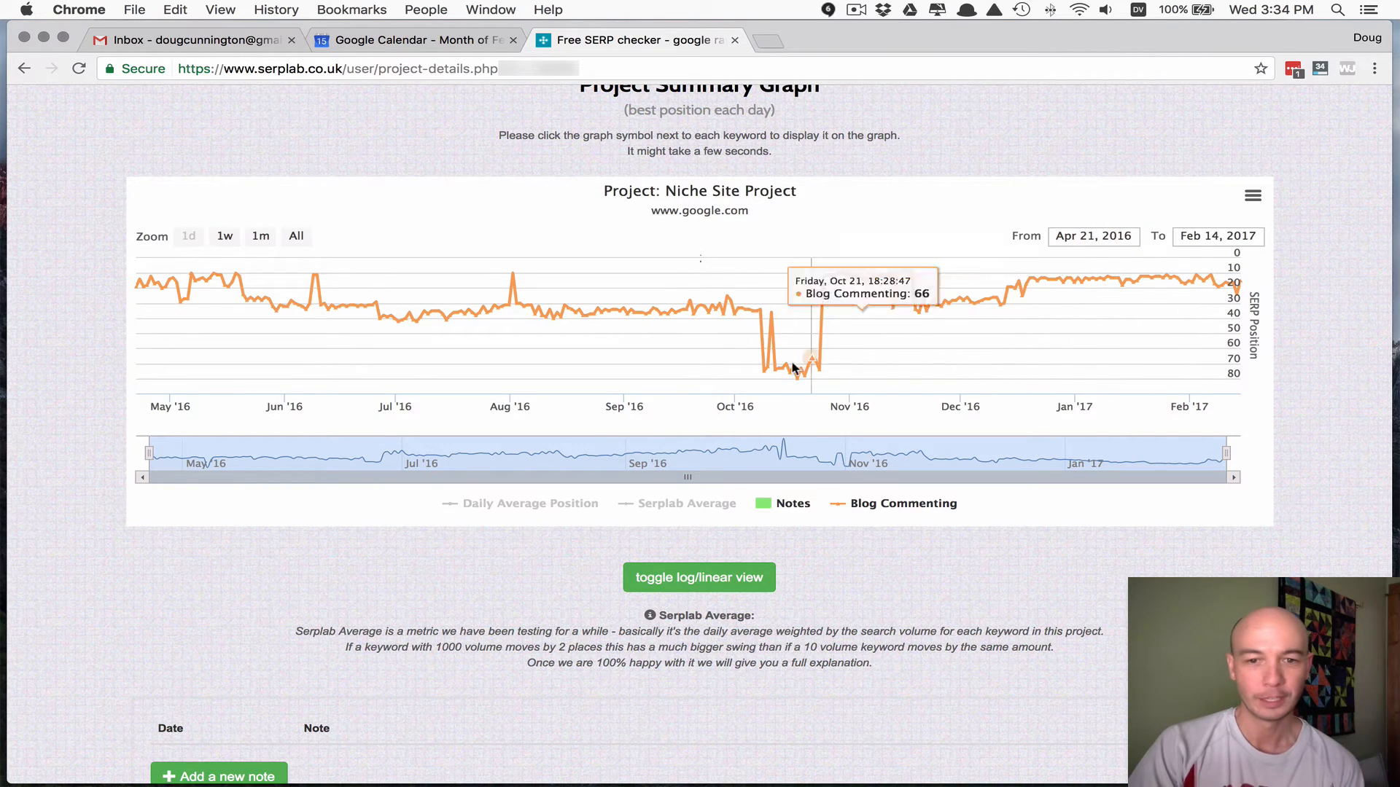
pyautogui.moveTo(156, 363)
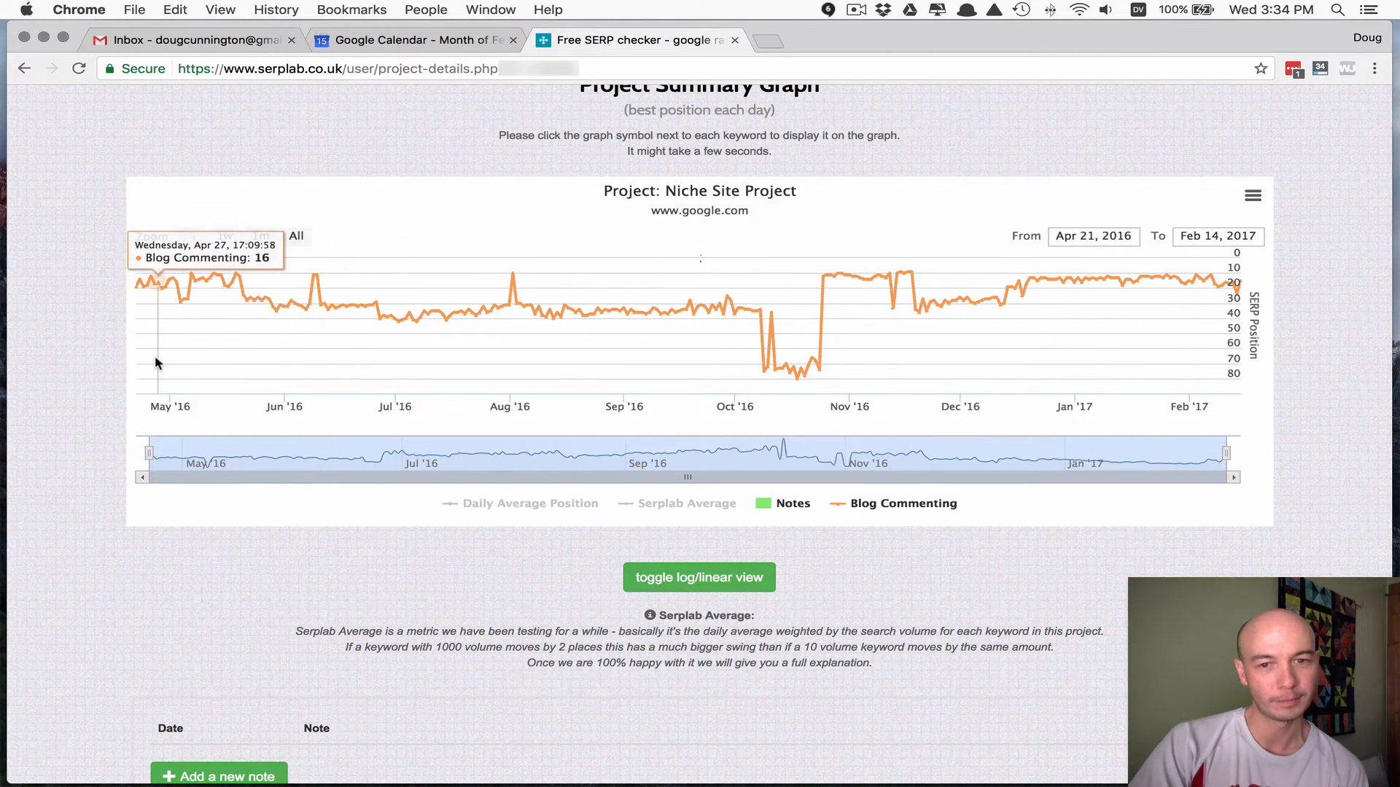
pyautogui.moveTo(920, 327)
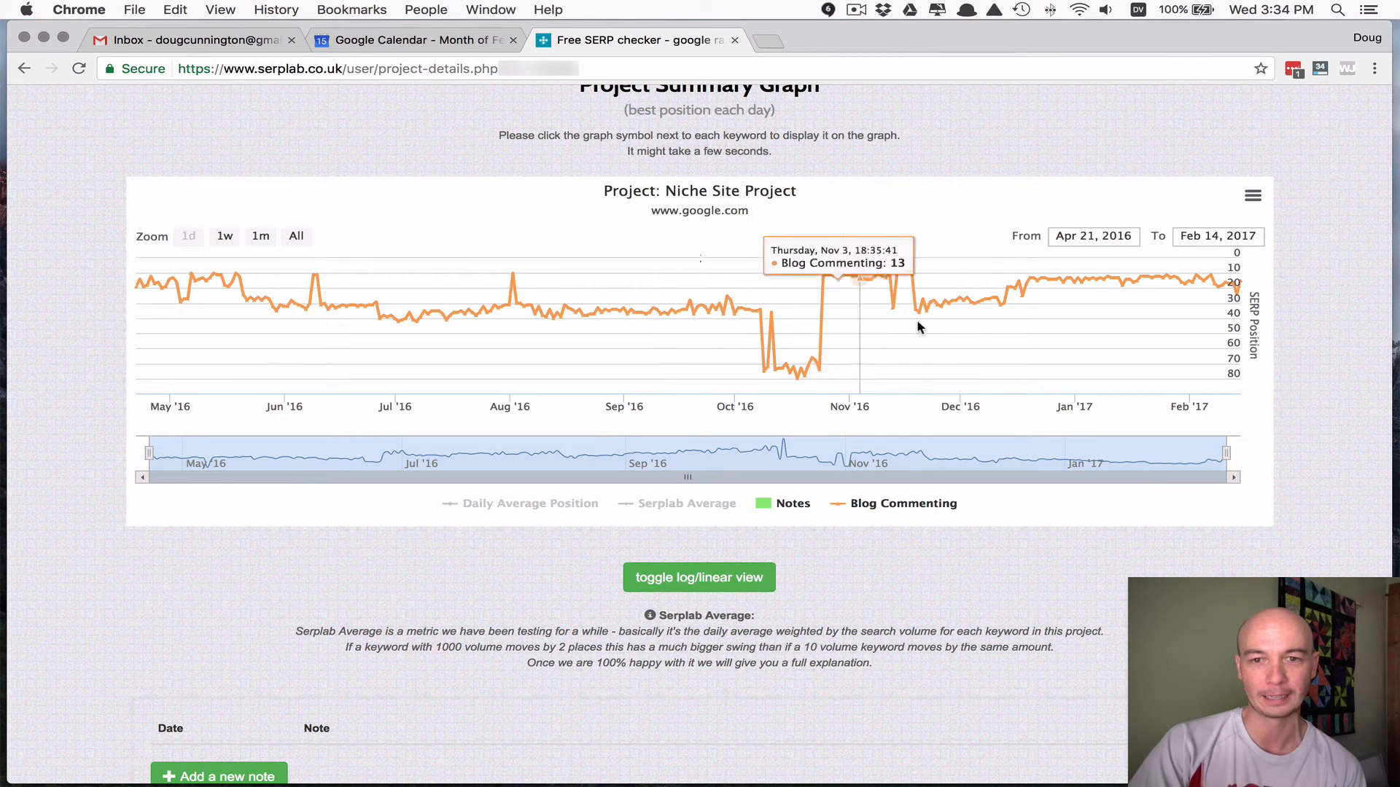
pyautogui.moveTo(922, 325)
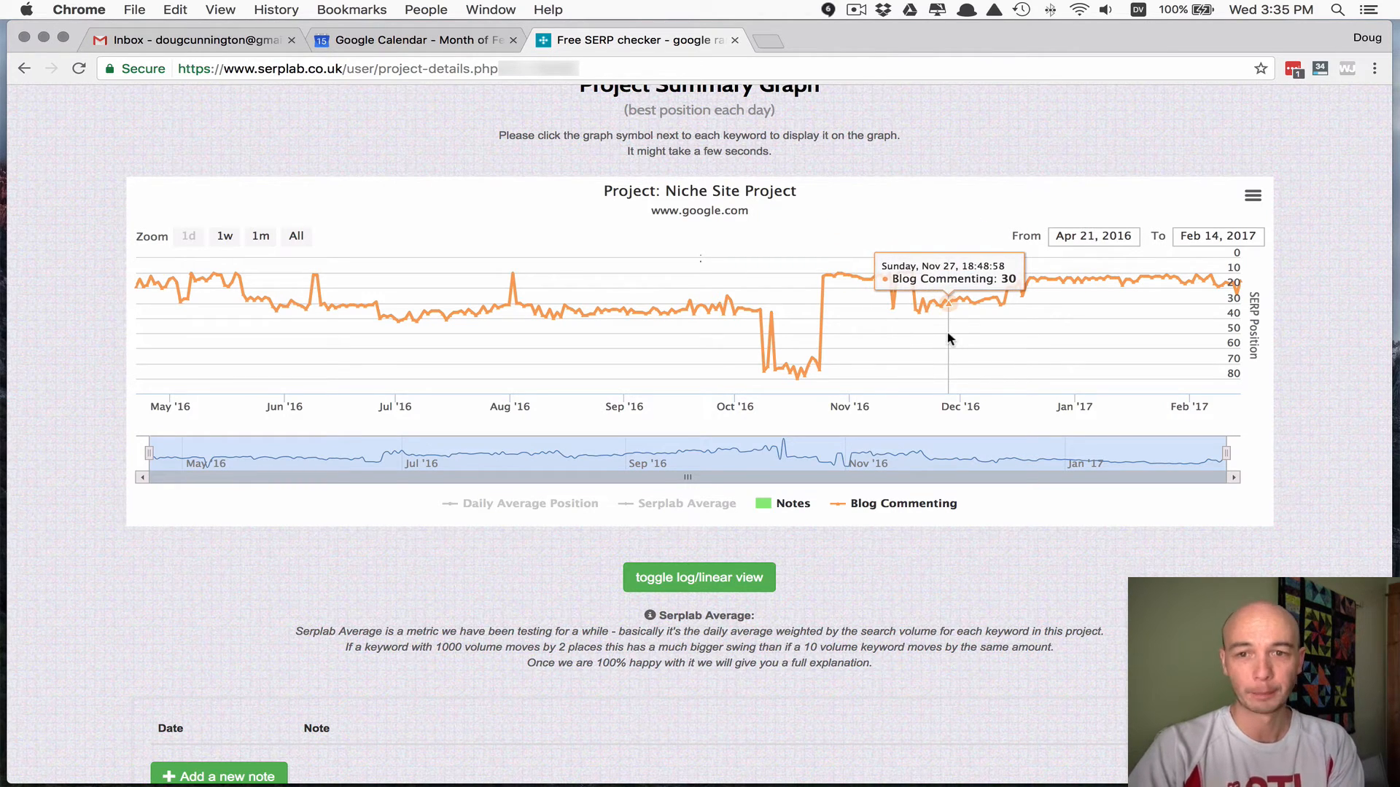
pyautogui.moveTo(807, 445)
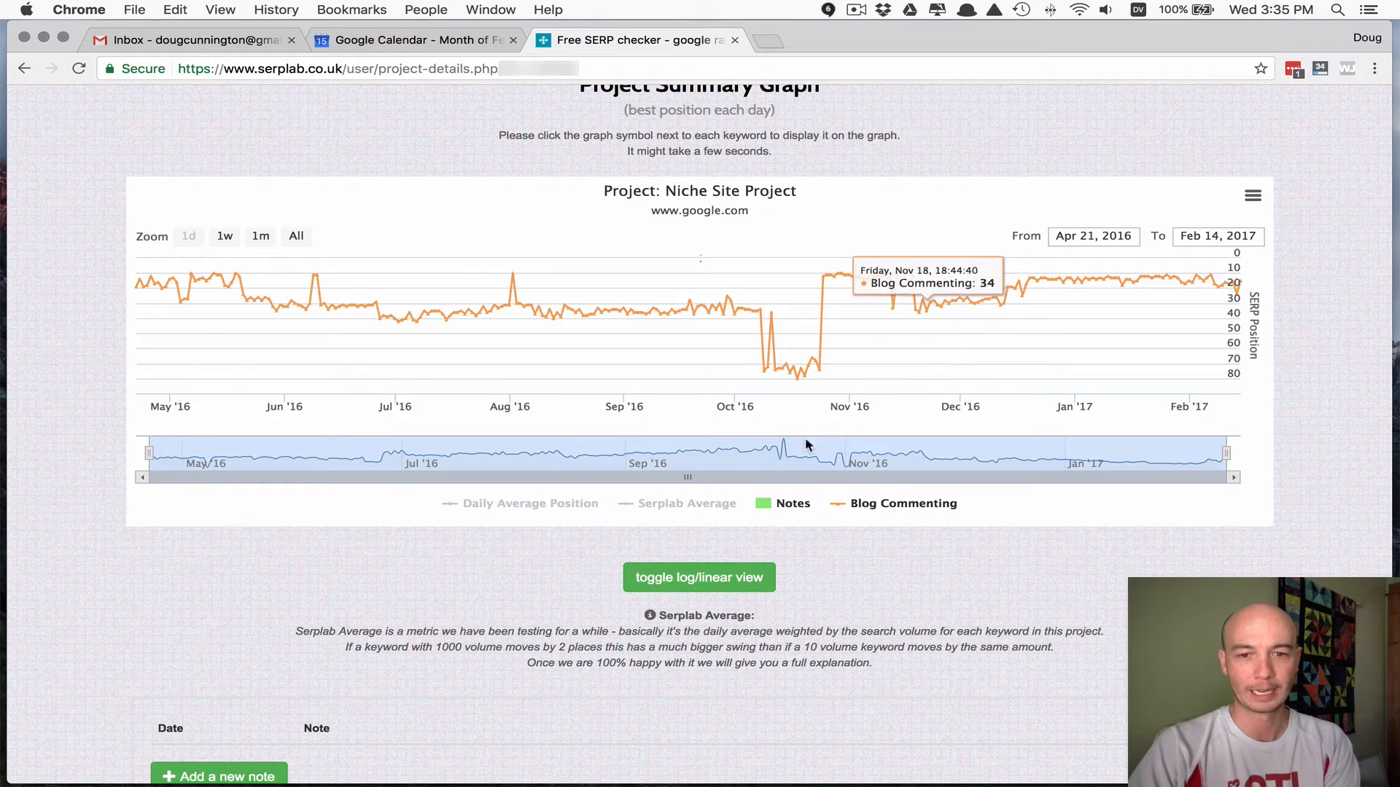
pyautogui.moveTo(929, 585)
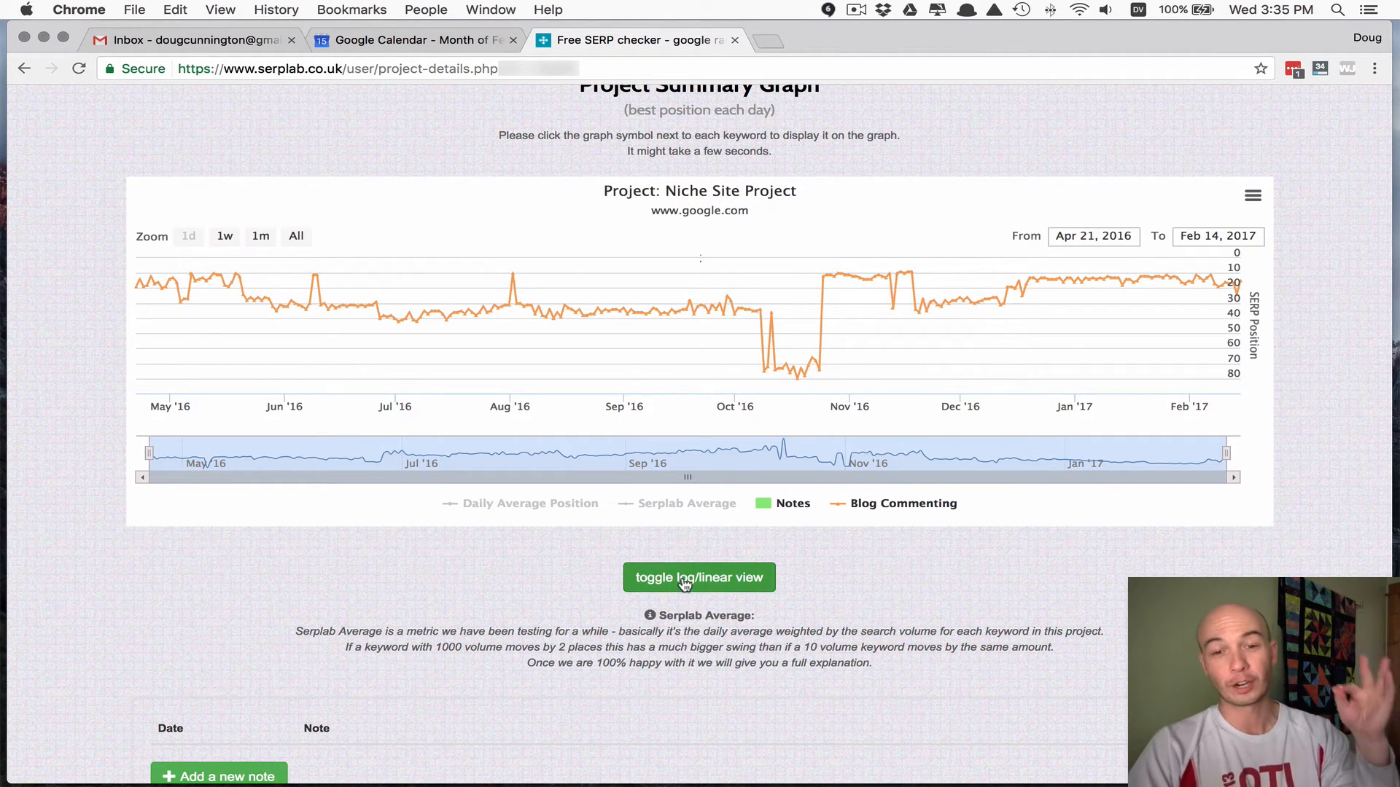
pyautogui.click(698, 578)
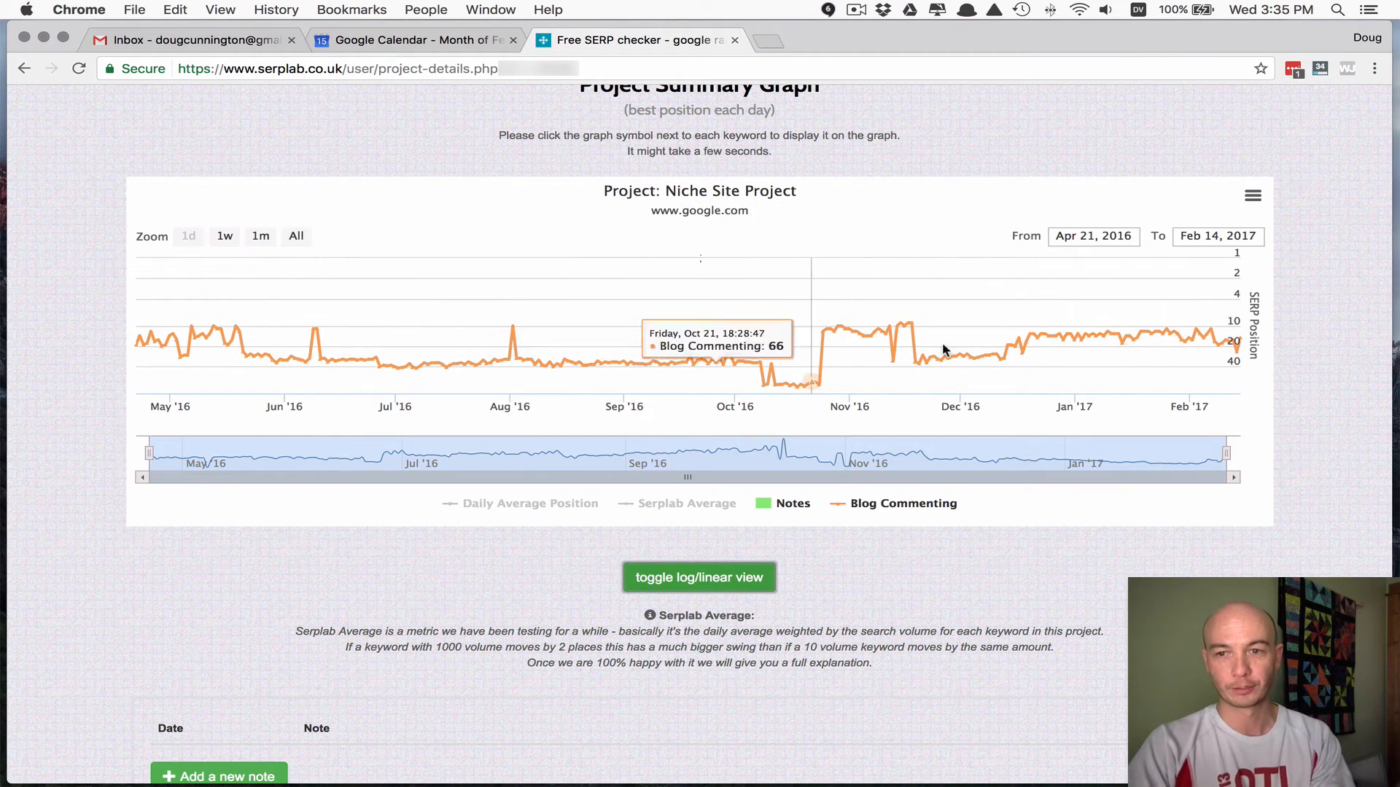
pyautogui.moveTo(747, 495)
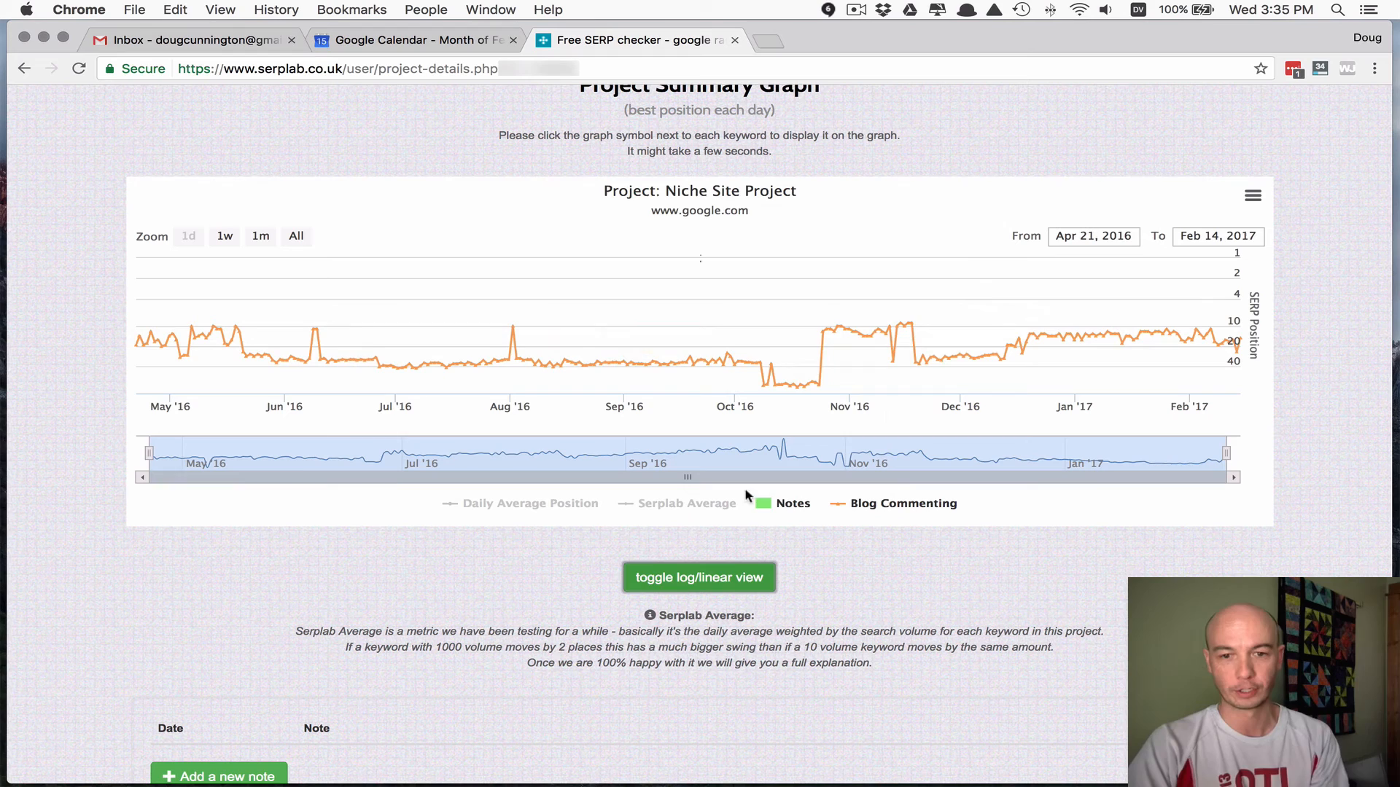
pyautogui.moveTo(1163, 351)
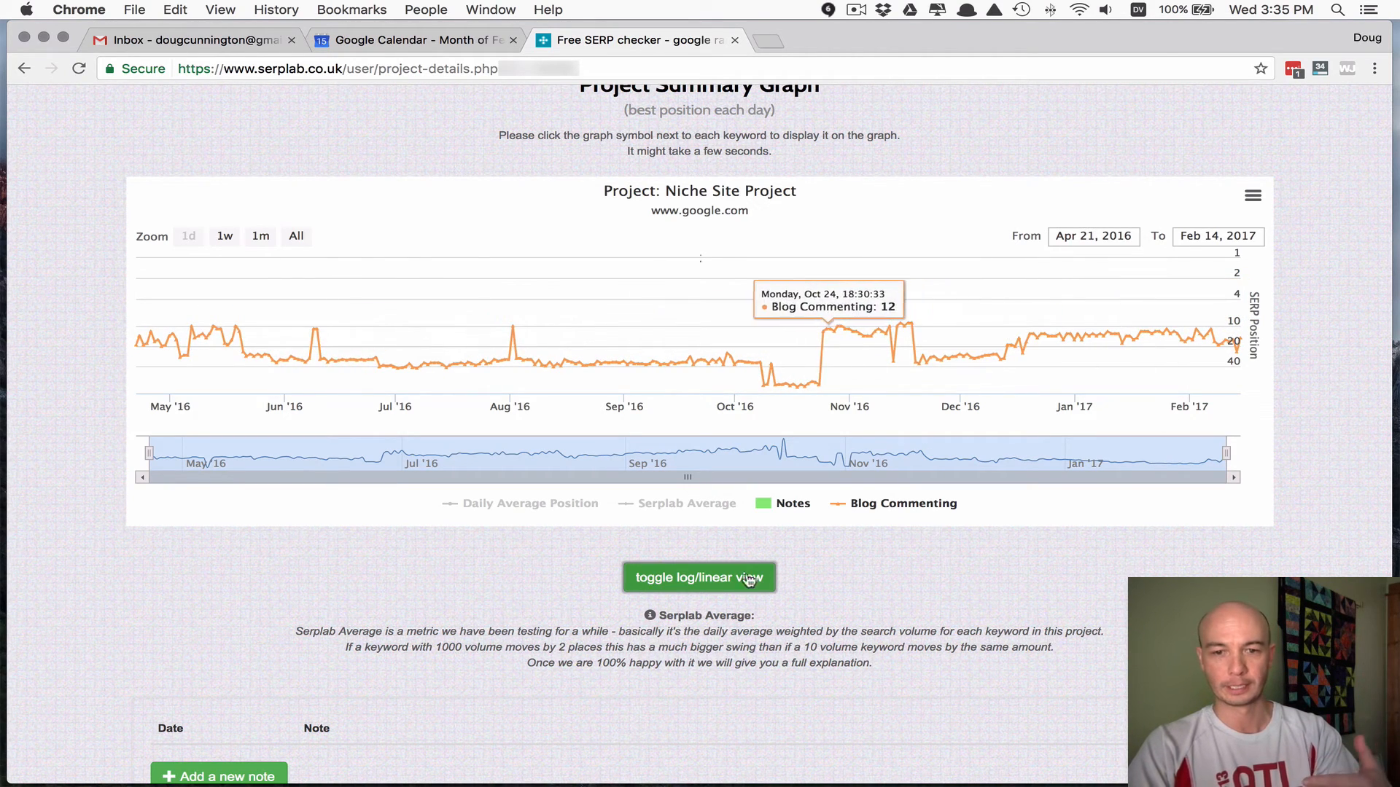
pyautogui.click(698, 578)
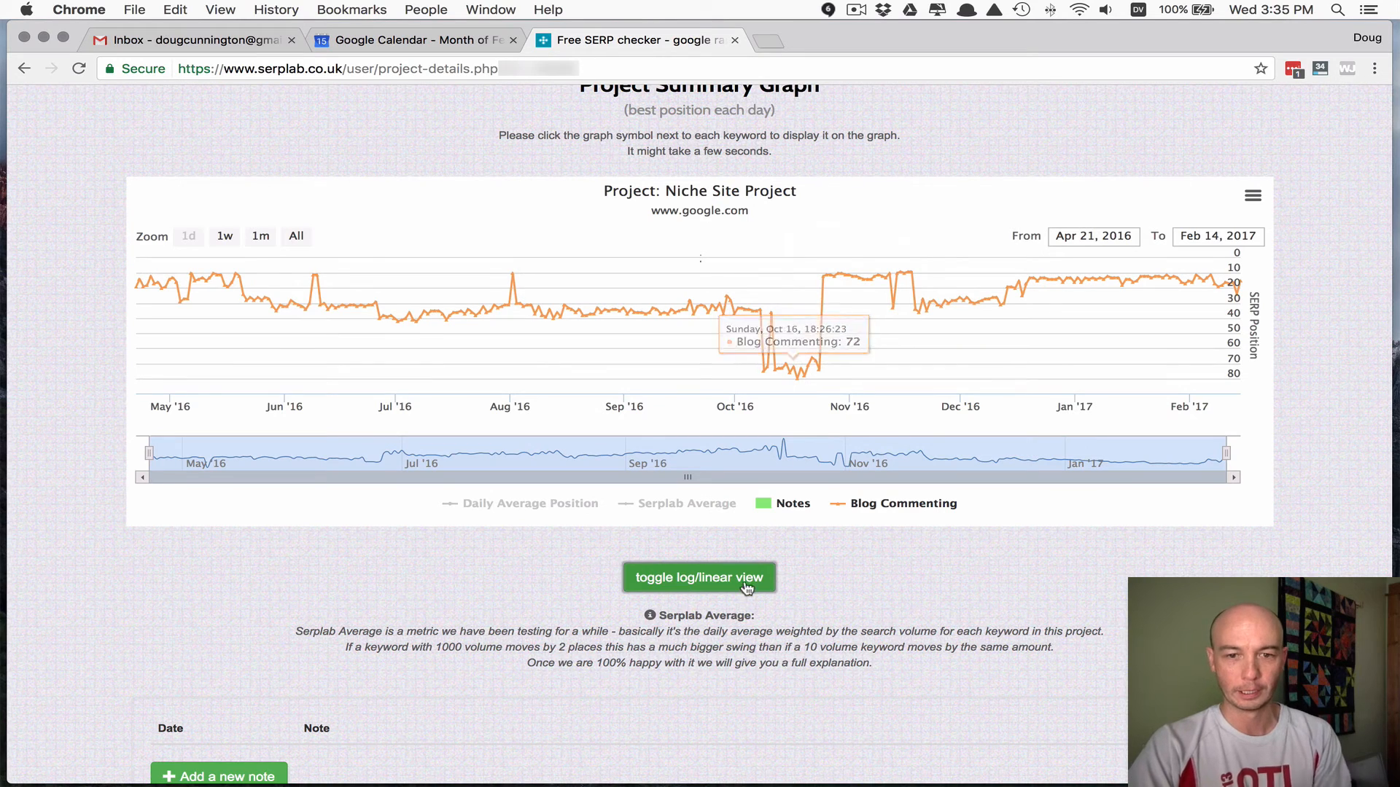
pyautogui.moveTo(1214, 281)
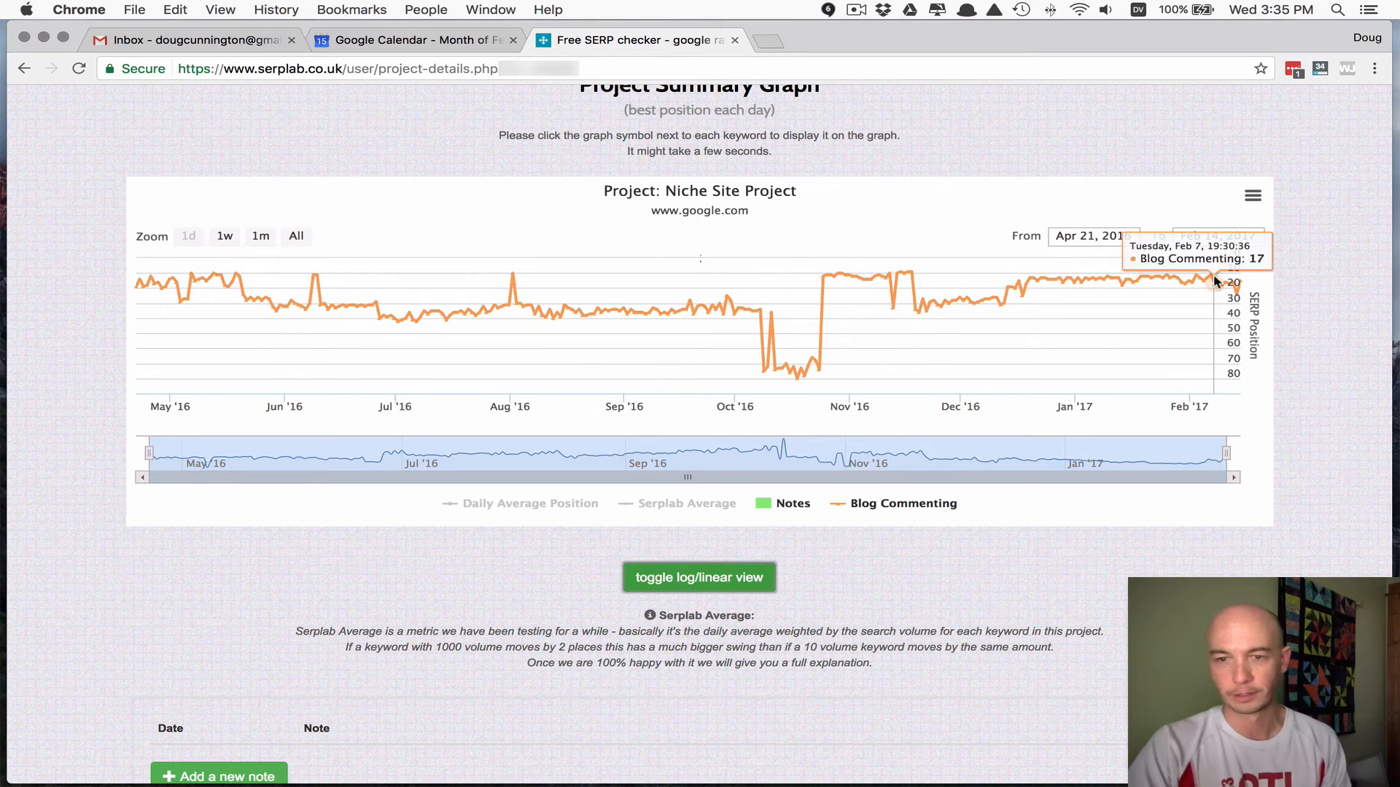
pyautogui.moveTo(860, 321)
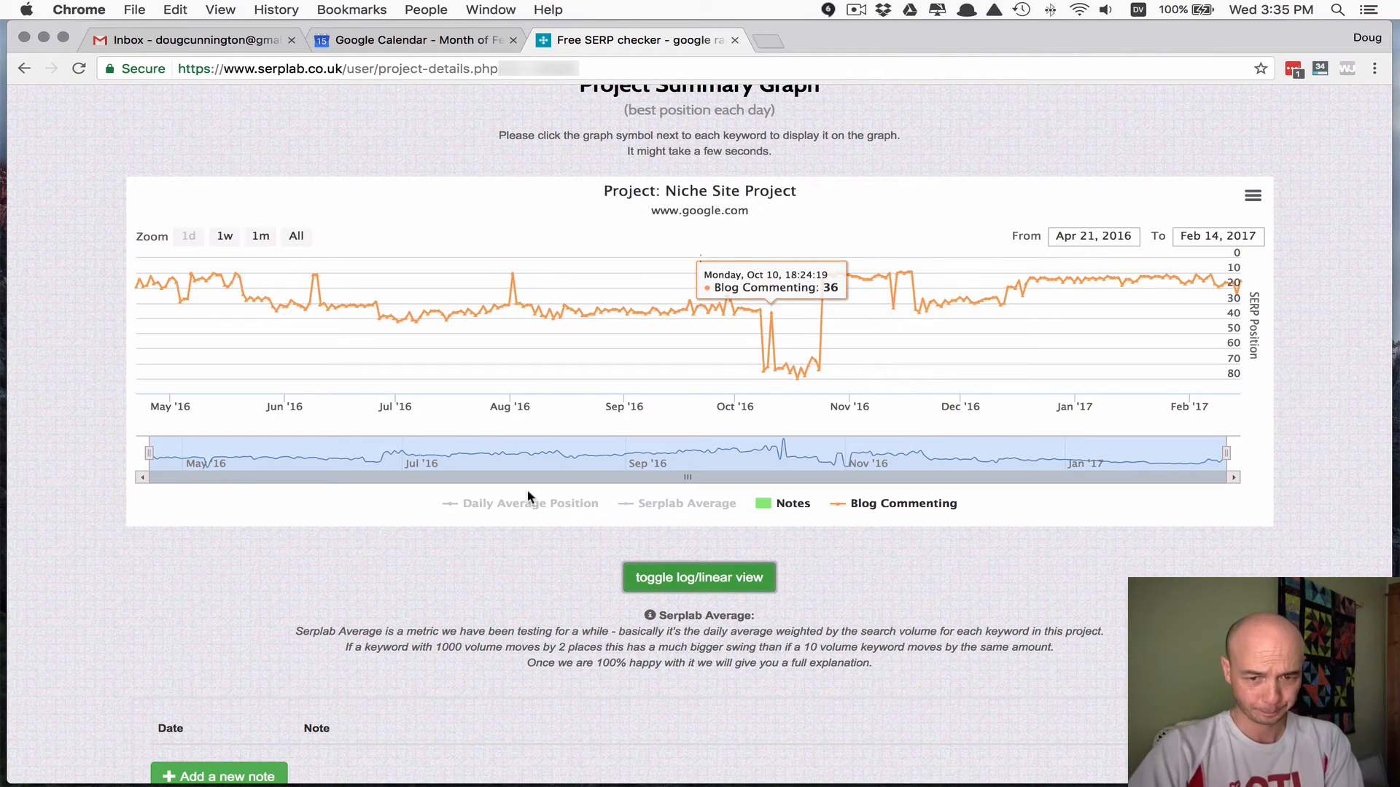
pyautogui.scroll(-3)
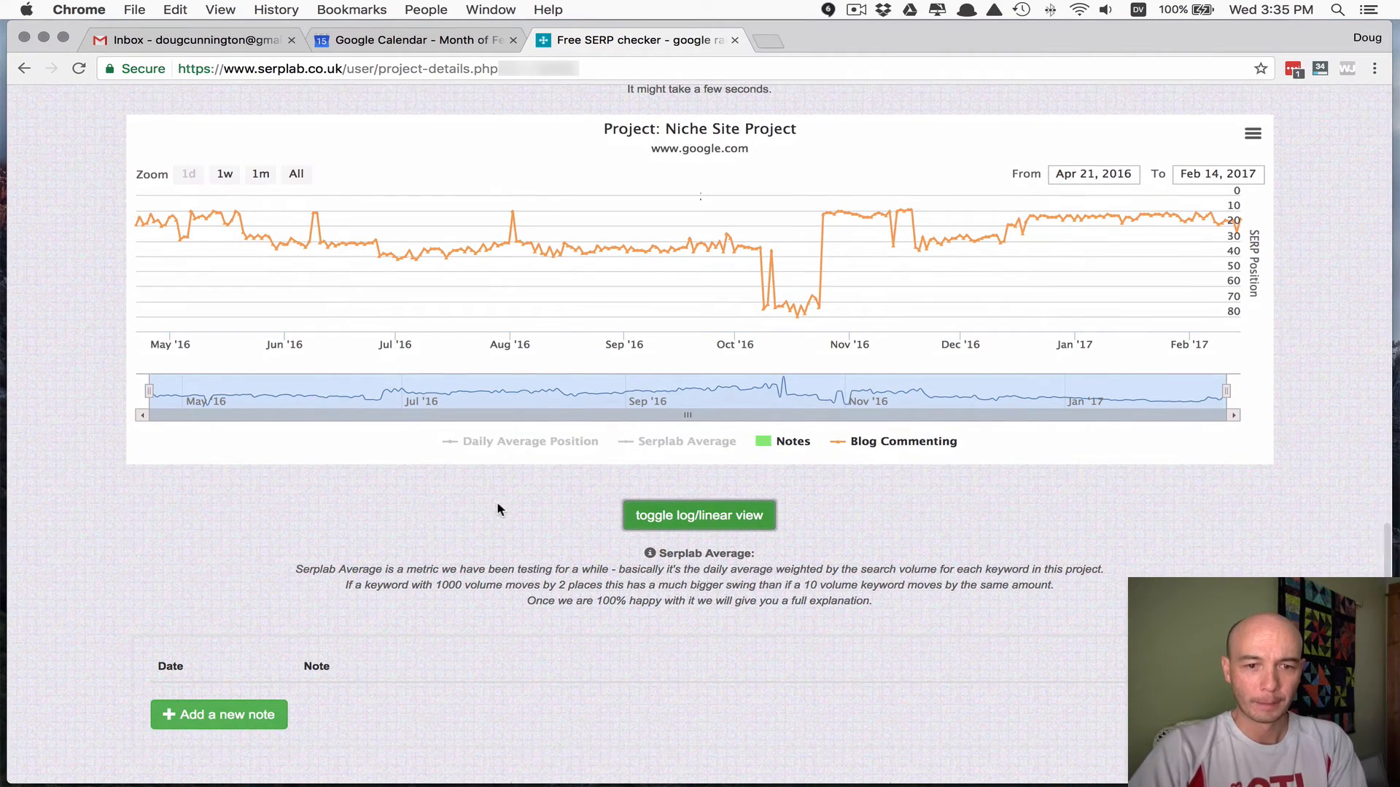
pyautogui.scroll(-3)
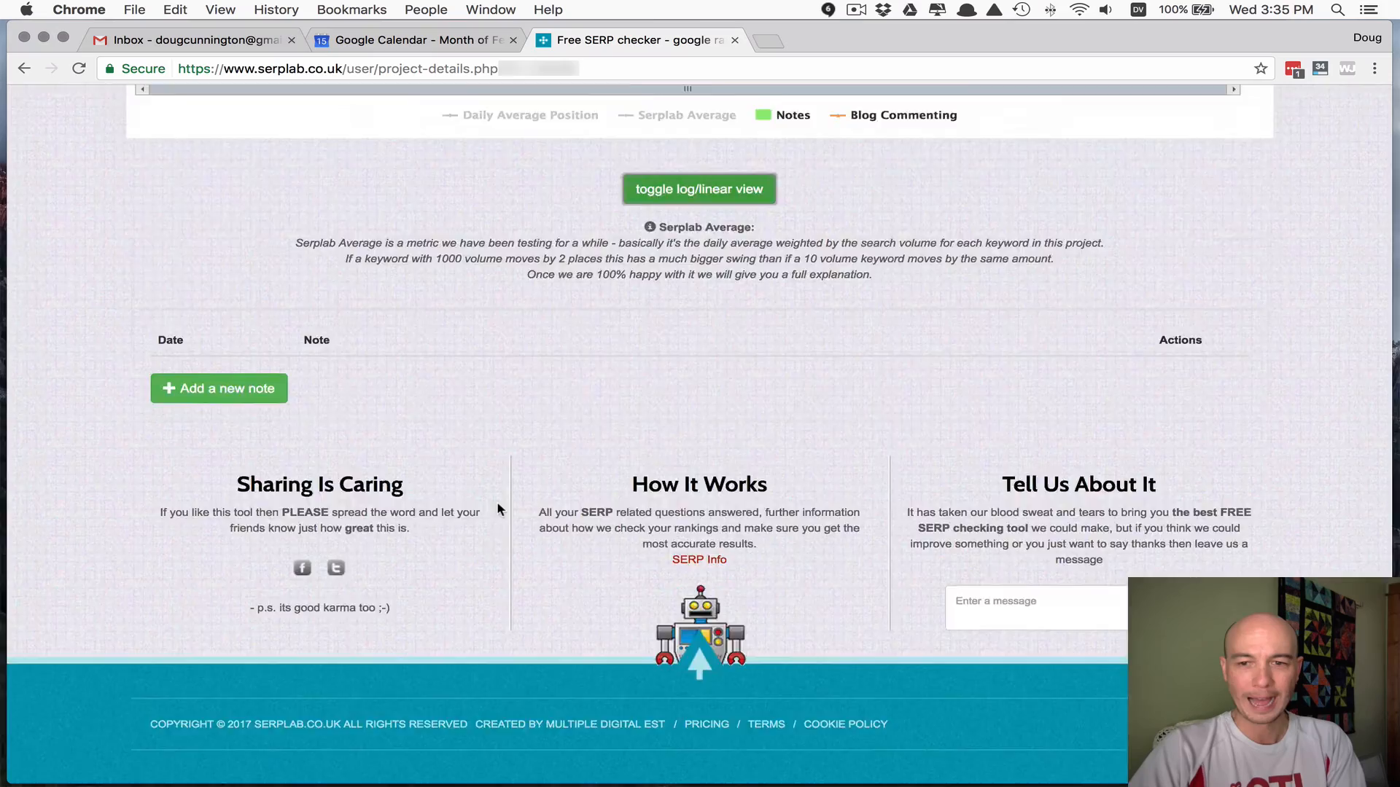
pyautogui.scroll(3)
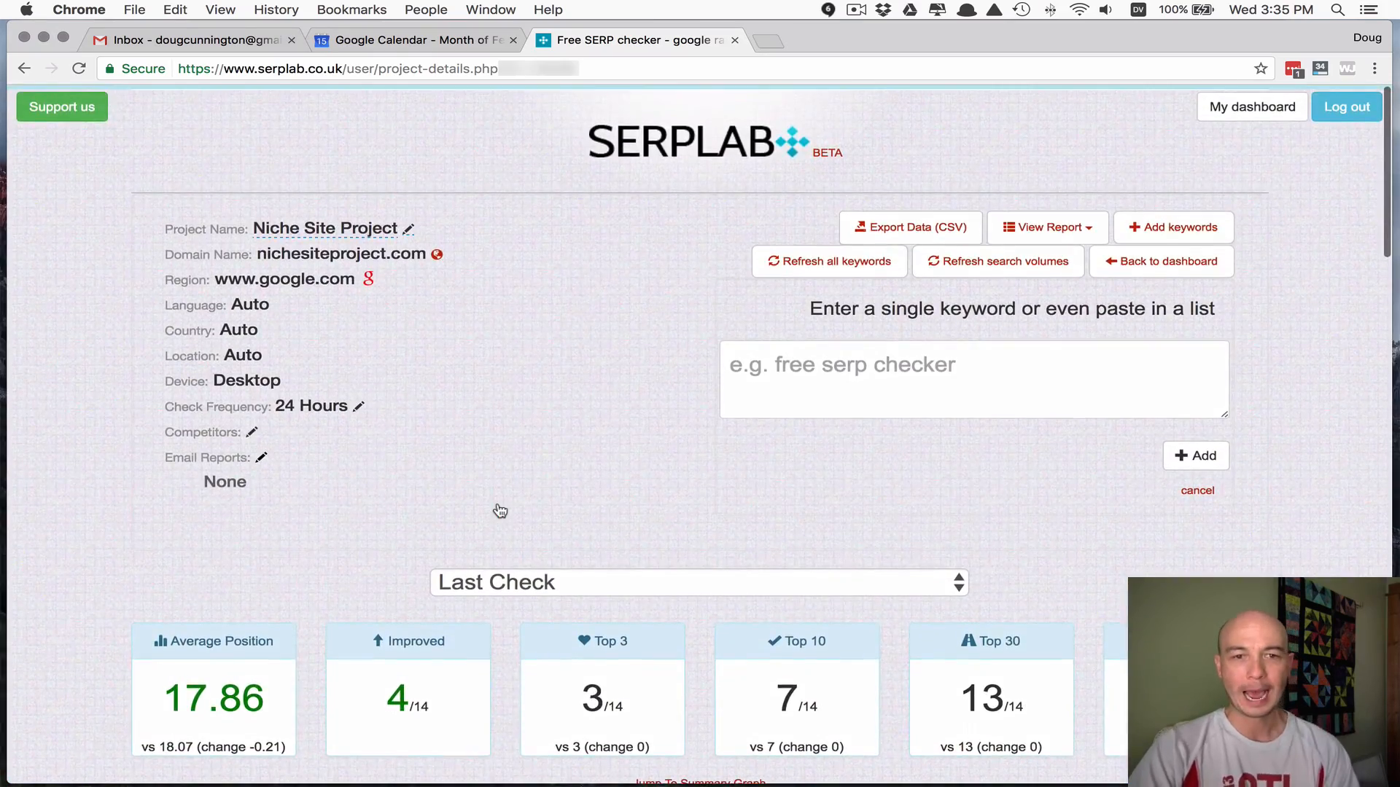
pyautogui.scroll(-3)
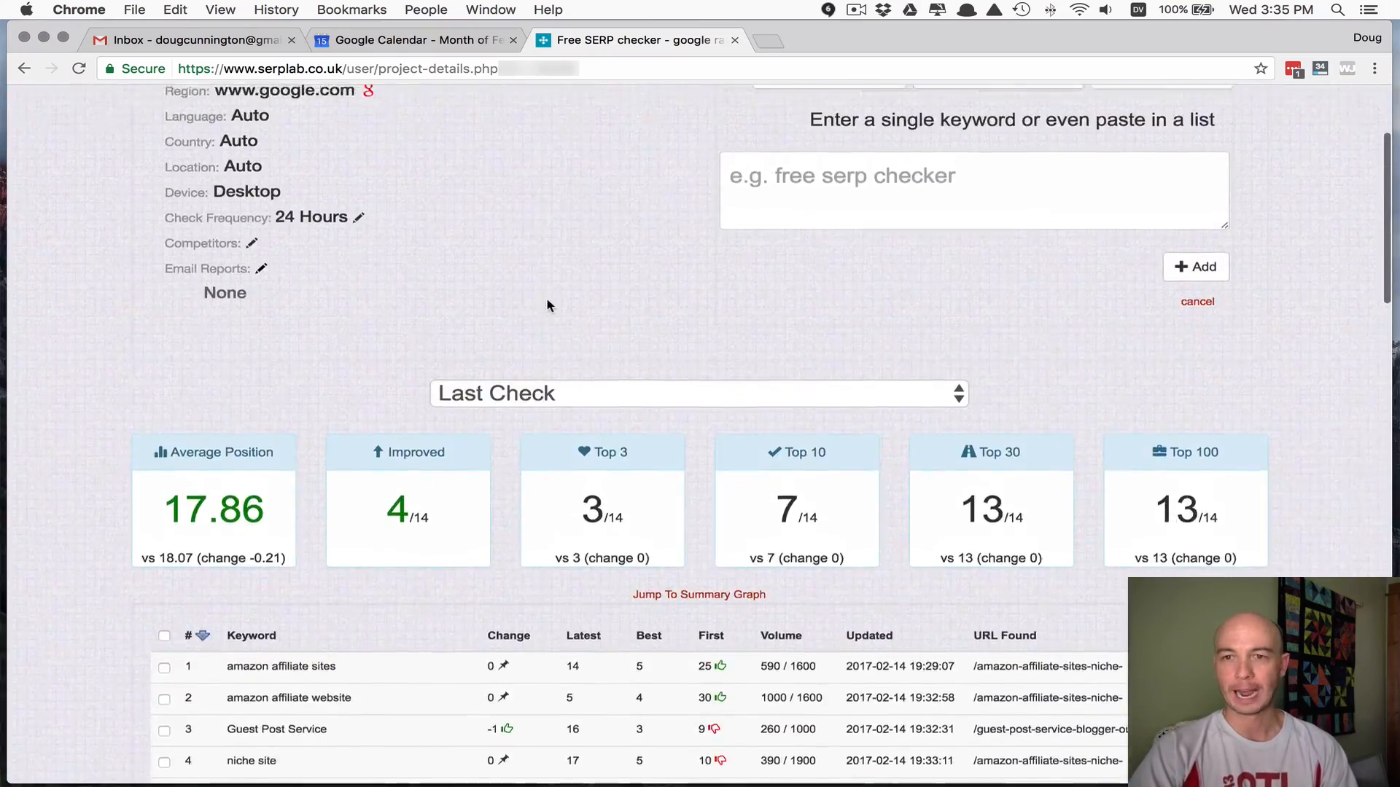
pyautogui.scroll(3)
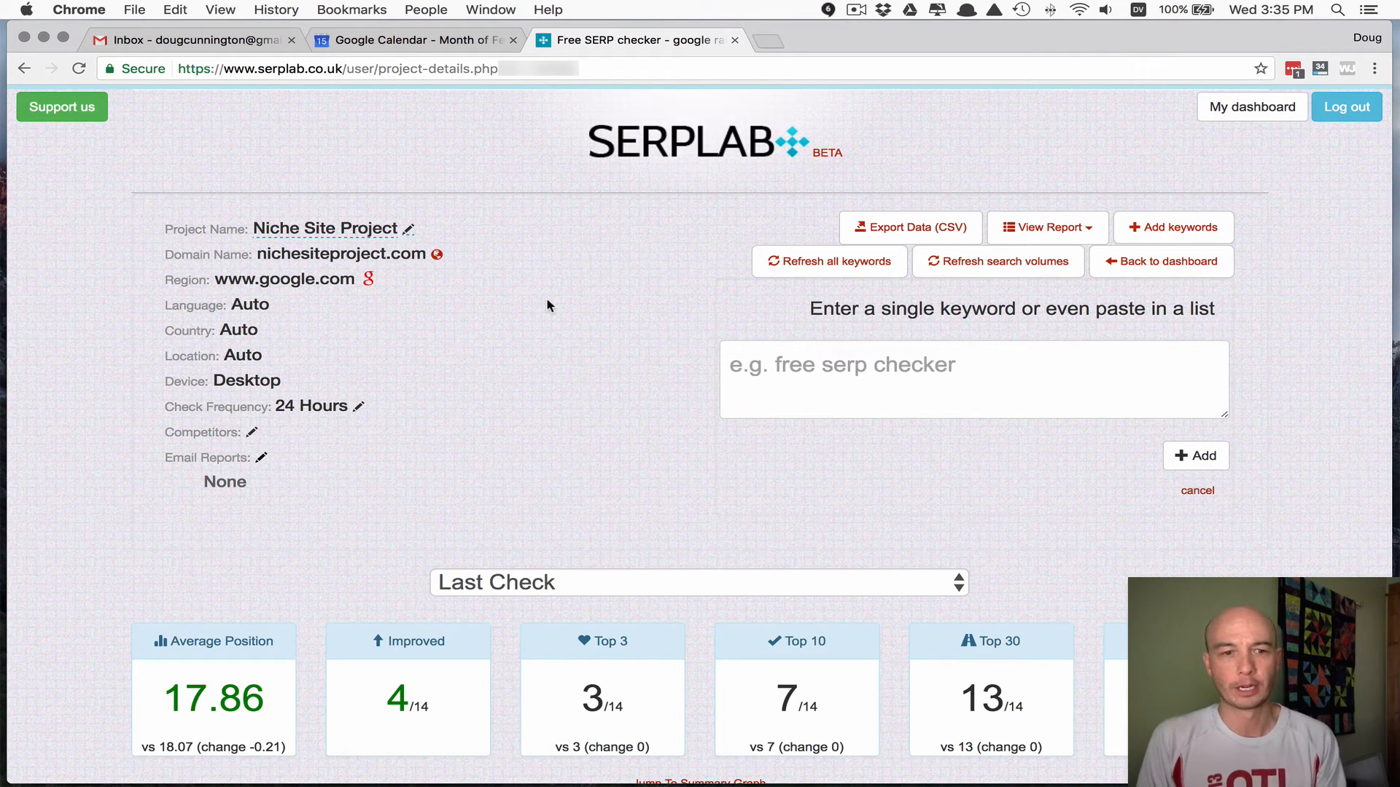
pyautogui.moveTo(266, 462)
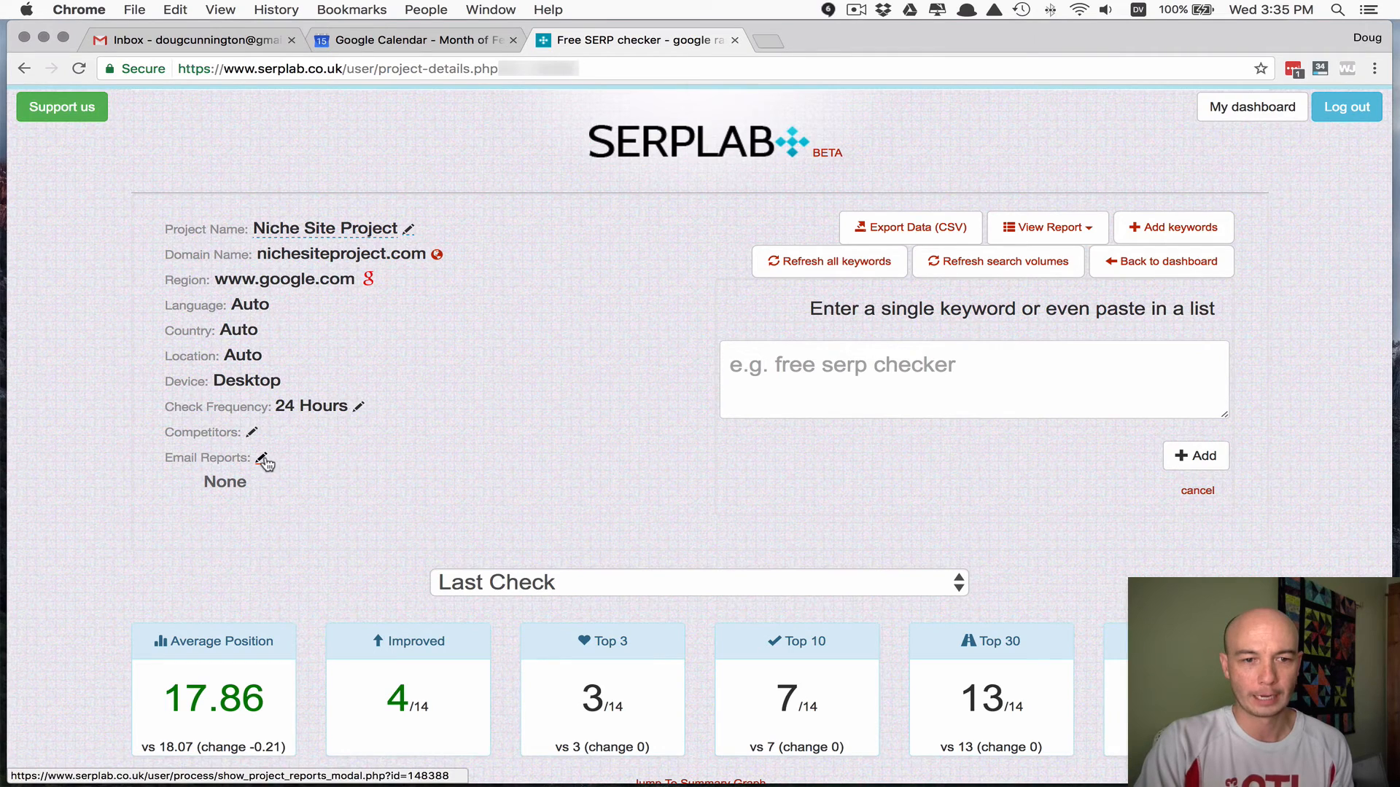
# - Start a new email report for the project and reveal its Advanced Options
pyautogui.click(261, 456)
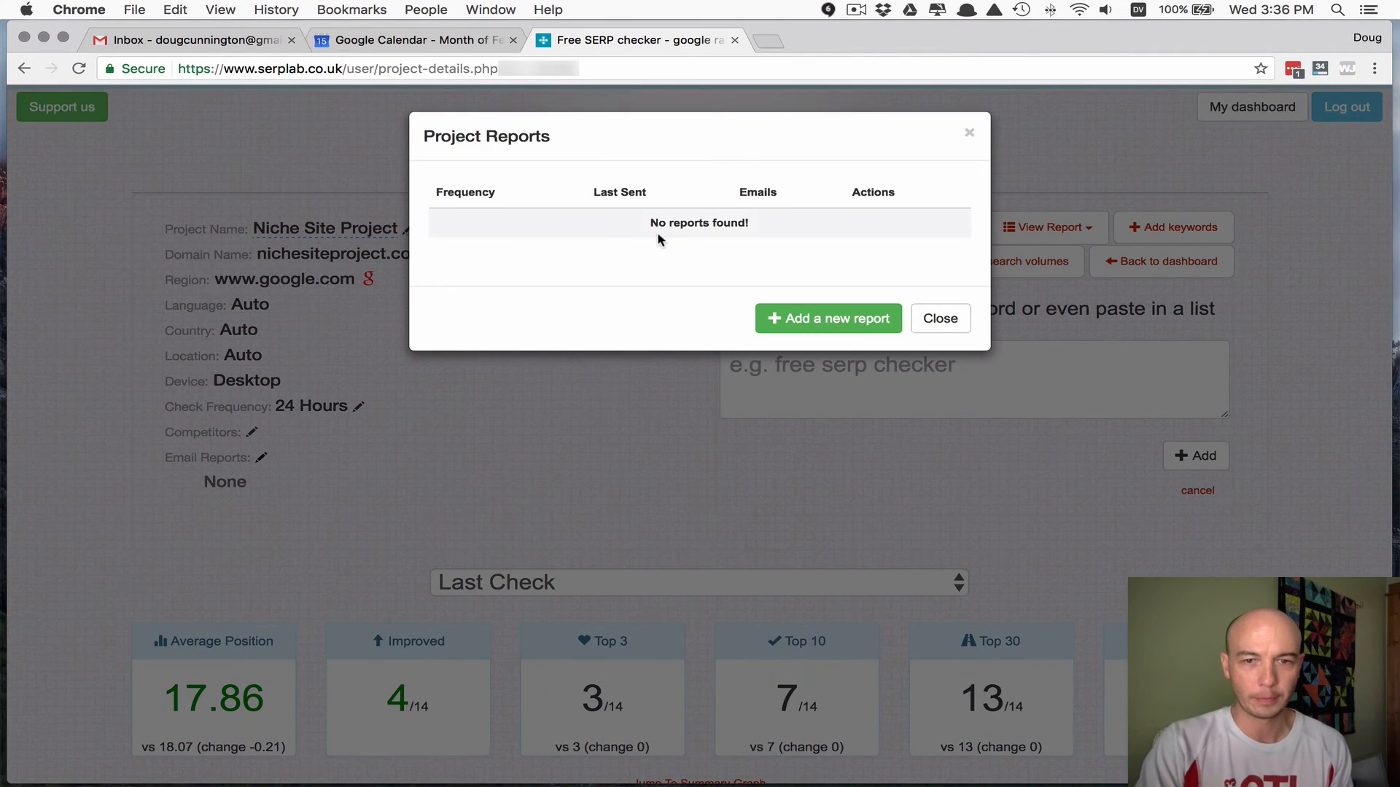
pyautogui.click(828, 318)
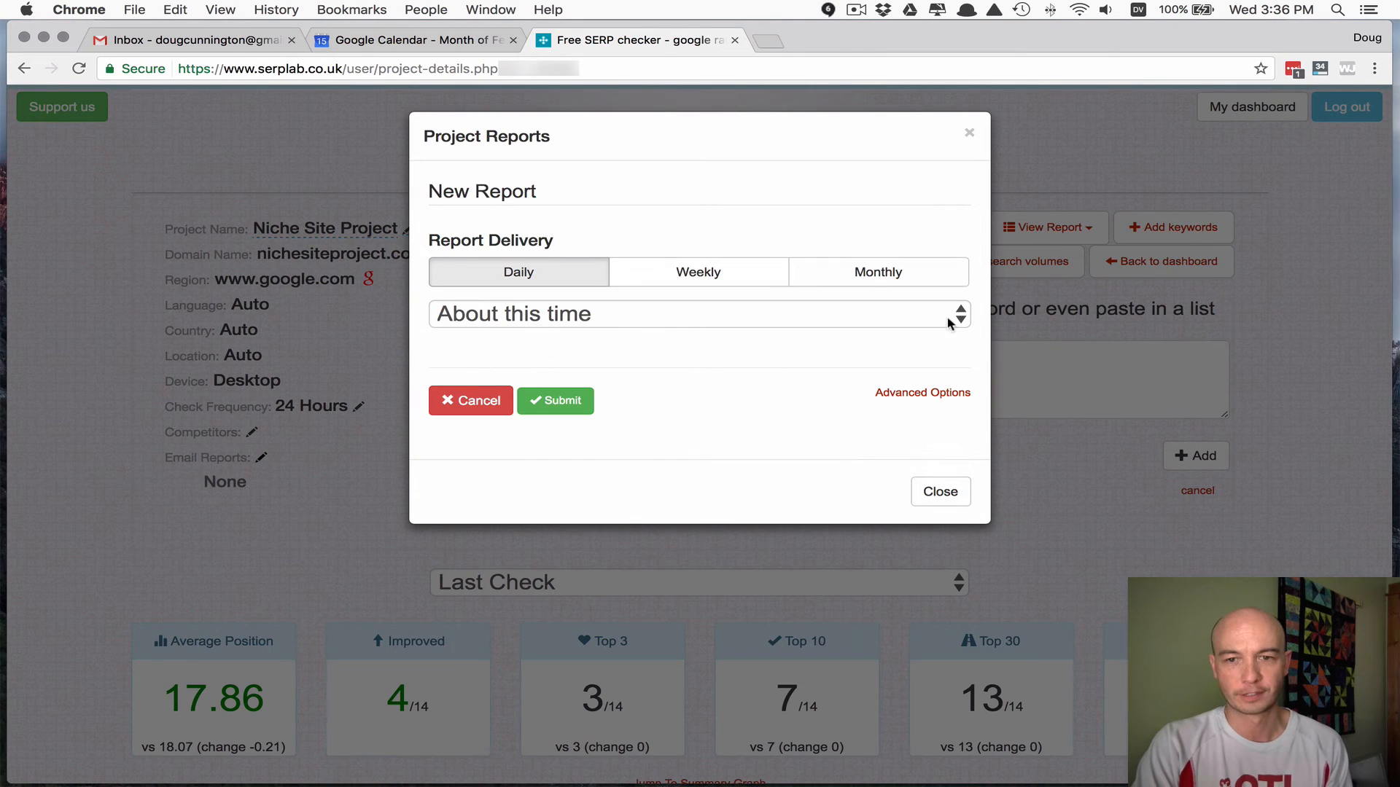
pyautogui.click(698, 313)
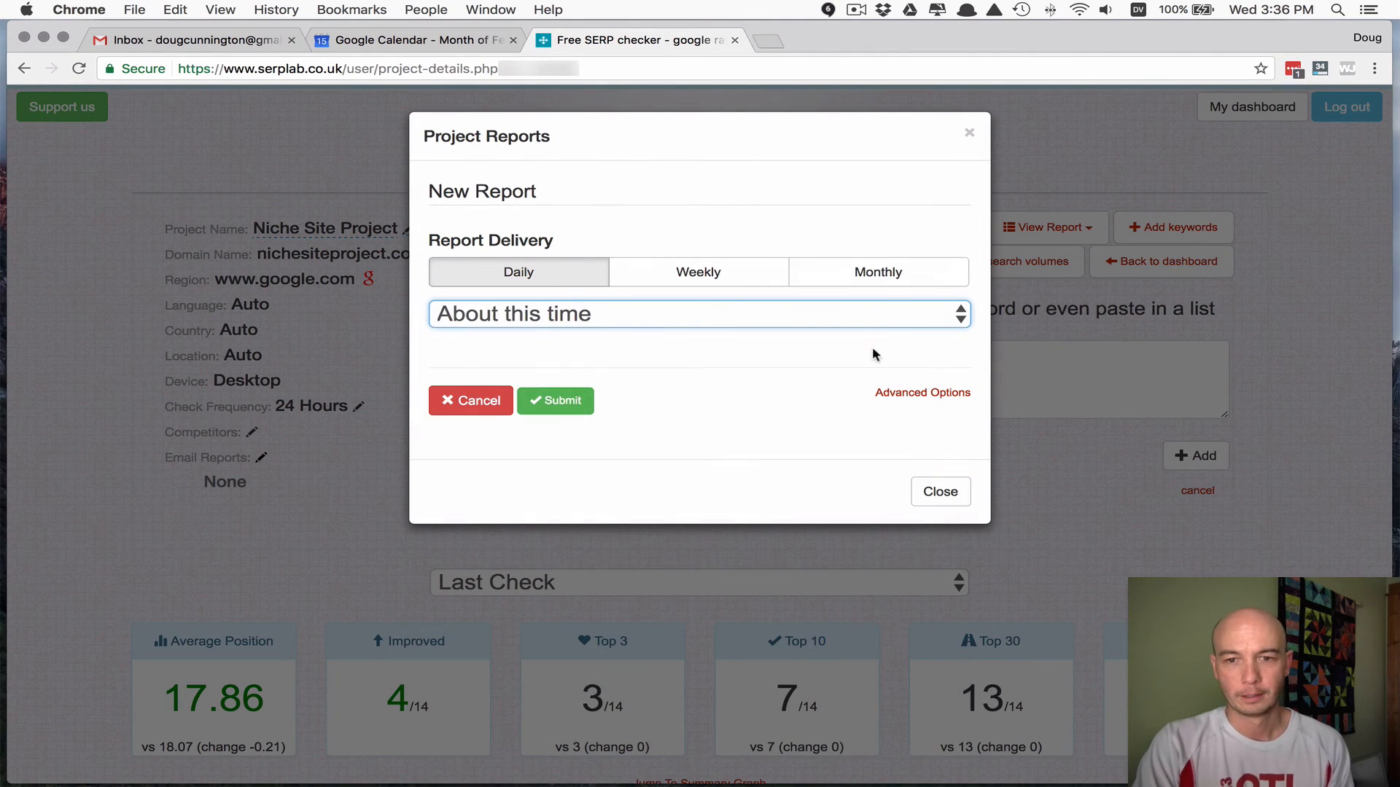
pyautogui.click(921, 392)
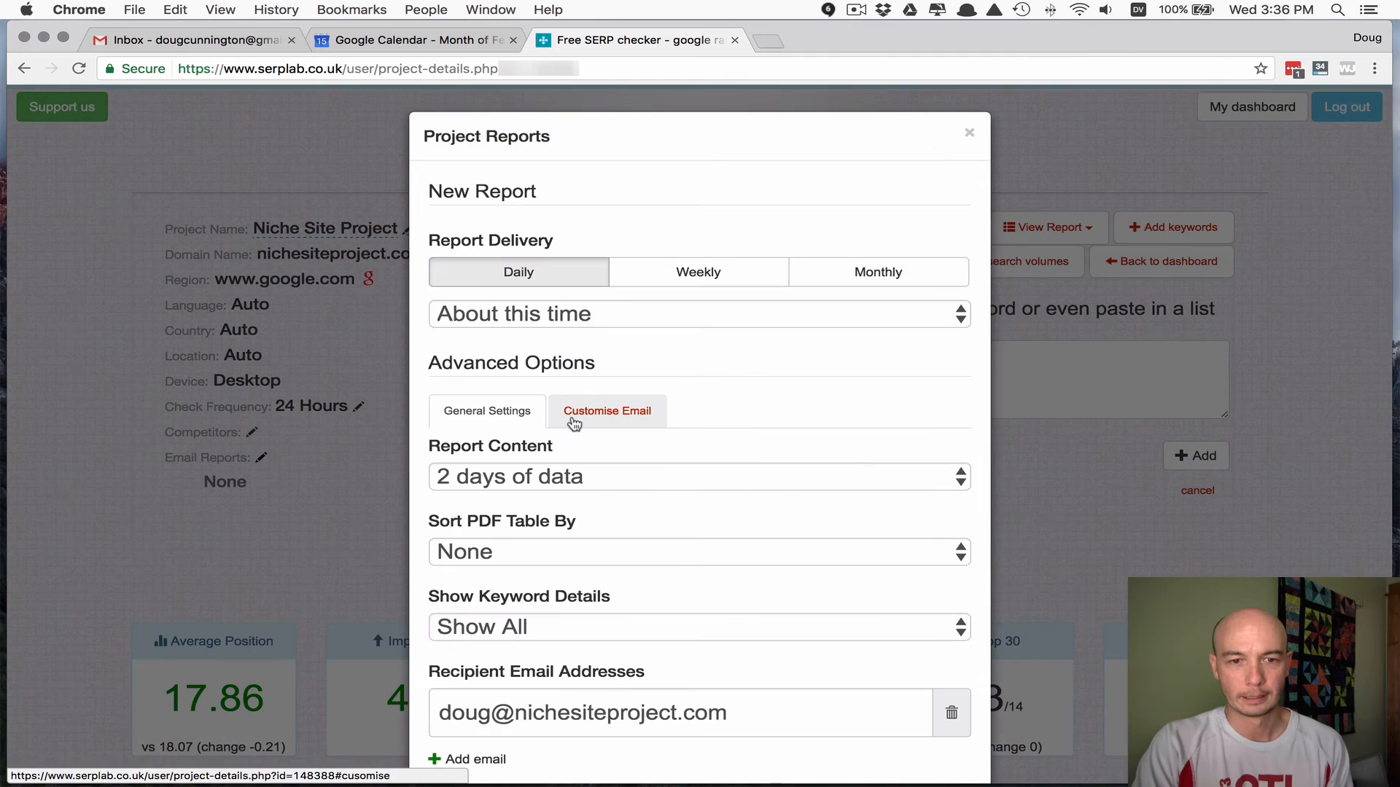
pyautogui.scroll(-3)
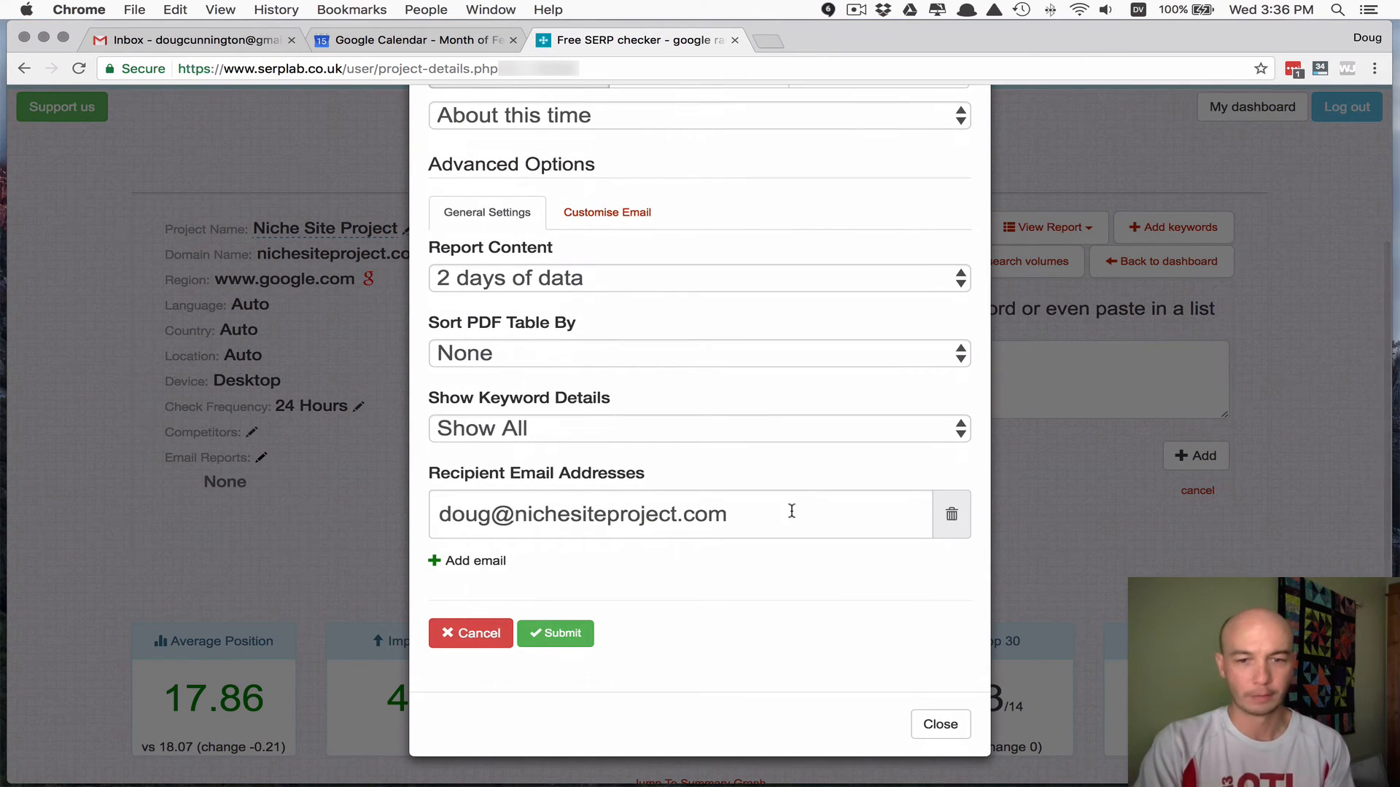
pyautogui.moveTo(734, 341)
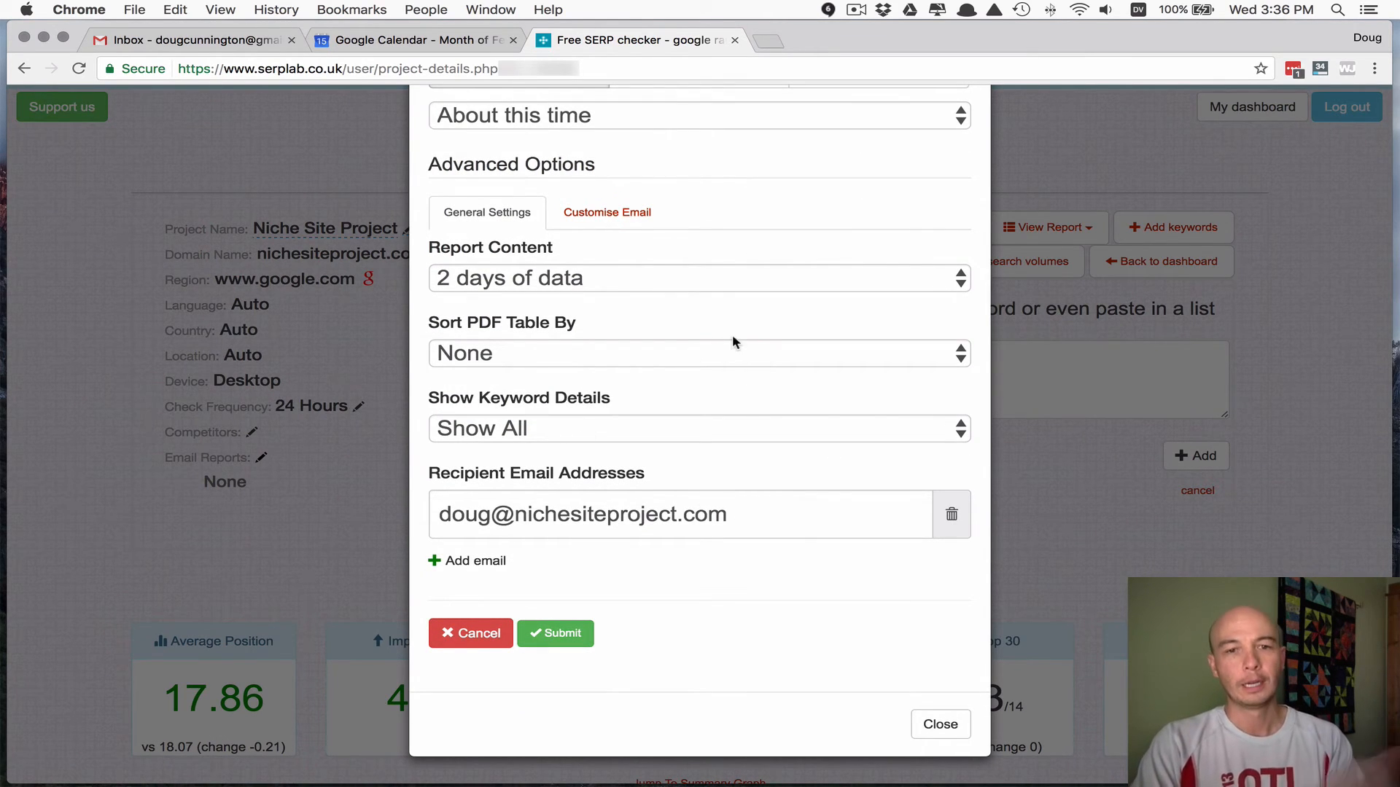
pyautogui.moveTo(708, 427)
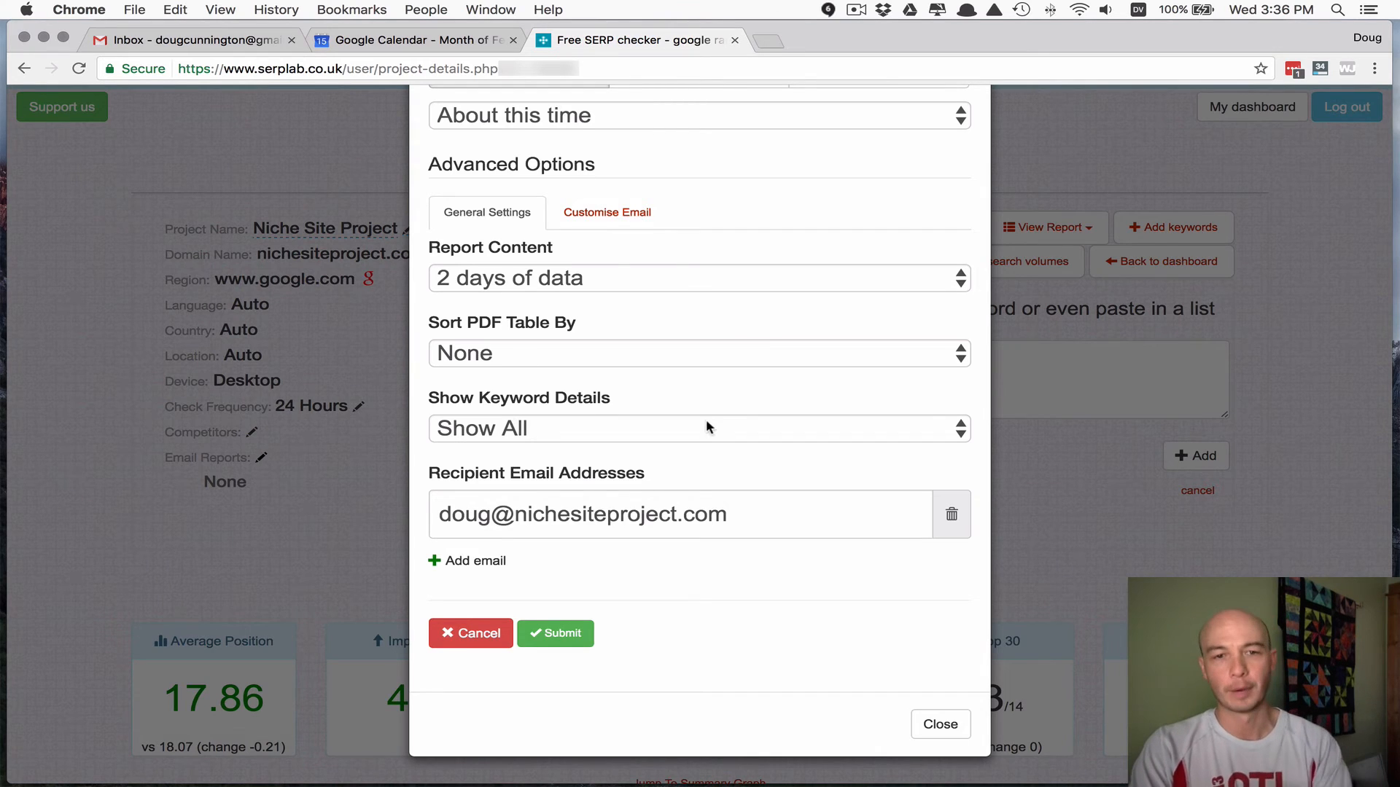
pyautogui.scroll(3)
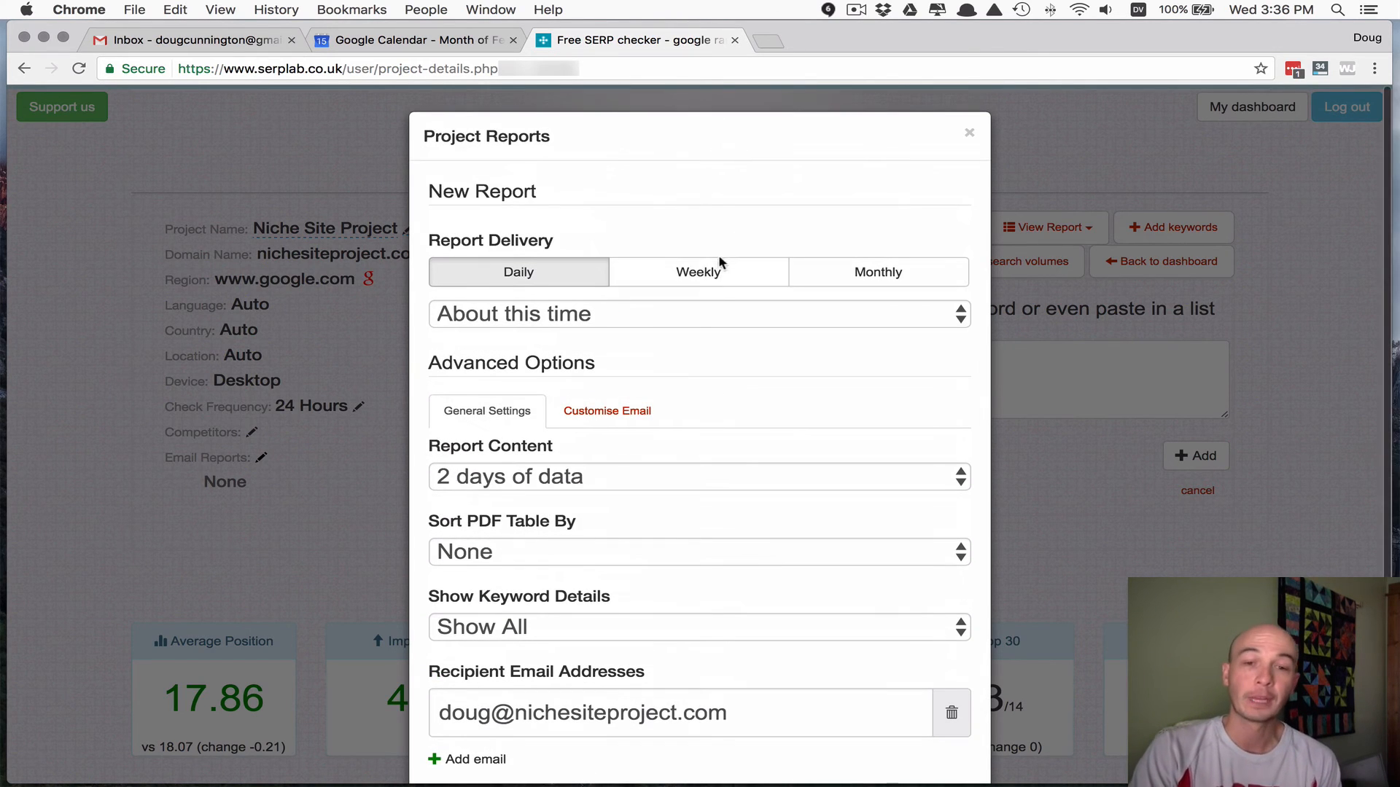
# - Set Report Delivery to Monthly on the 1st with 30 days of data
pyautogui.click(878, 271)
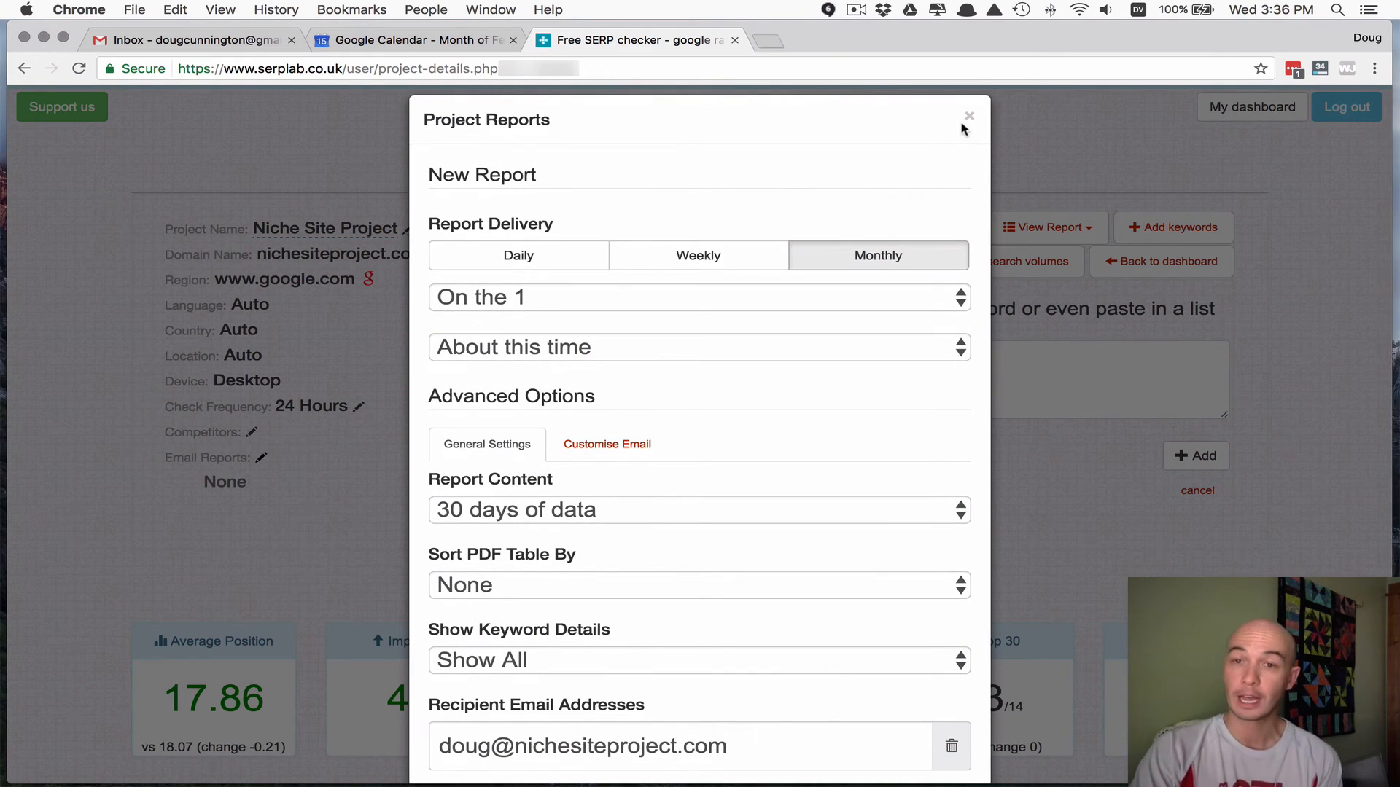
pyautogui.moveTo(797, 187)
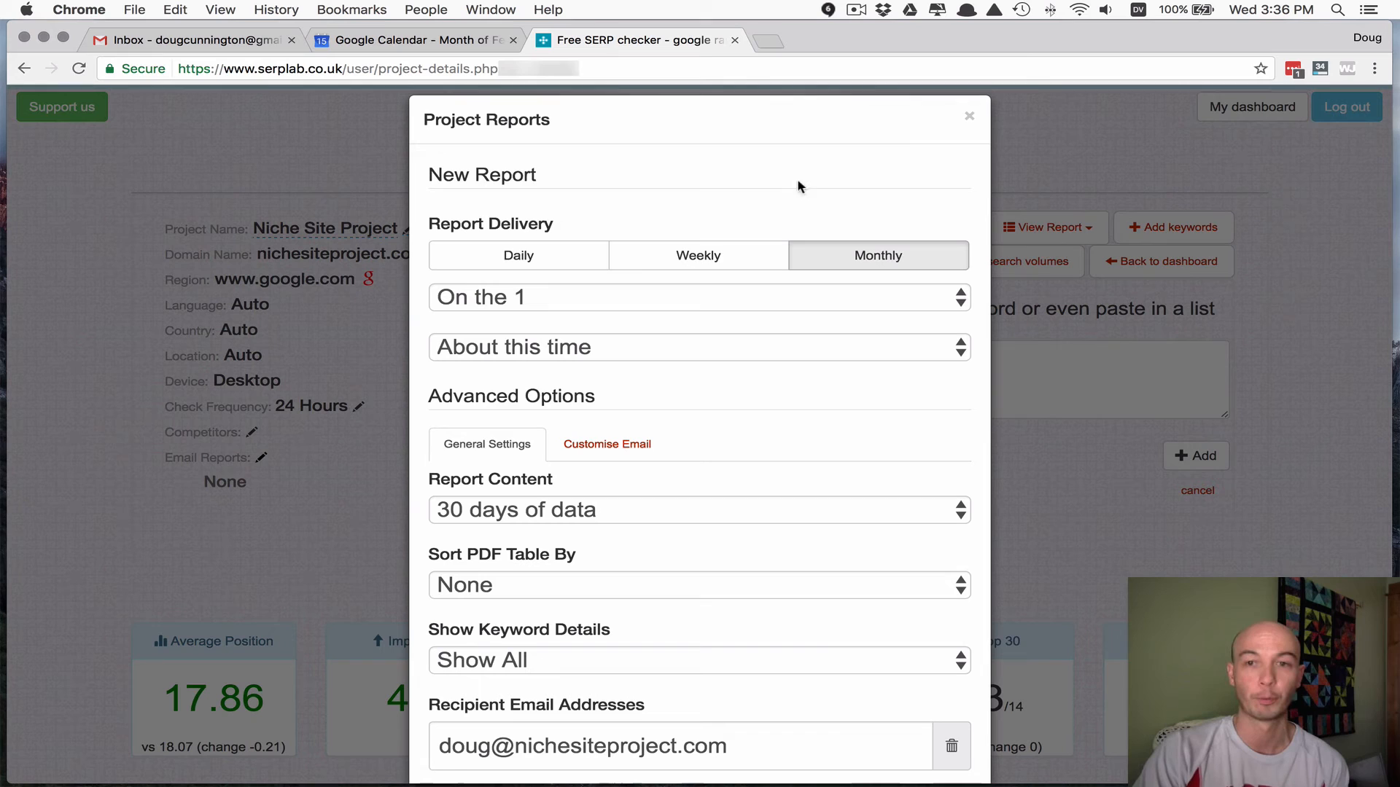
pyautogui.moveTo(964, 117)
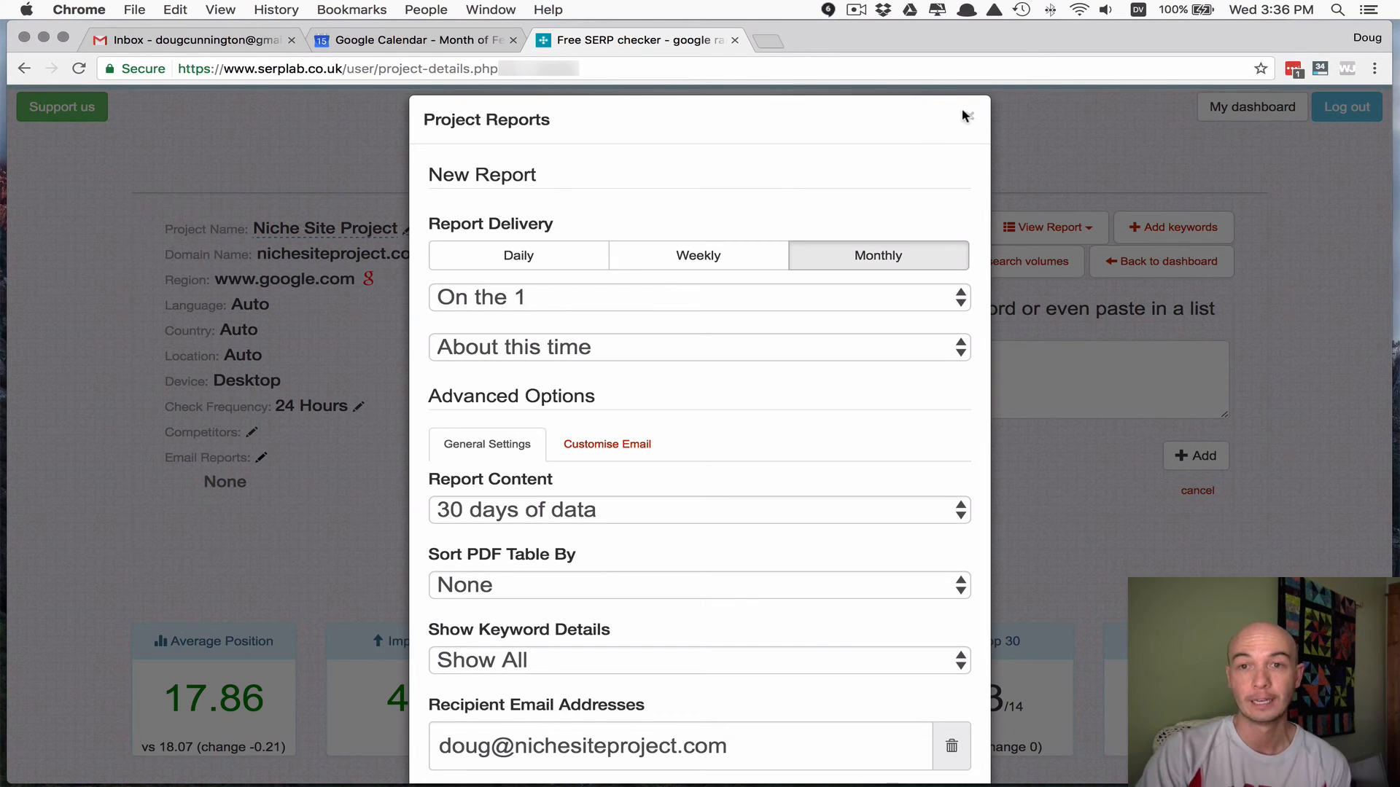
pyautogui.scroll(-3)
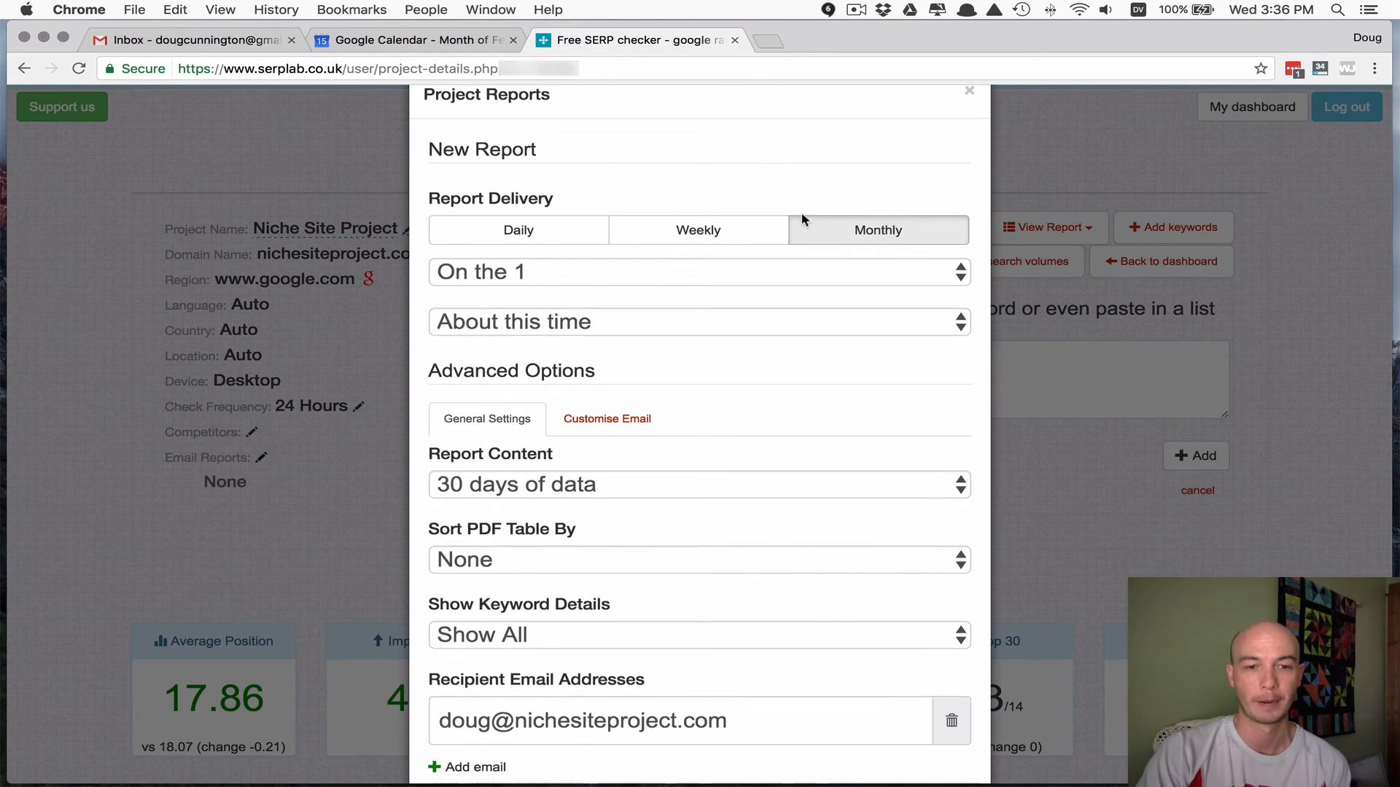
pyautogui.scroll(-3)
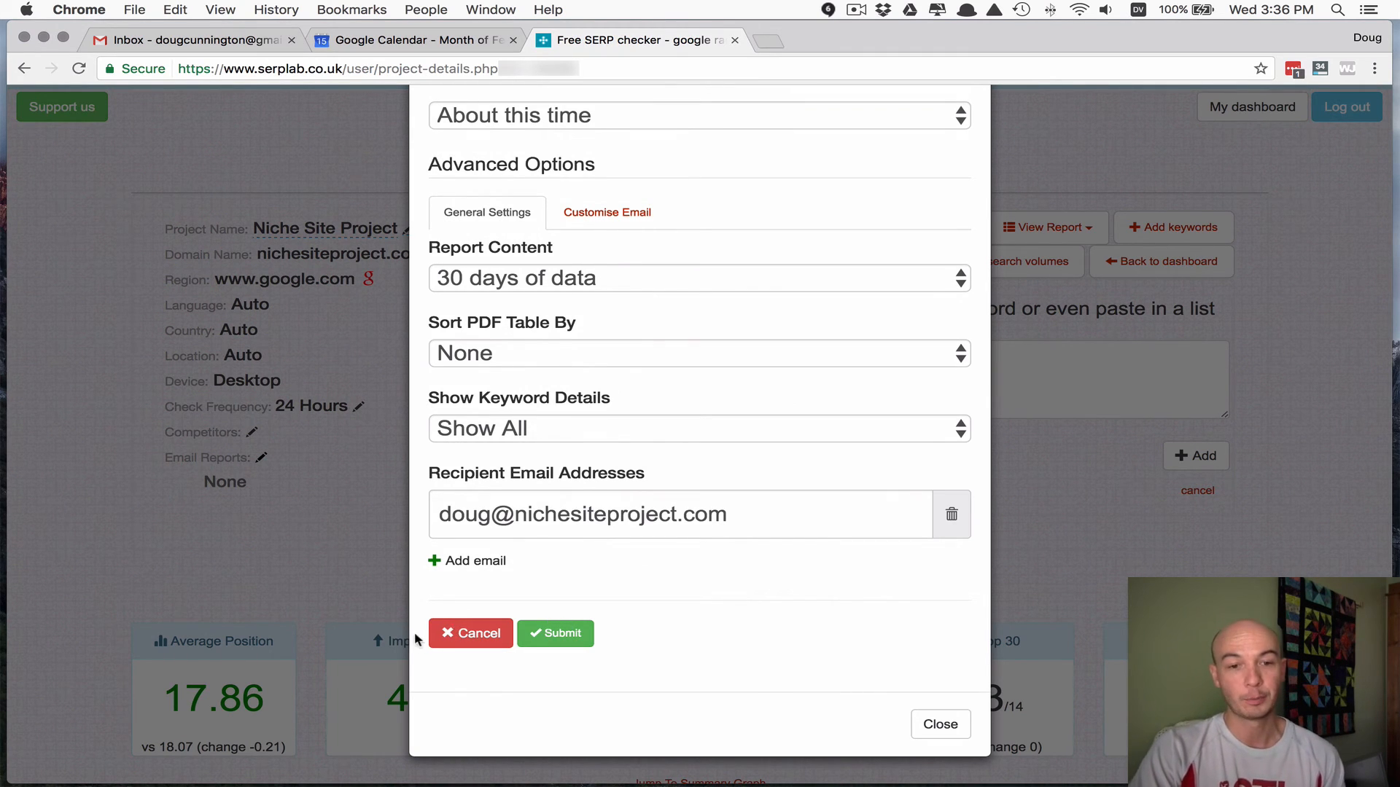
pyautogui.moveTo(470, 633)
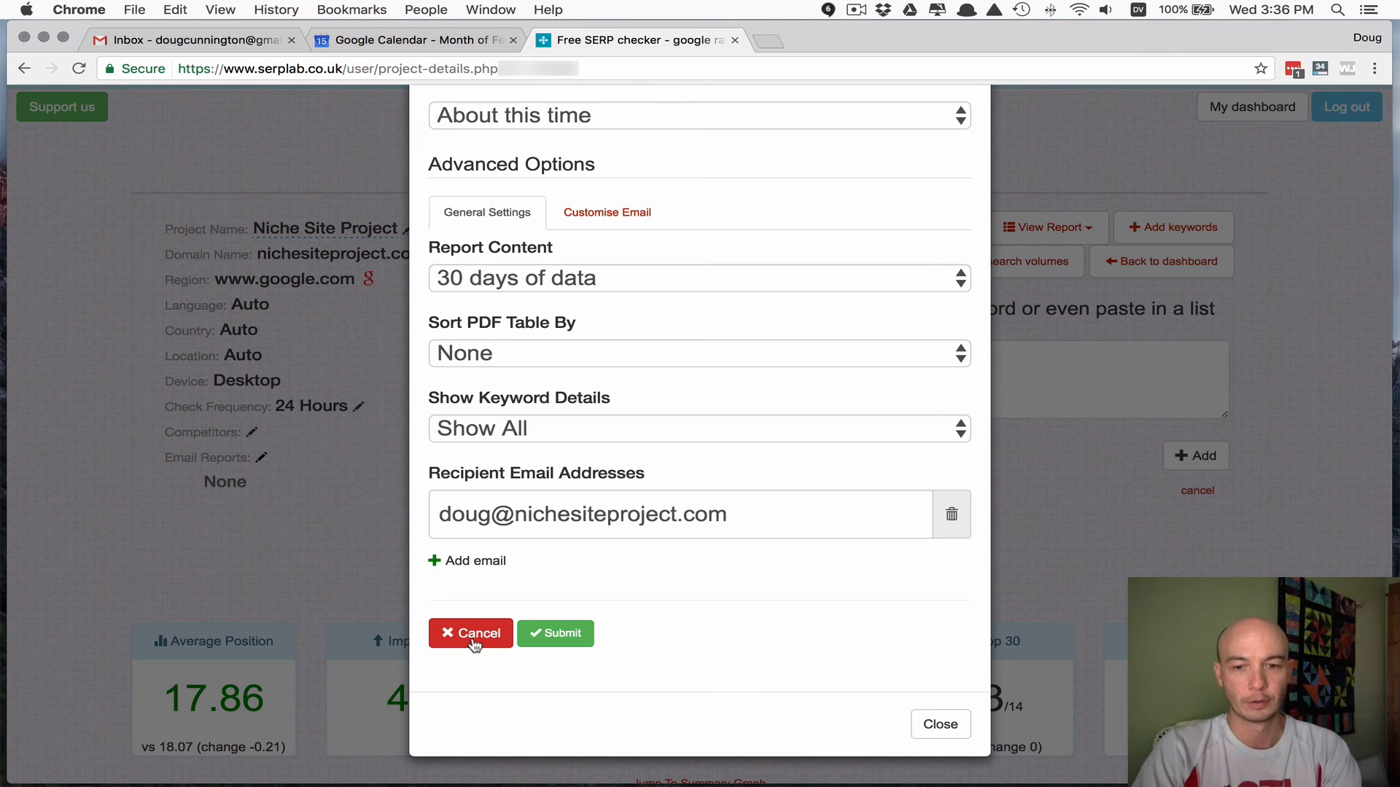
# - Cancel the Project Reports dialog so the project still lists no email reports
pyautogui.click(471, 633)
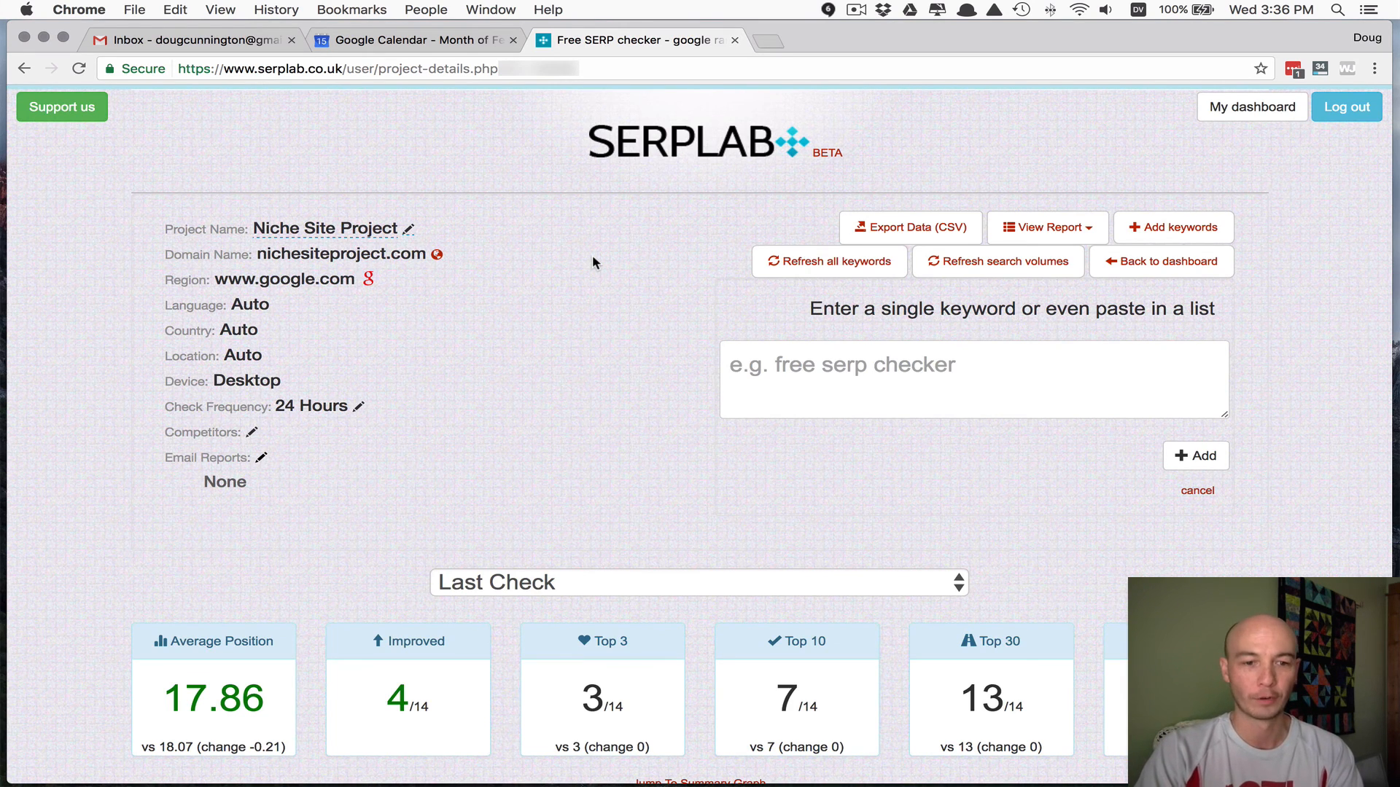
pyautogui.scroll(-3)
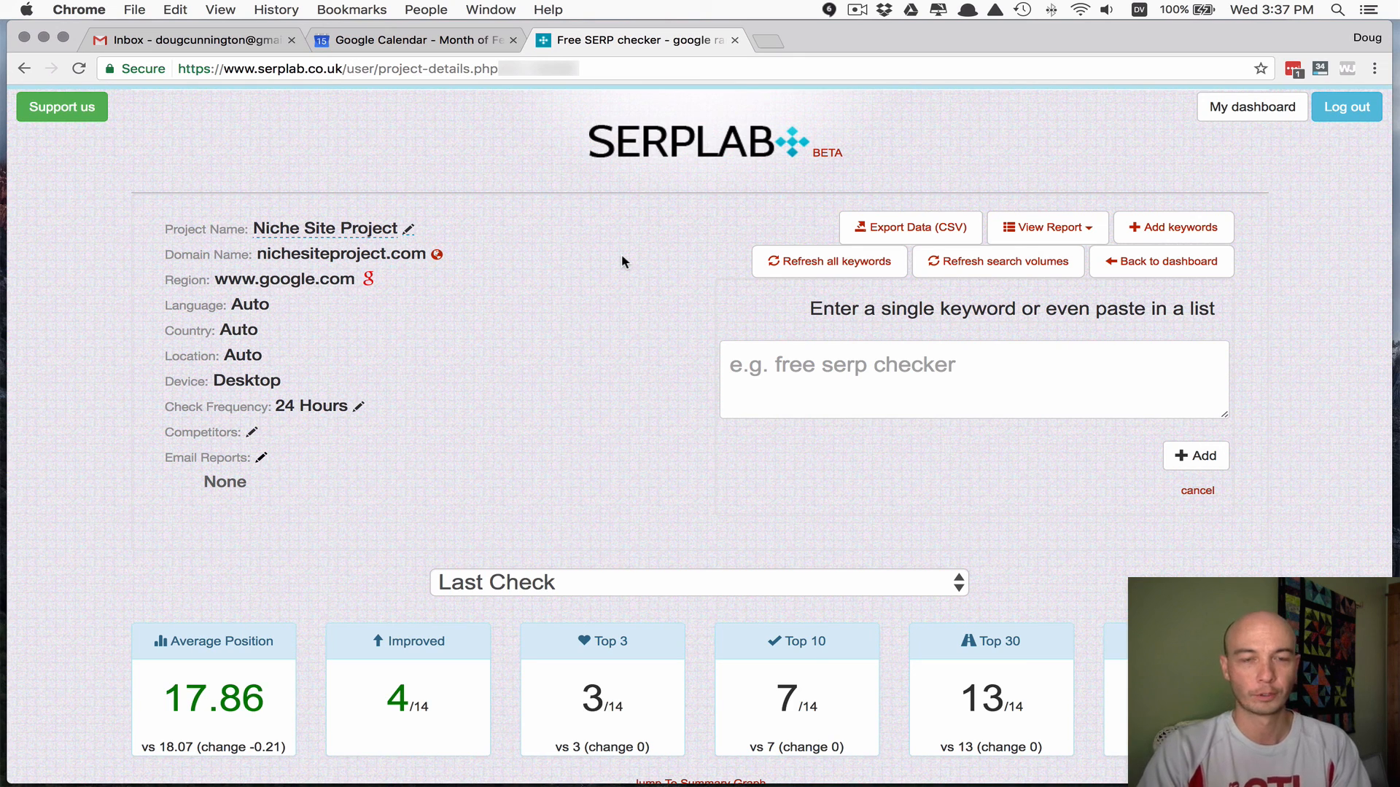
pyautogui.moveTo(604, 264)
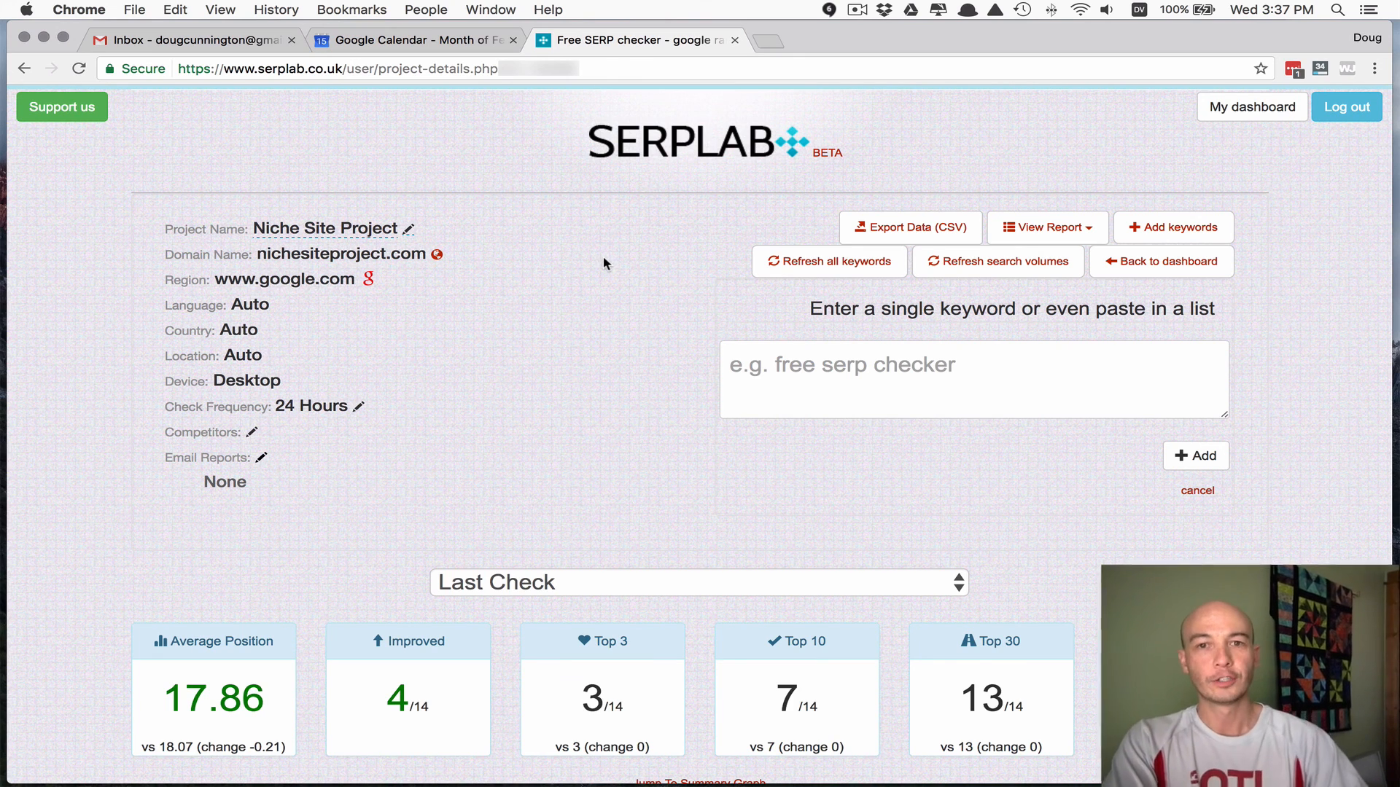